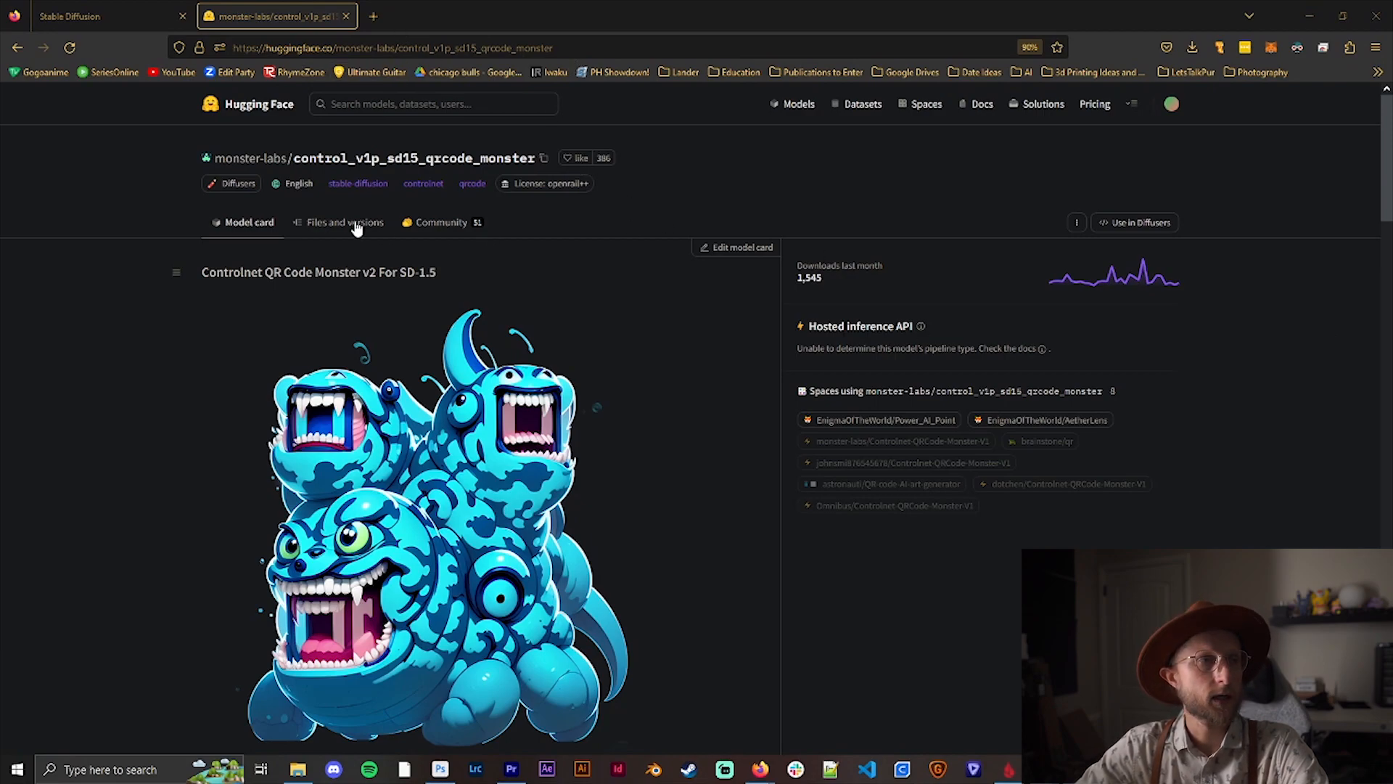
- Show the QR Code Monster model's files and versions on Hugging Face
left_click(346, 222)
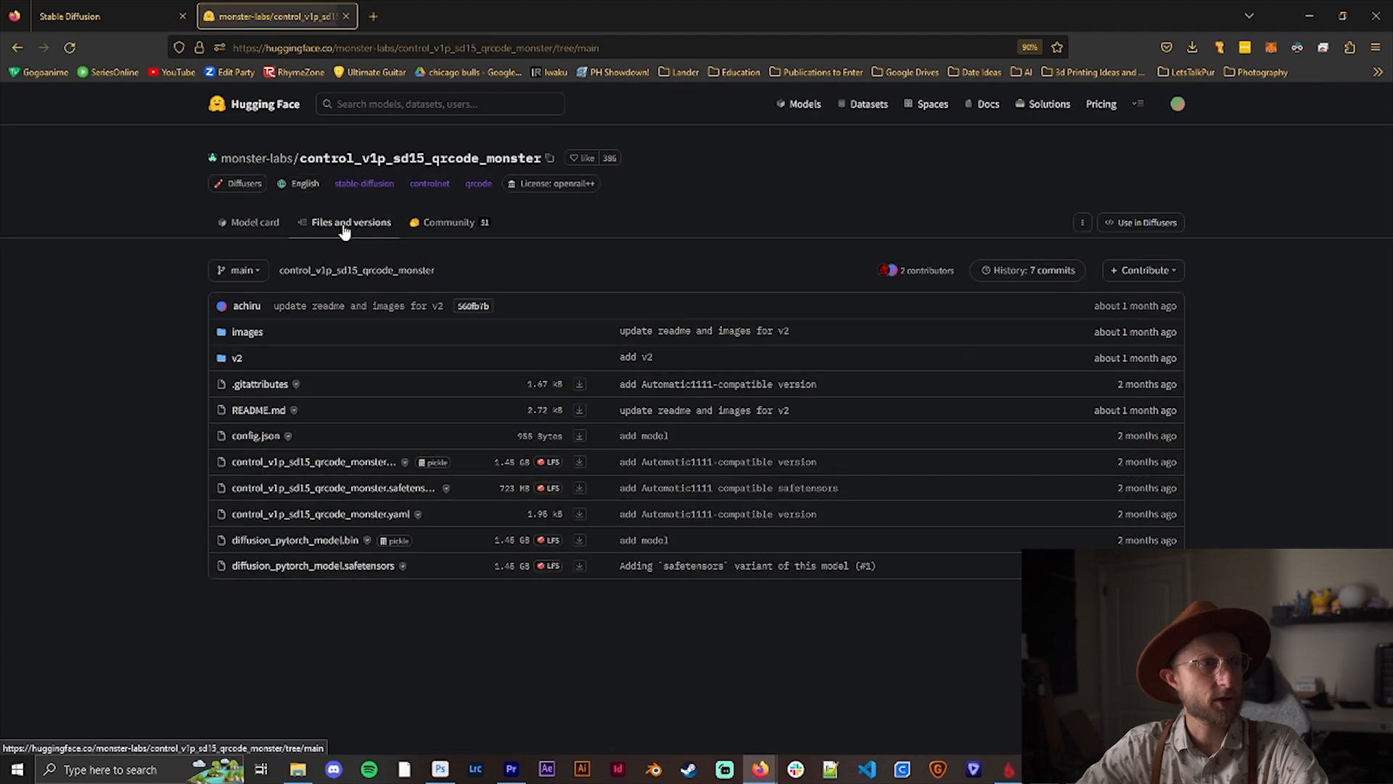
mouse_move(353, 493)
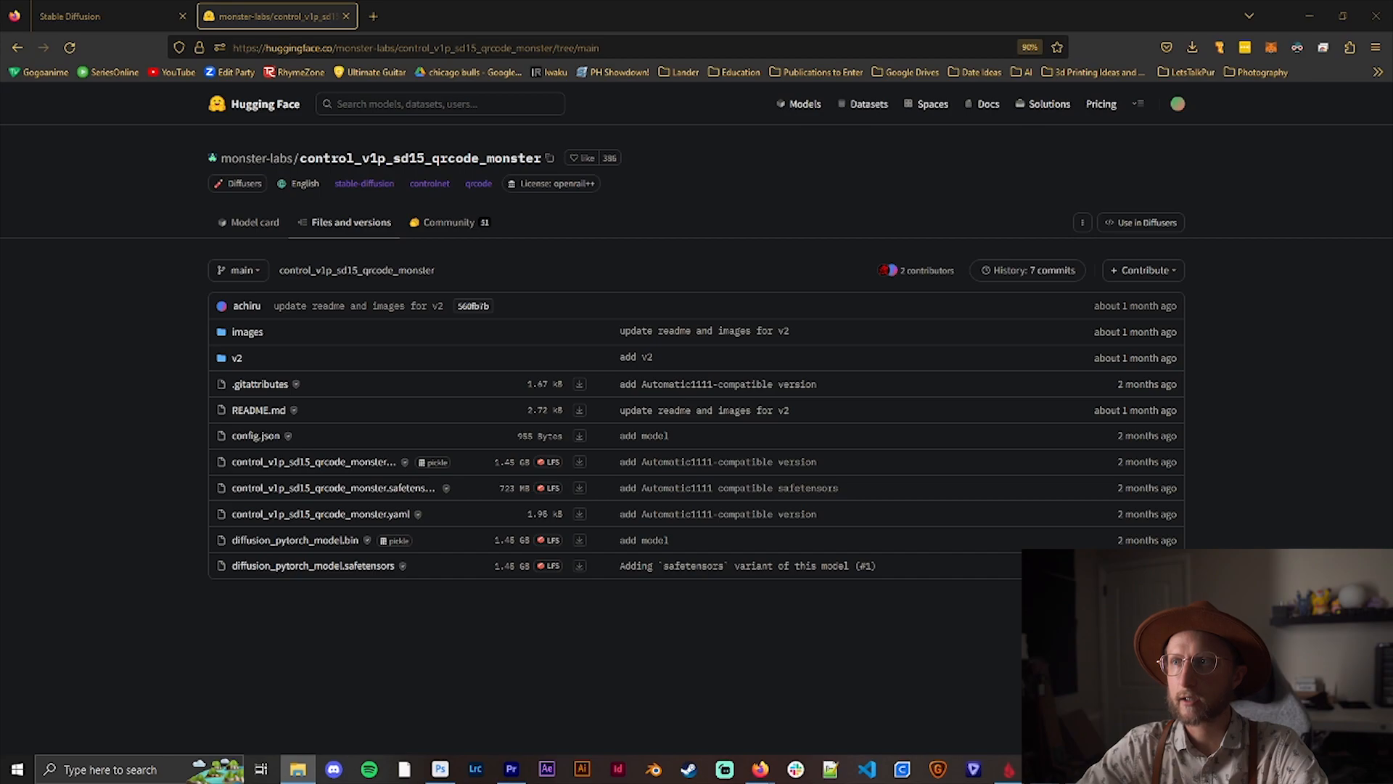
- Browse to stable-diffusion-webui models > ControlNet in File Explorer, then switch apps
left_click(297, 769)
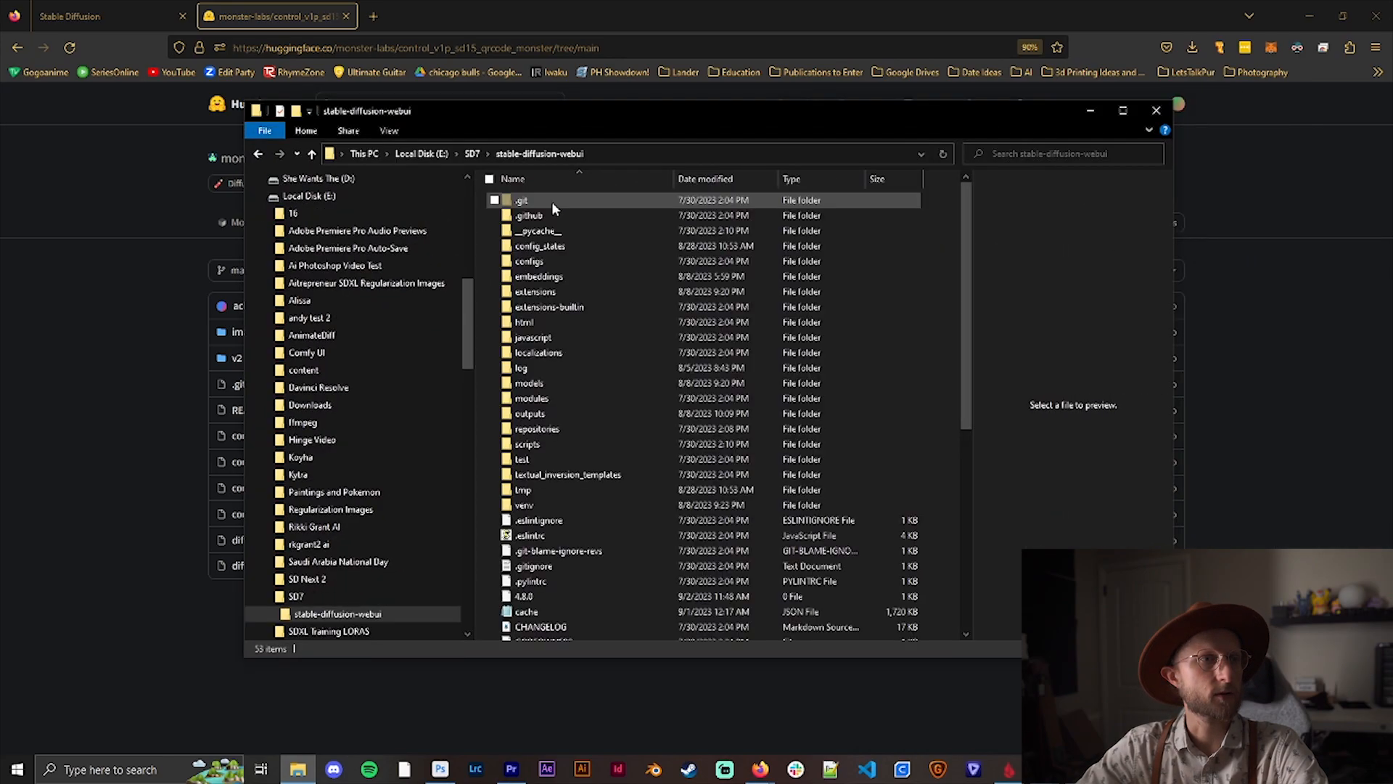
left_click(529, 383)
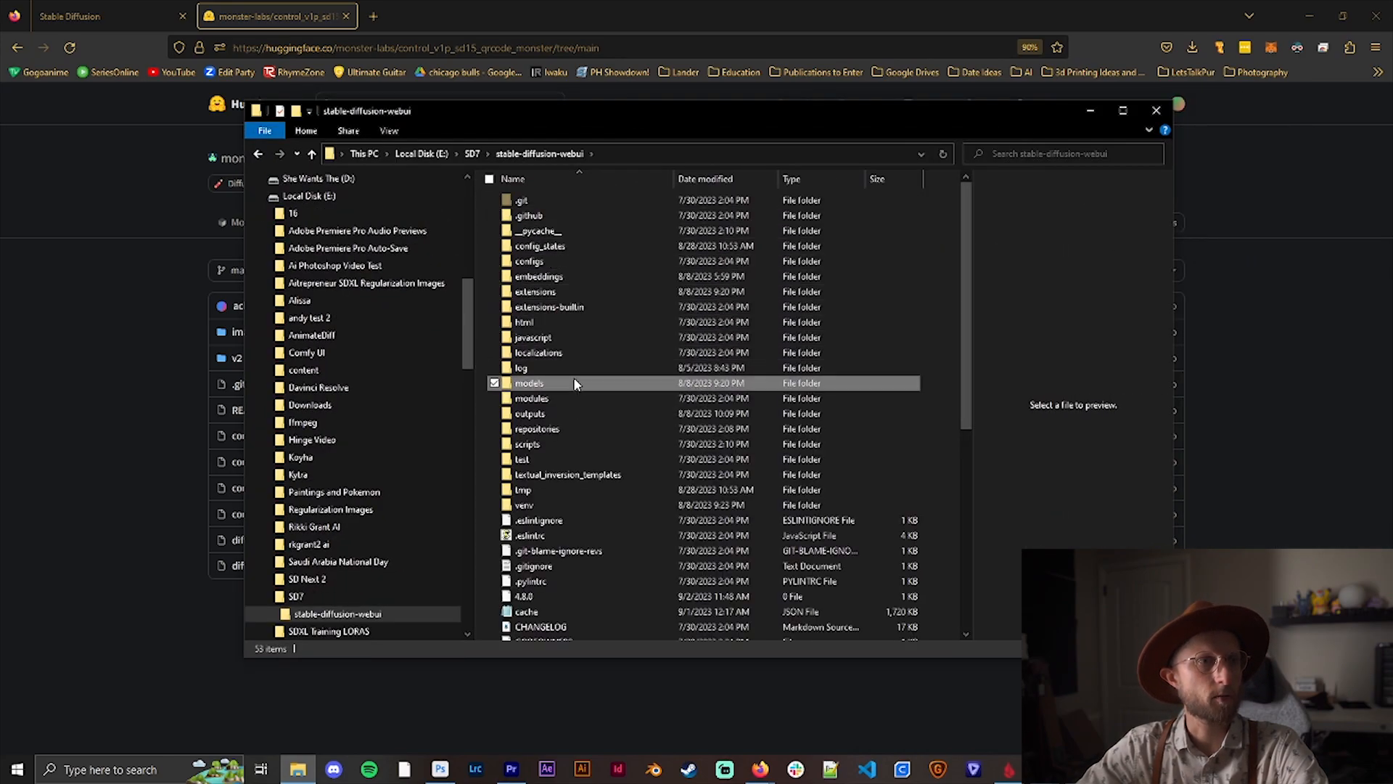
double_click(531, 383)
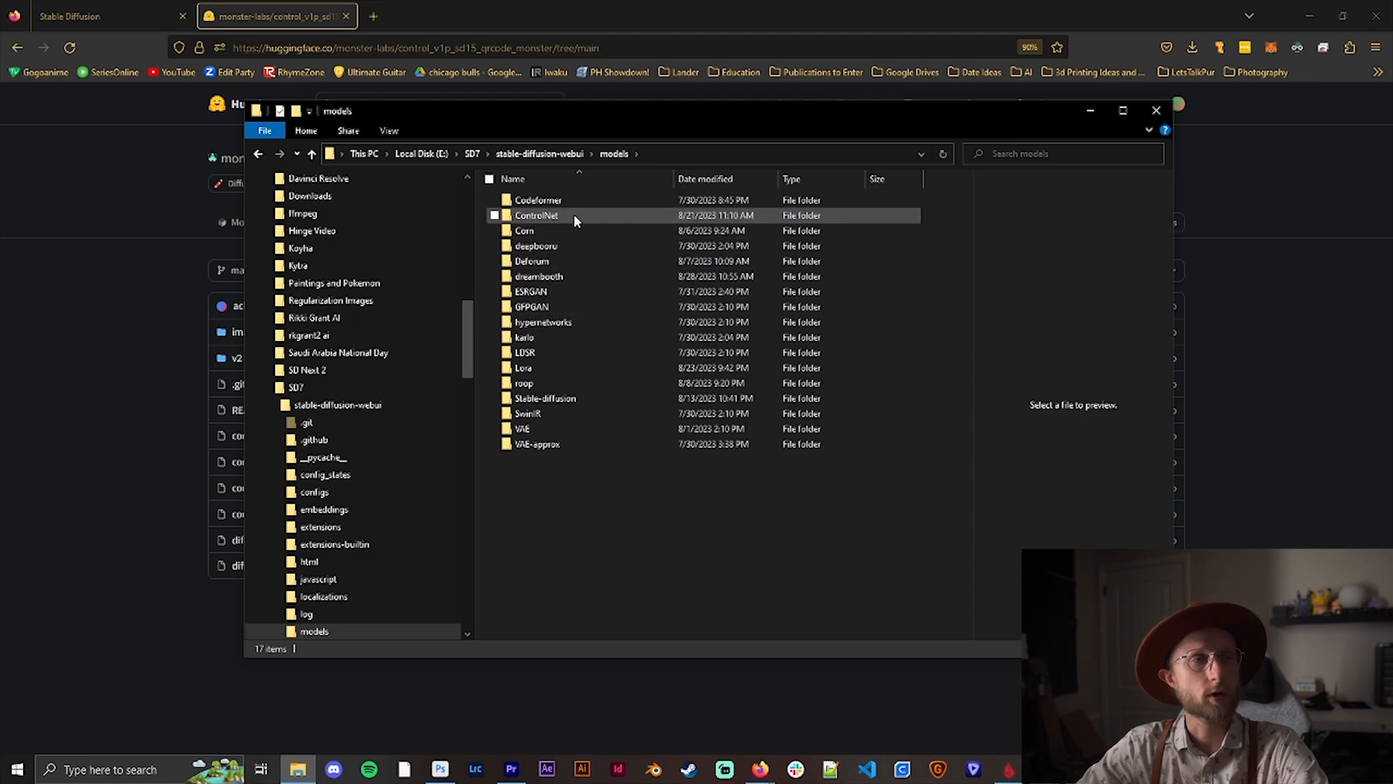
double_click(535, 216)
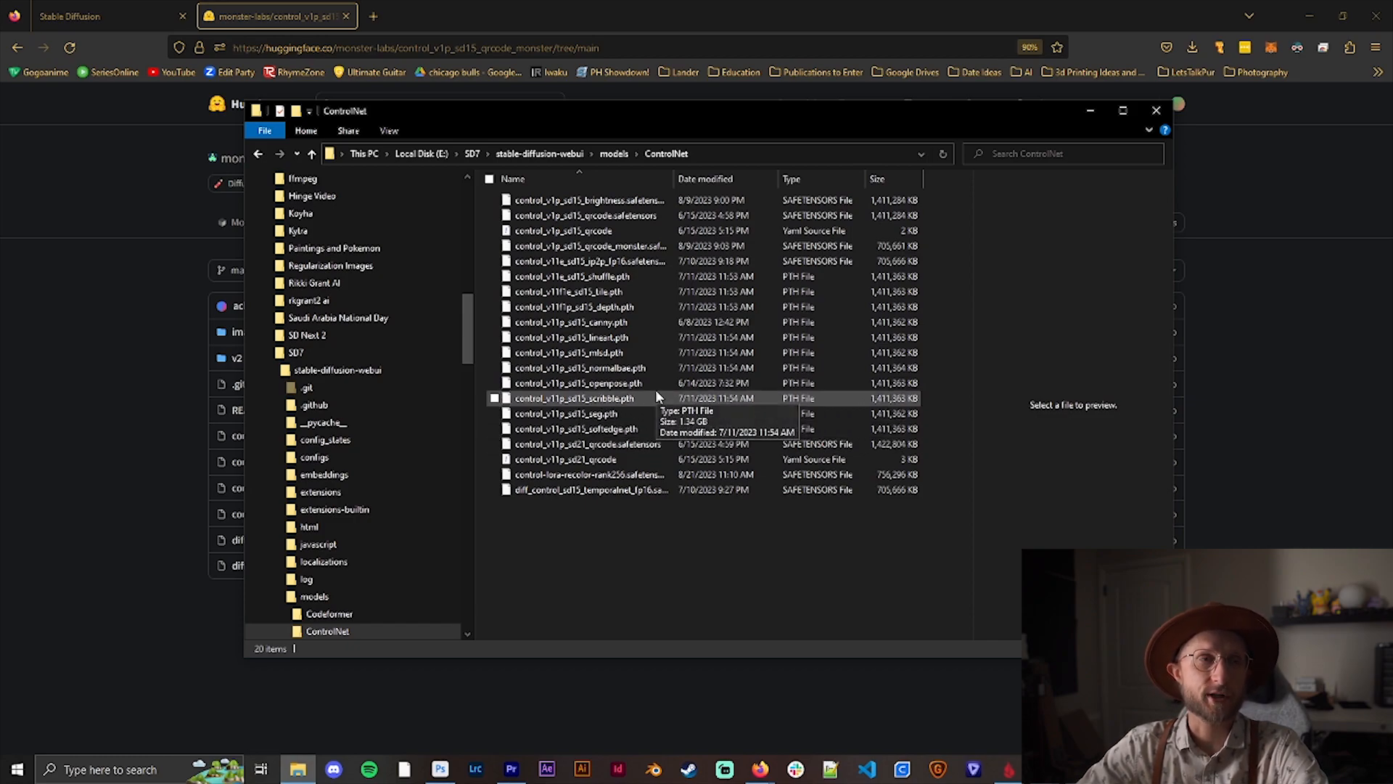
mouse_move(634, 306)
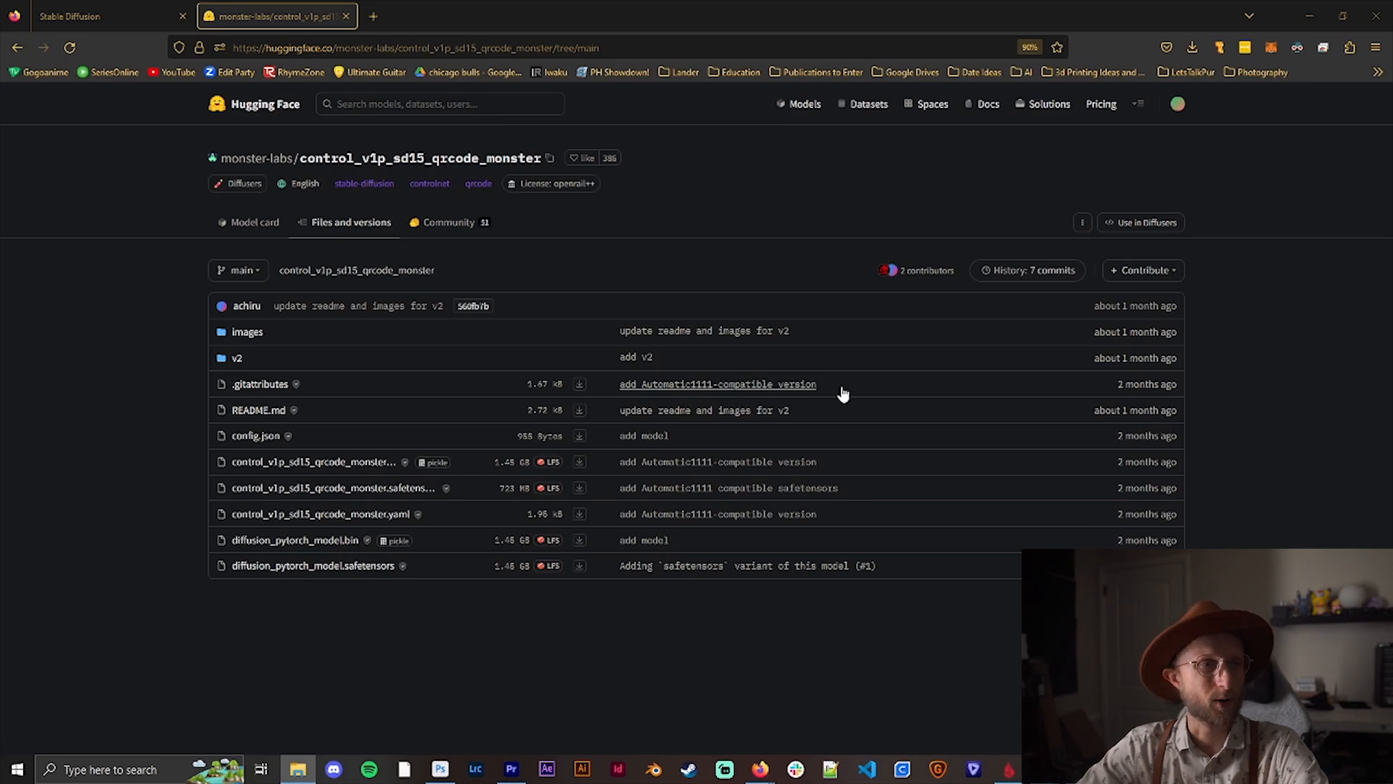
mouse_move(767, 520)
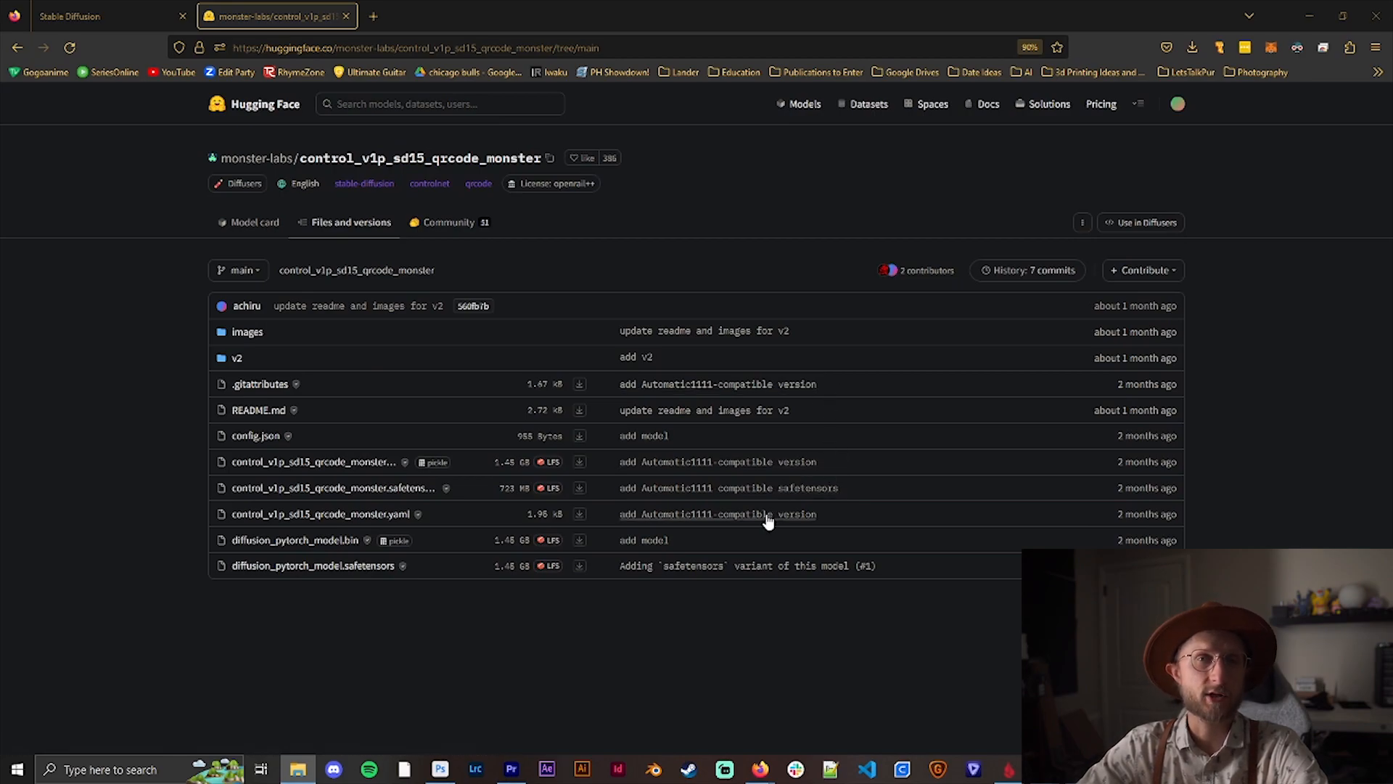
left_click(439, 768)
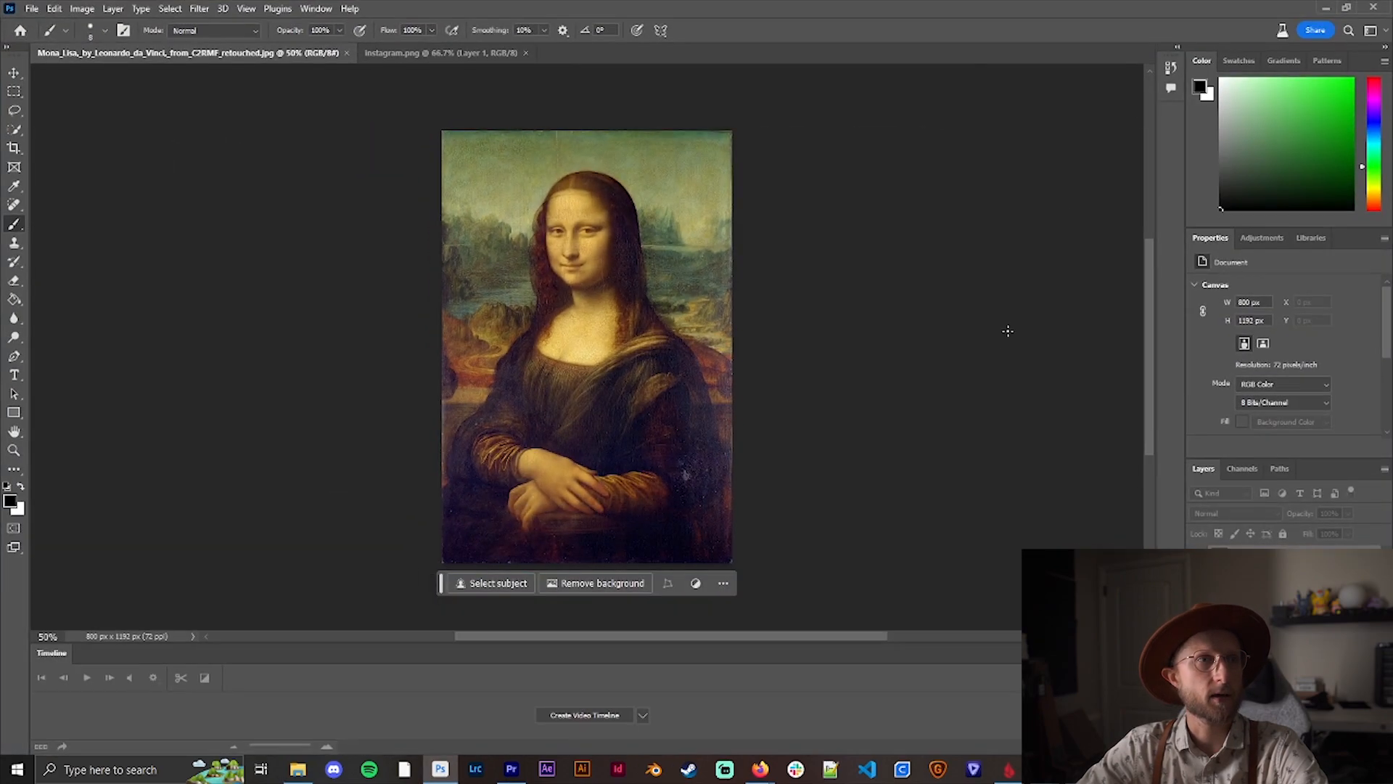
mouse_move(867, 357)
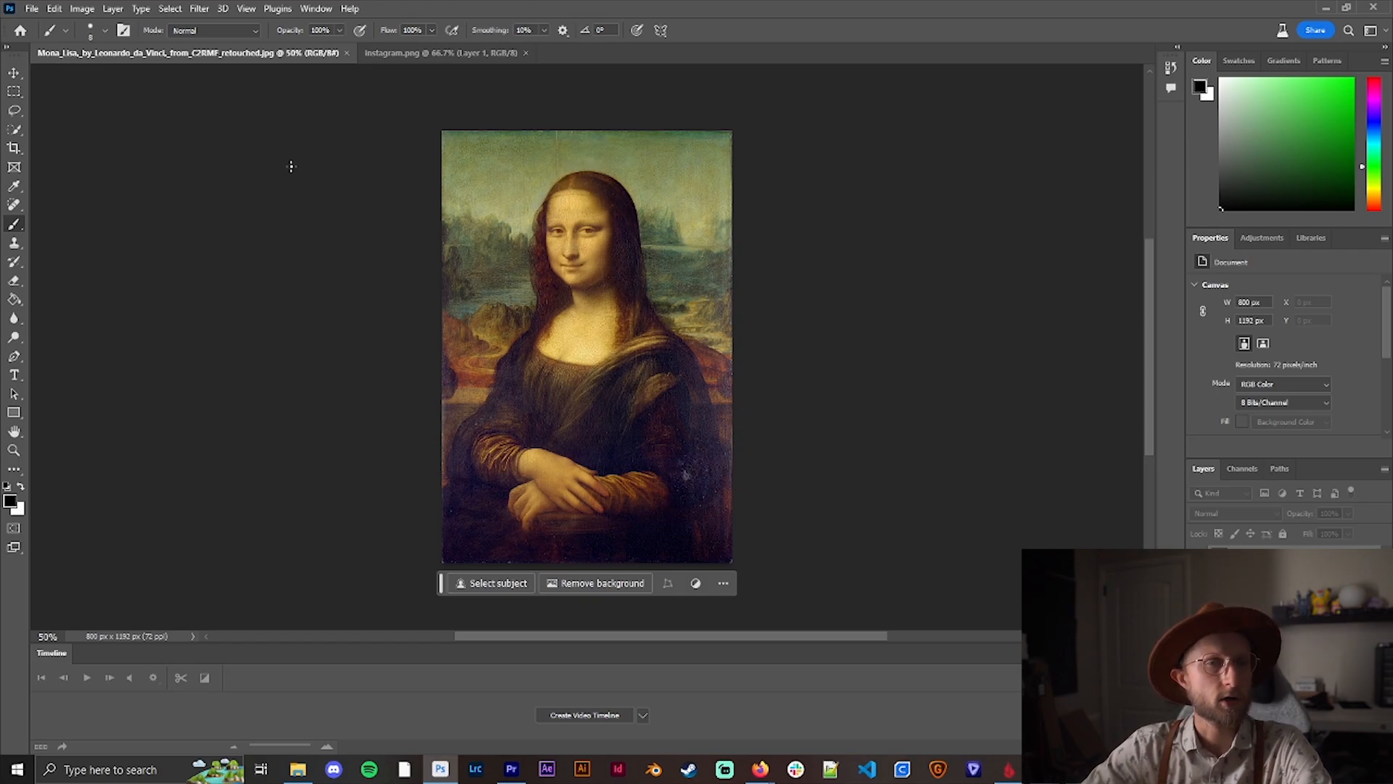
mouse_move(381, 152)
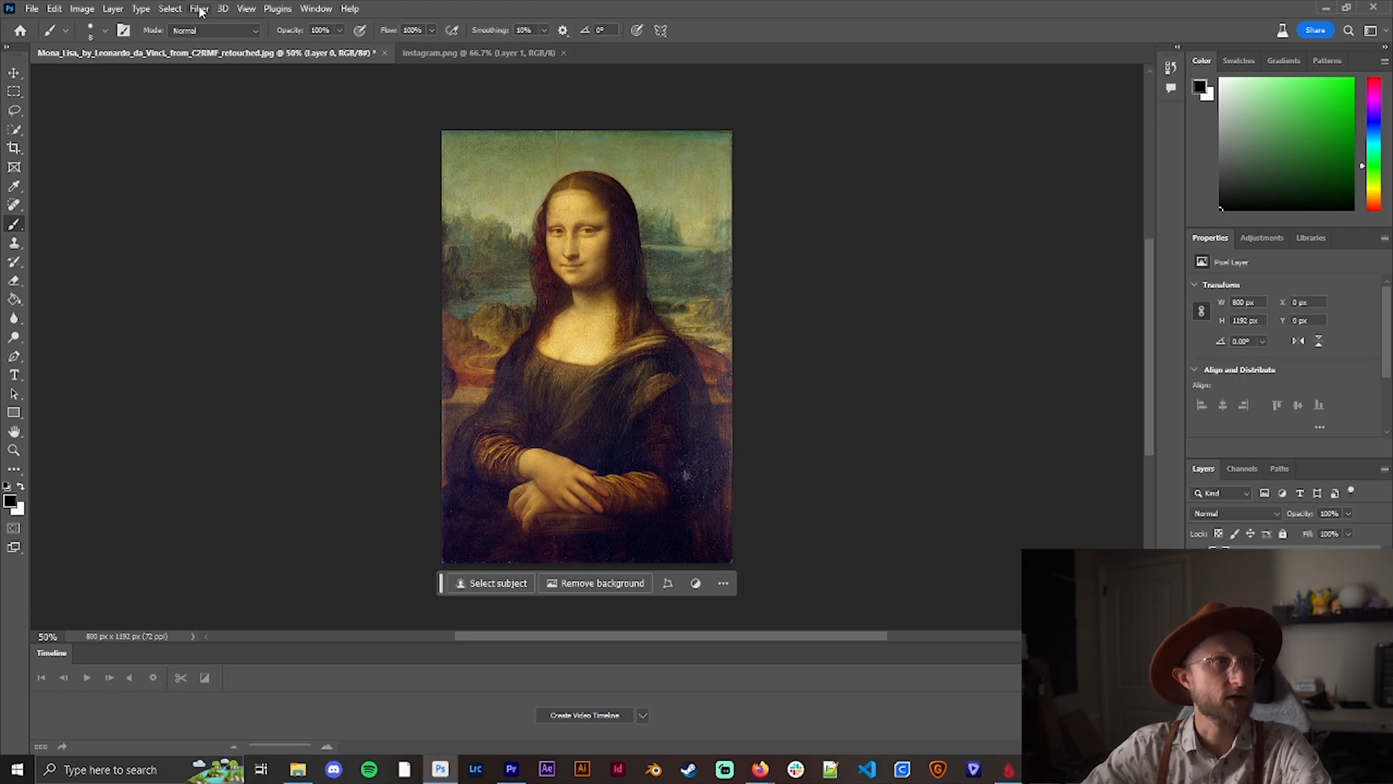
- Choose an option from Photoshop's Filter menu for the Mona Lisa layer
left_click(195, 9)
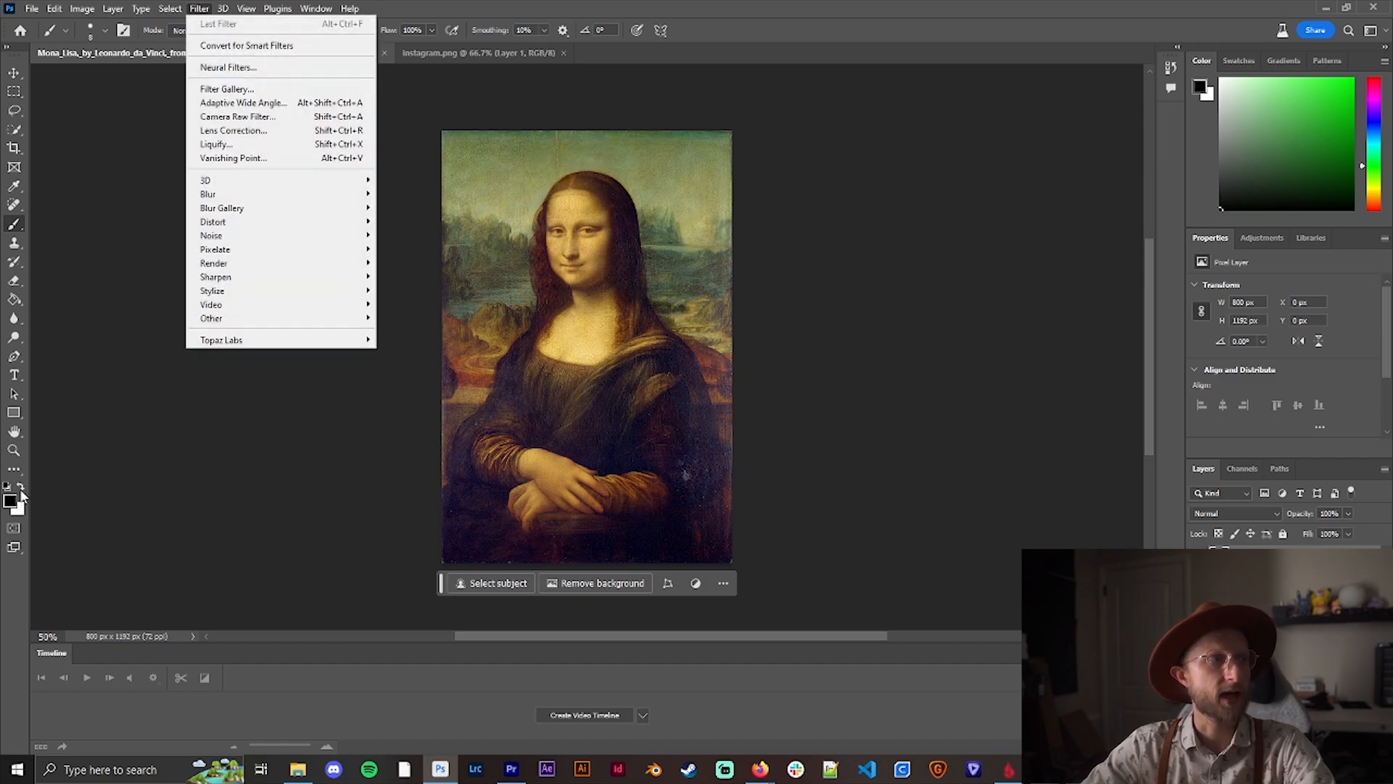
left_click(228, 89)
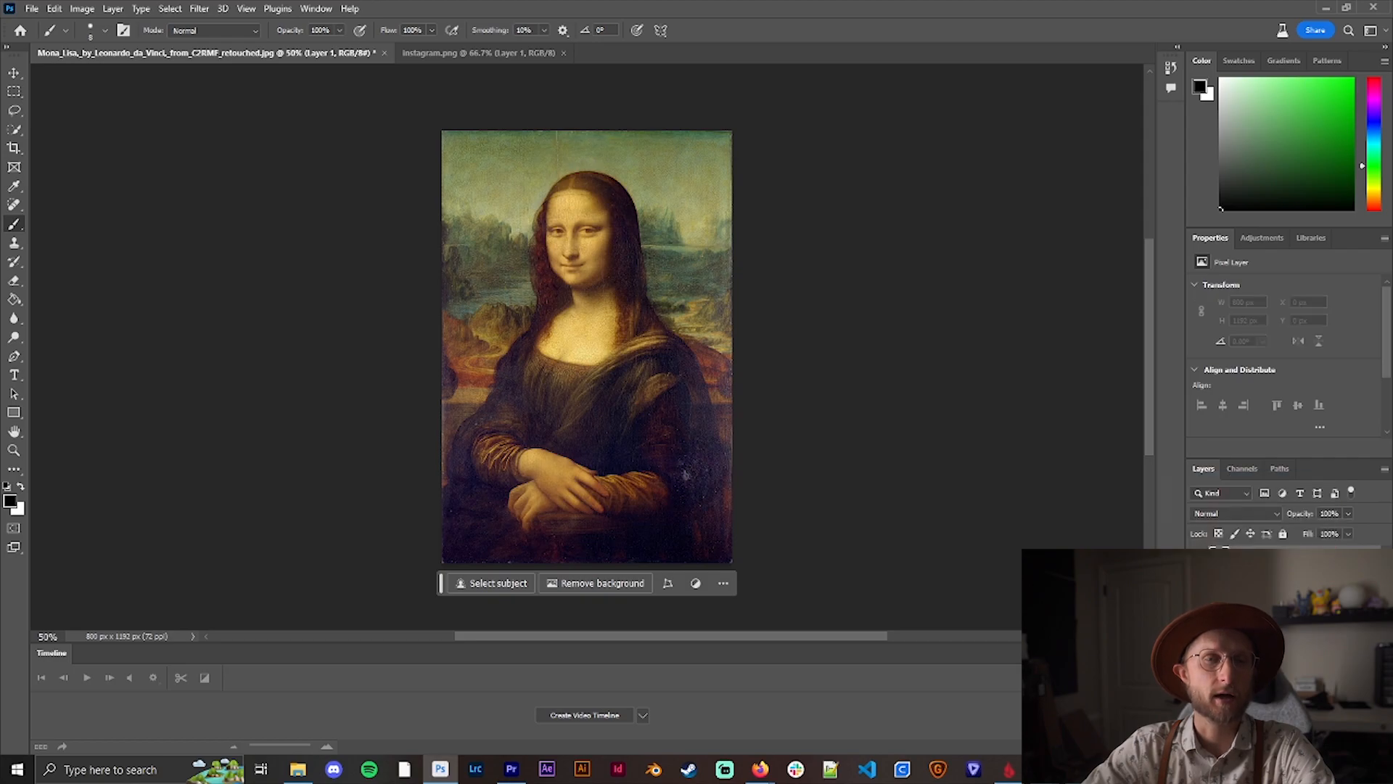
mouse_move(1205, 277)
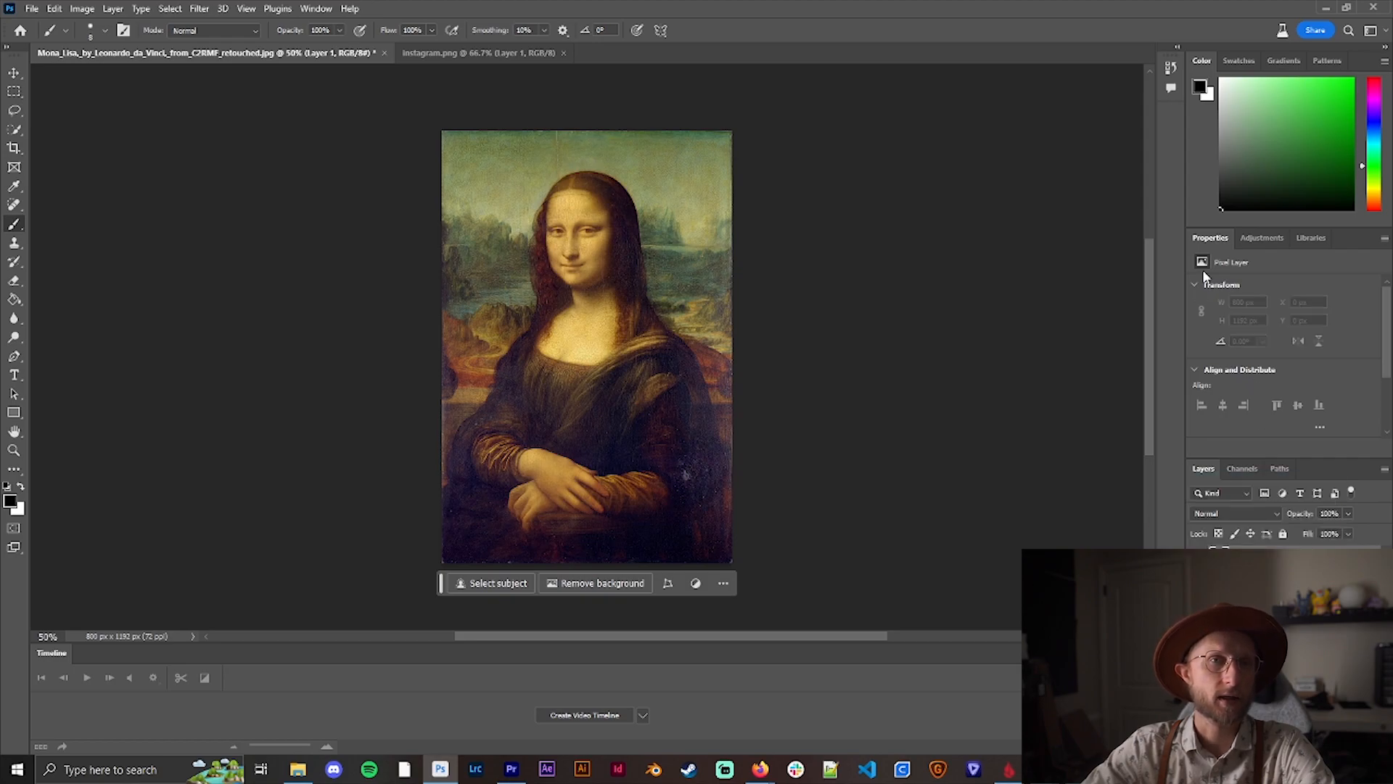
mouse_move(1272, 247)
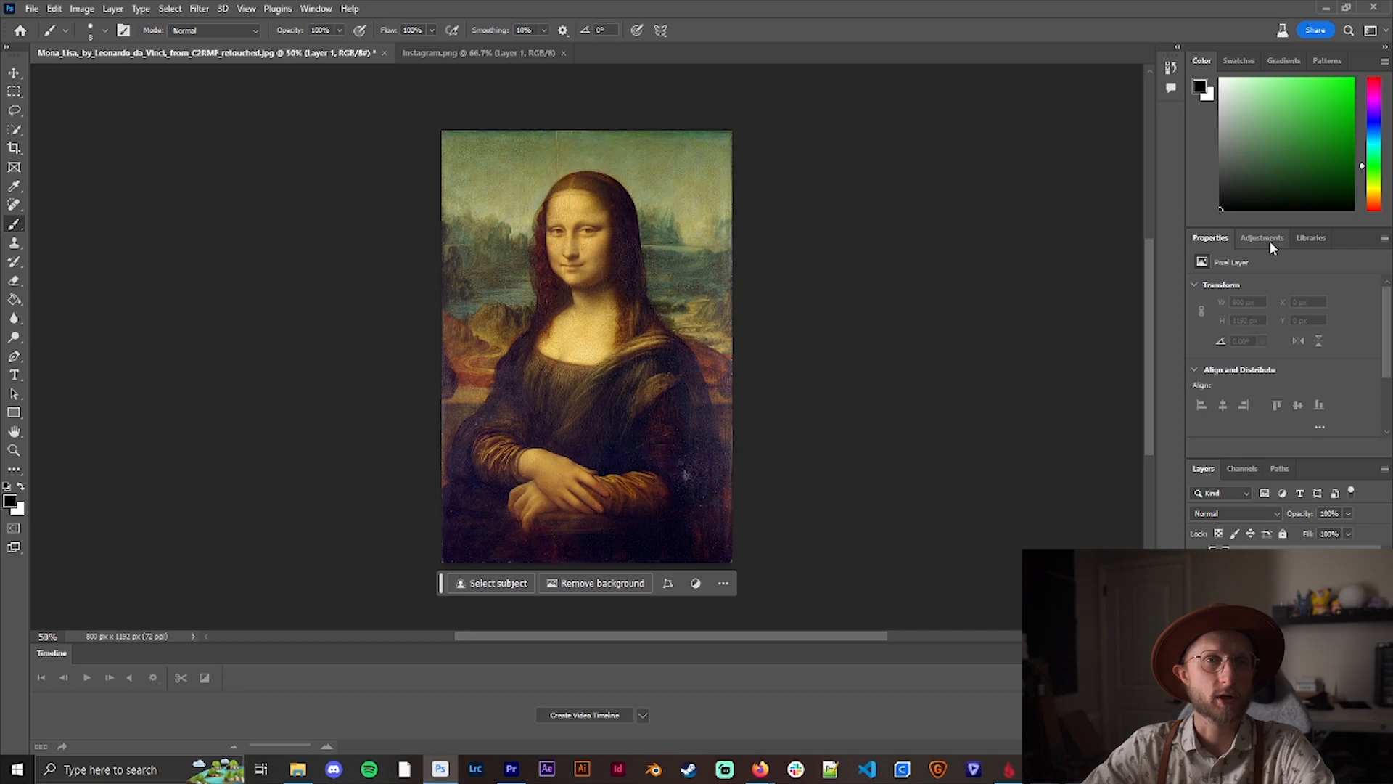
- Apply the first black-and-white adjustment preset, adding a Curves 1 layer
left_click(1261, 238)
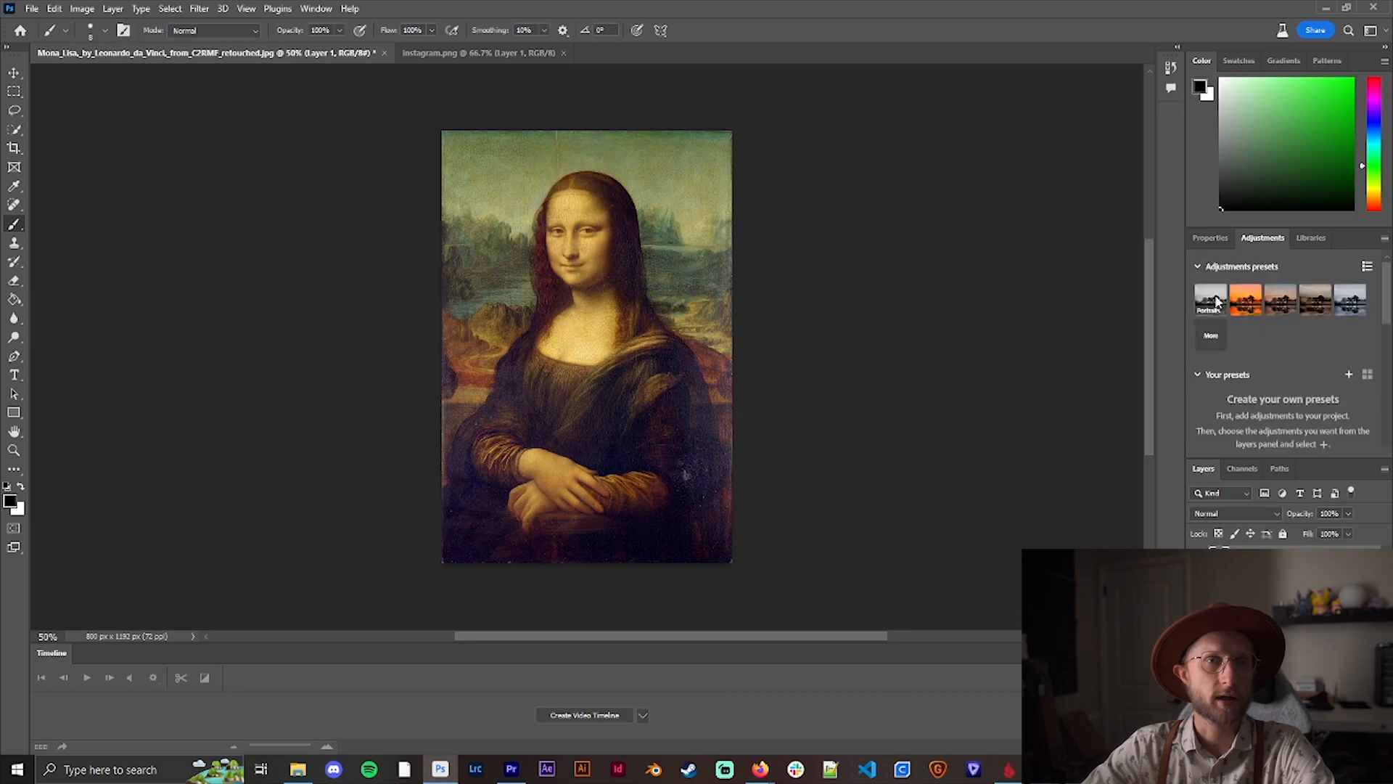
left_click(1210, 300)
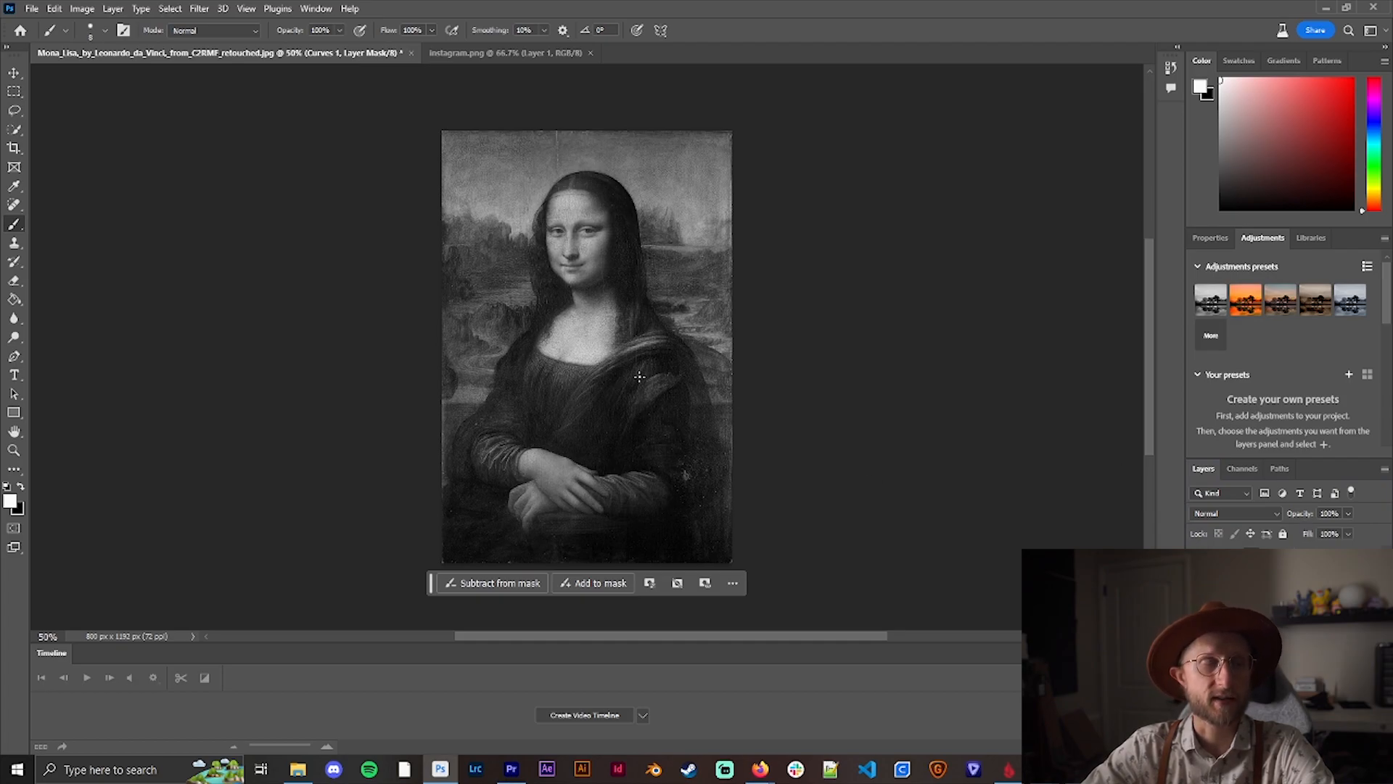
mouse_move(642, 328)
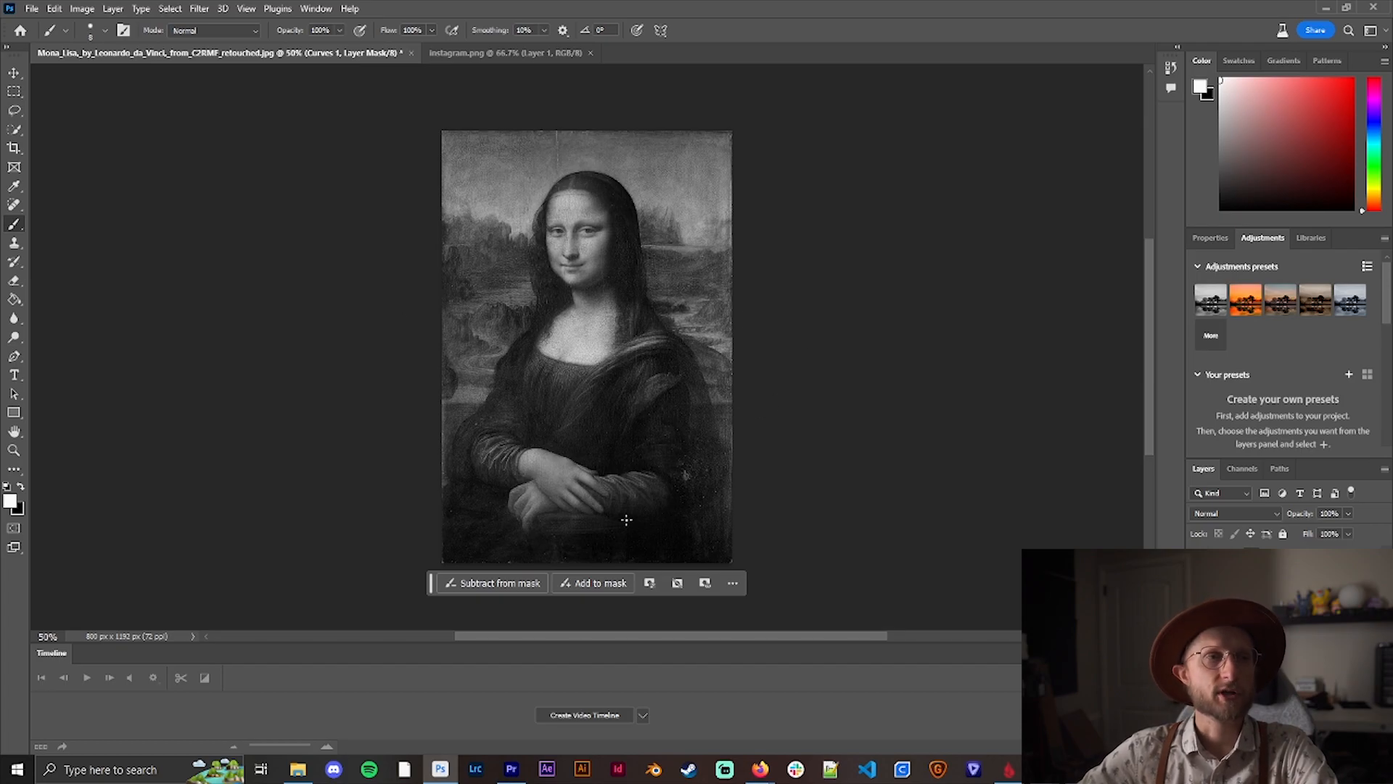
mouse_move(576, 378)
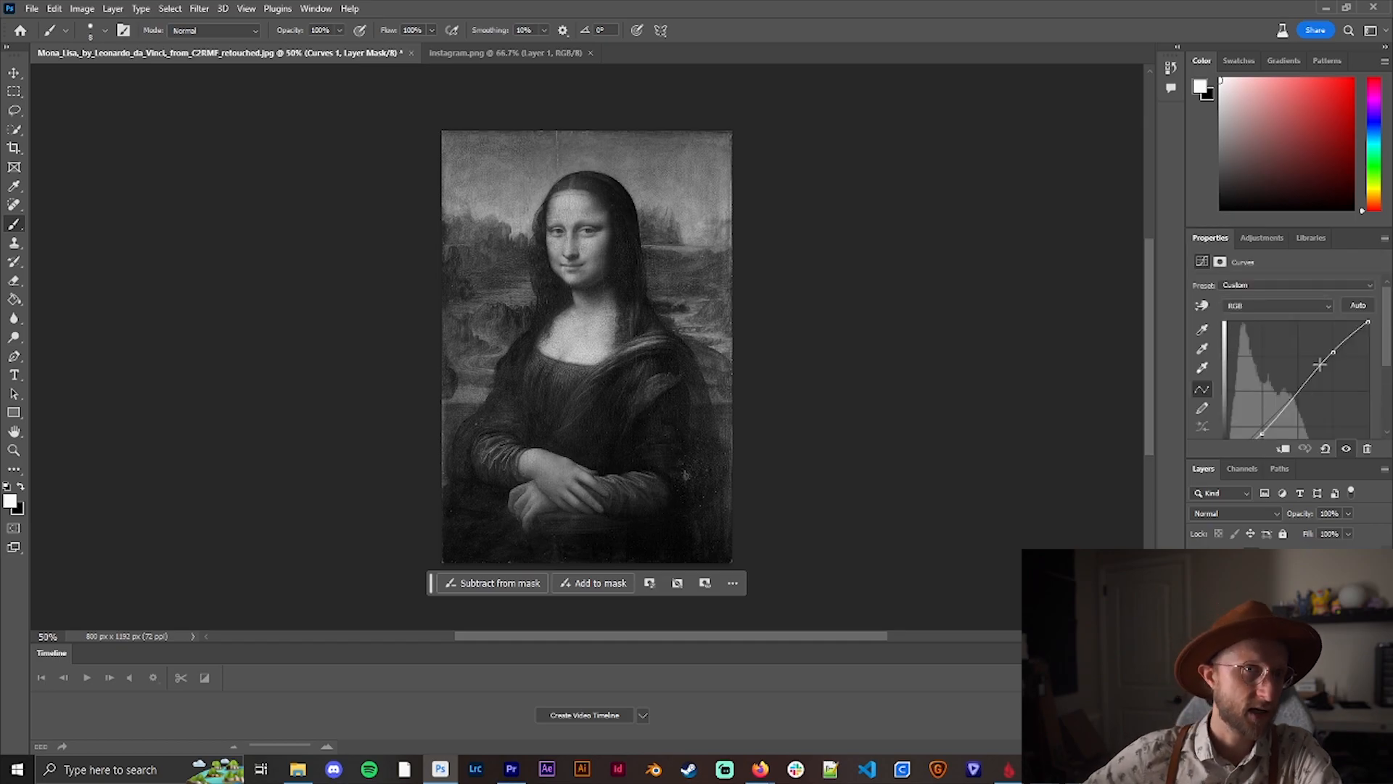
- Steepen the Curves points for high contrast, then bring up instagram.png
left_click_drag(1319, 363, 1296, 339)
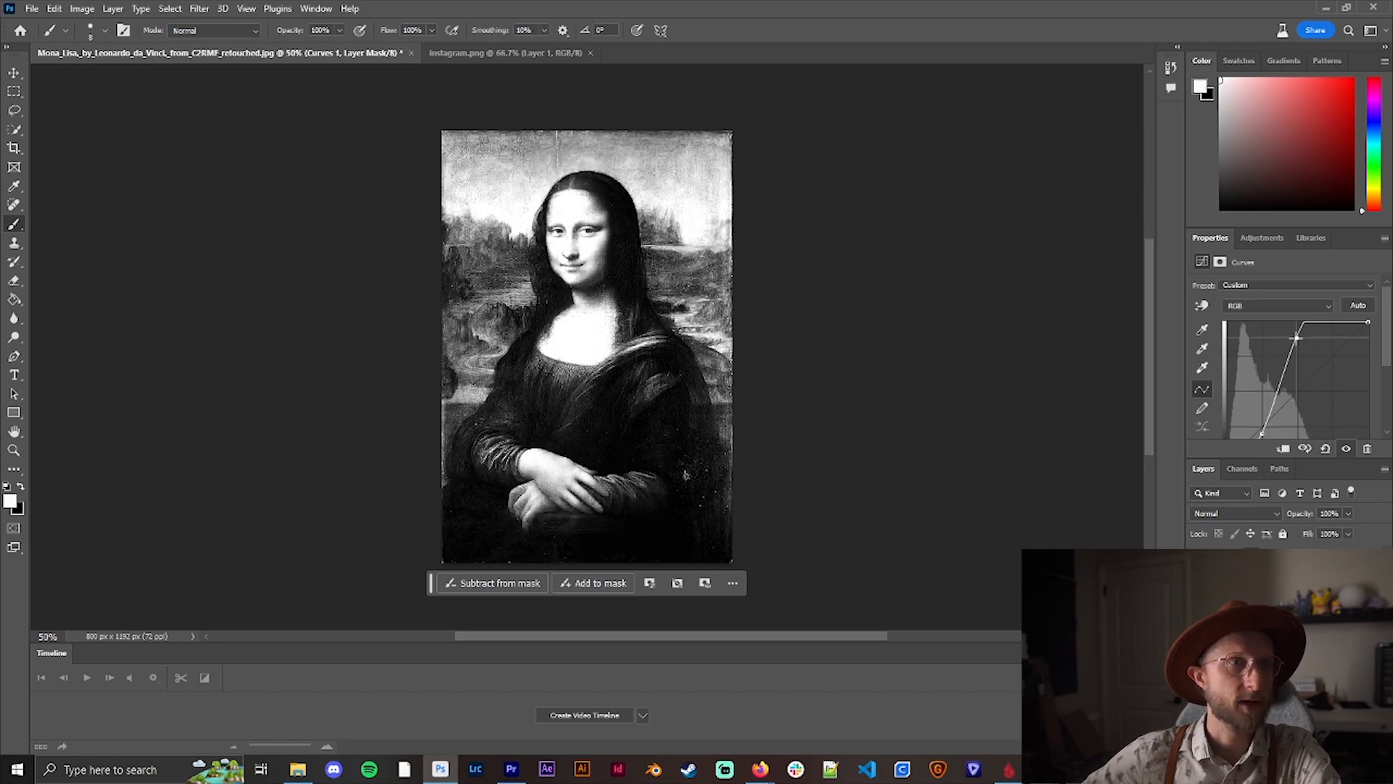
left_click_drag(1298, 338, 1297, 327)
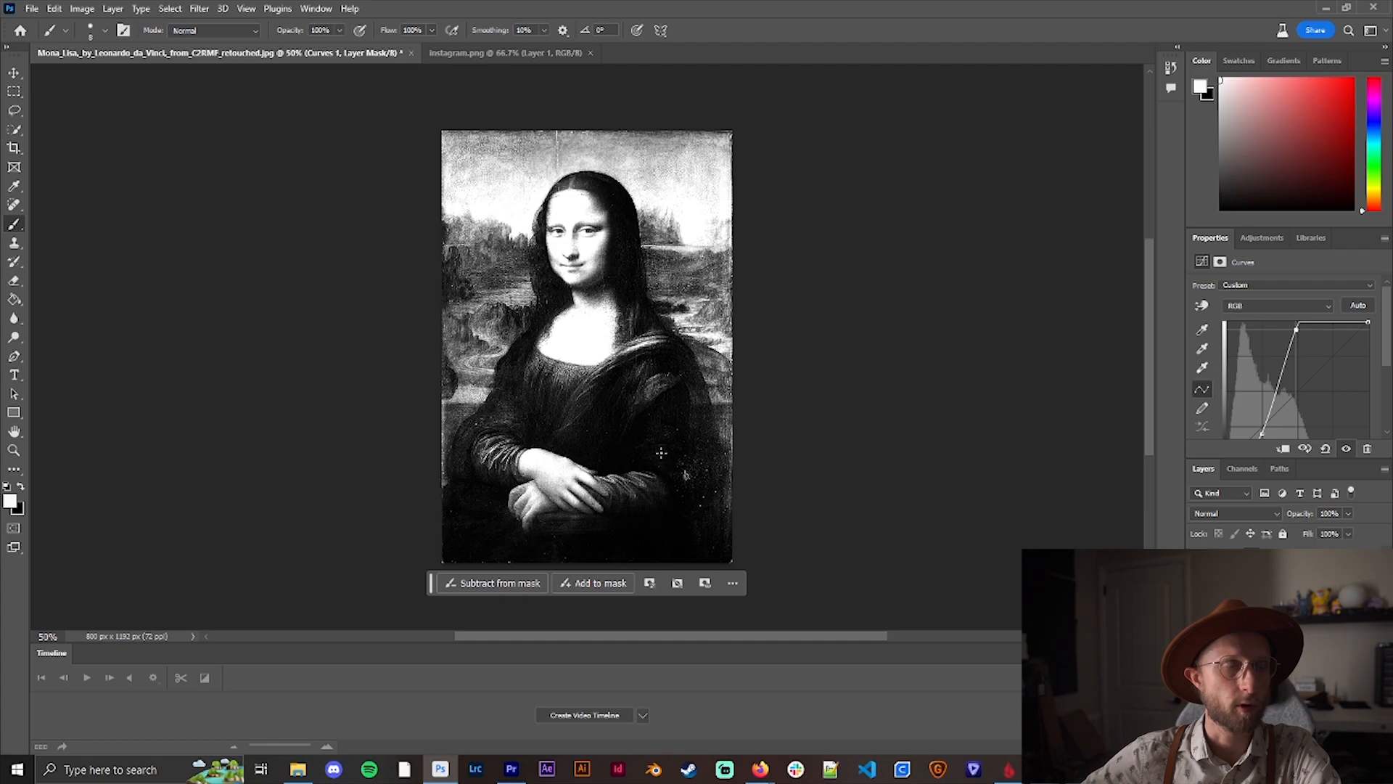
mouse_move(596, 320)
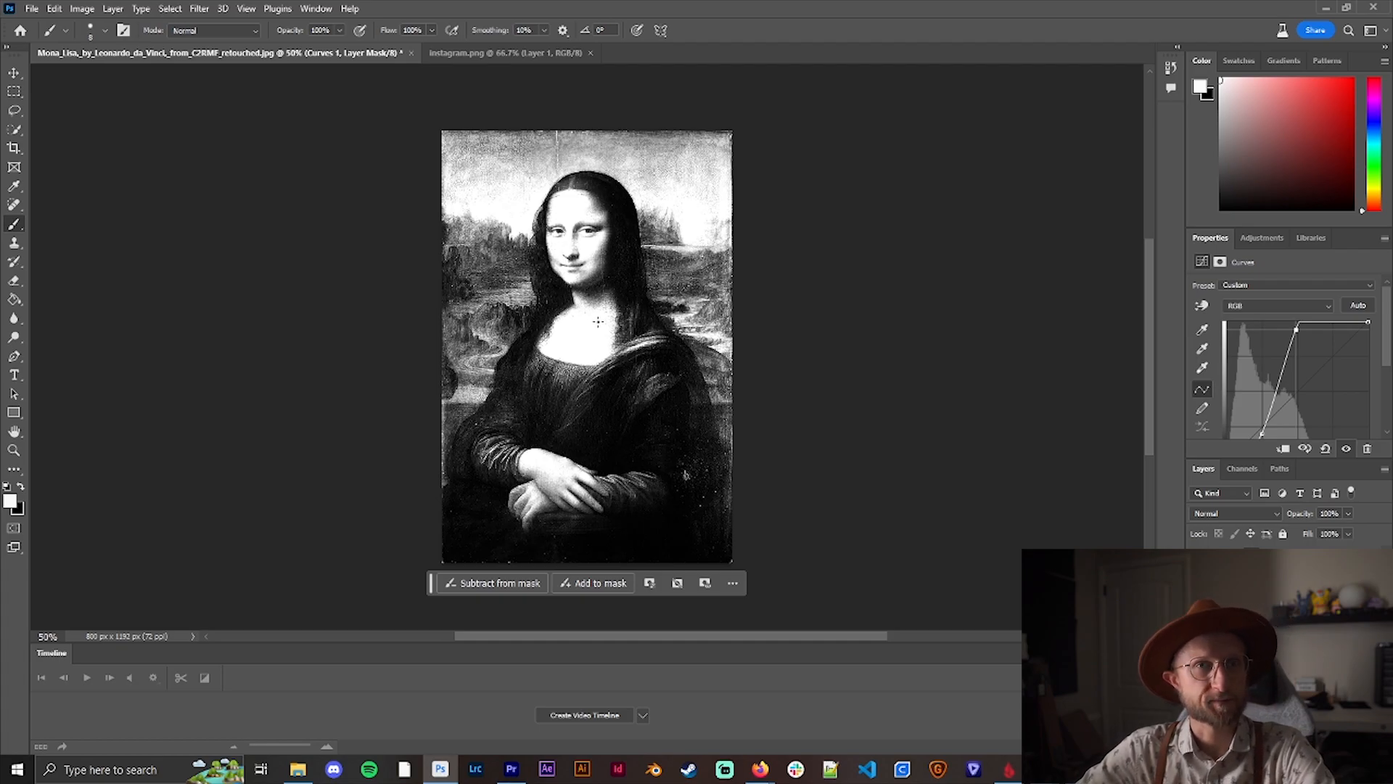
left_click(514, 53)
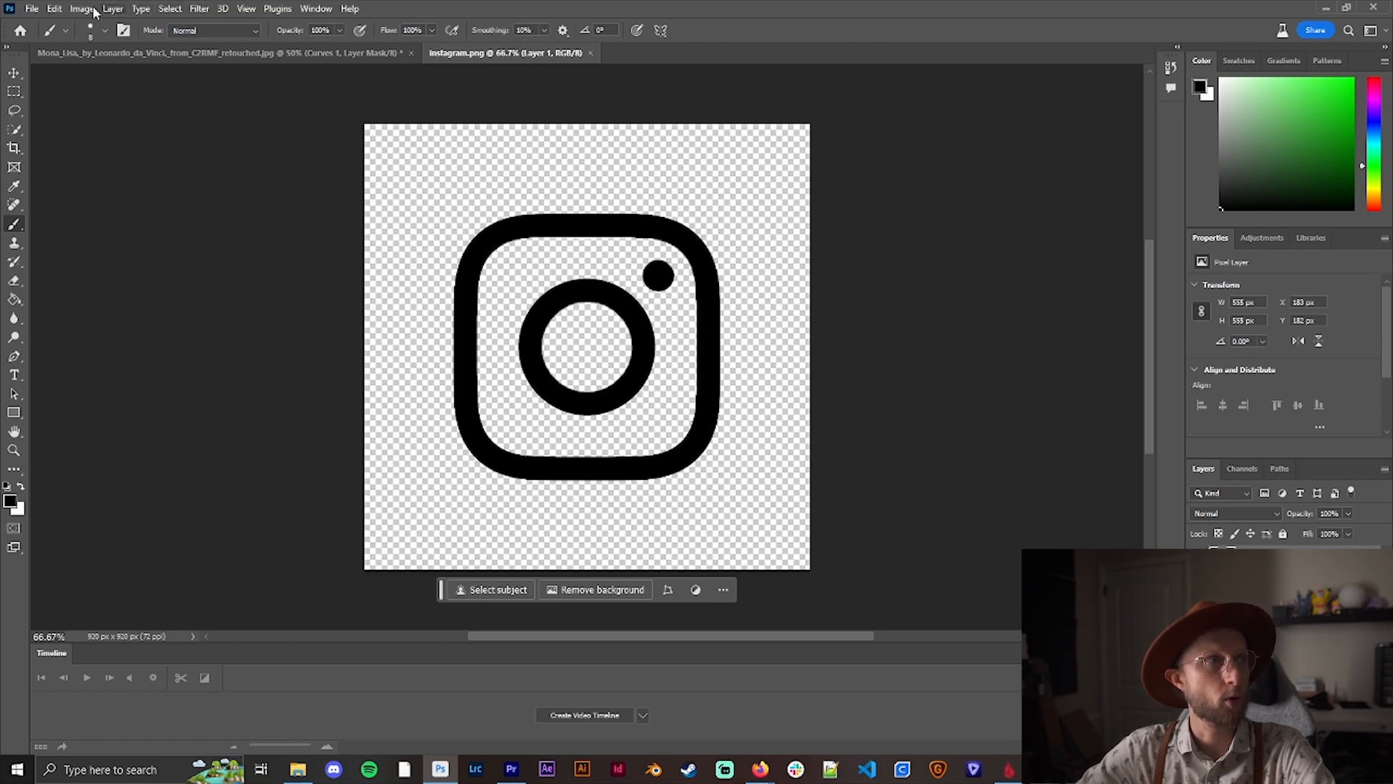
- Open Photoshop's Image menu on the Instagram logo document
left_click(85, 10)
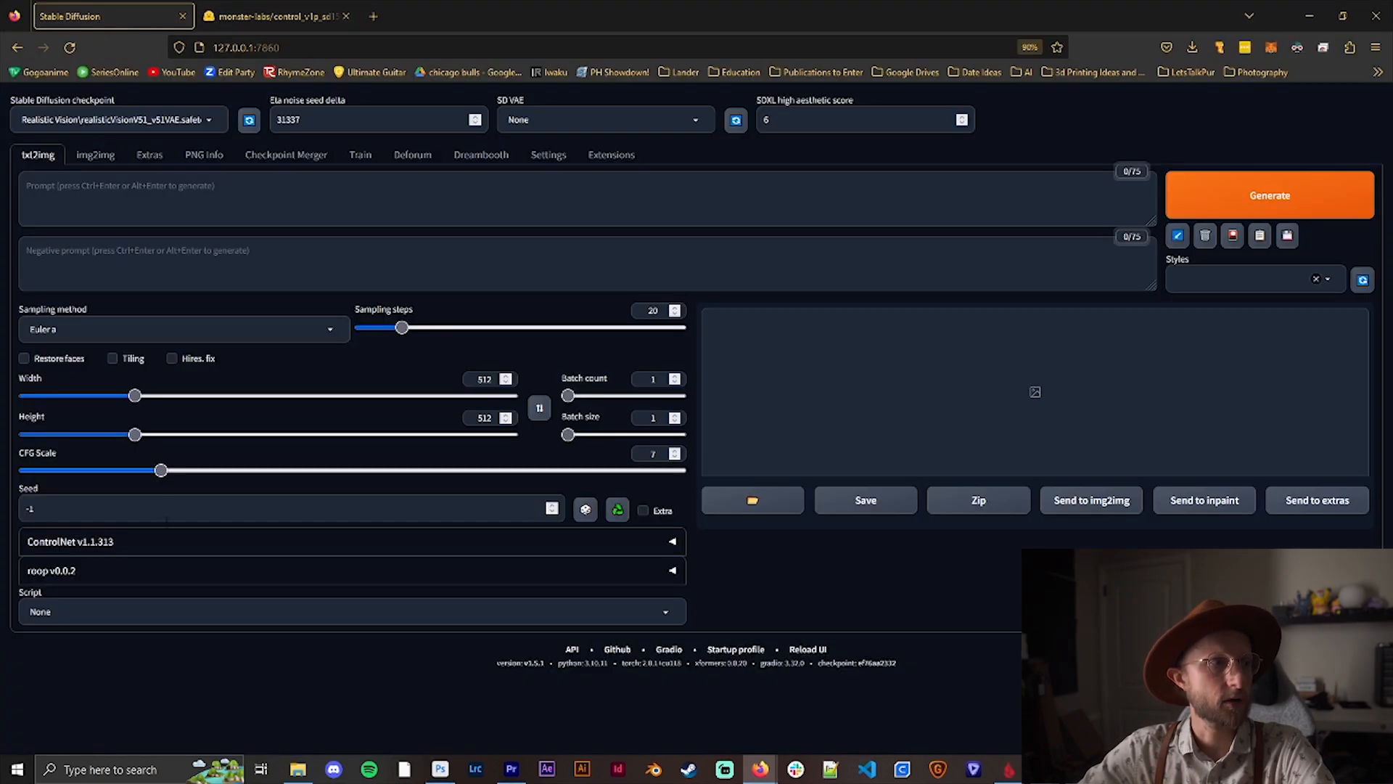
- Enable ControlNet Unit 0 with the high-contrast Mona Lisa and Pixel Perfect on
left_click(104, 542)
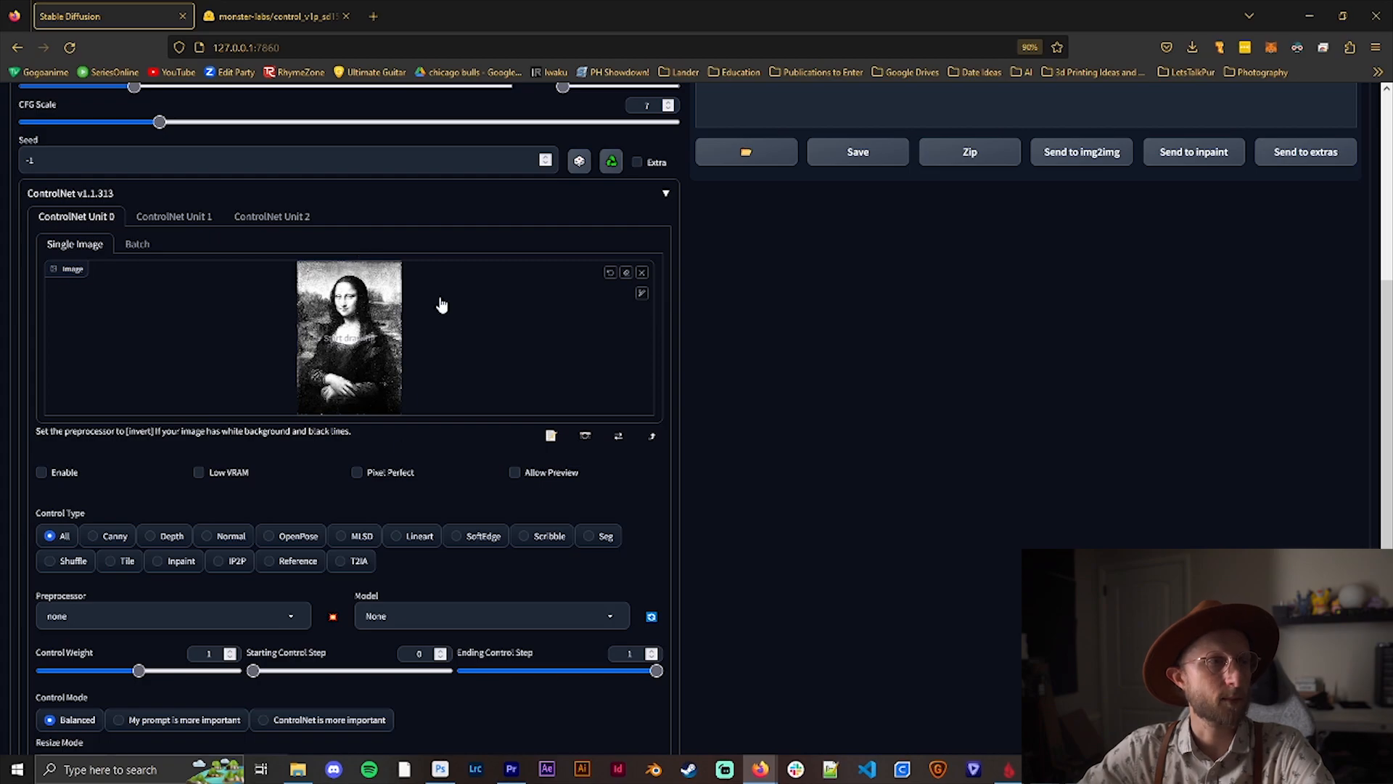
left_click(42, 473)
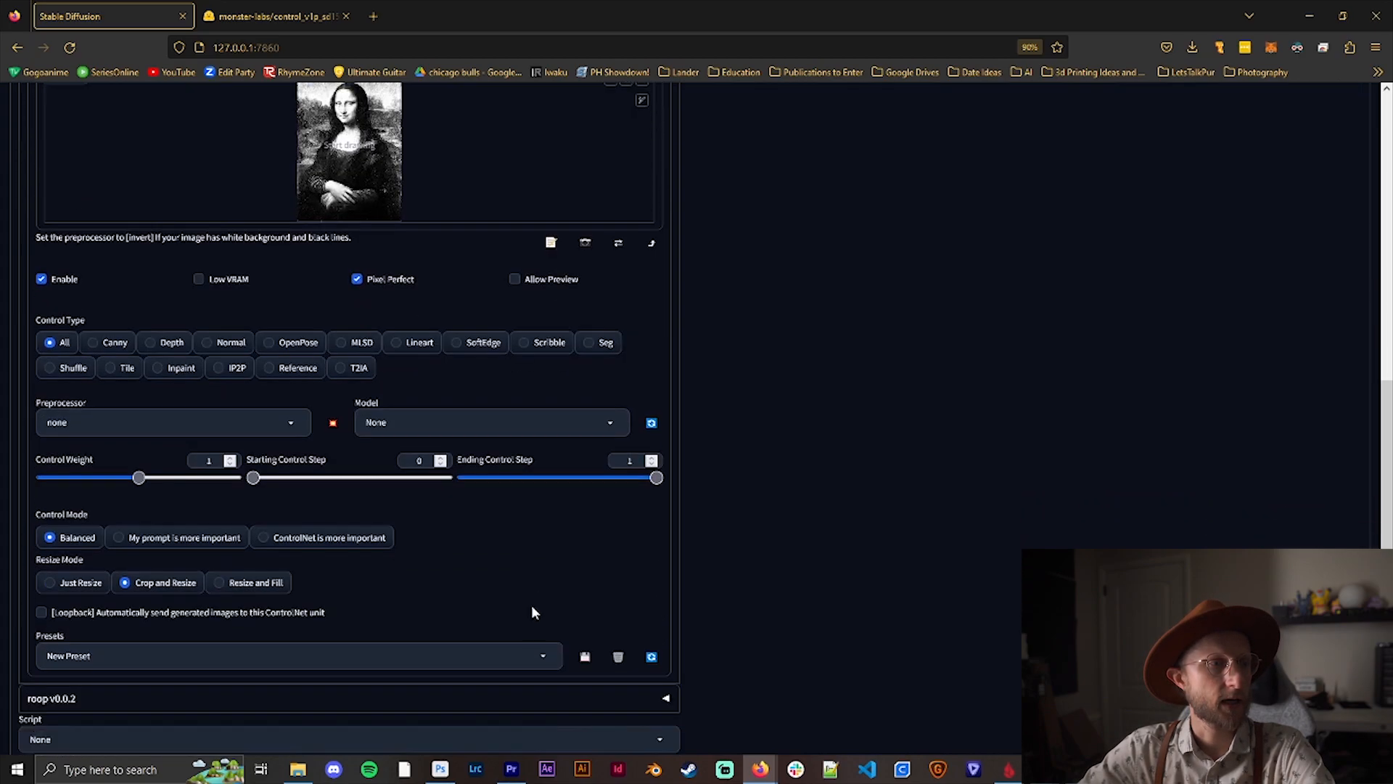
left_click(491, 422)
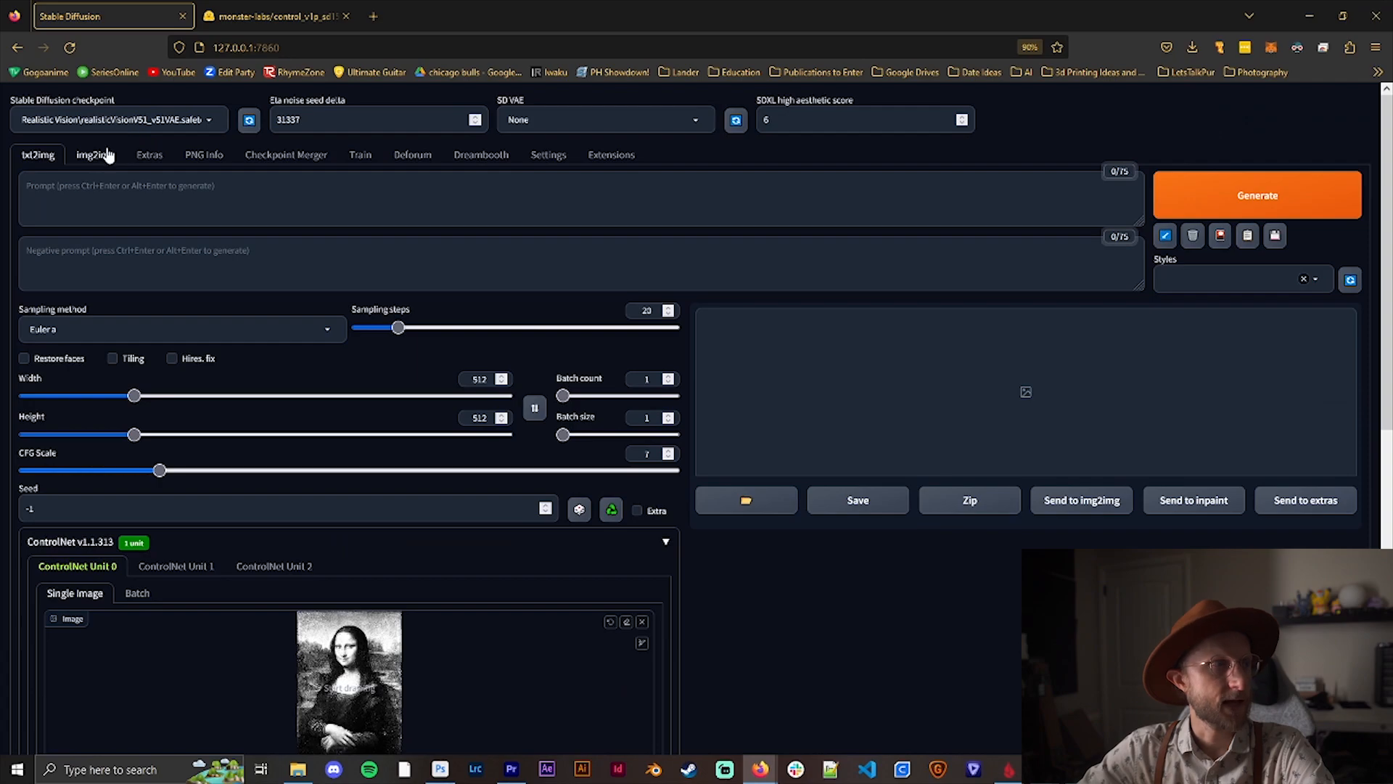
- Check img2img, then drag and enter the txt2img height up to 760
left_click(94, 155)
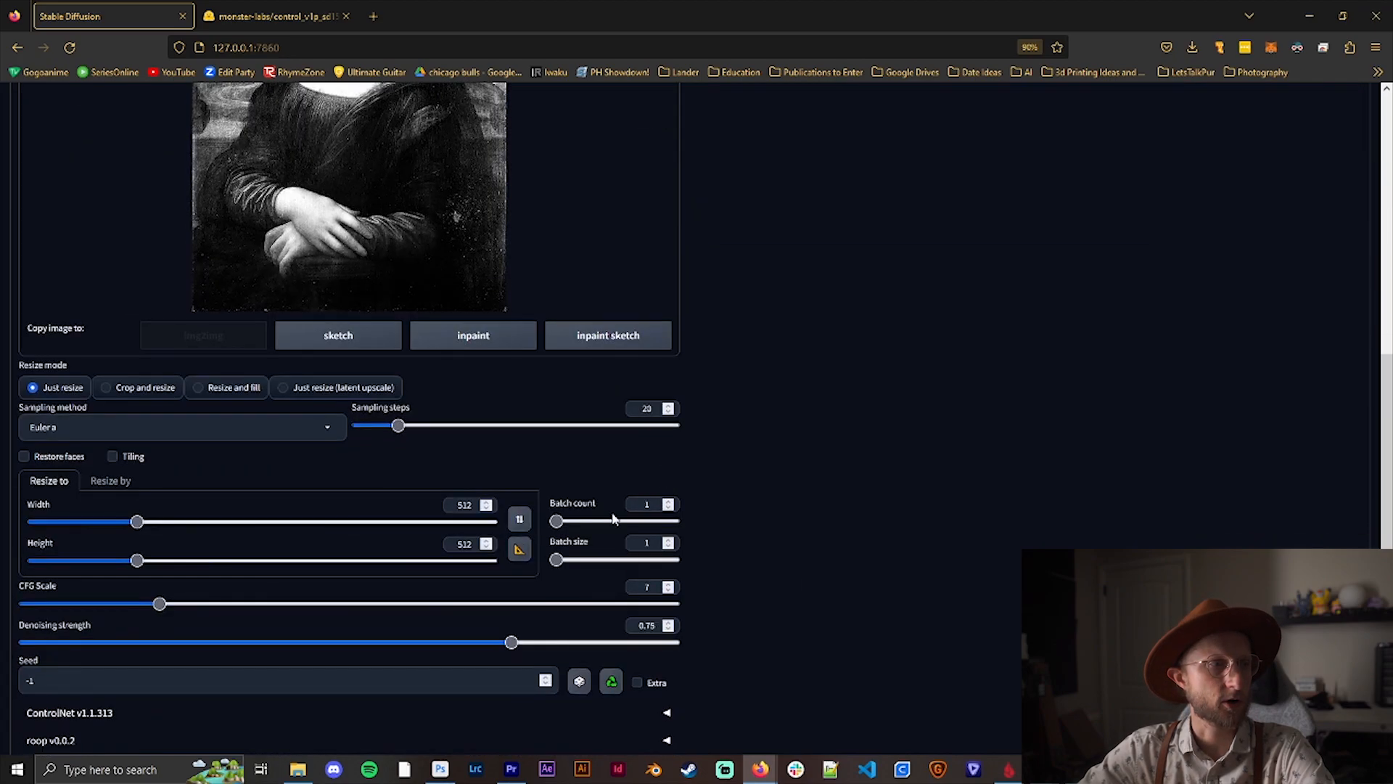
left_click_drag(135, 561, 168, 561)
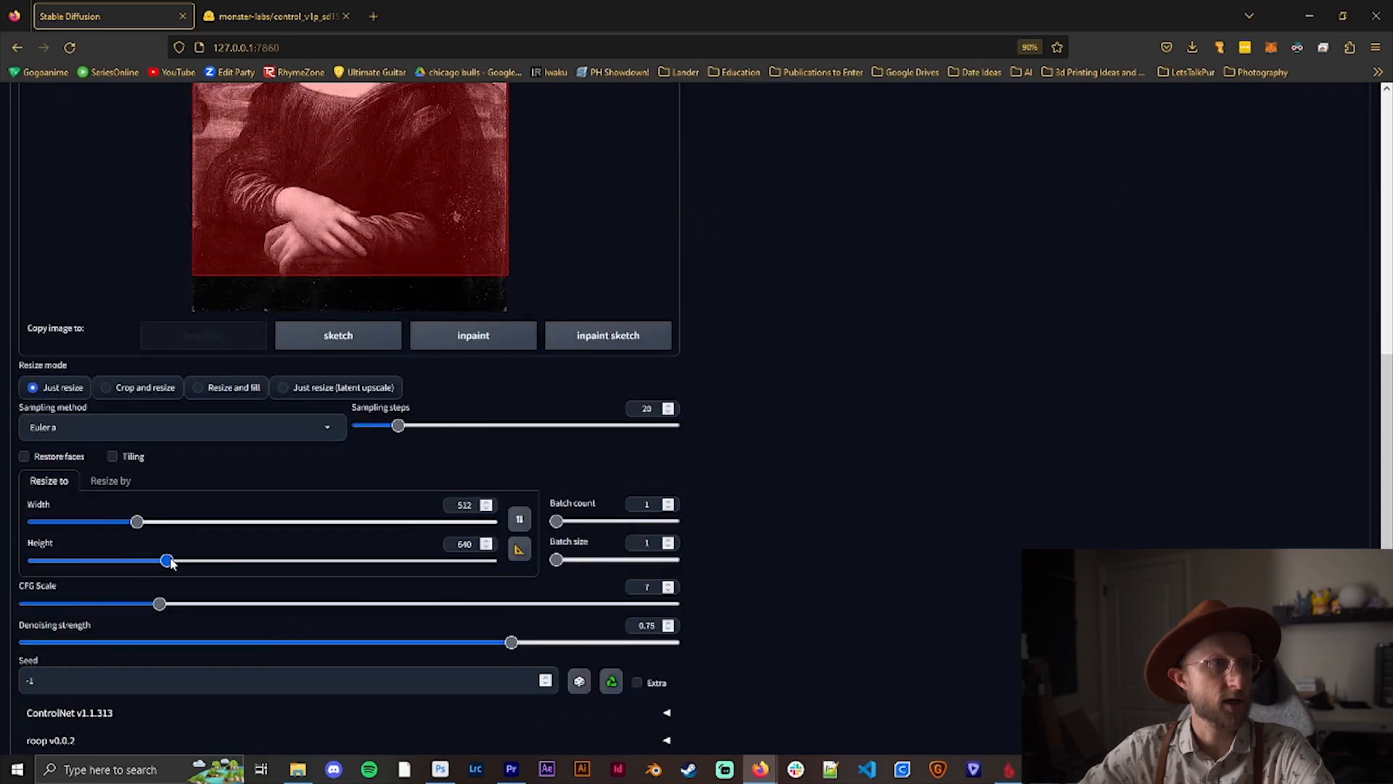
left_click_drag(166, 561, 194, 561)
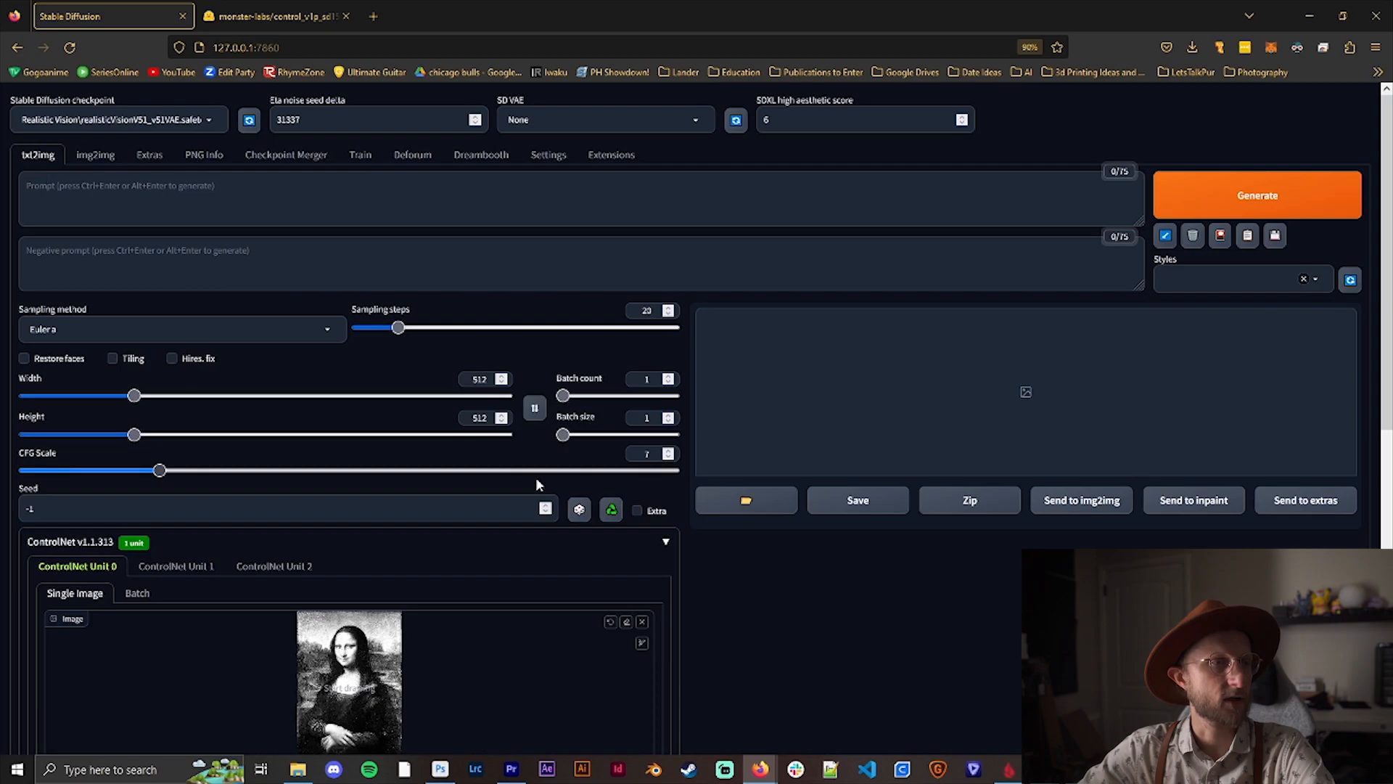
triple_click(479, 418)
type("760")
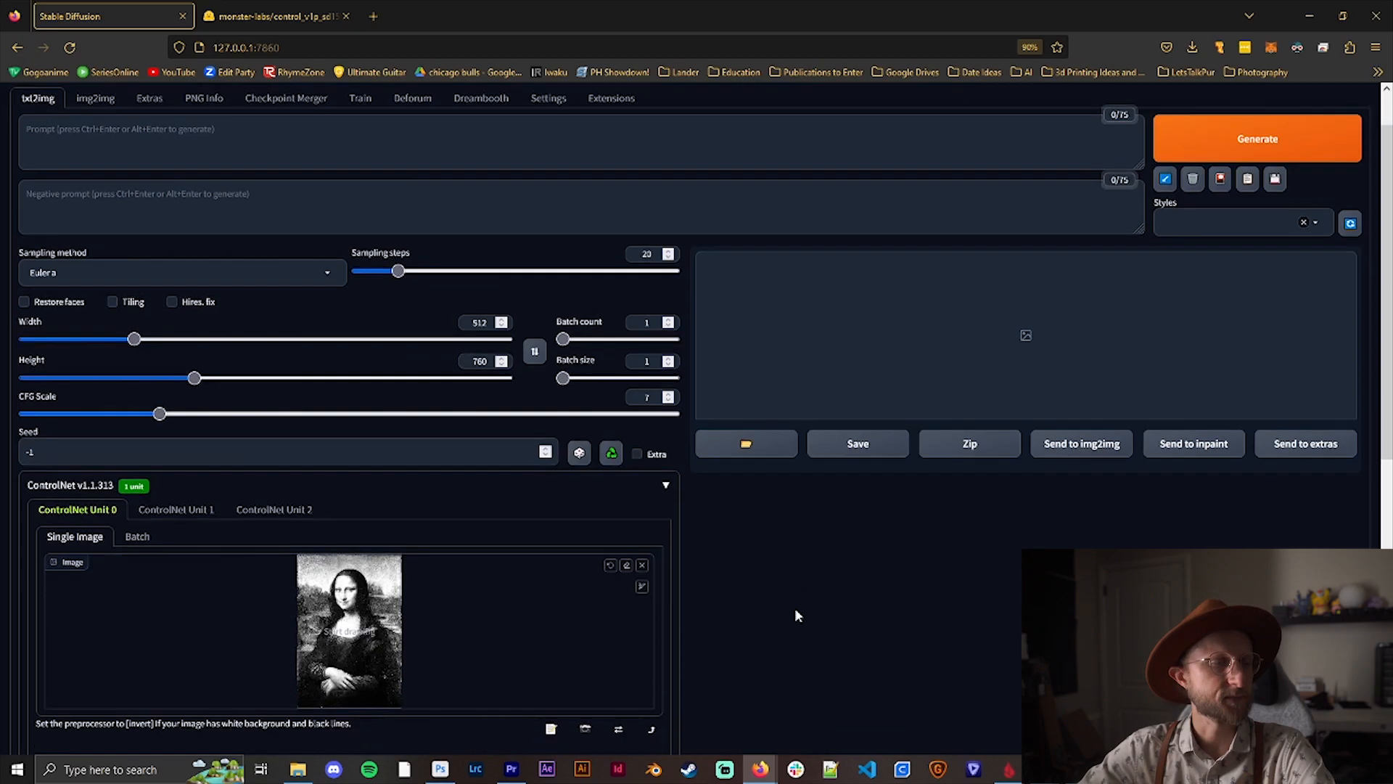
scroll("down", 3)
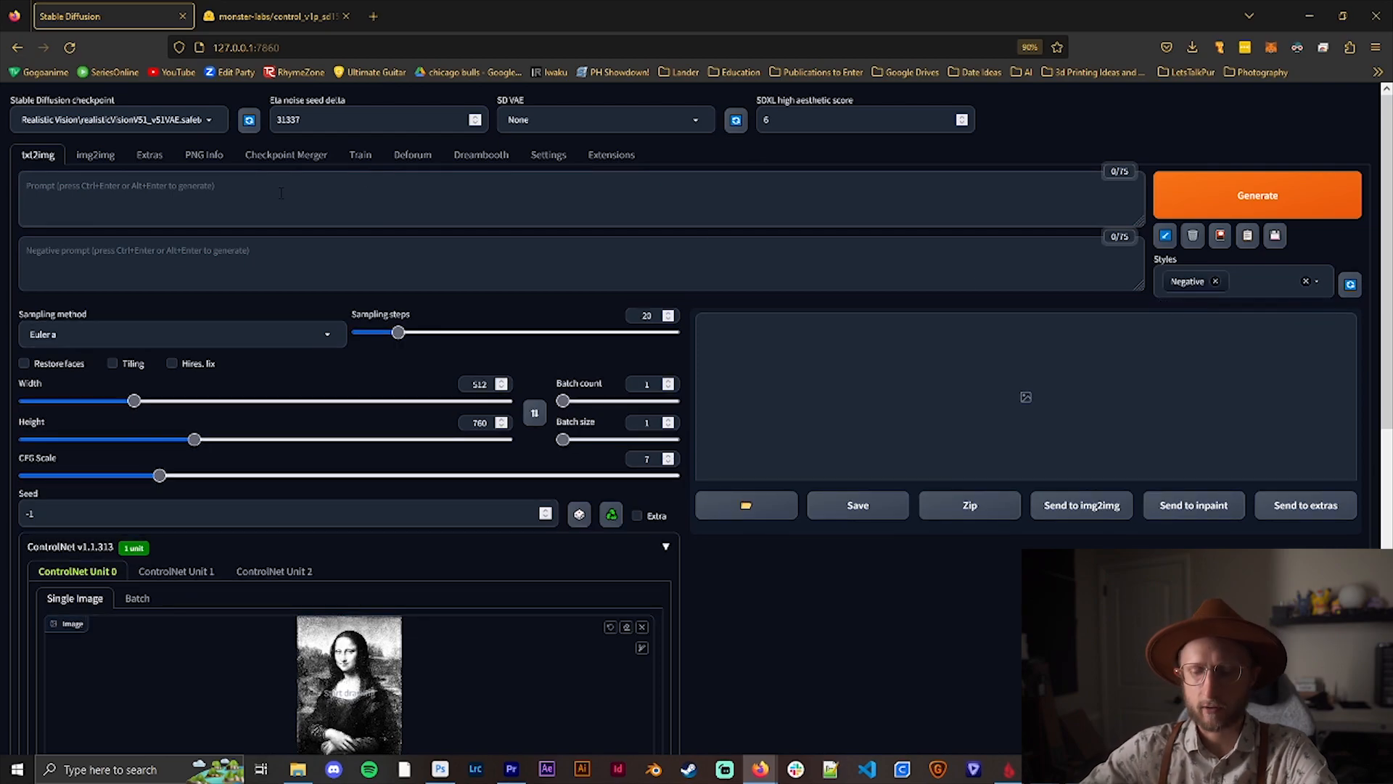
- Enter the prompt 'jungle, high quality, sharp focus' and review ControlNet settings below
type("Jungle,")
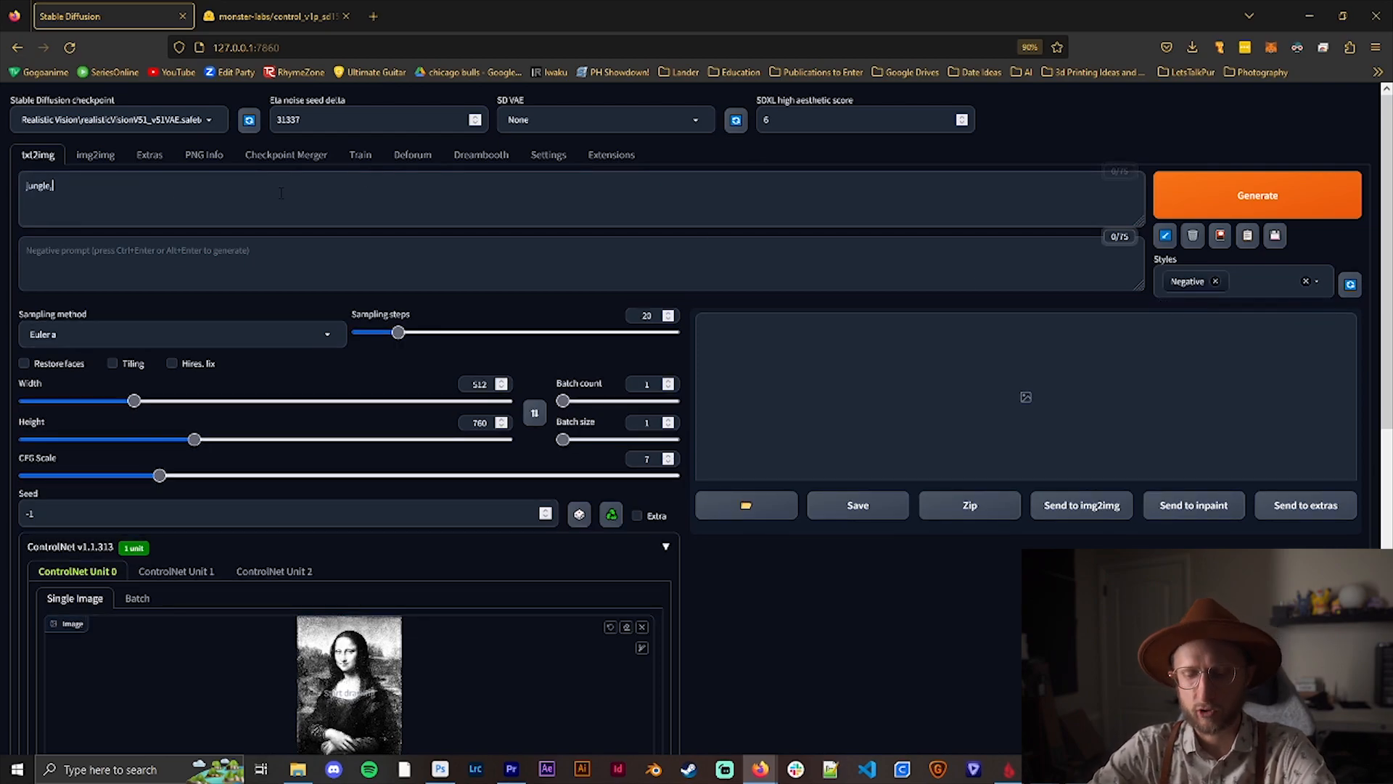
type("high quality, sharp focus")
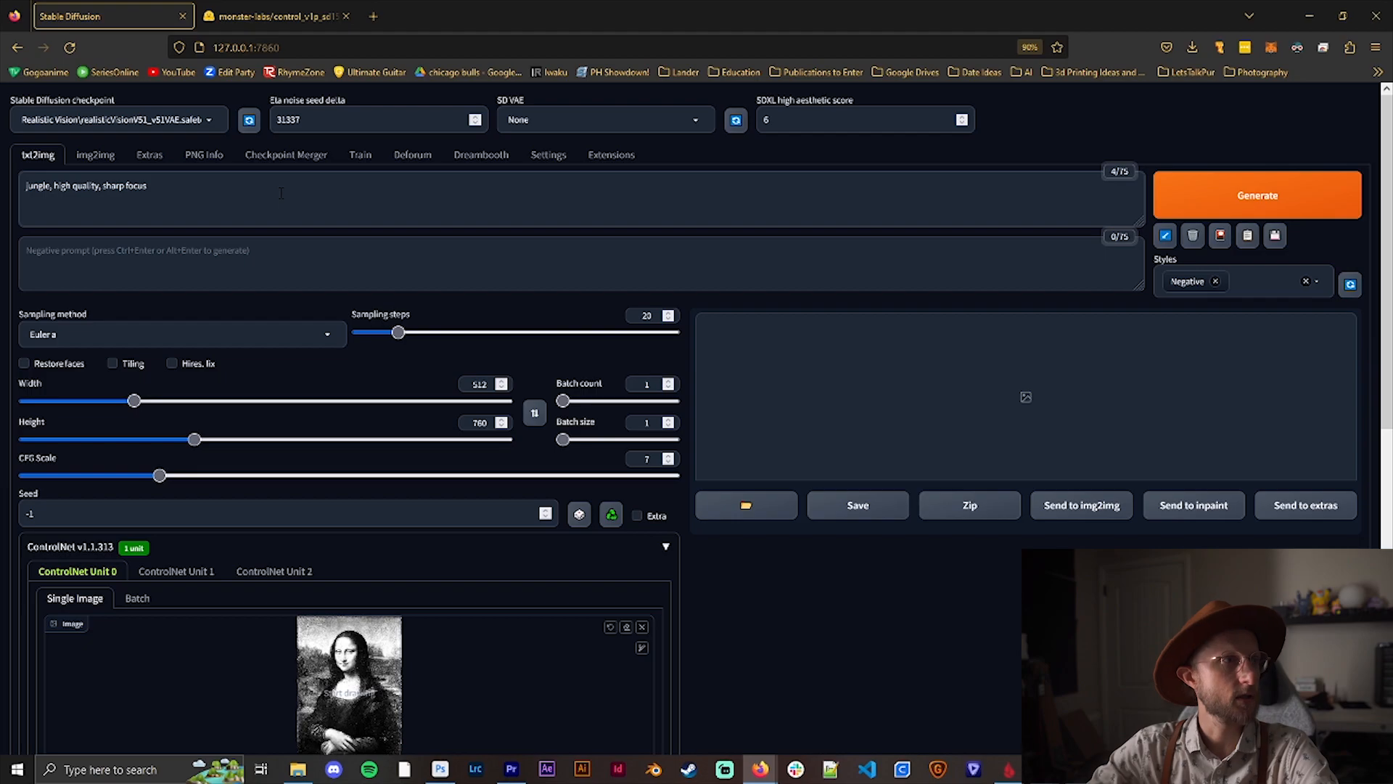
scroll("down", 3)
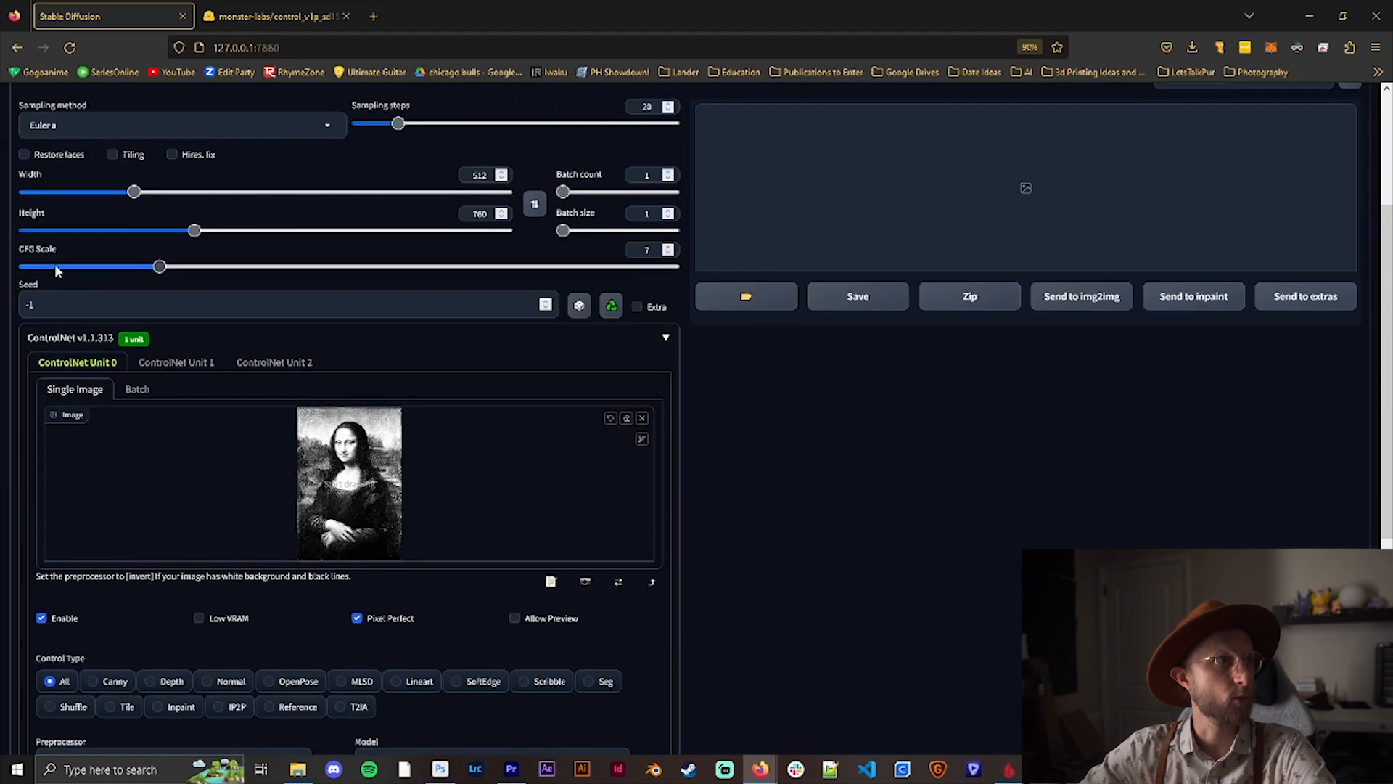
scroll("down", 3)
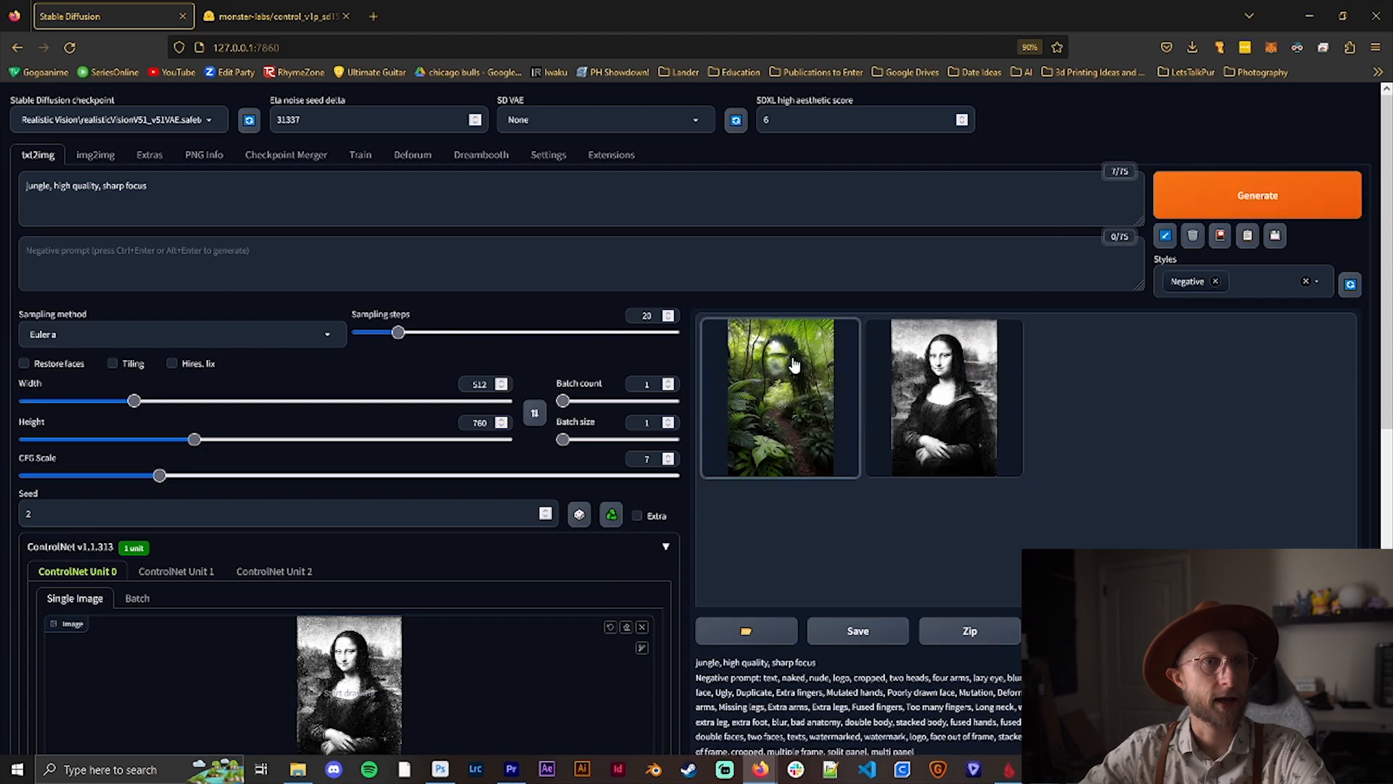
- Enlarge the seed-2 jungle result and scroll to its generation settings
left_click(781, 397)
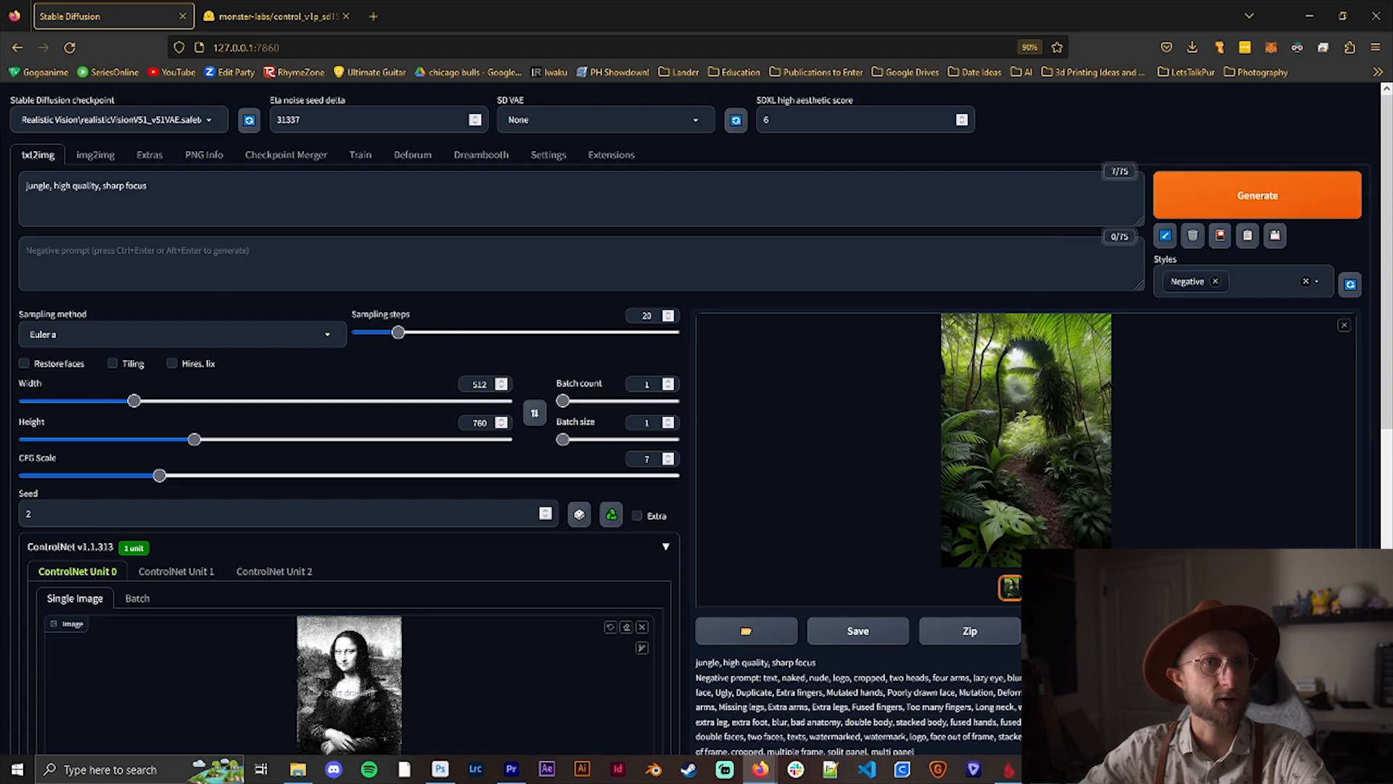
mouse_move(1048, 426)
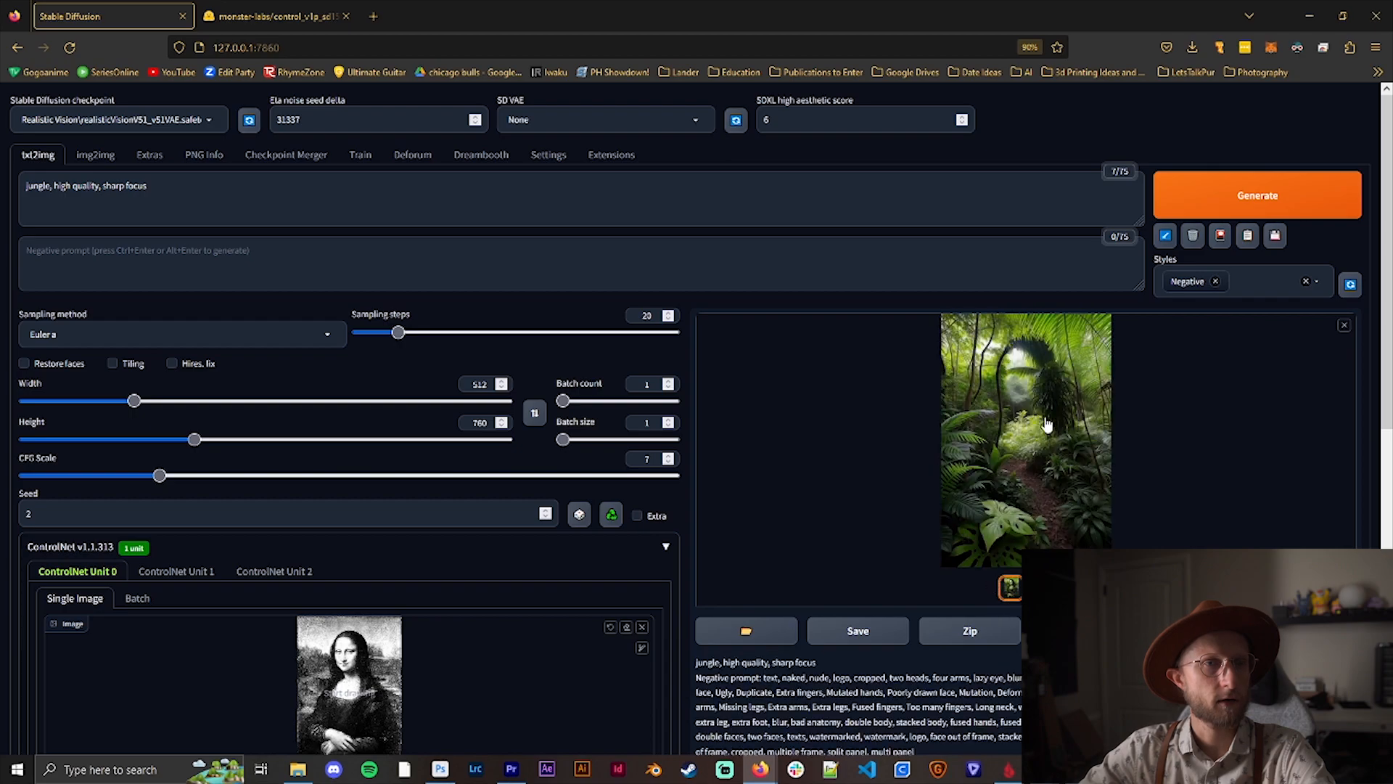
mouse_move(978, 602)
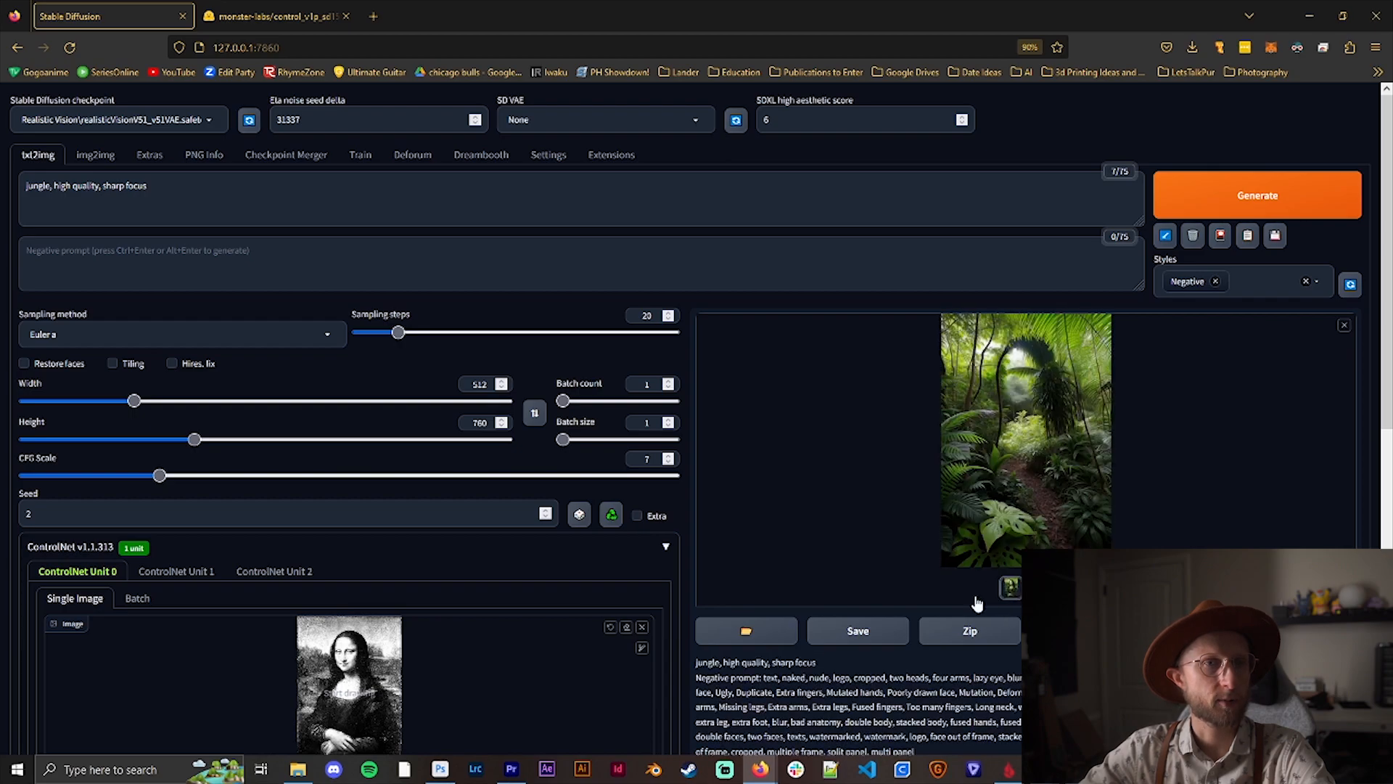
scroll("down", 3)
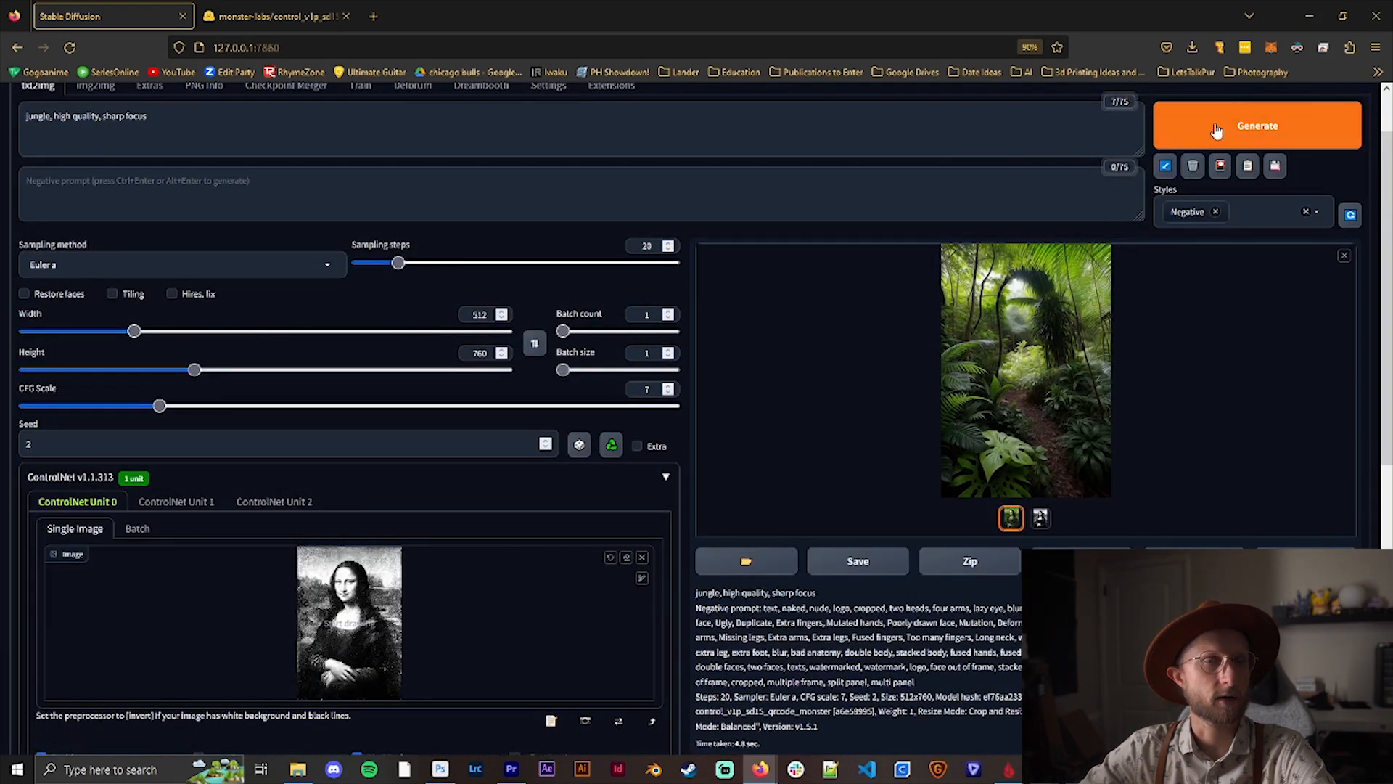
- Regenerate at ControlNet weight 2 and preview the jungle image with a clear Mona Lisa
left_click(1216, 126)
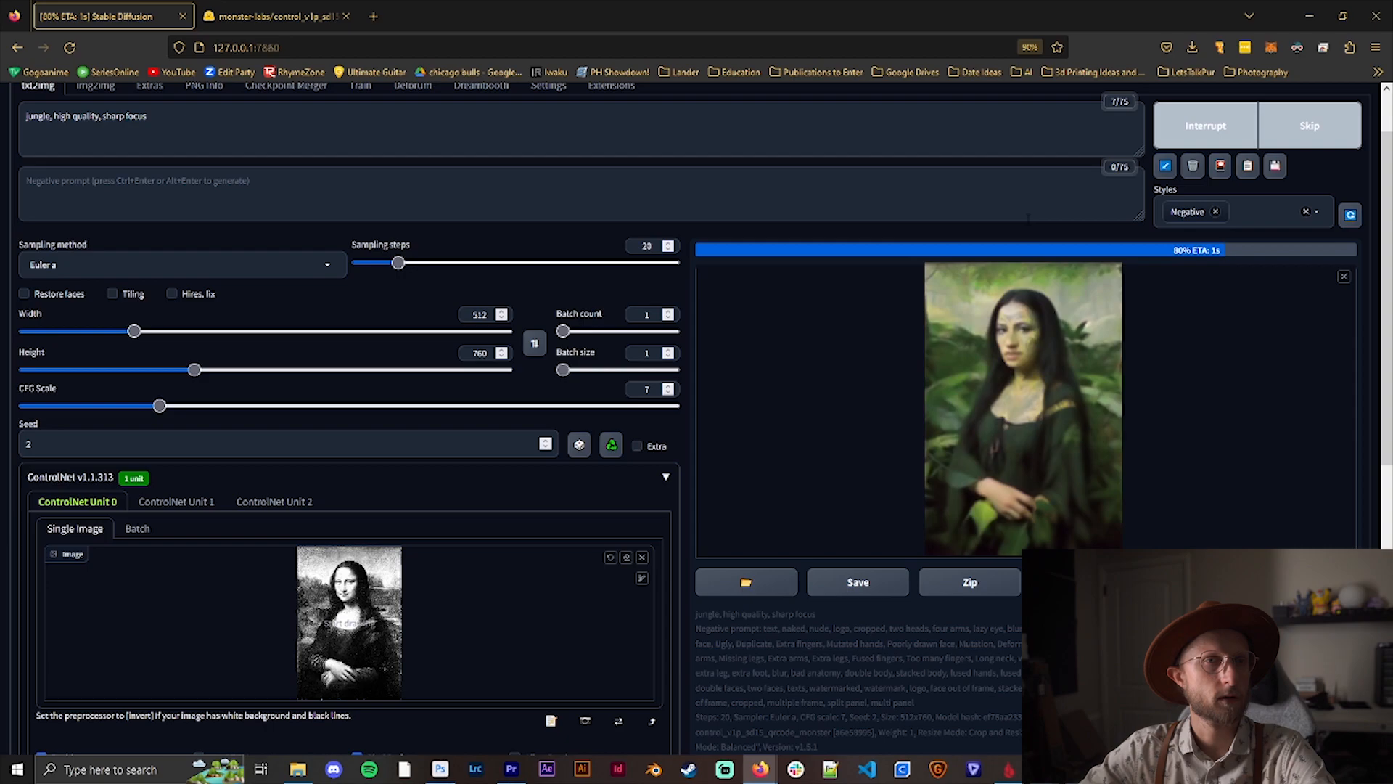
left_click(1023, 405)
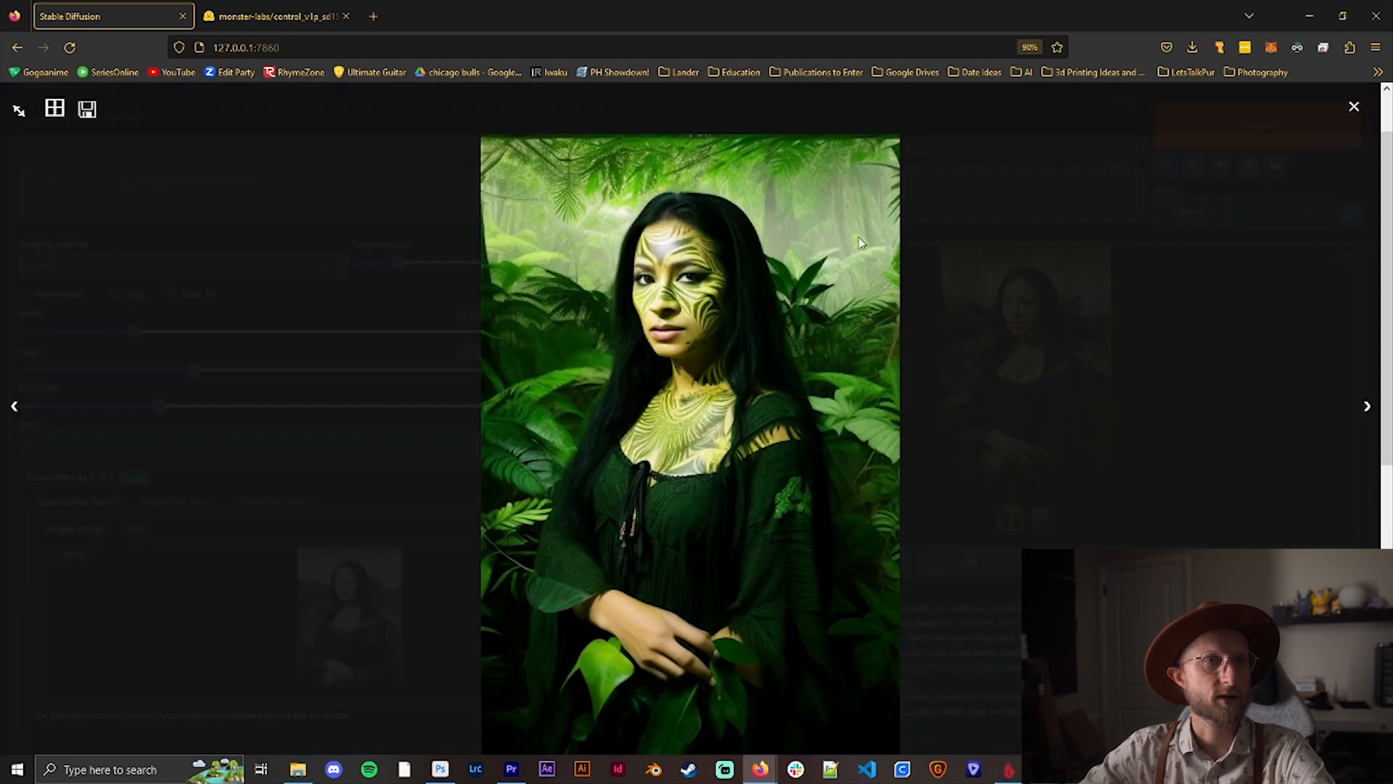
mouse_move(886, 342)
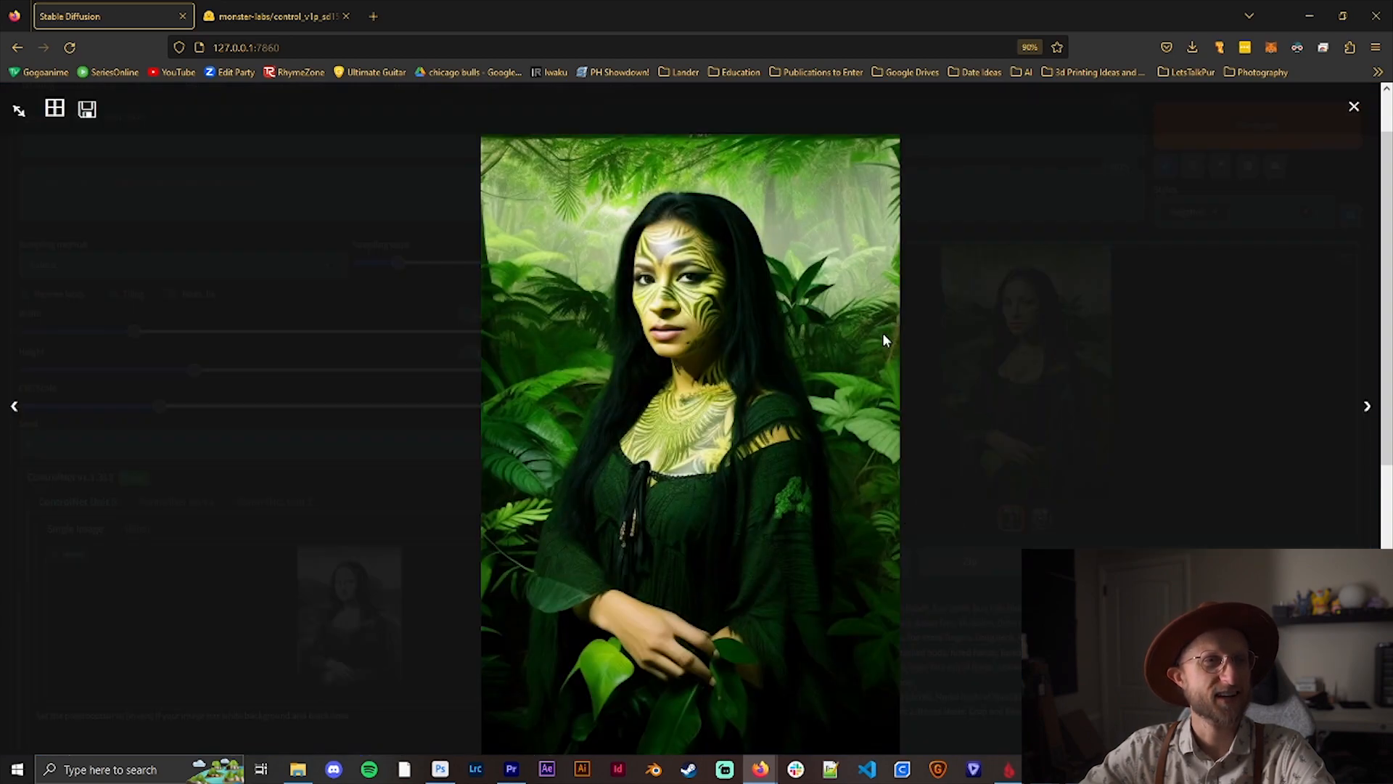
left_click(1354, 106)
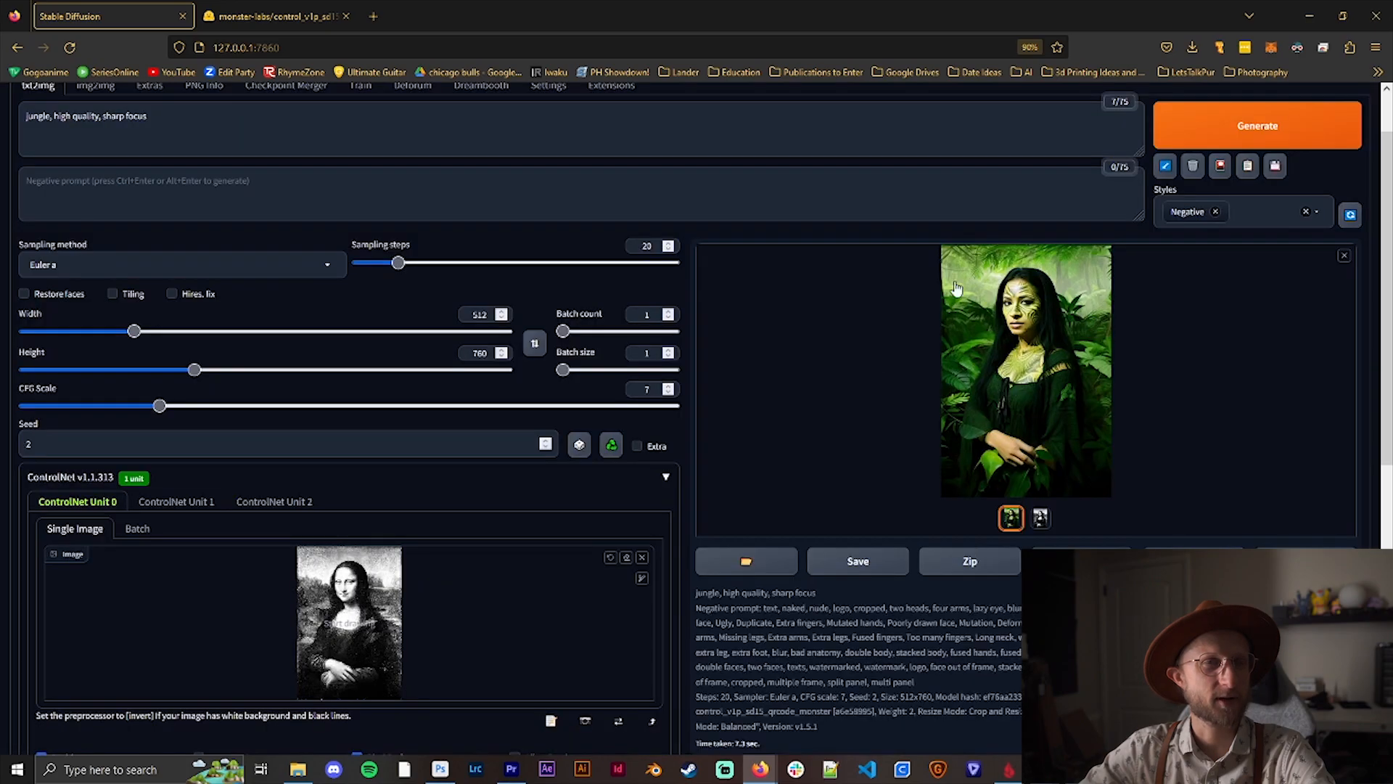
mouse_move(682, 429)
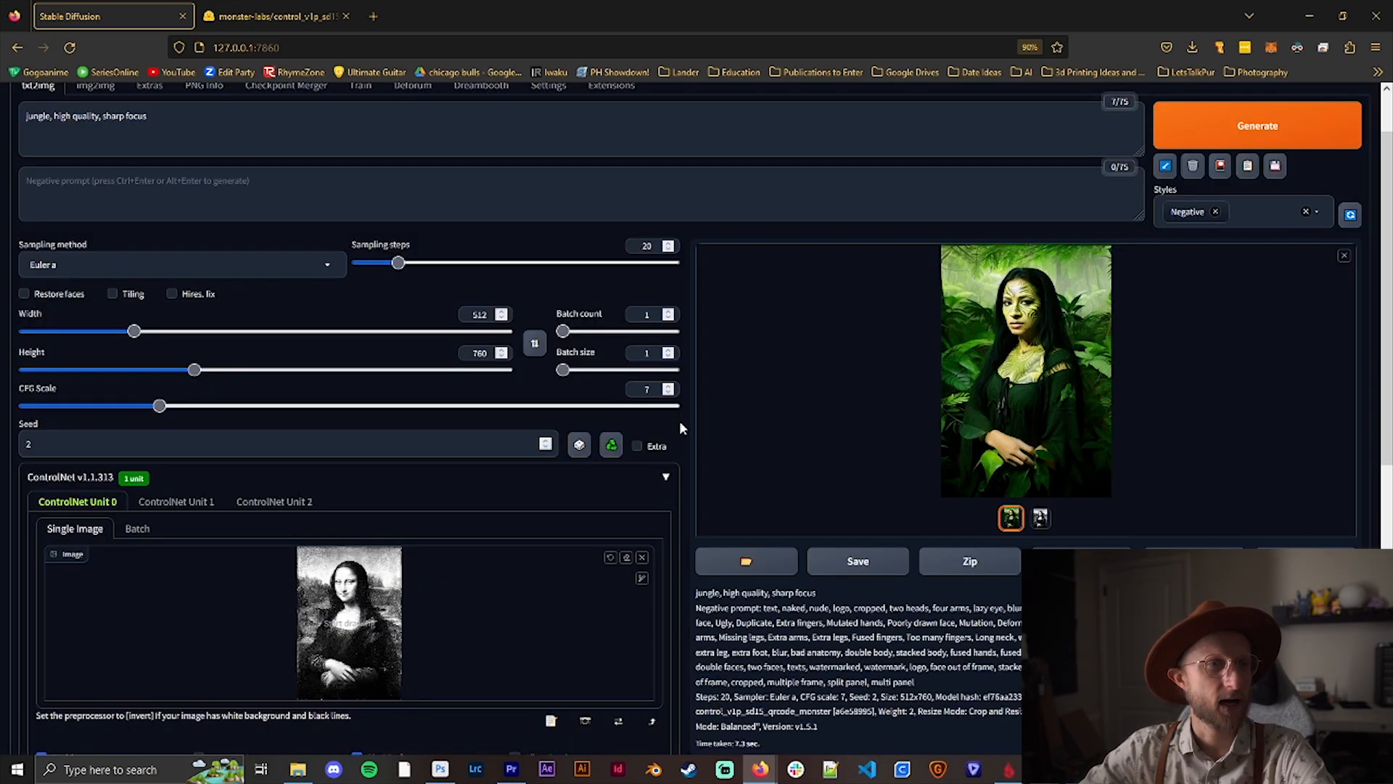
- Drop the ControlNet Control Weight to about 0.7 and regenerate the jungle path image
scroll("down", 3)
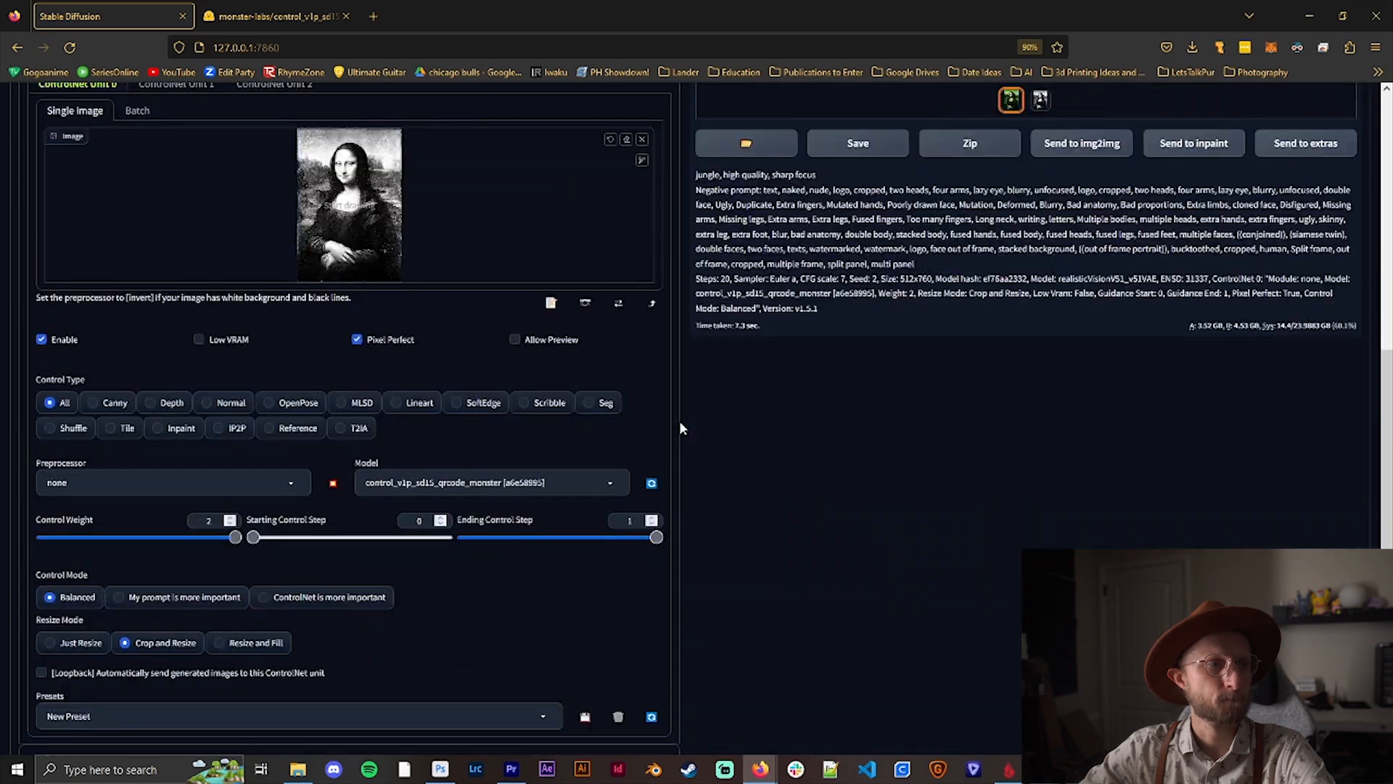
left_click_drag(234, 537, 125, 537)
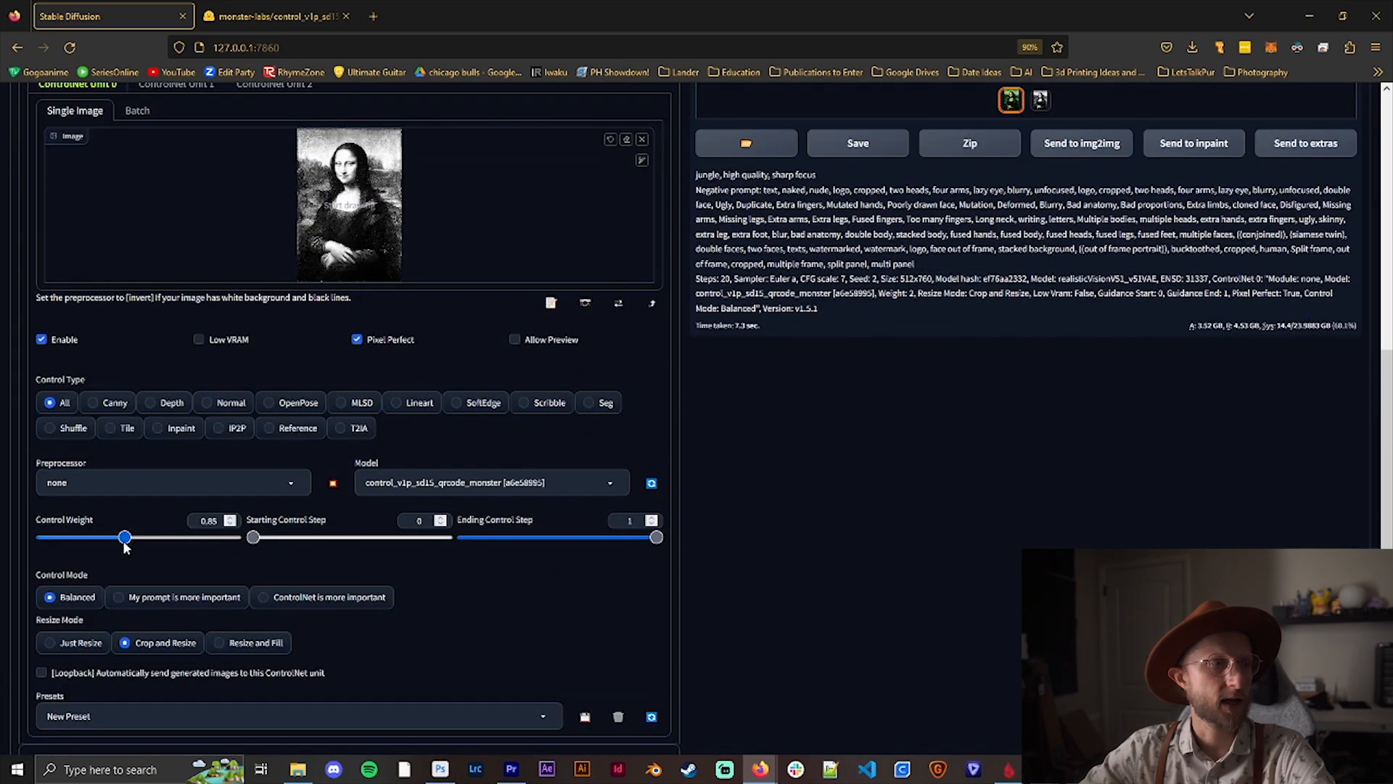
left_click_drag(124, 538, 104, 538)
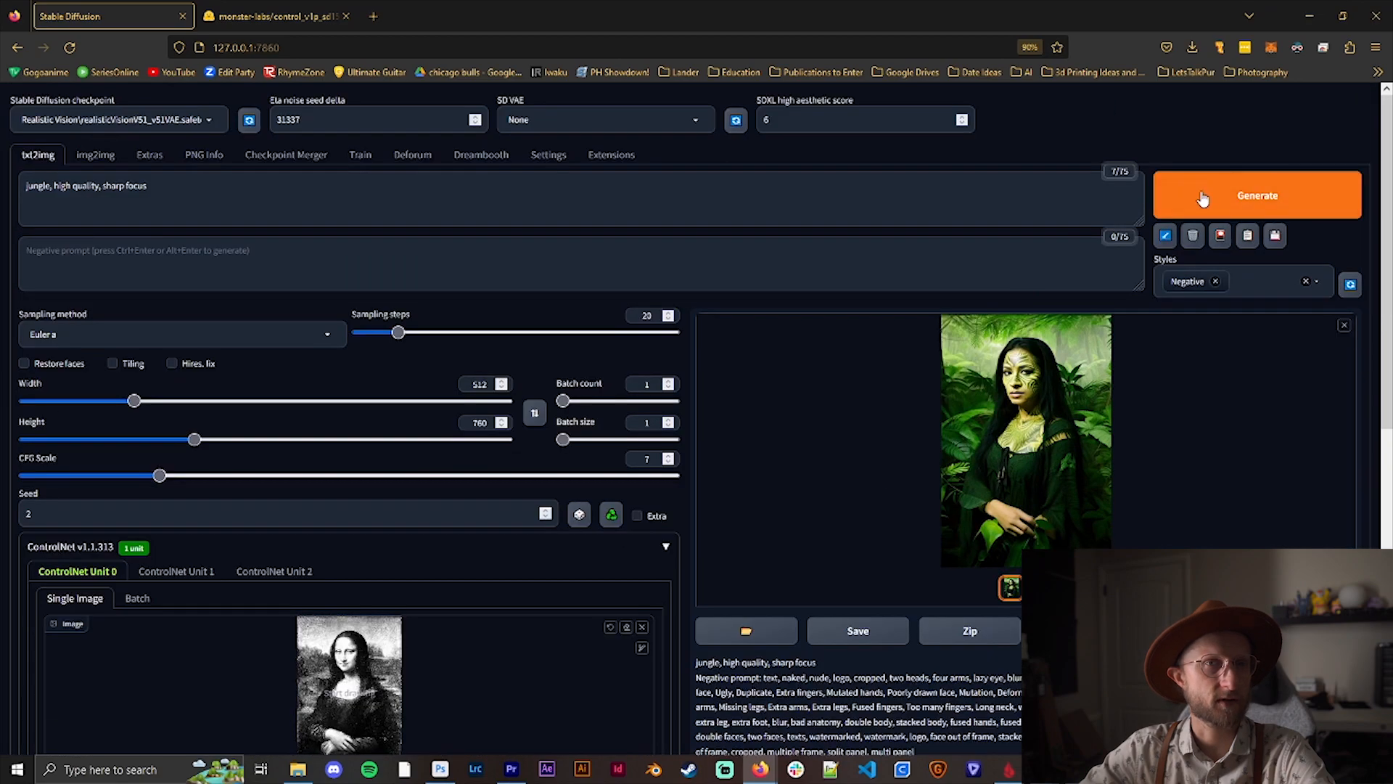
left_click(1258, 195)
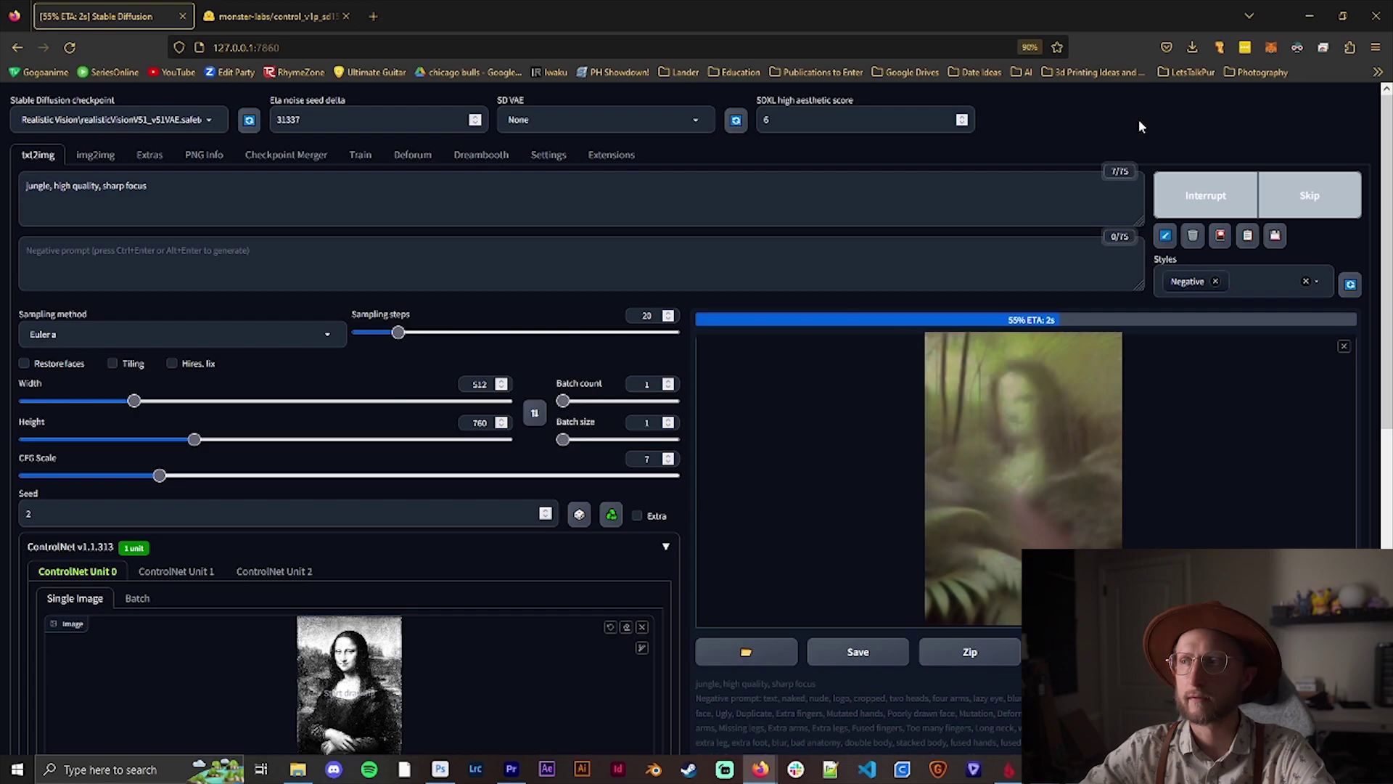
mouse_move(1022, 165)
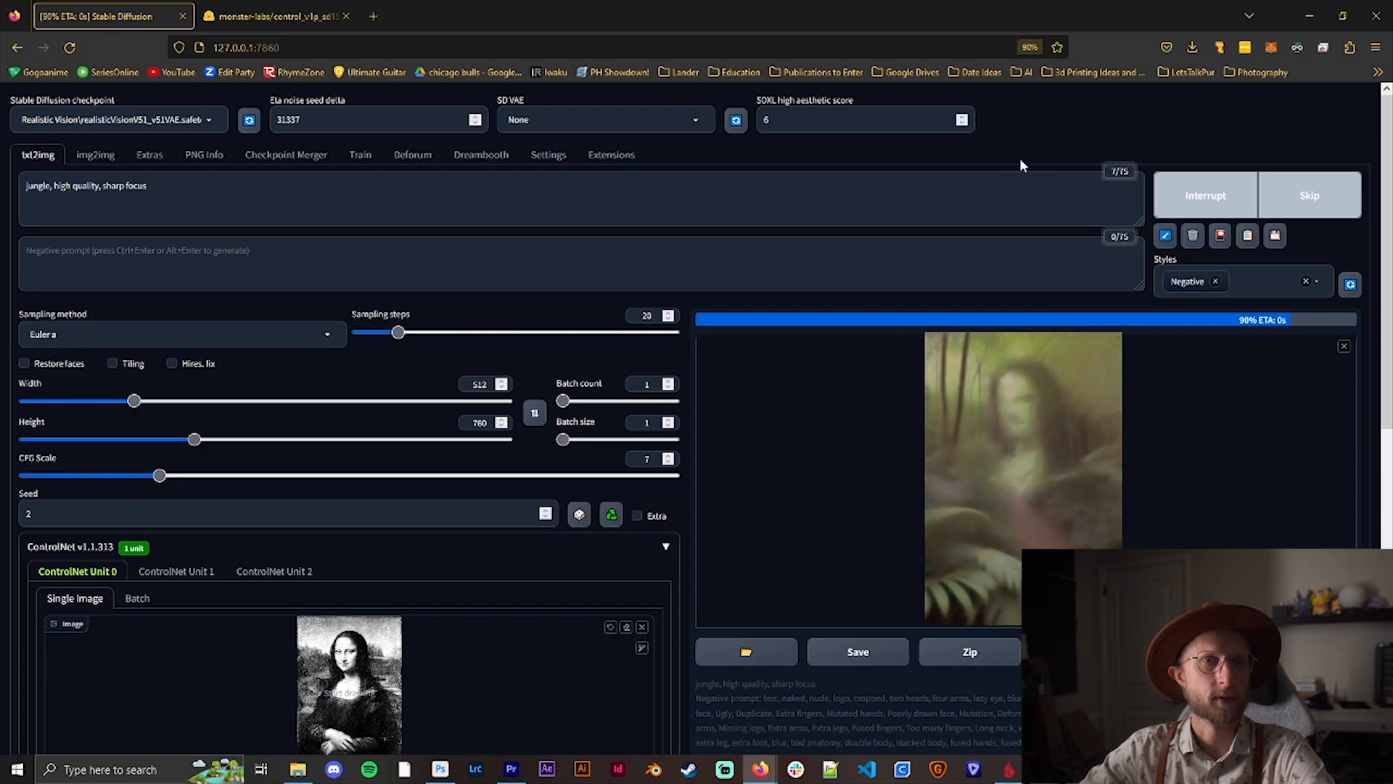
mouse_move(987, 325)
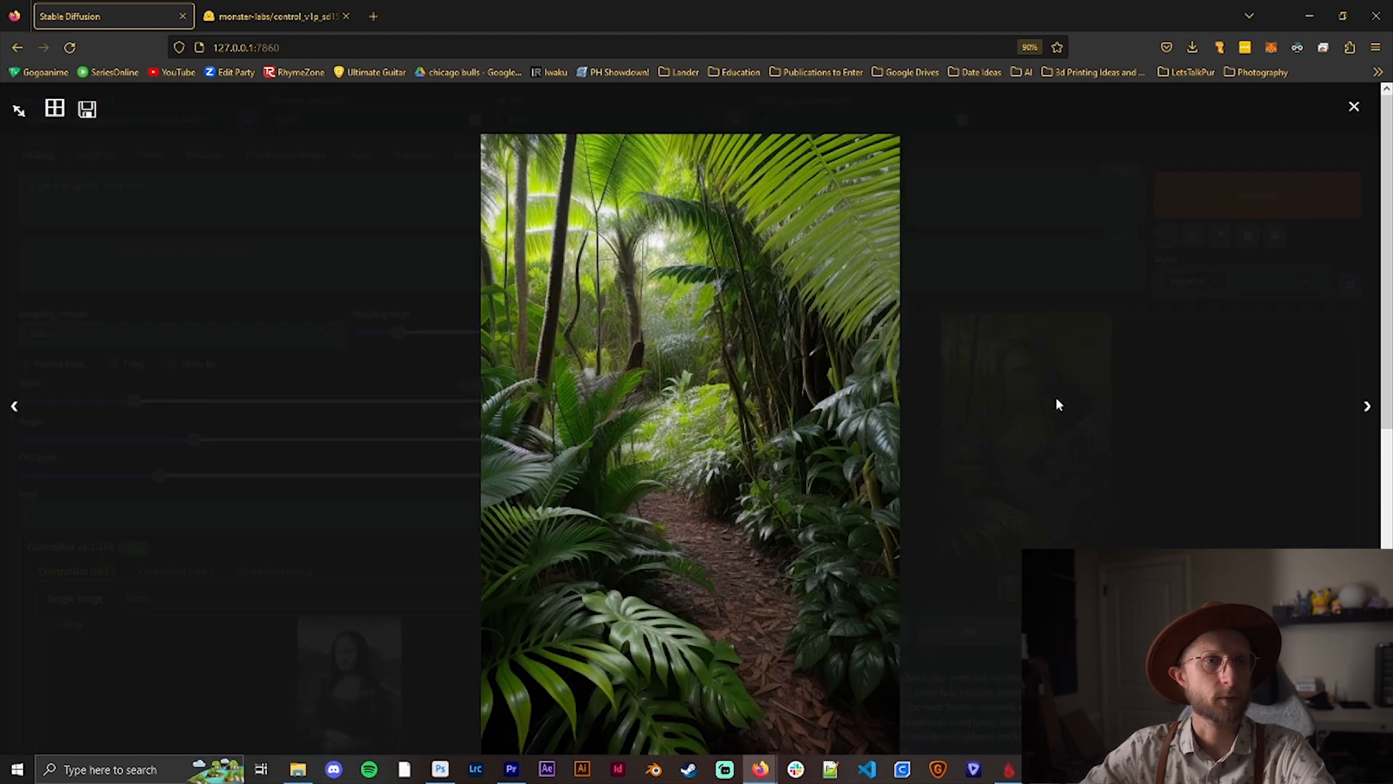
left_click(1354, 106)
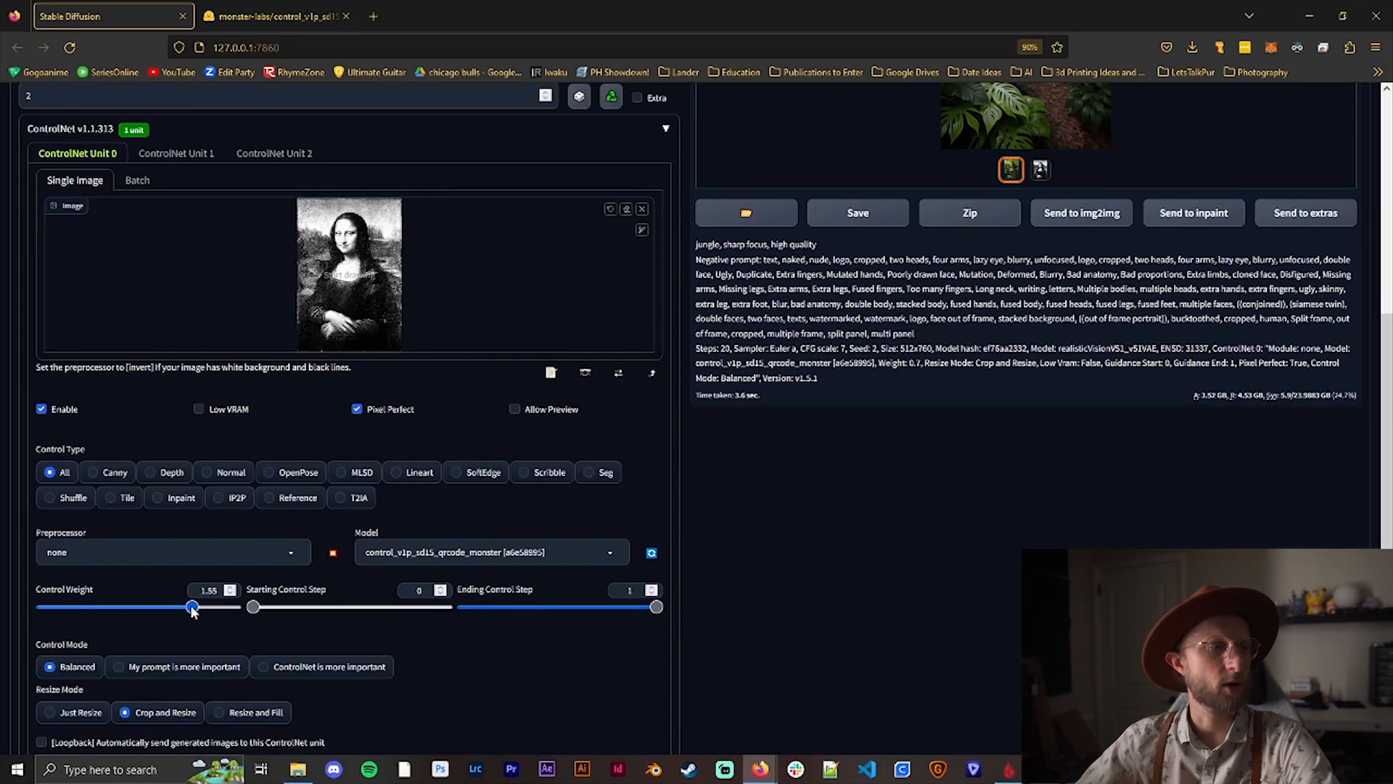
- Raise the Control Weight to about 1.55, regenerate, and preview the dark Mona Lisa silhouette
left_click_drag(191, 608, 175, 608)
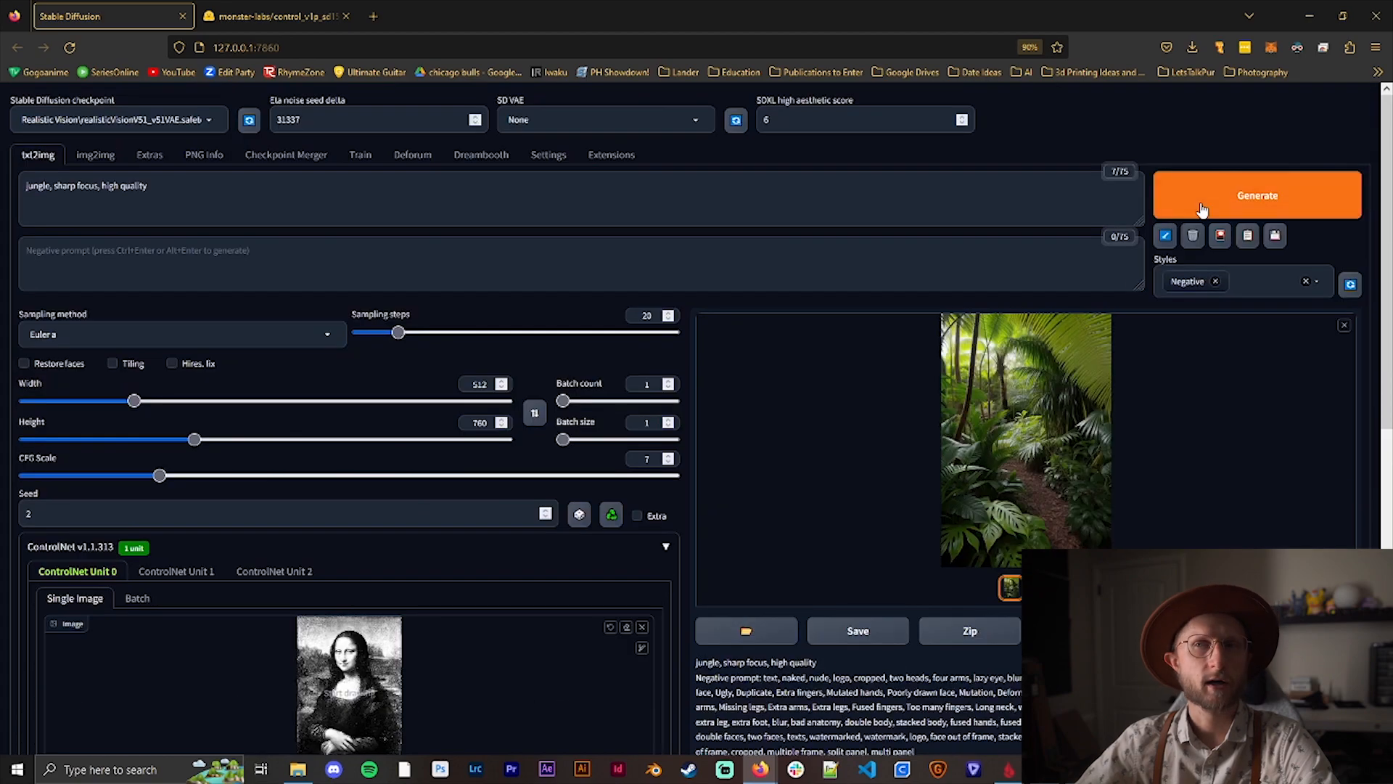
left_click(1259, 195)
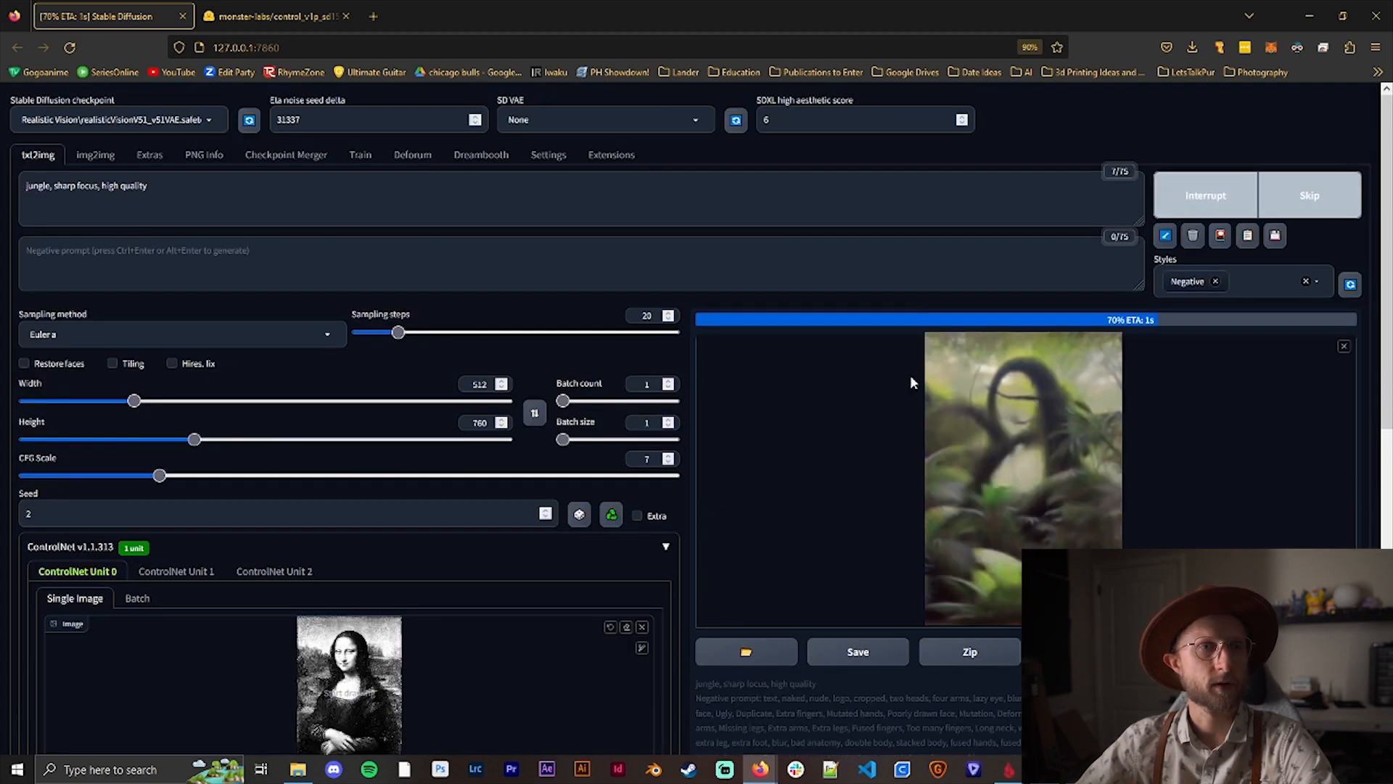
left_click(1023, 441)
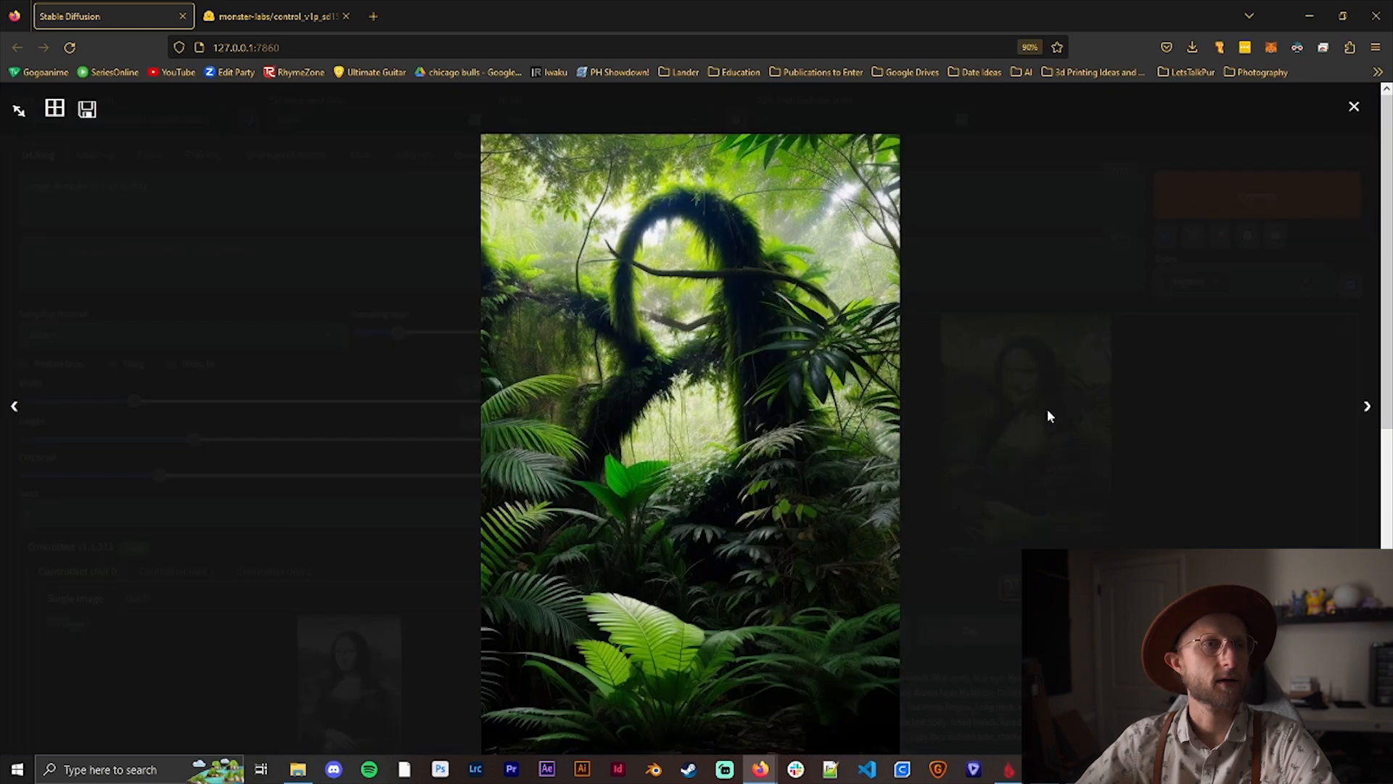
mouse_move(810, 514)
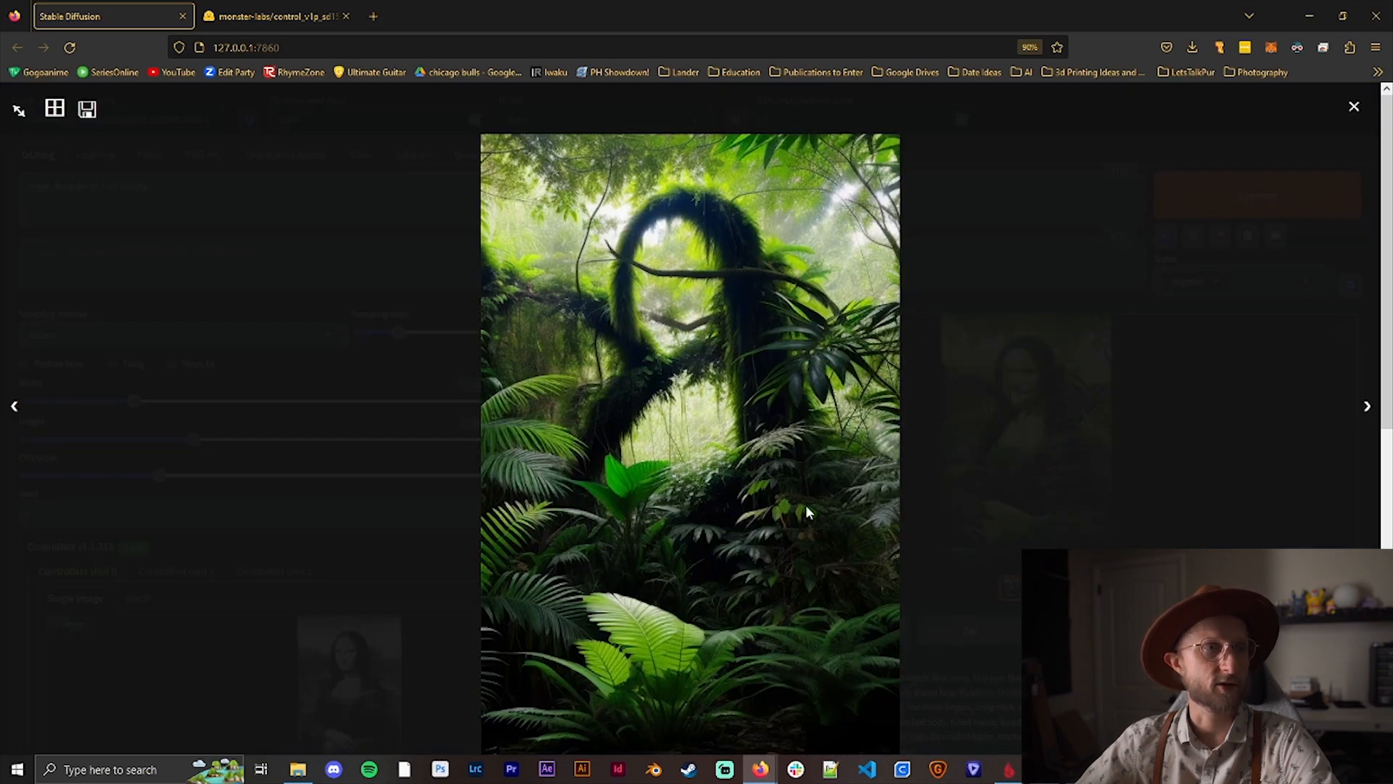
left_click(1354, 106)
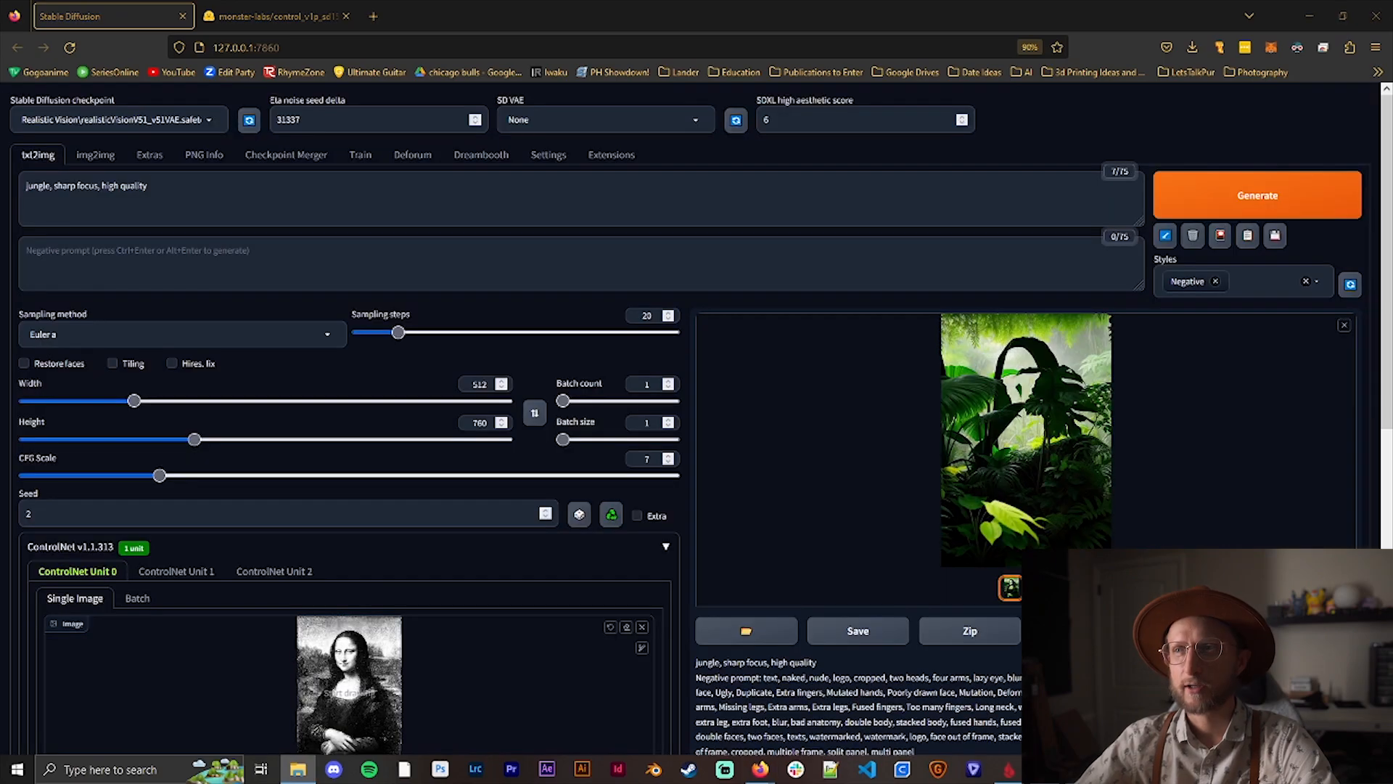
- Send the black-and-white Pikachu image to img2img and fit the height to its proportions
scroll("down", 3)
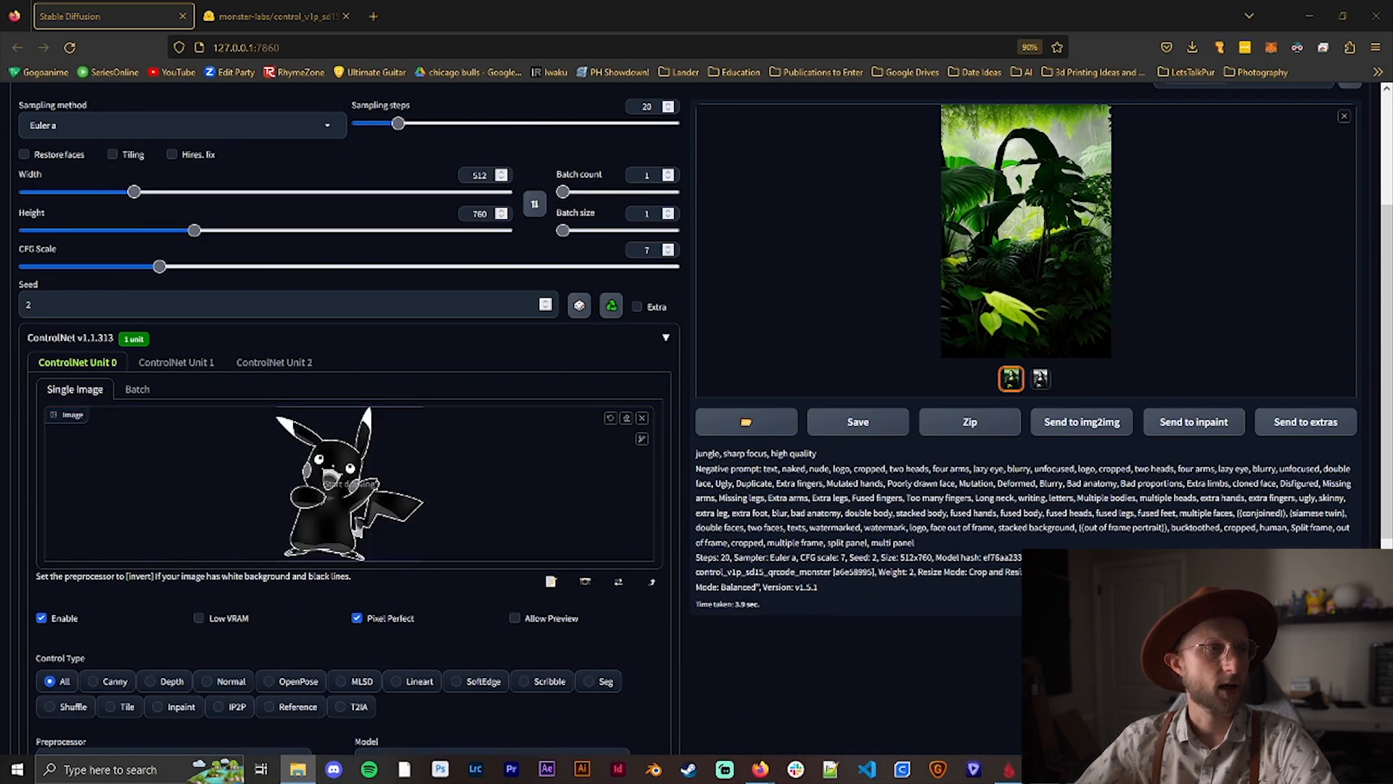
left_click(94, 154)
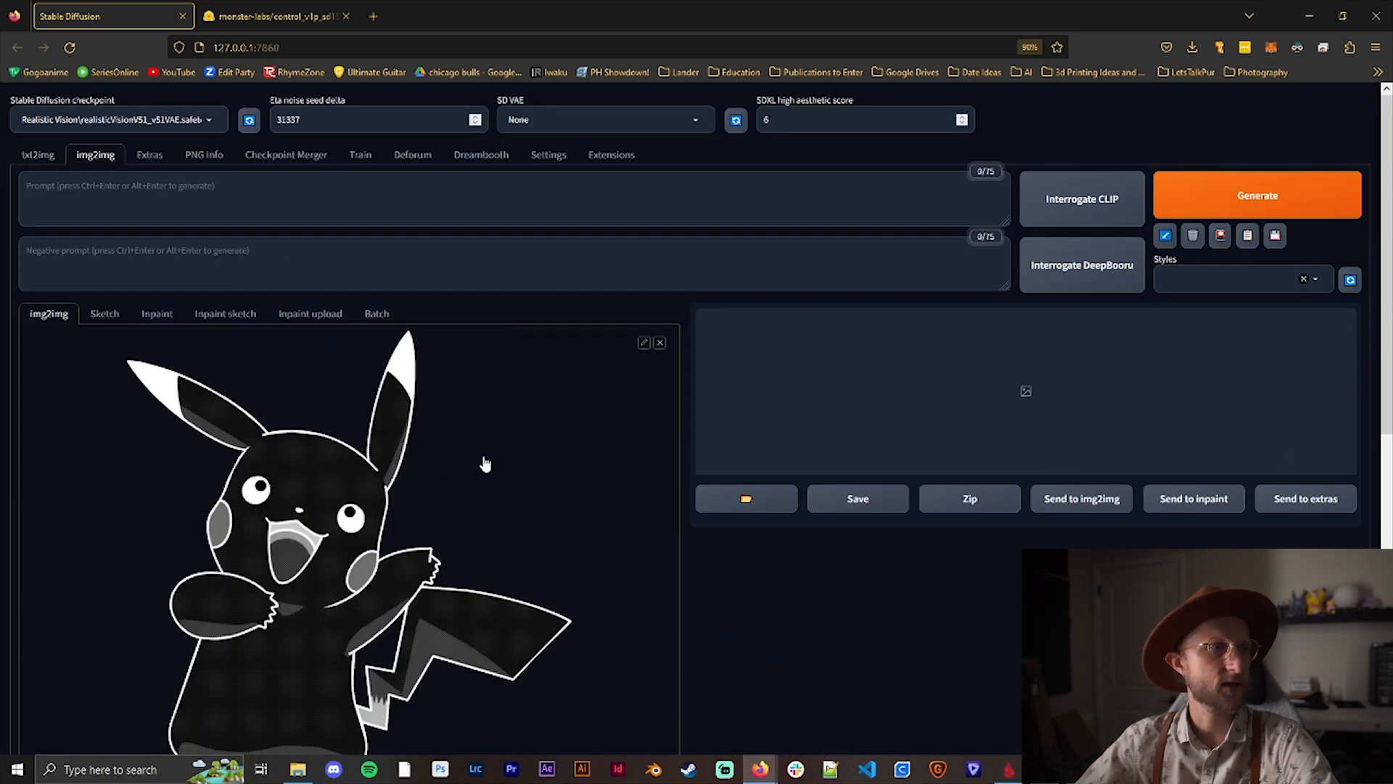
scroll("down", 3)
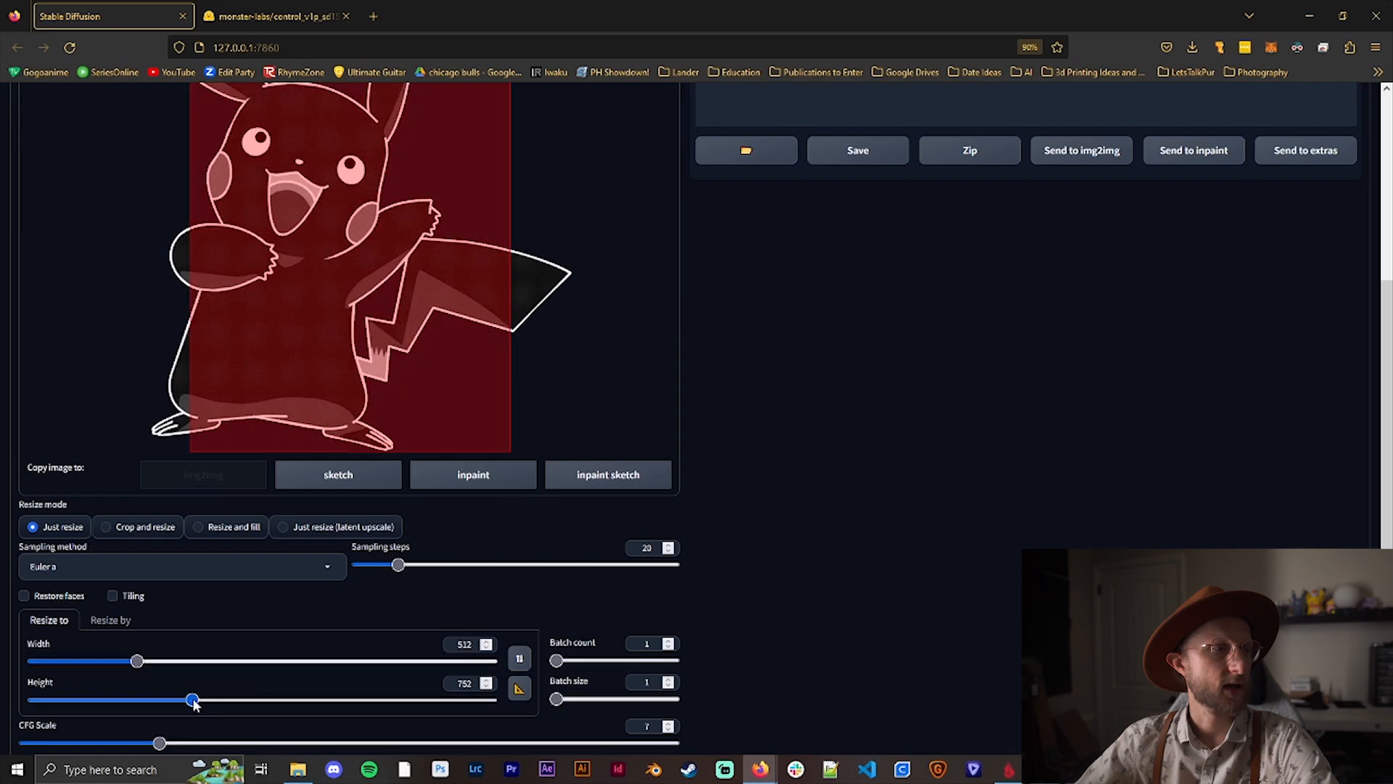
left_click_drag(191, 699, 143, 700)
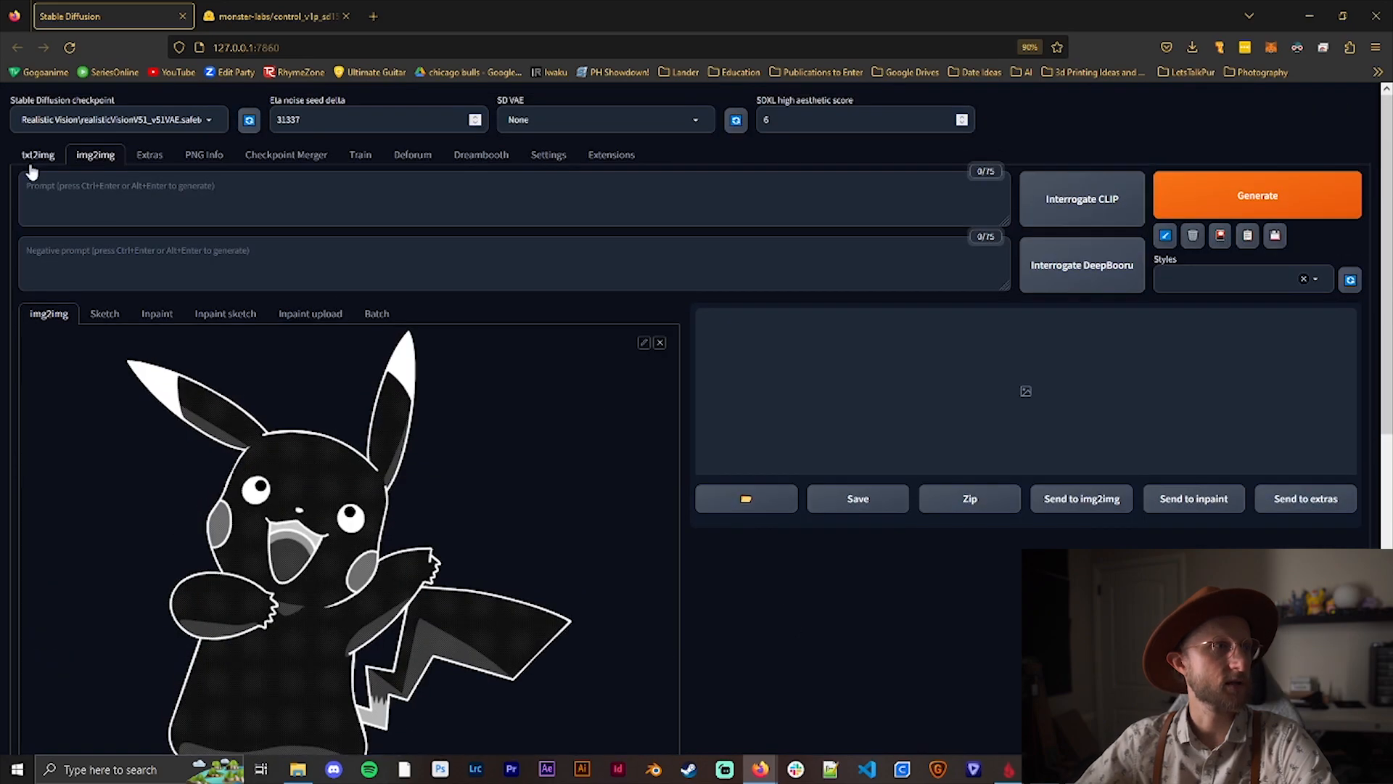
left_click(36, 154)
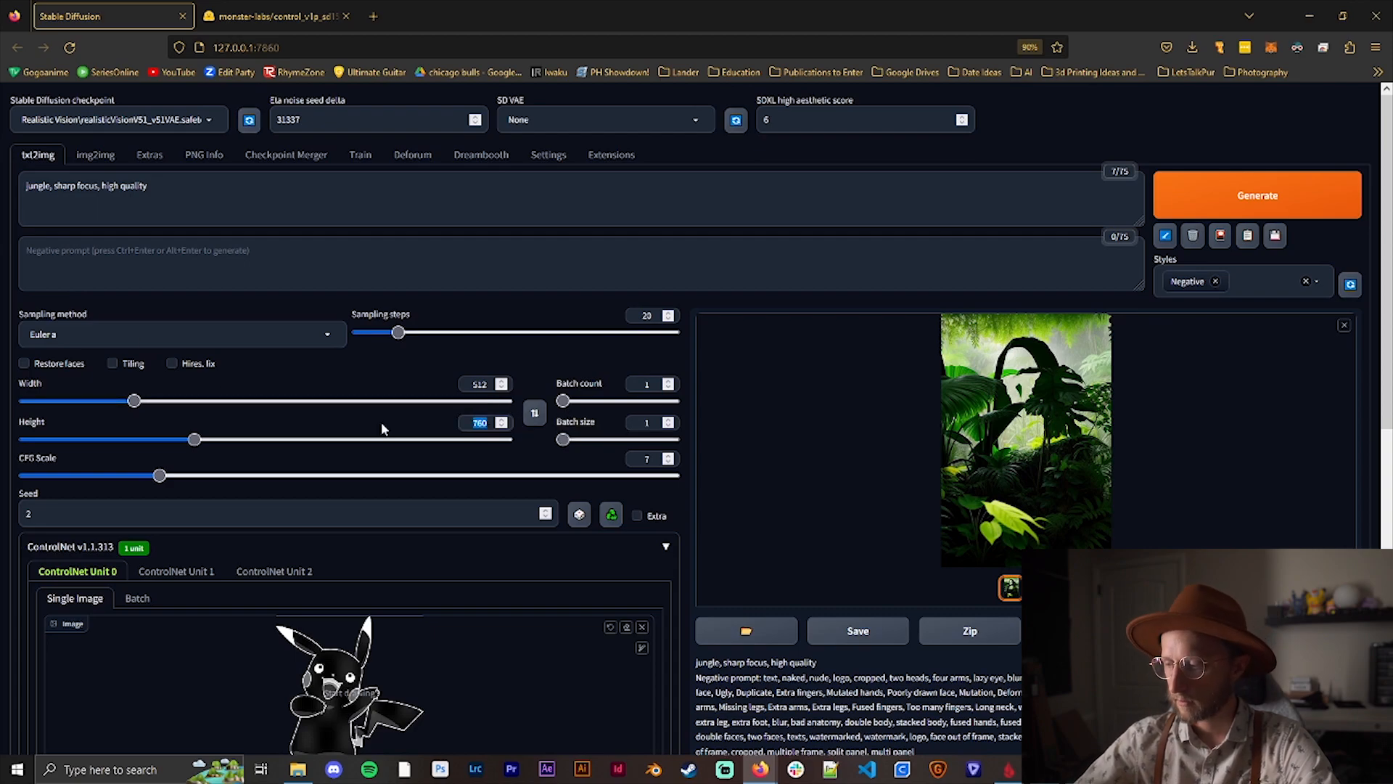
- Set the output height to 536 and replace 'jungle' with 'waves' in the prompt
left_click_drag(195, 439, 139, 439)
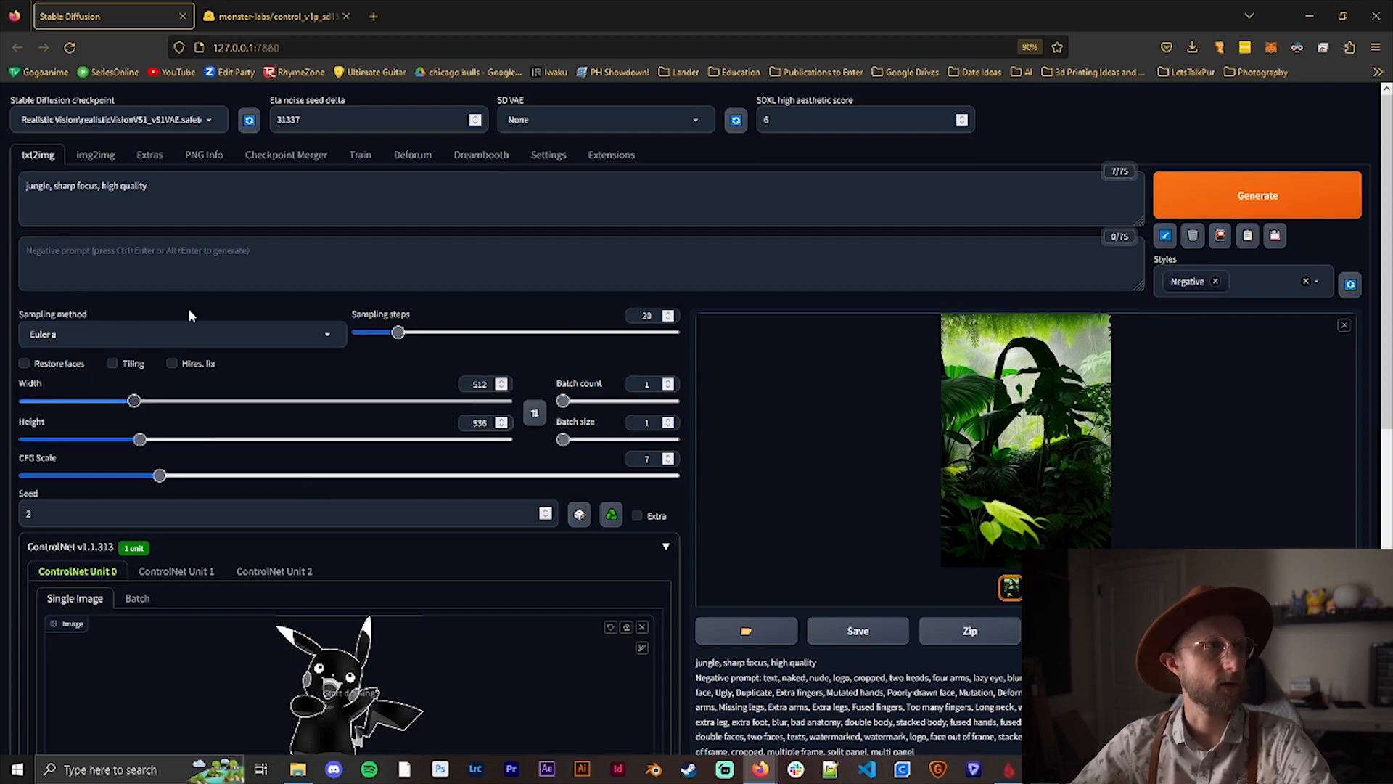
double_click(32, 185)
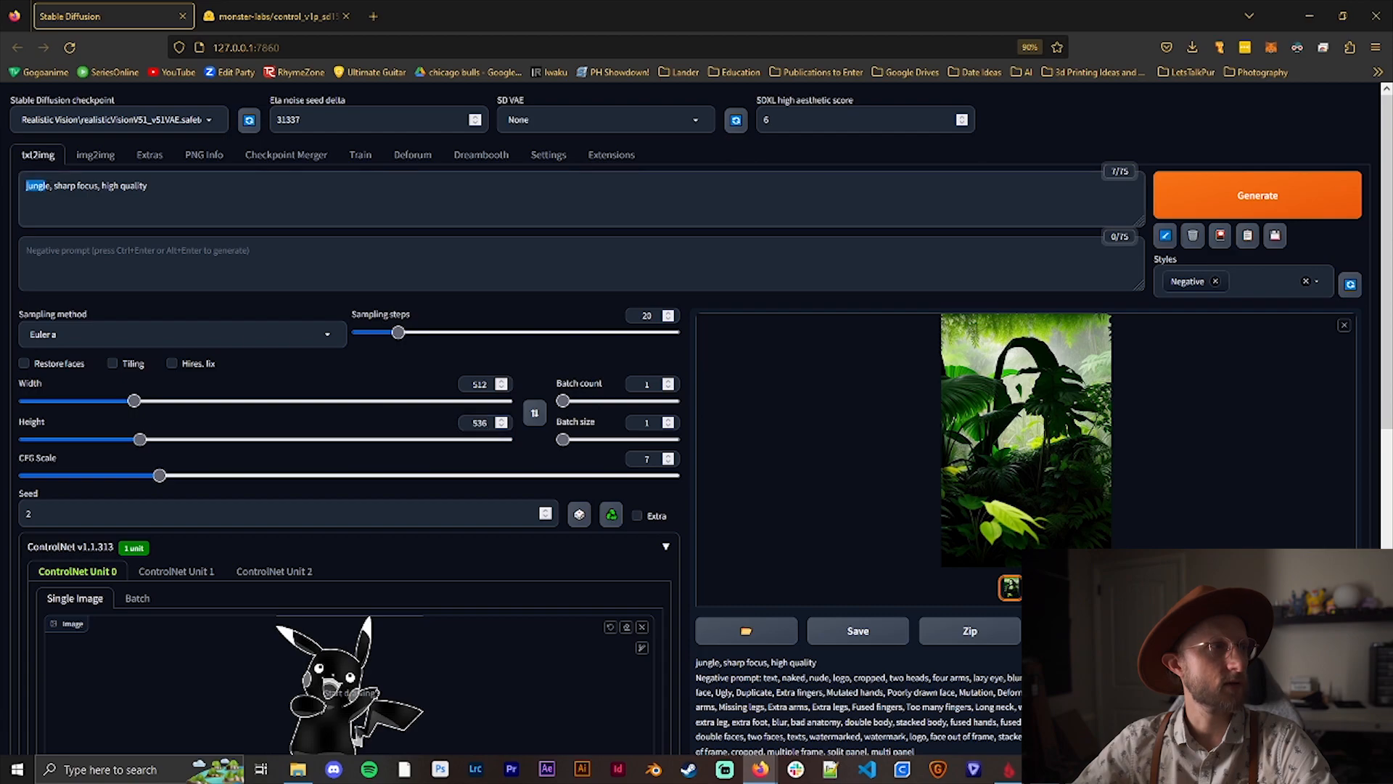
type("waves")
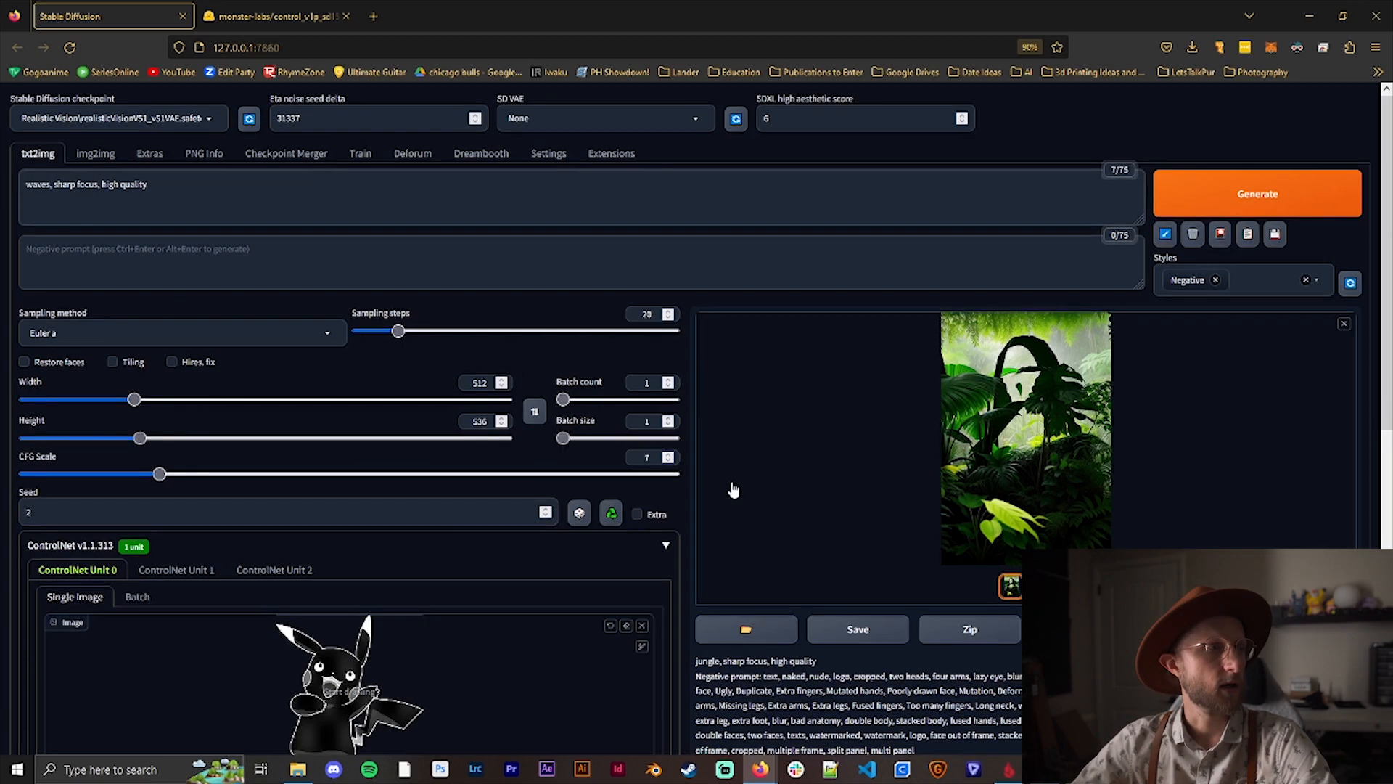
scroll("down", 3)
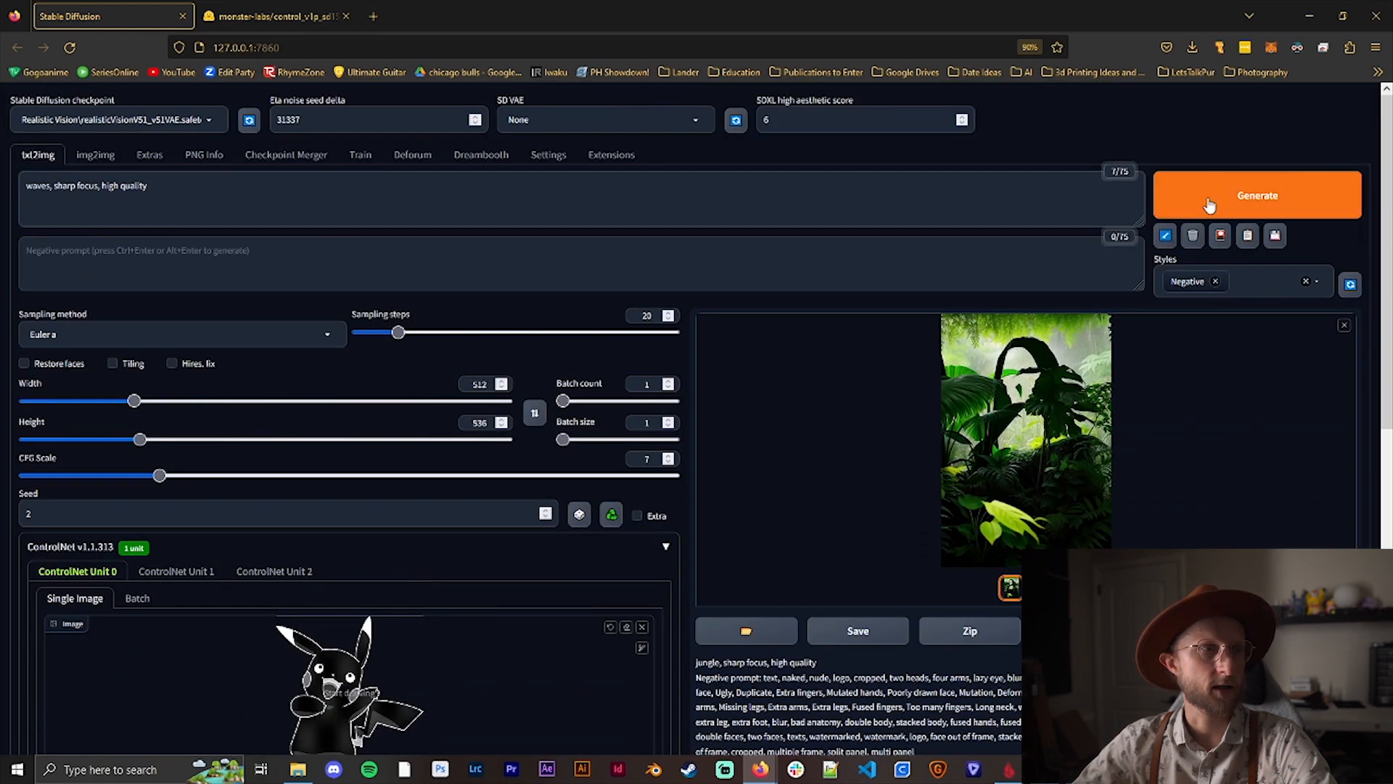
- Generate the crashing-waves image at control weight 2 using the Pikachu ControlNet map
left_click(1258, 194)
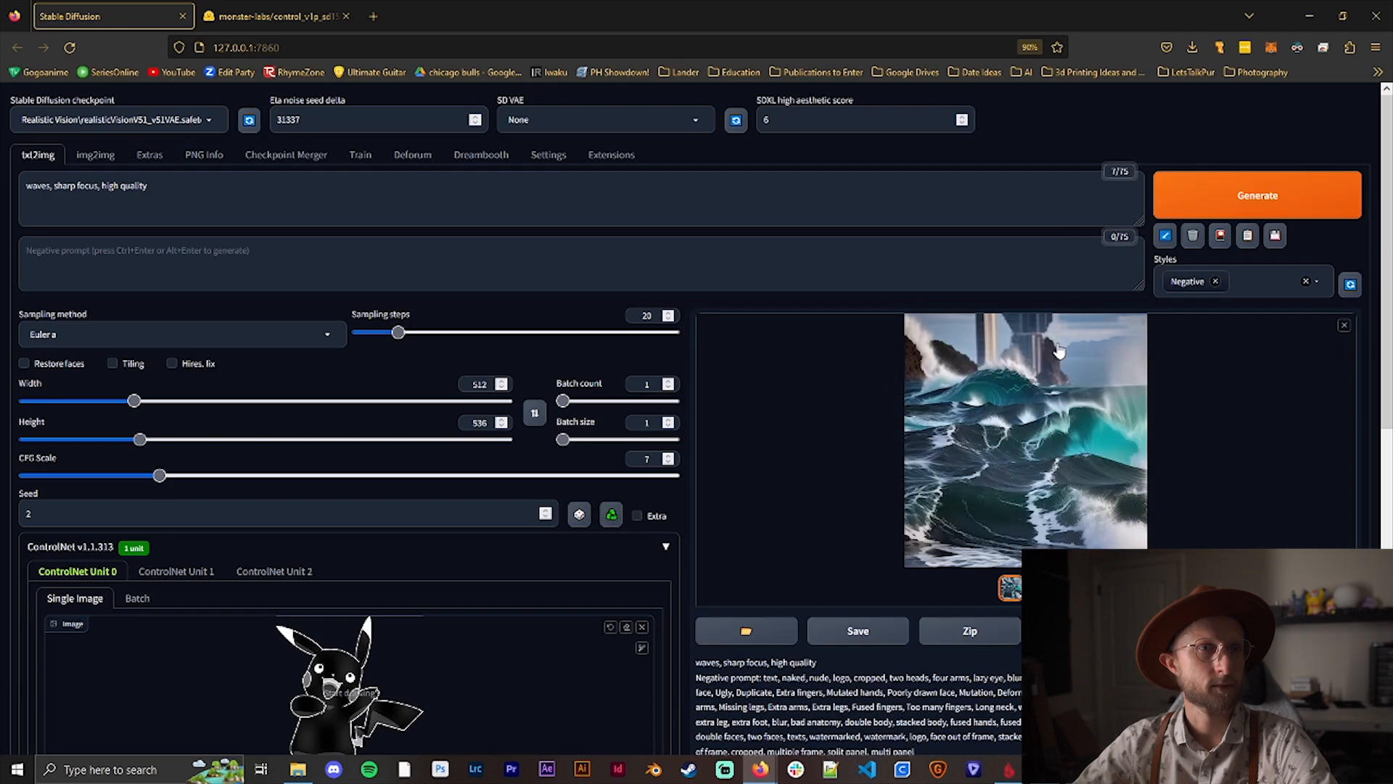
mouse_move(994, 390)
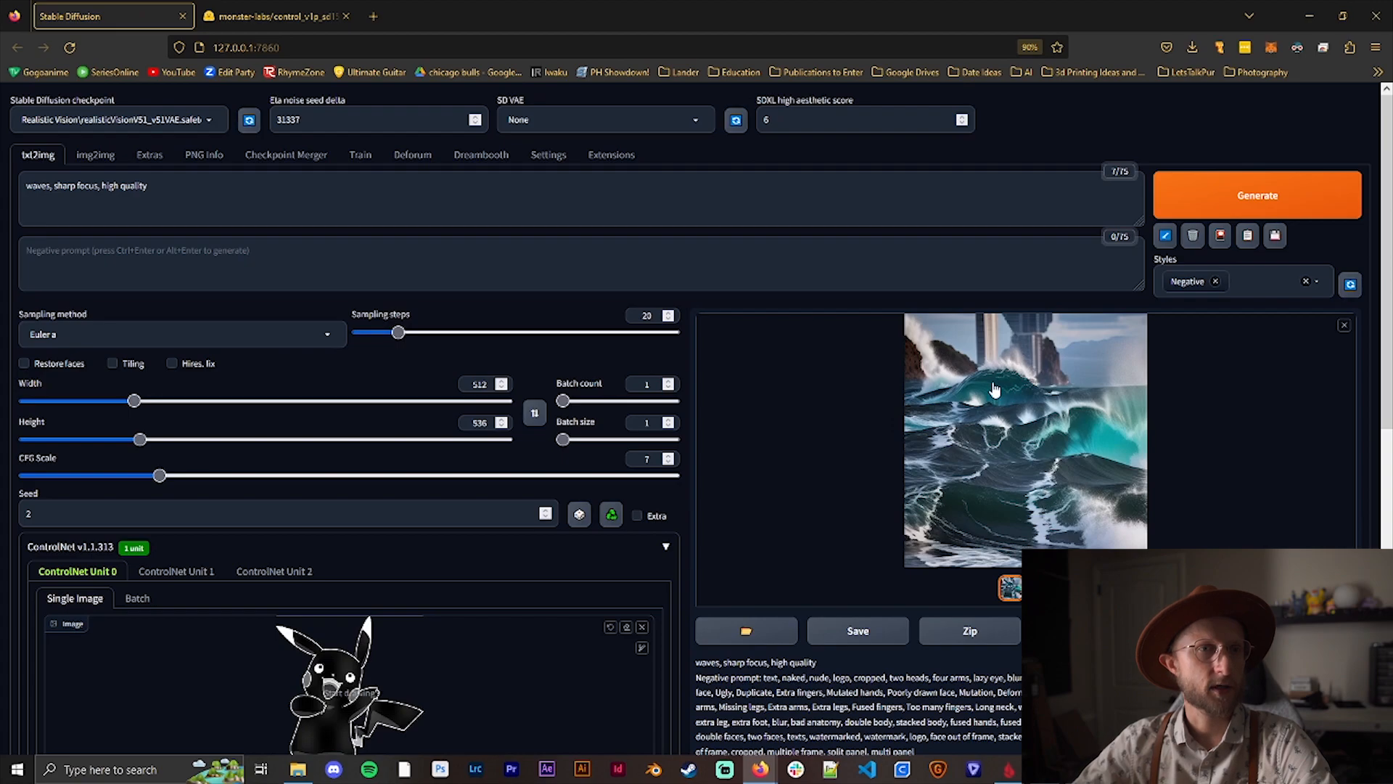
mouse_move(1049, 447)
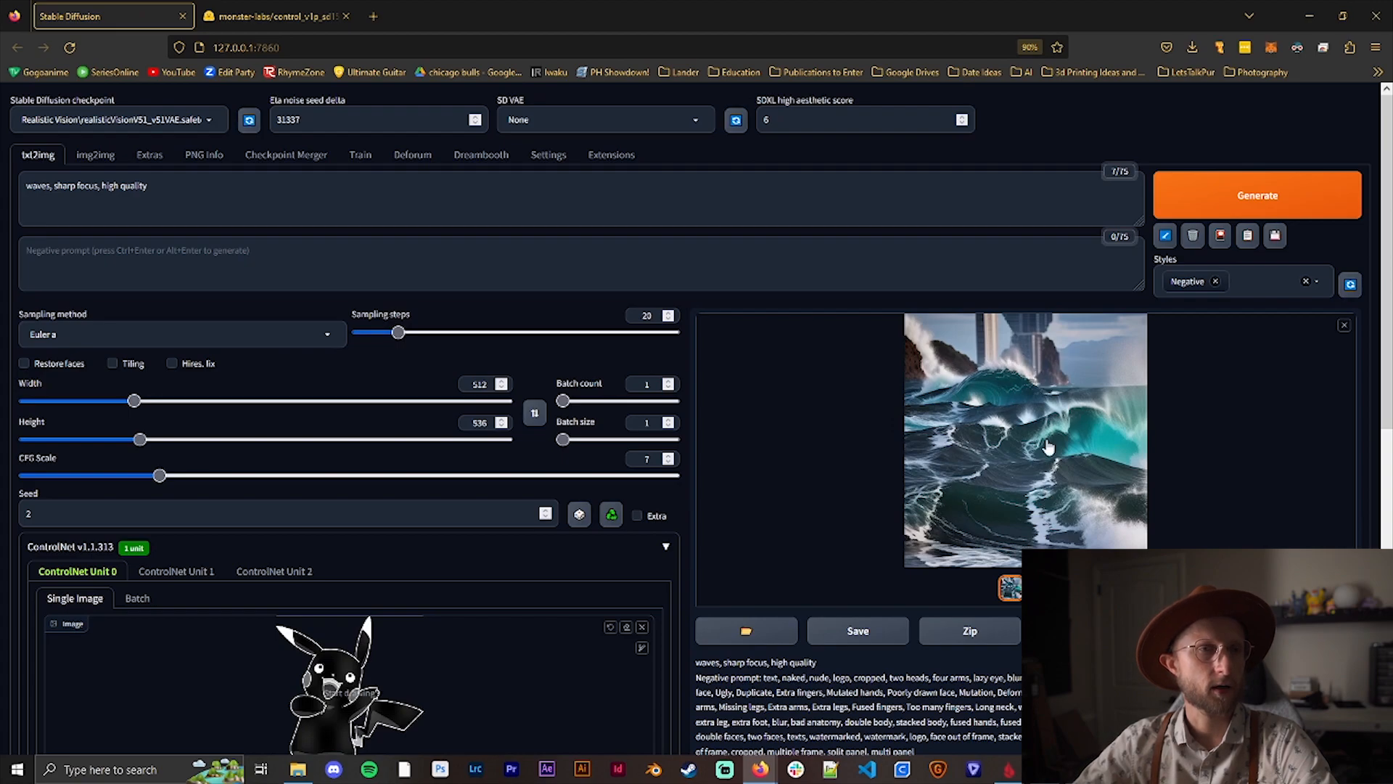
mouse_move(1020, 456)
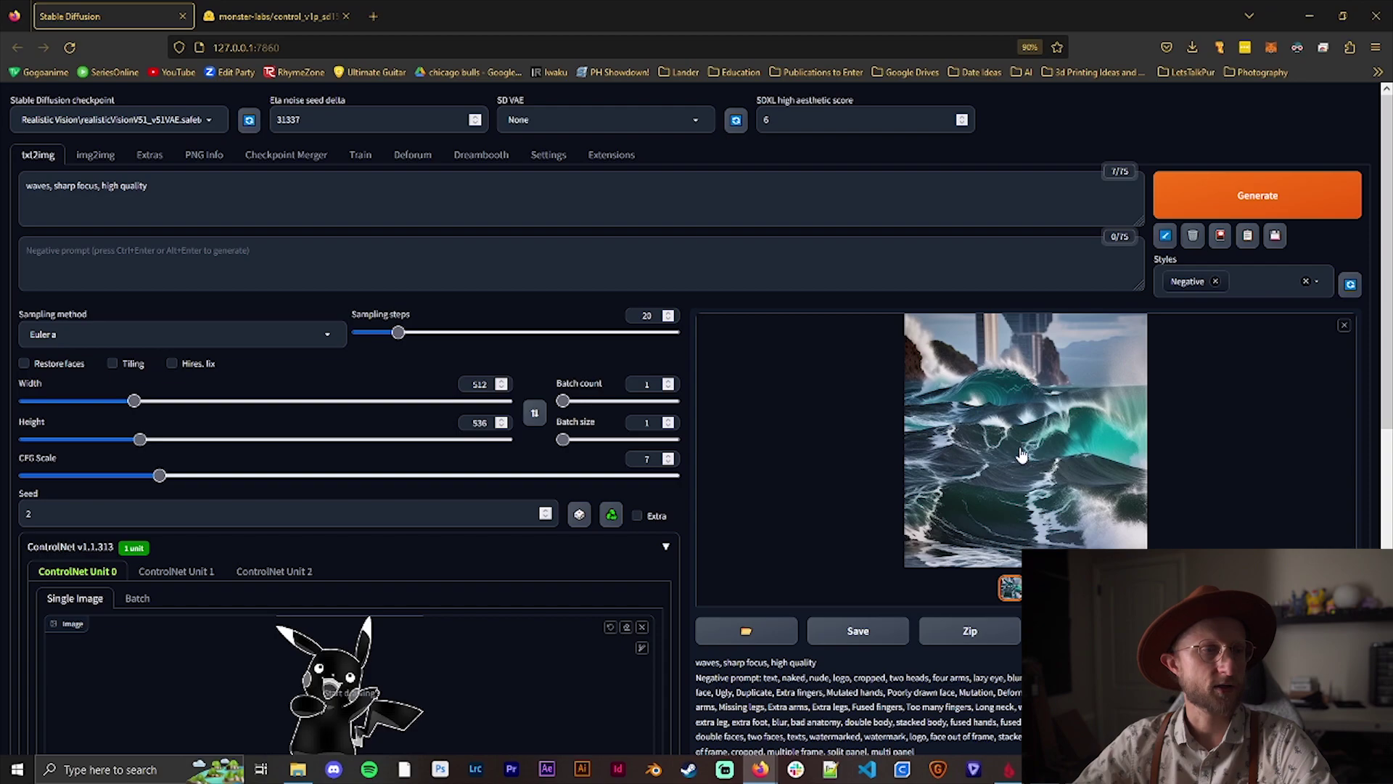
scroll("down", 3)
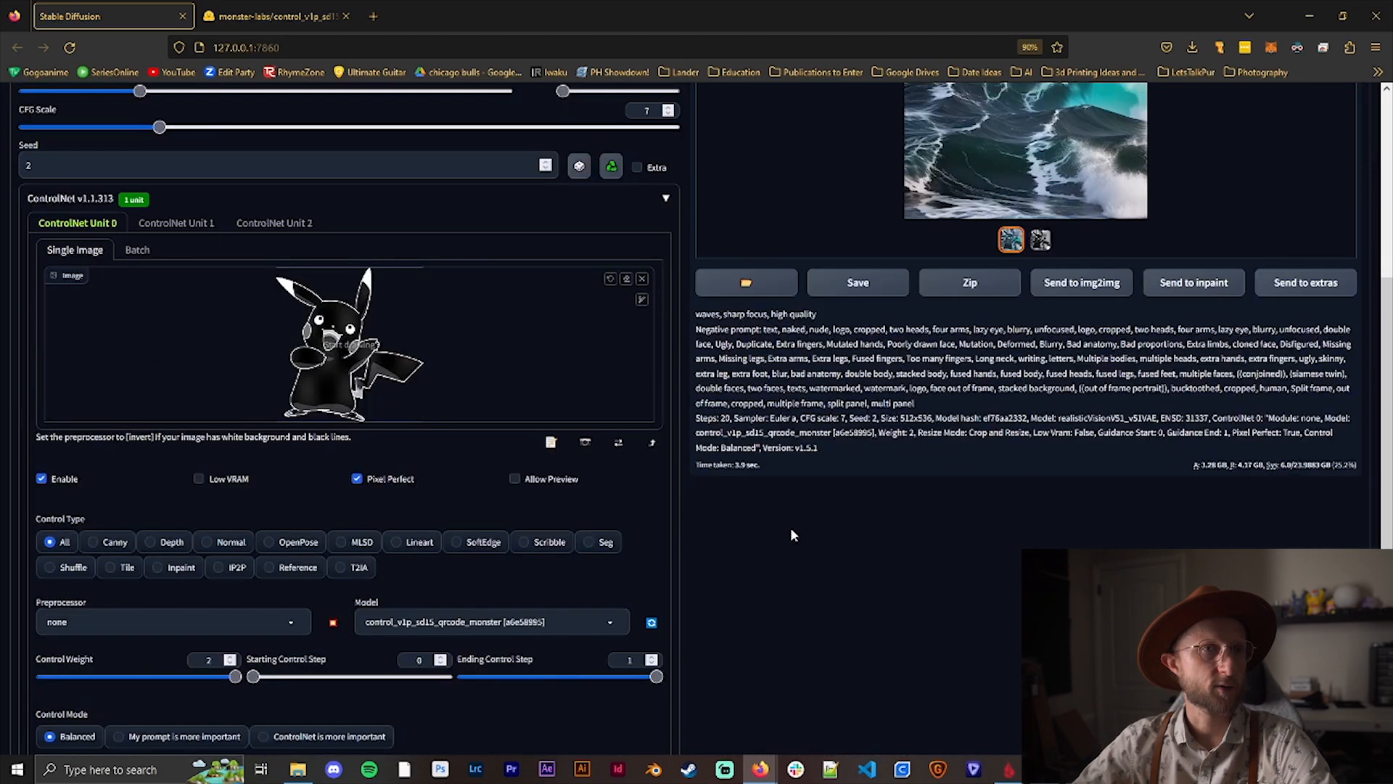
- Lower the Control Weight from 2 to 1.25 and generate two waves images
scroll("down", 3)
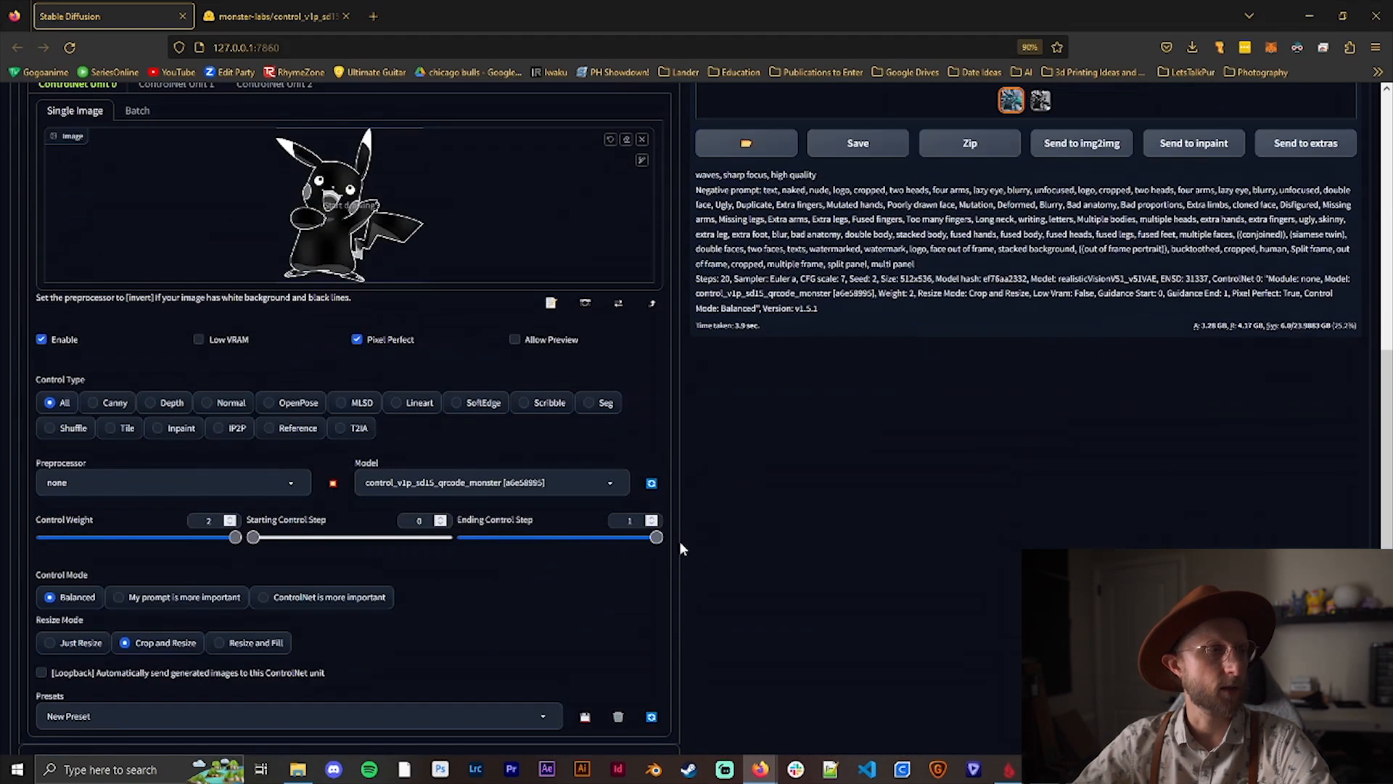
left_click_drag(235, 537, 164, 537)
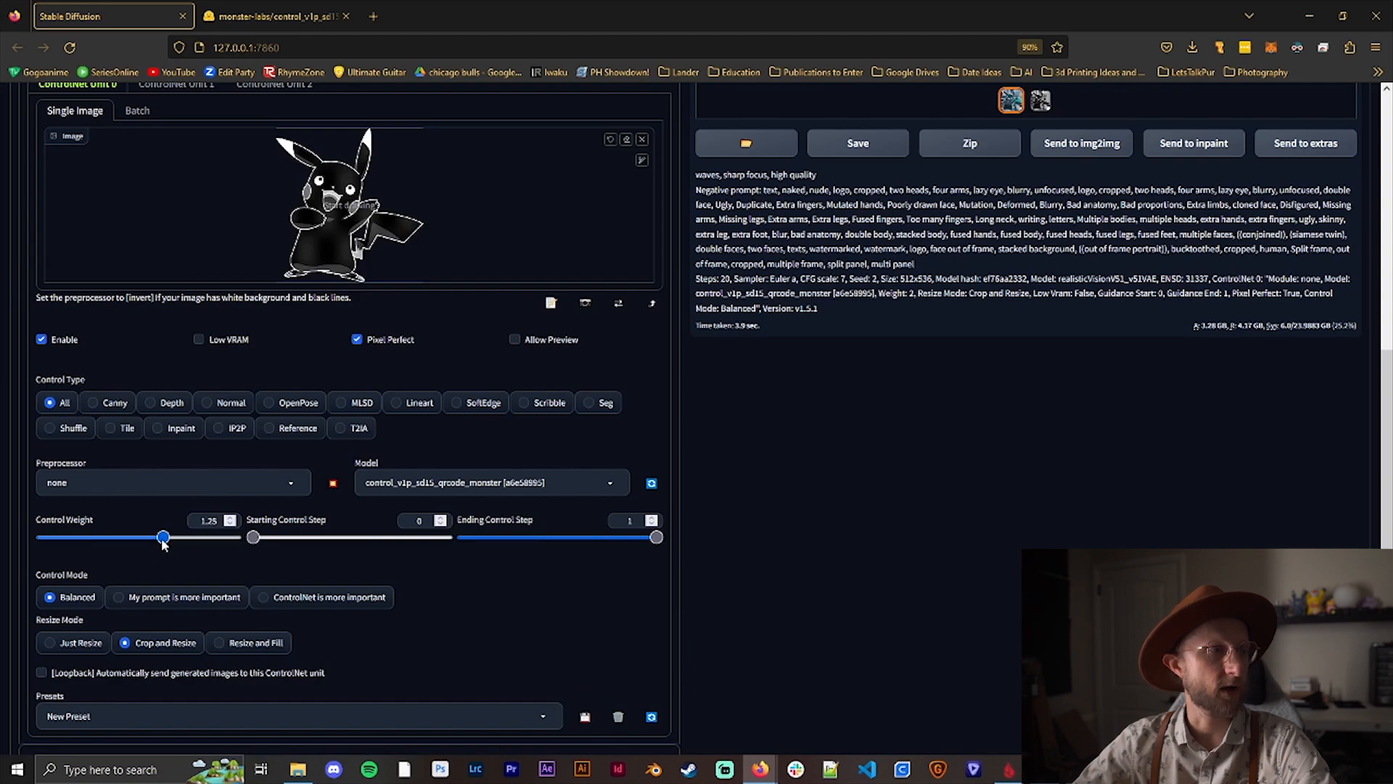
scroll("up", 3)
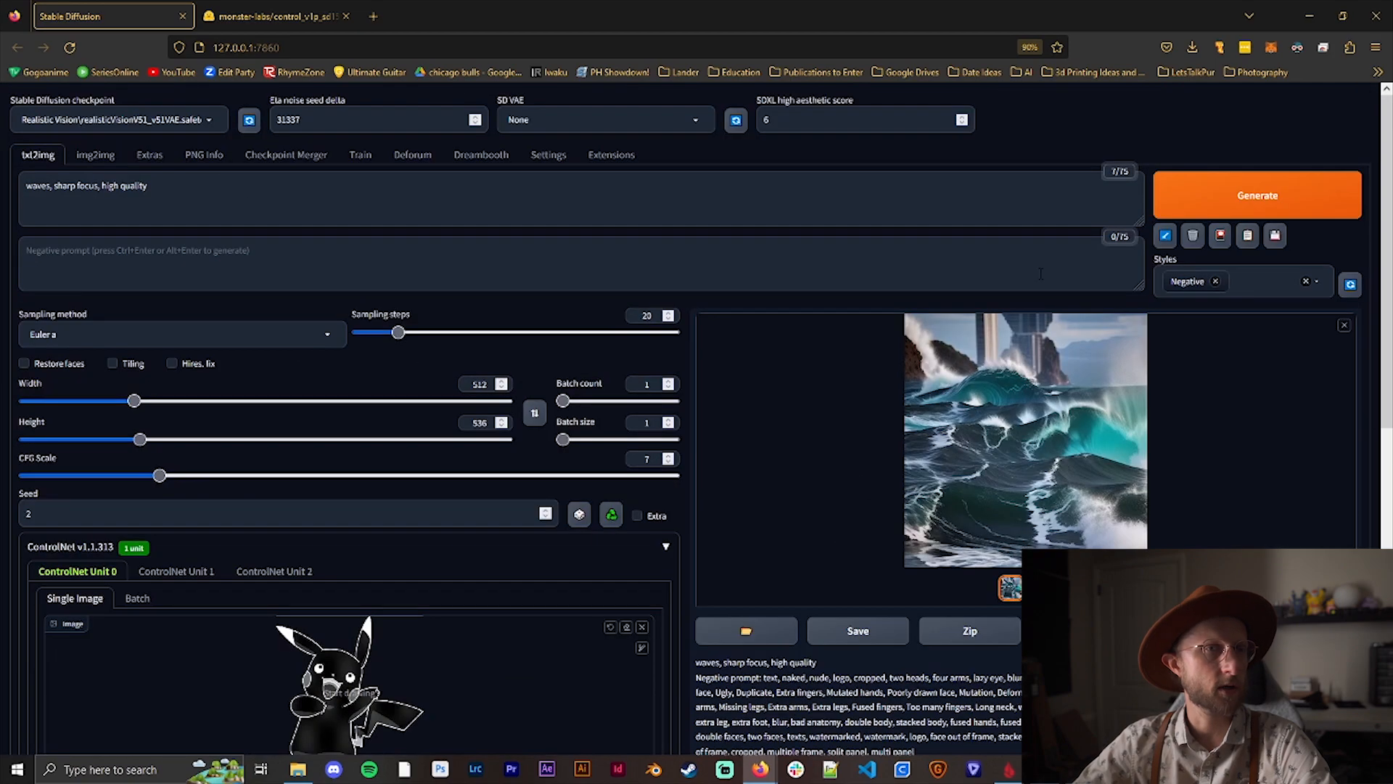
left_click(1257, 194)
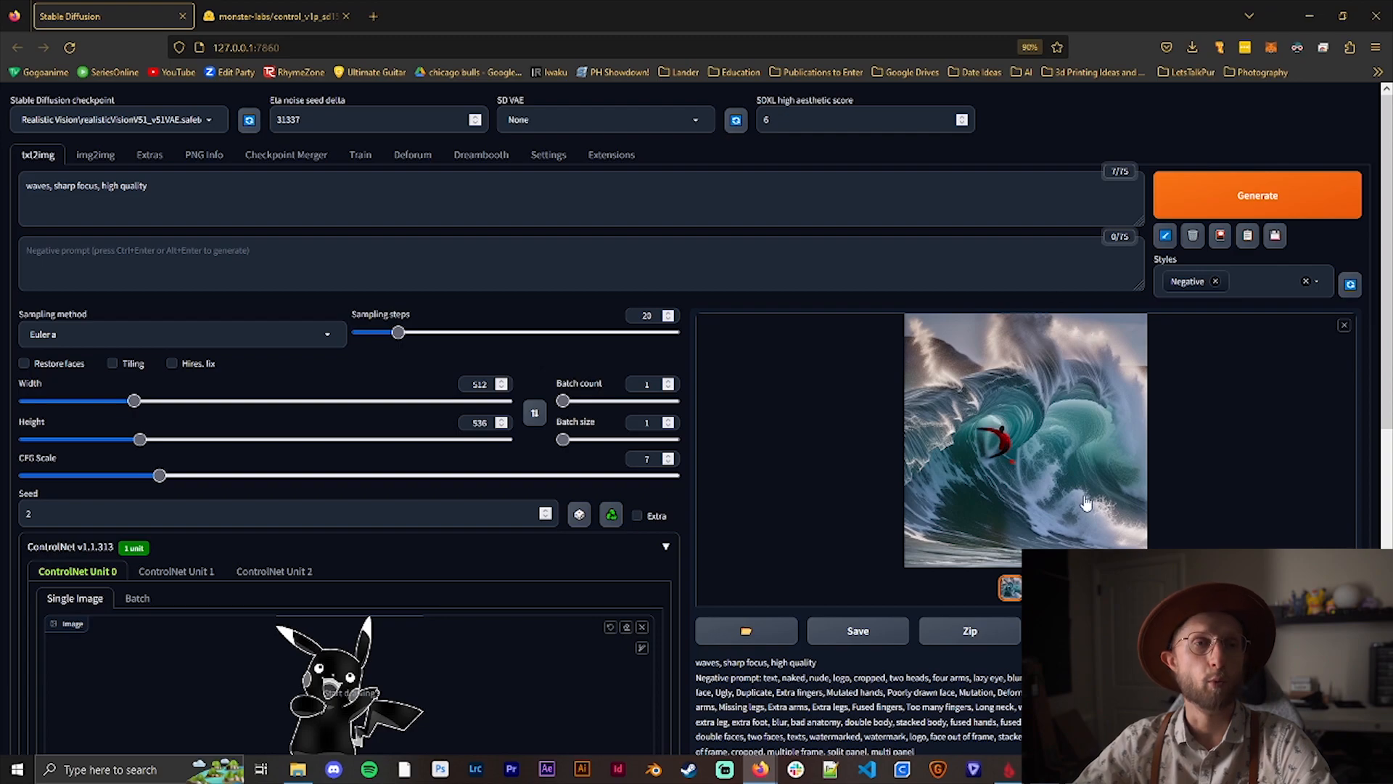
mouse_move(1075, 489)
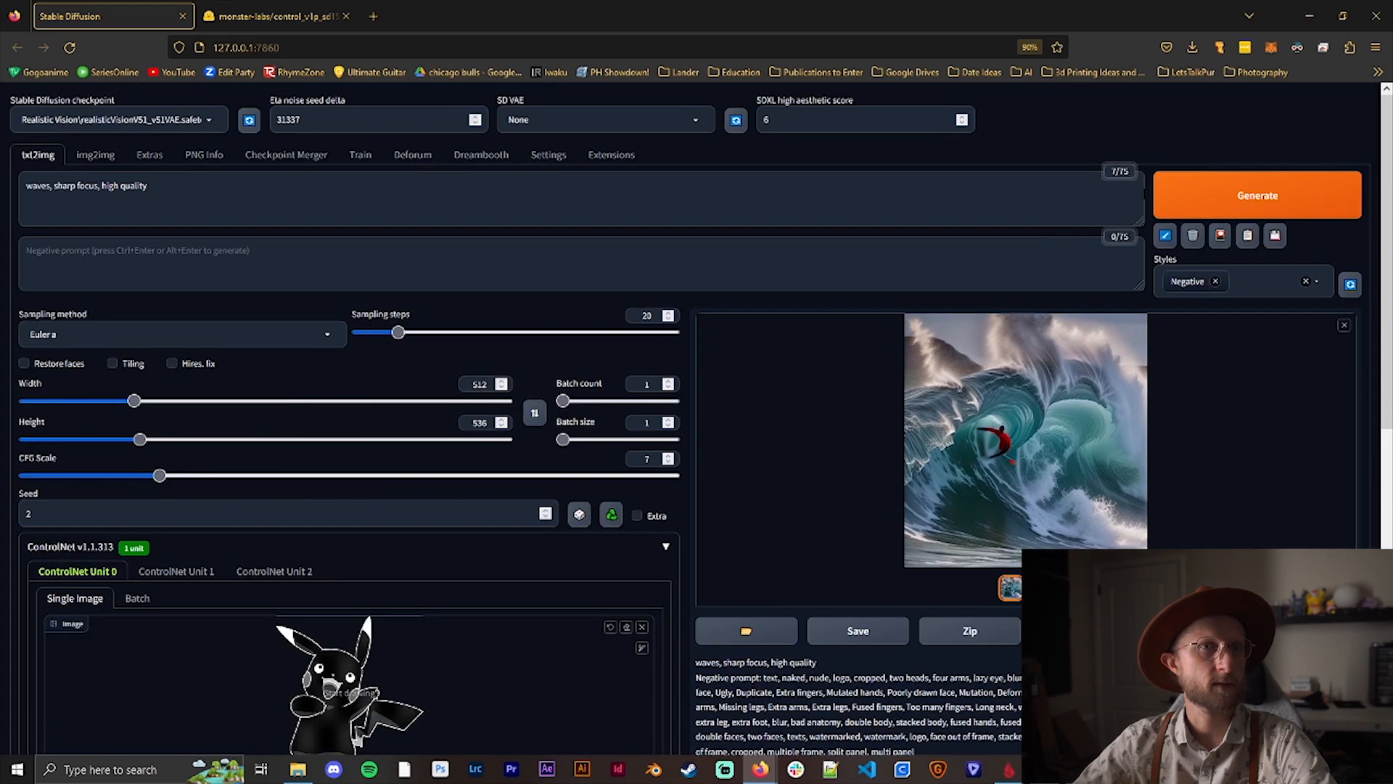
left_click(1259, 194)
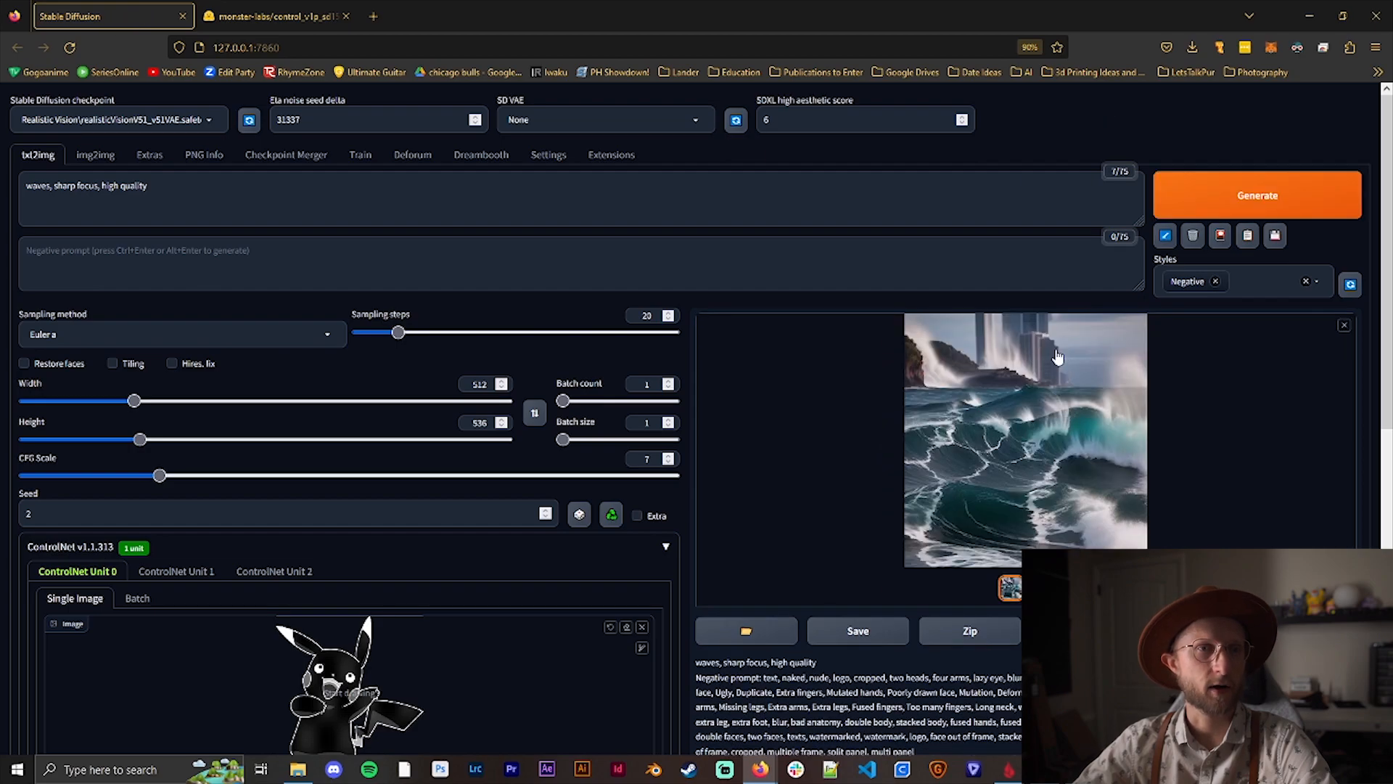
mouse_move(1020, 420)
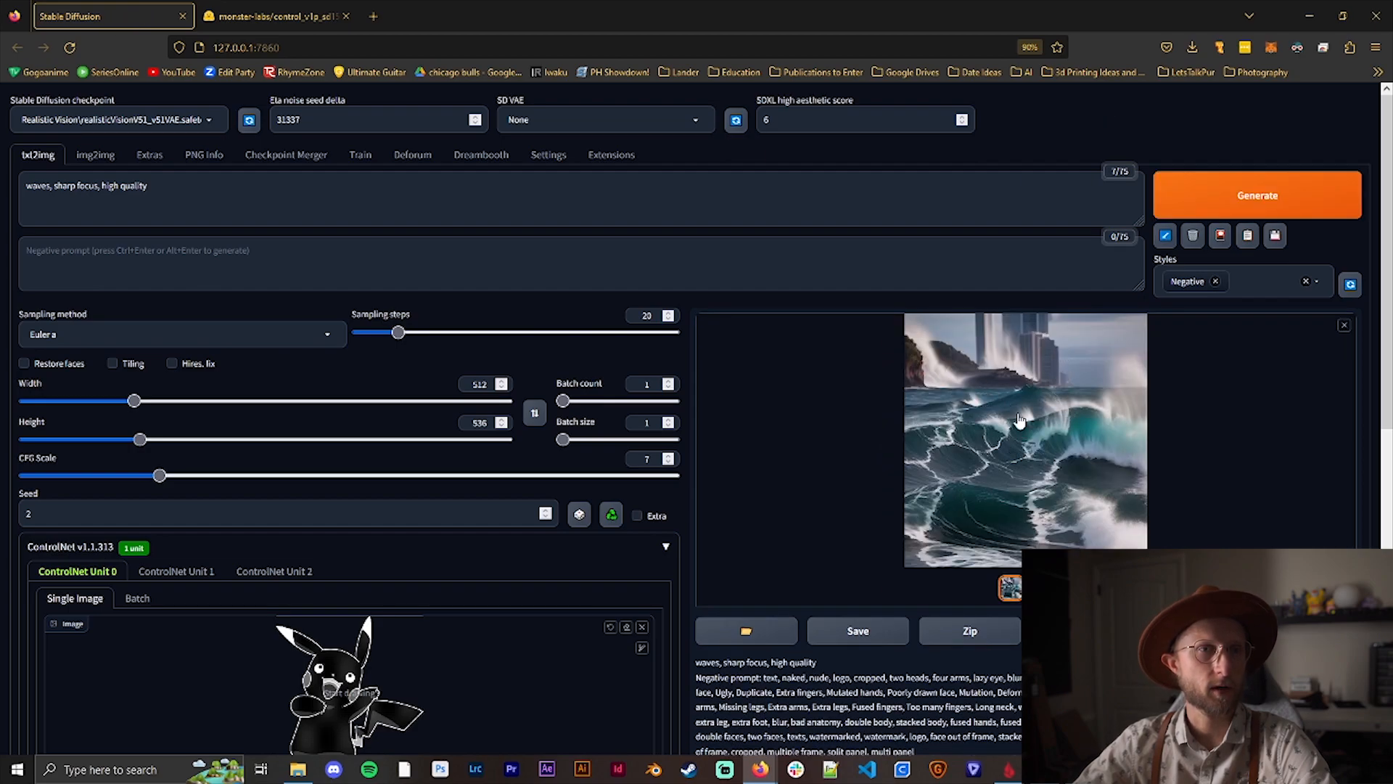
mouse_move(1197, 432)
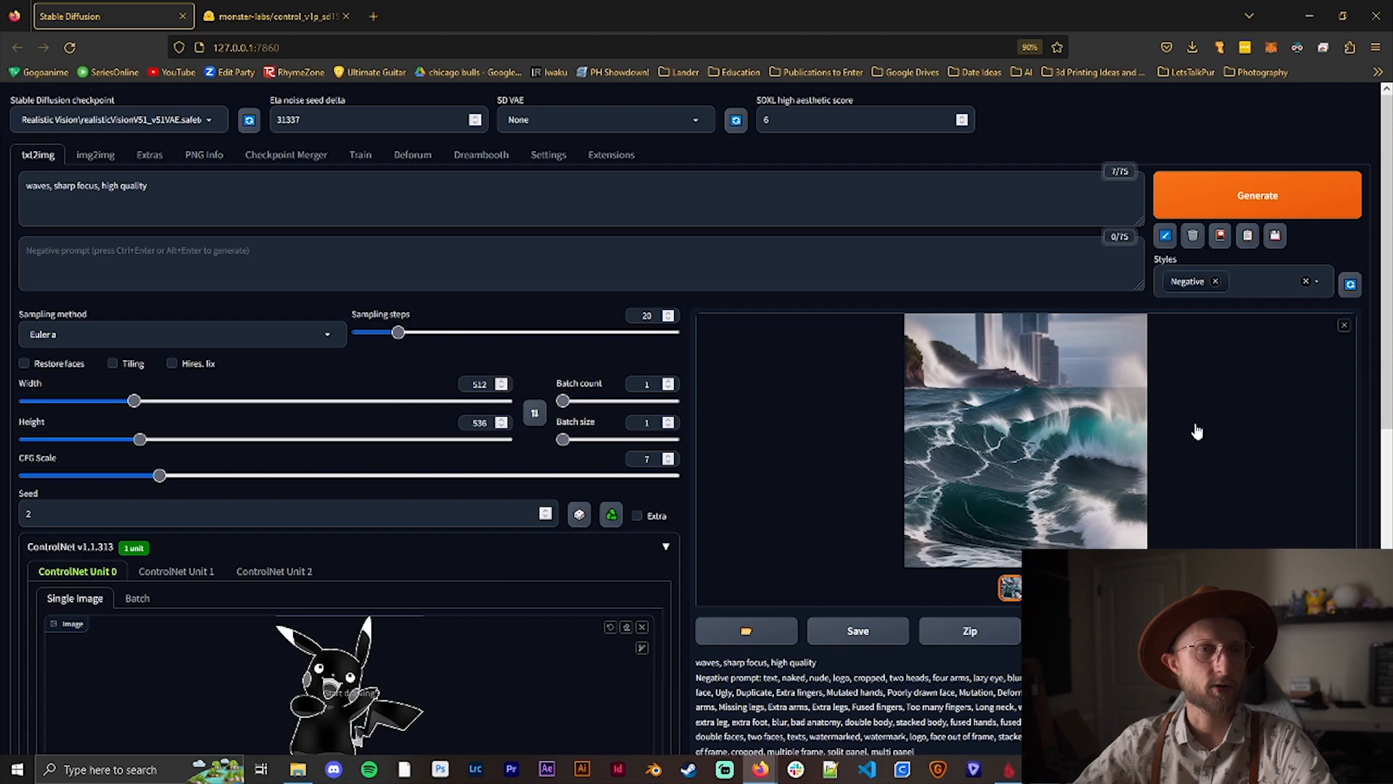
- Scroll down past the finished waves image rendered at control weight 1.7
scroll("down", 3)
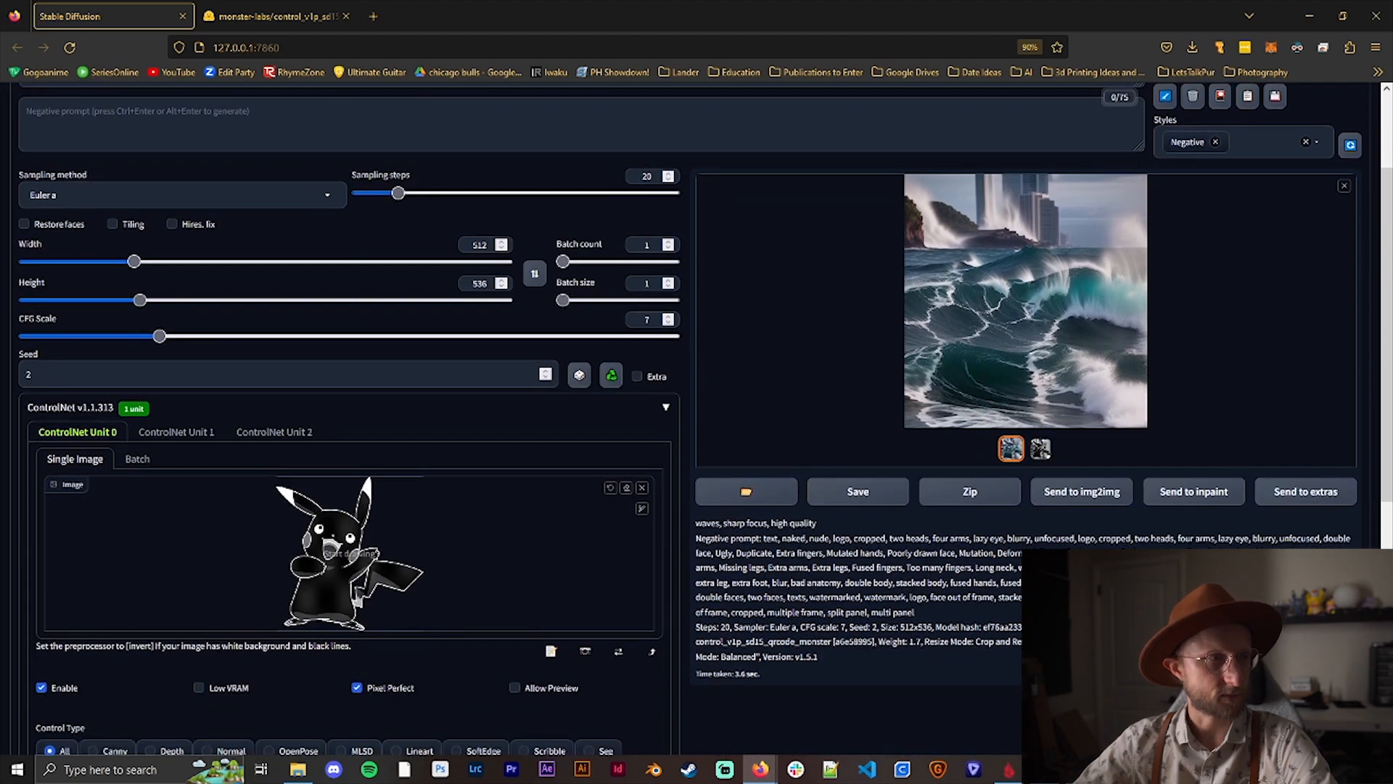
- Change the prompt 'waves' to 'car tail light' and generate with the camera logo control image
scroll("down", 3)
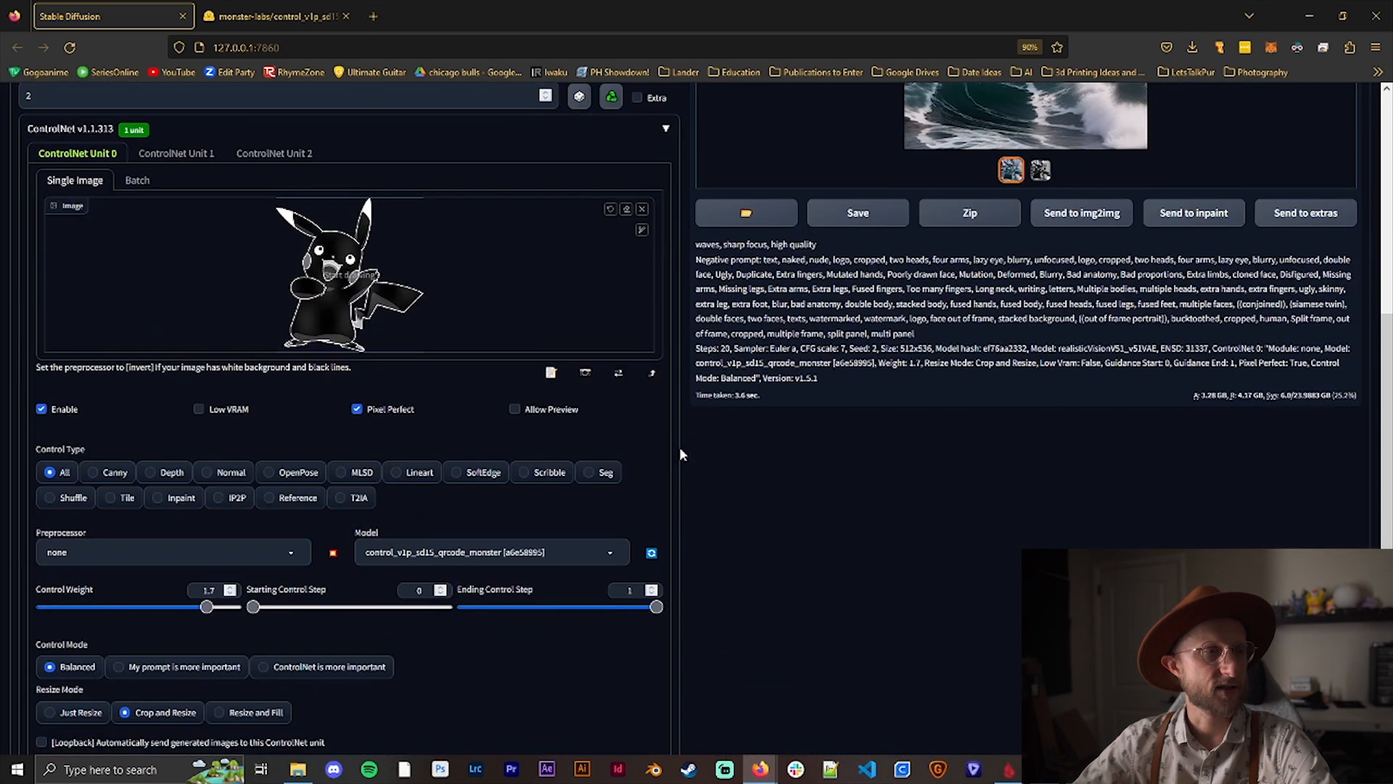
scroll("up", 3)
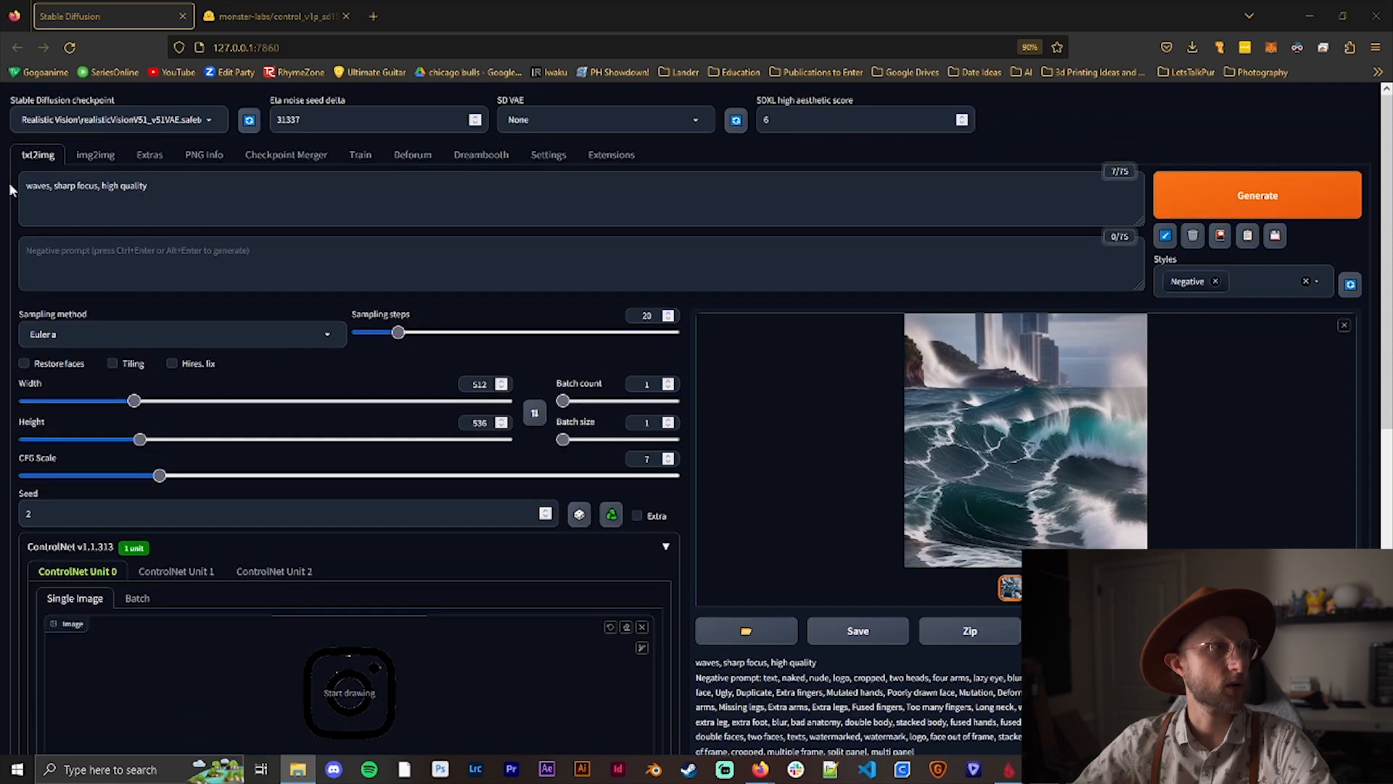
double_click(33, 186)
type("car taillight")
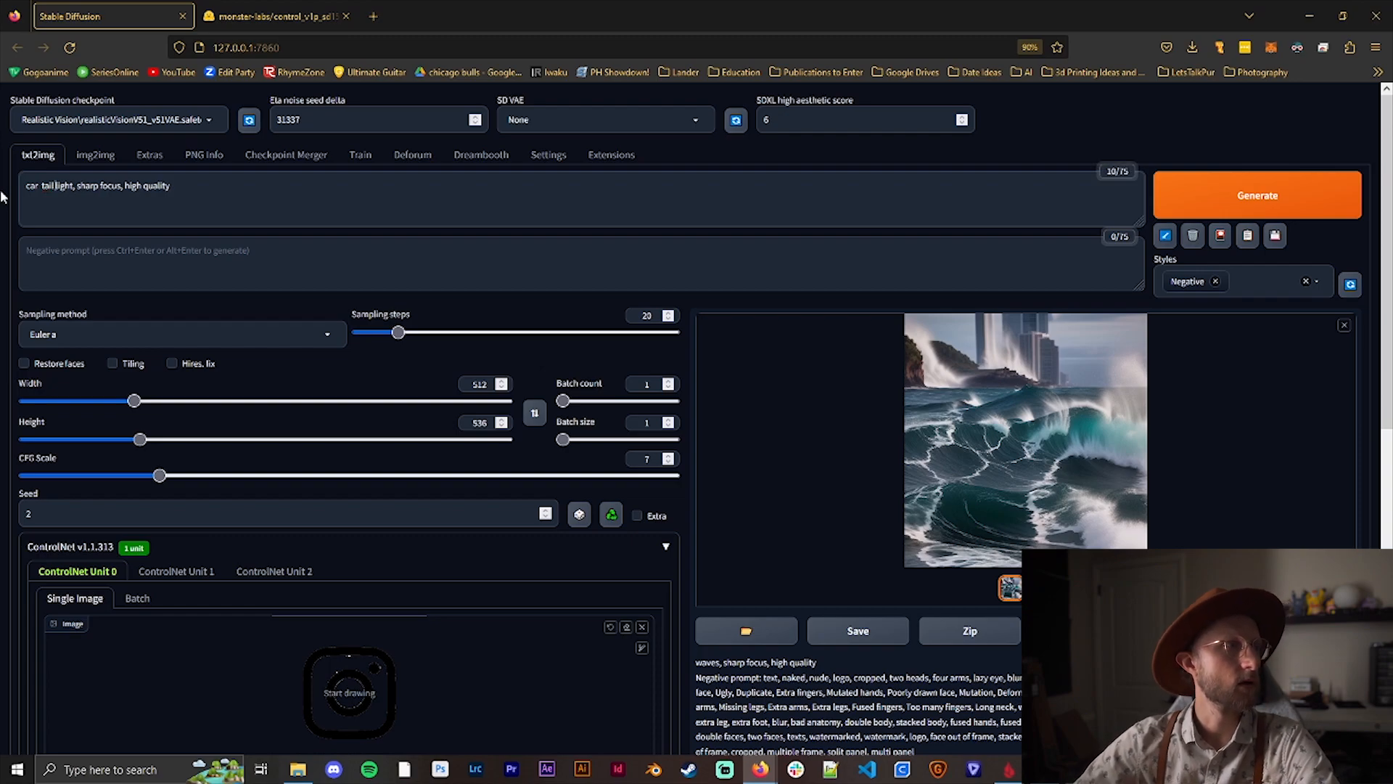
left_click(1258, 195)
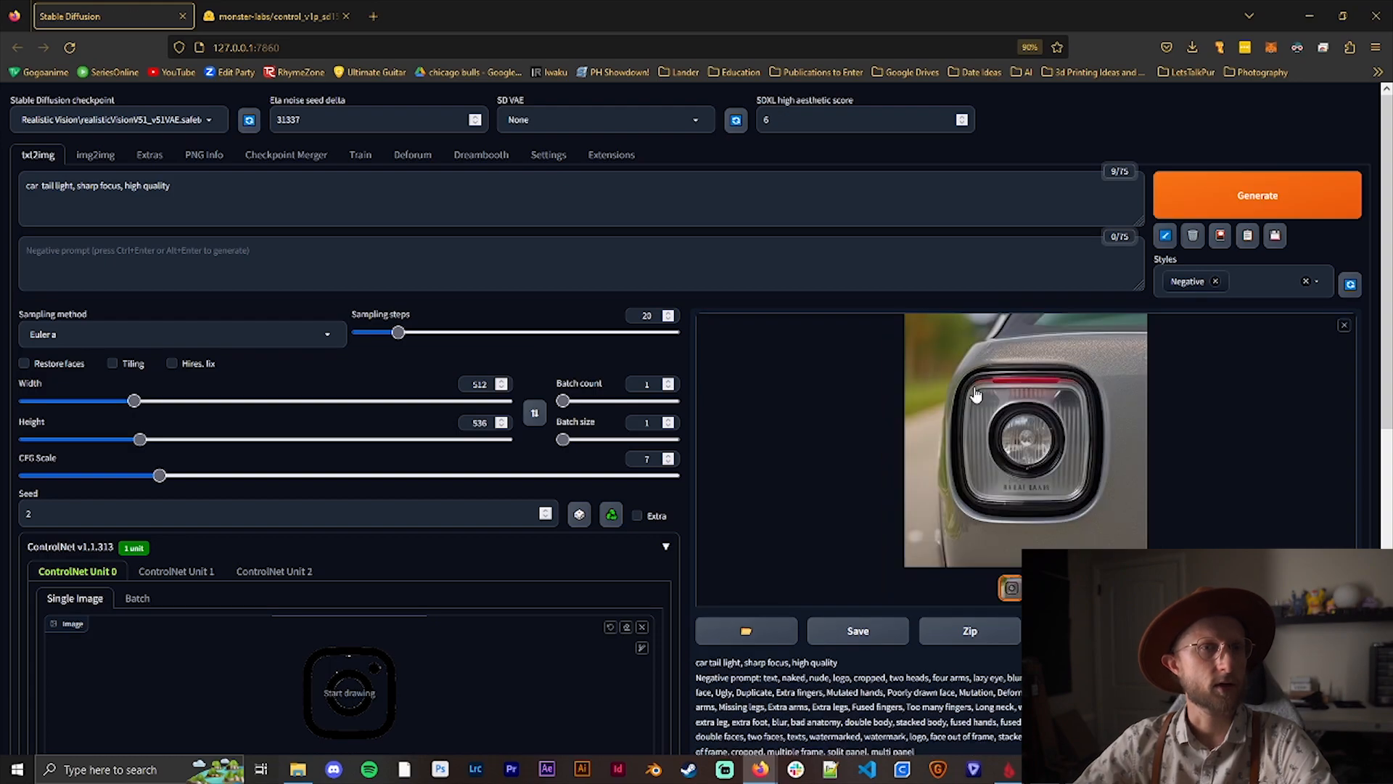
mouse_move(1169, 463)
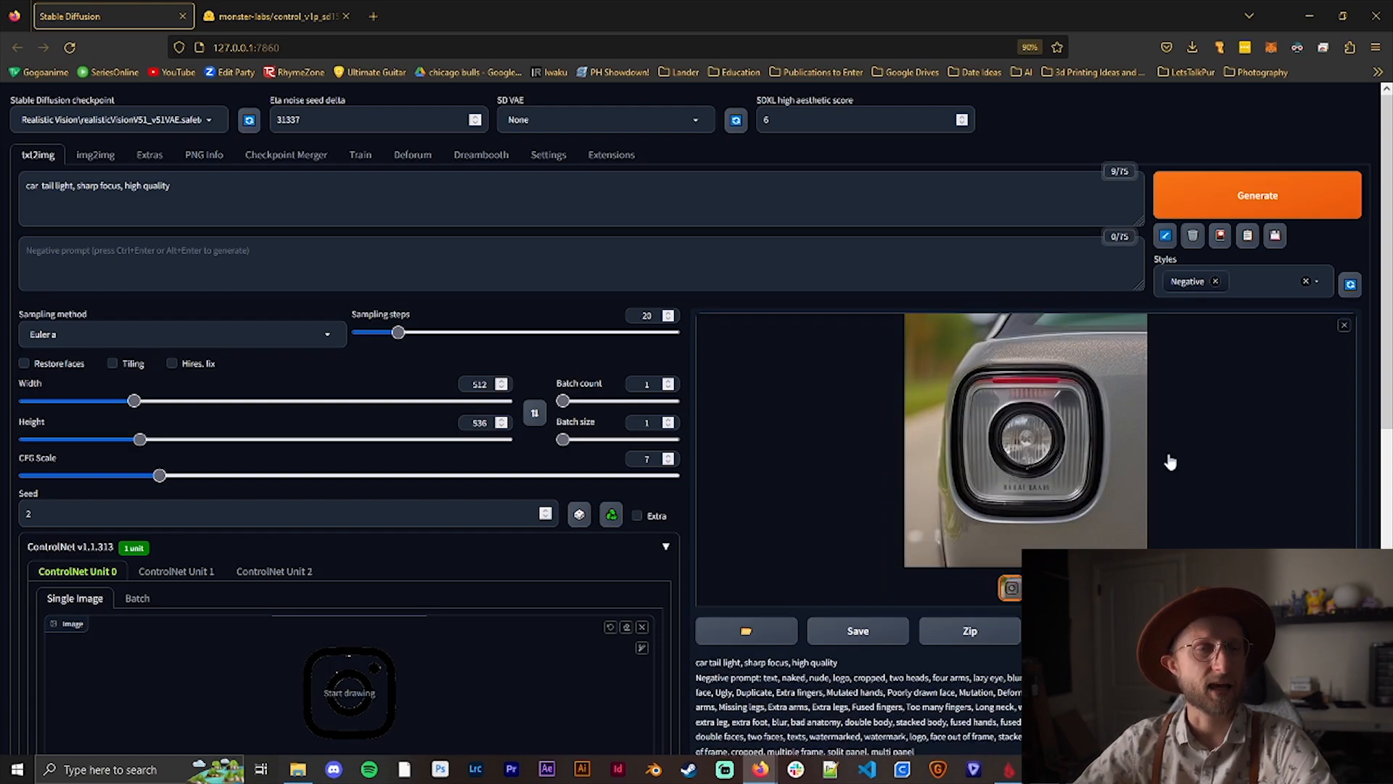
mouse_move(917, 442)
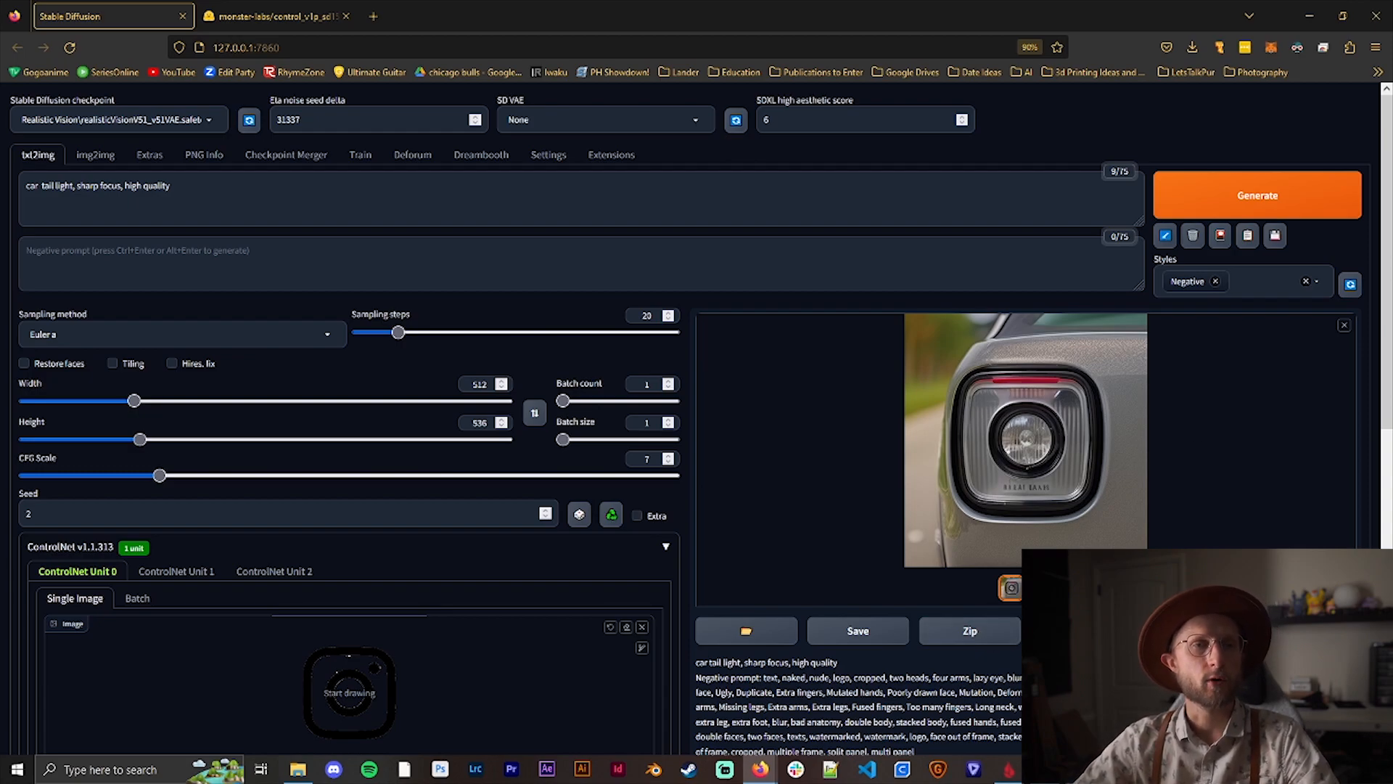
mouse_move(751, 436)
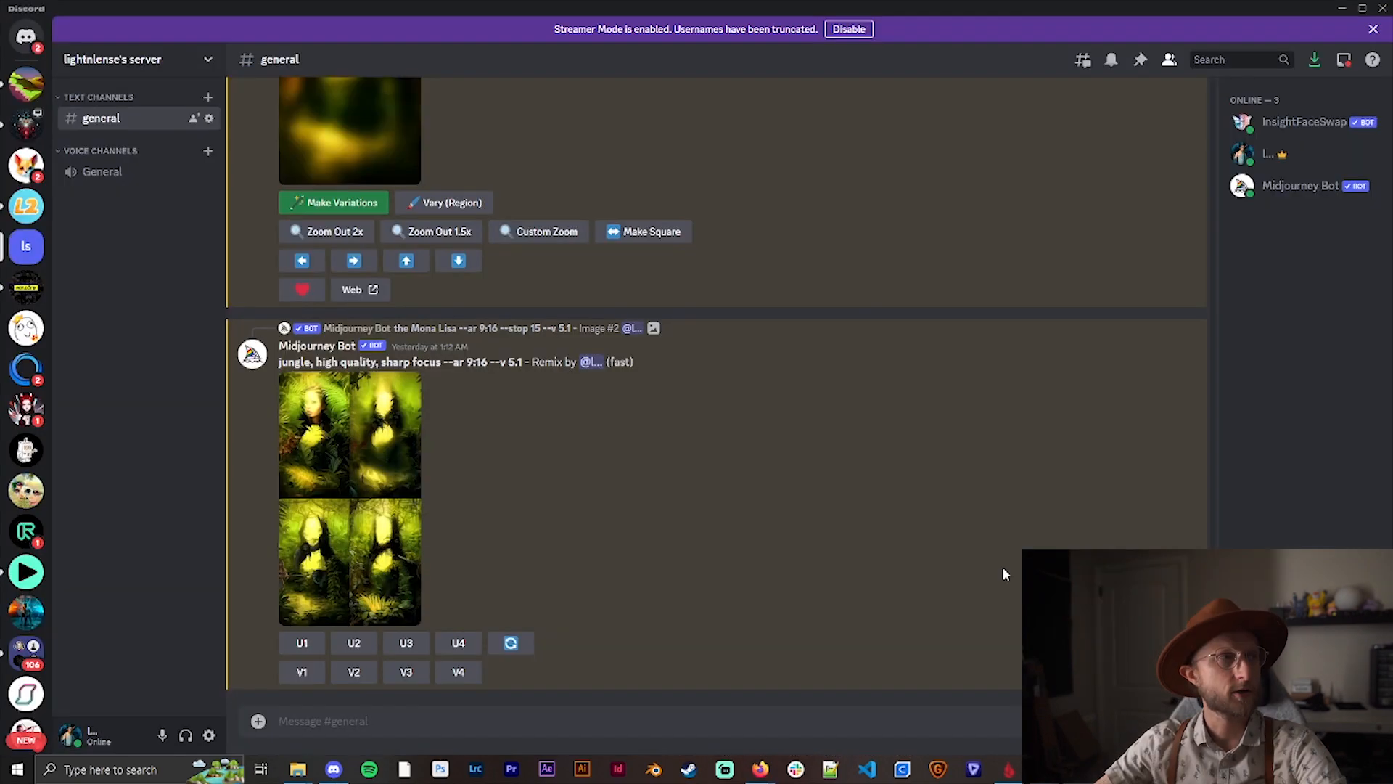
mouse_move(672, 608)
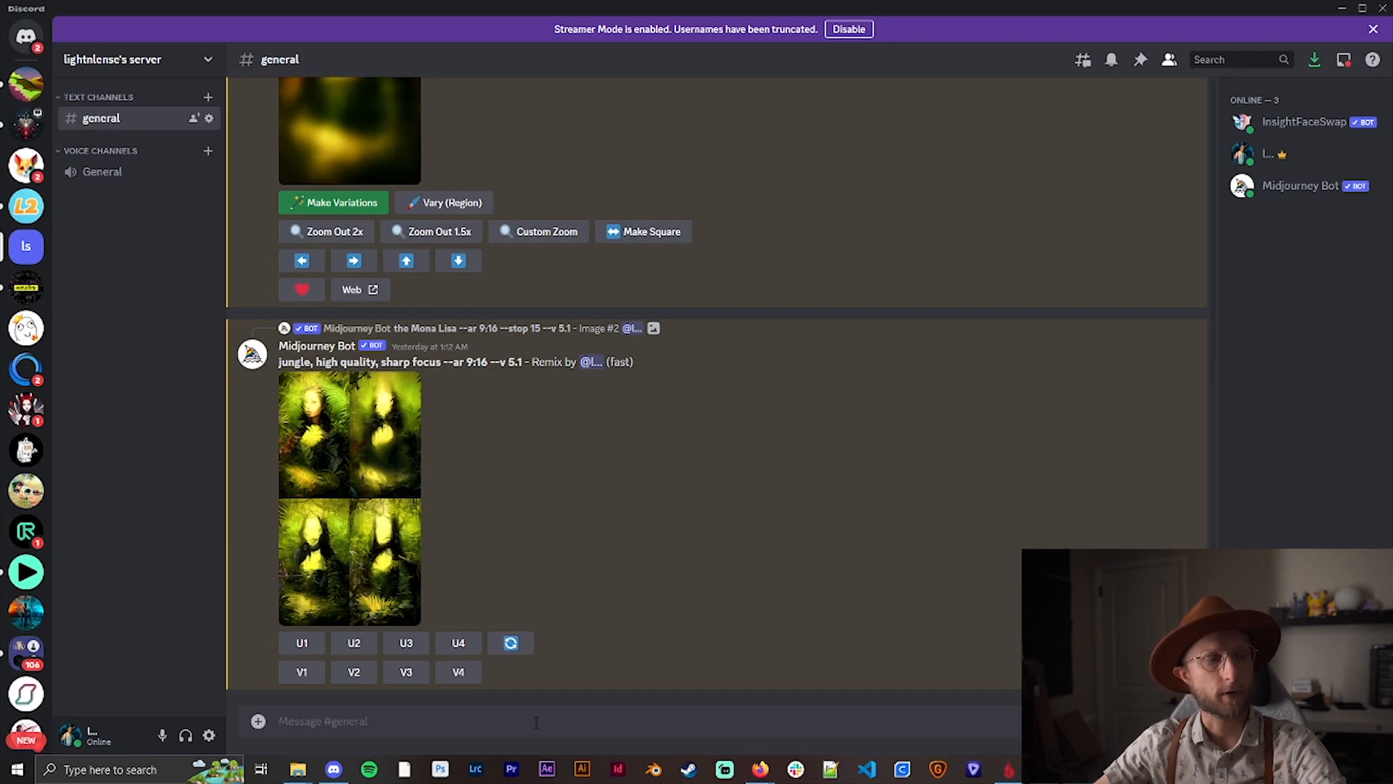
- Run /settings, then submit '/imagine the Mona Lisa --ar 9:16 --stop 15 --v 5.1'
type("/settings")
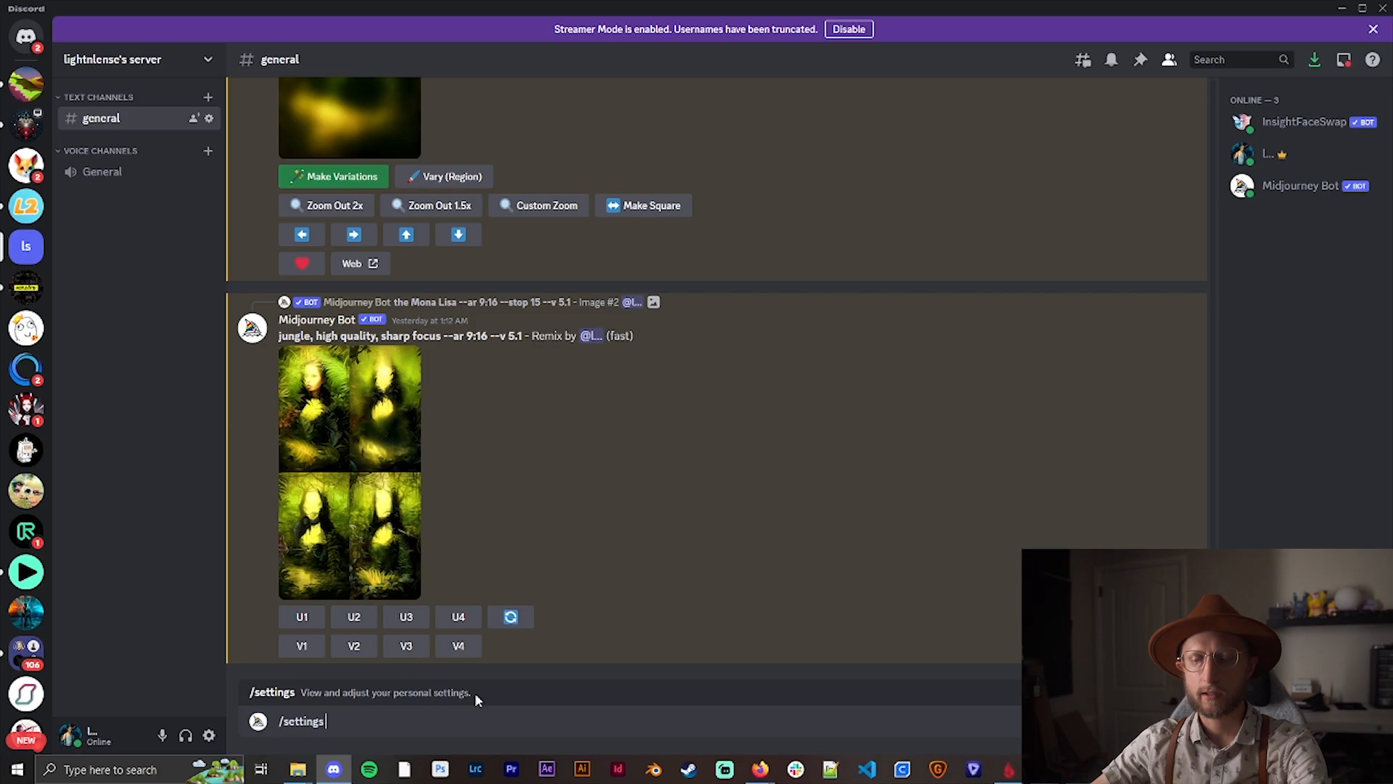
key("Enter")
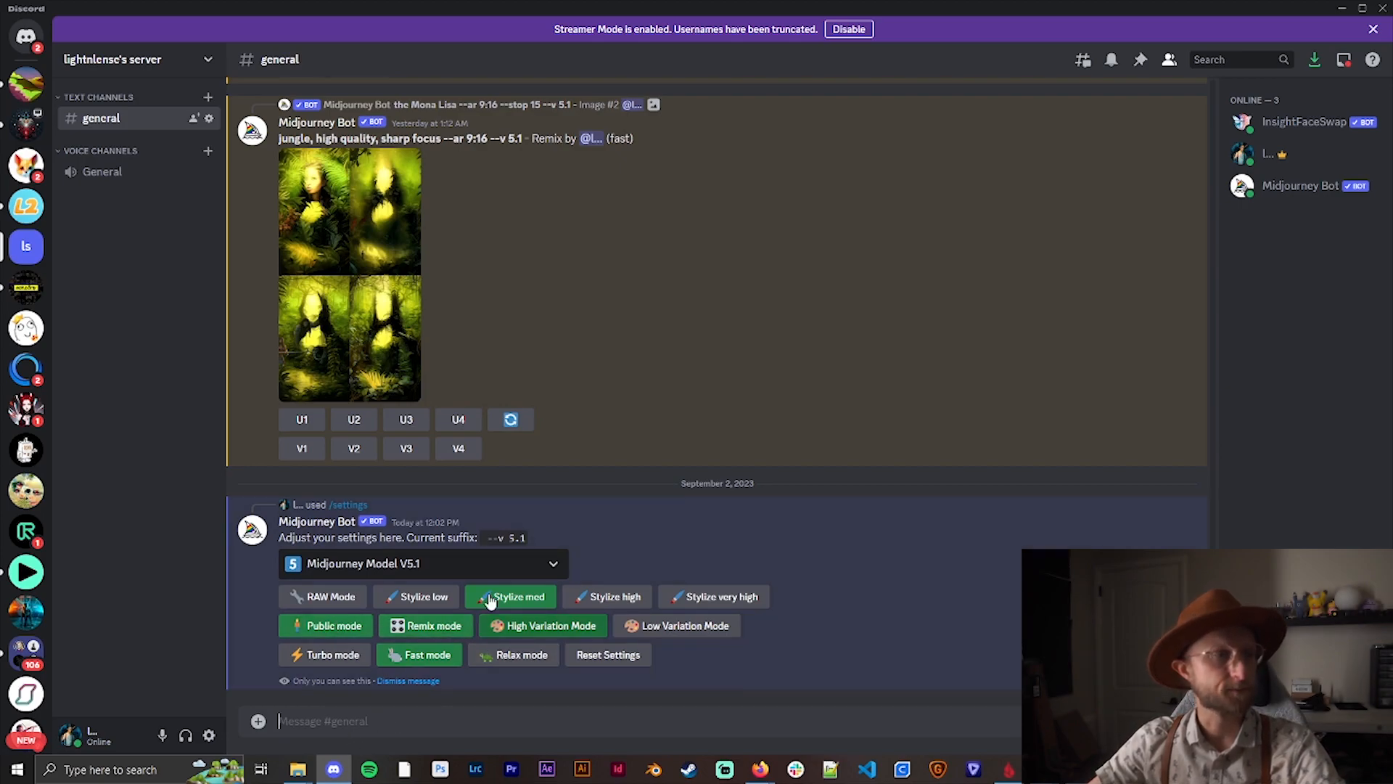
mouse_move(630, 536)
type("/imagine prompt the Mona Lisa --ar 9:16 --stop 15 --v 5.1")
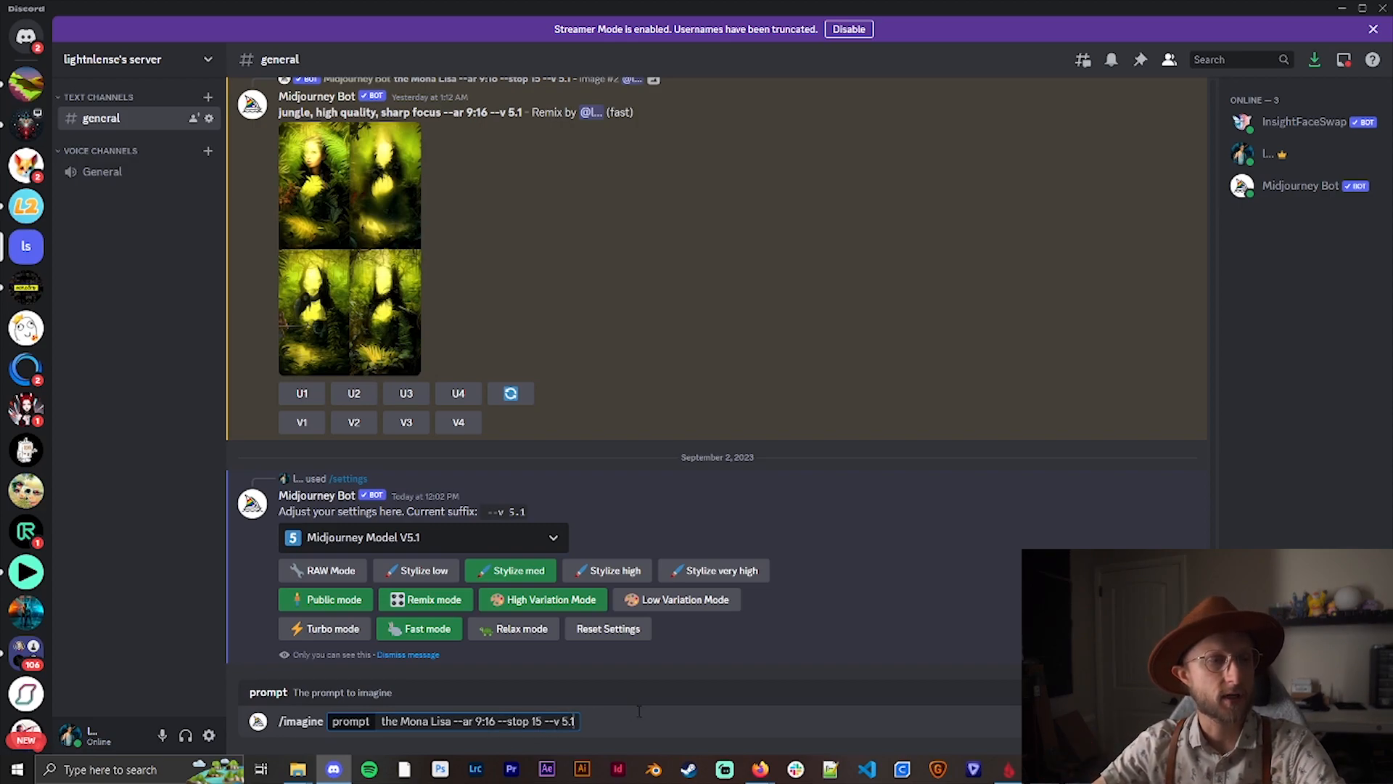
key("Enter")
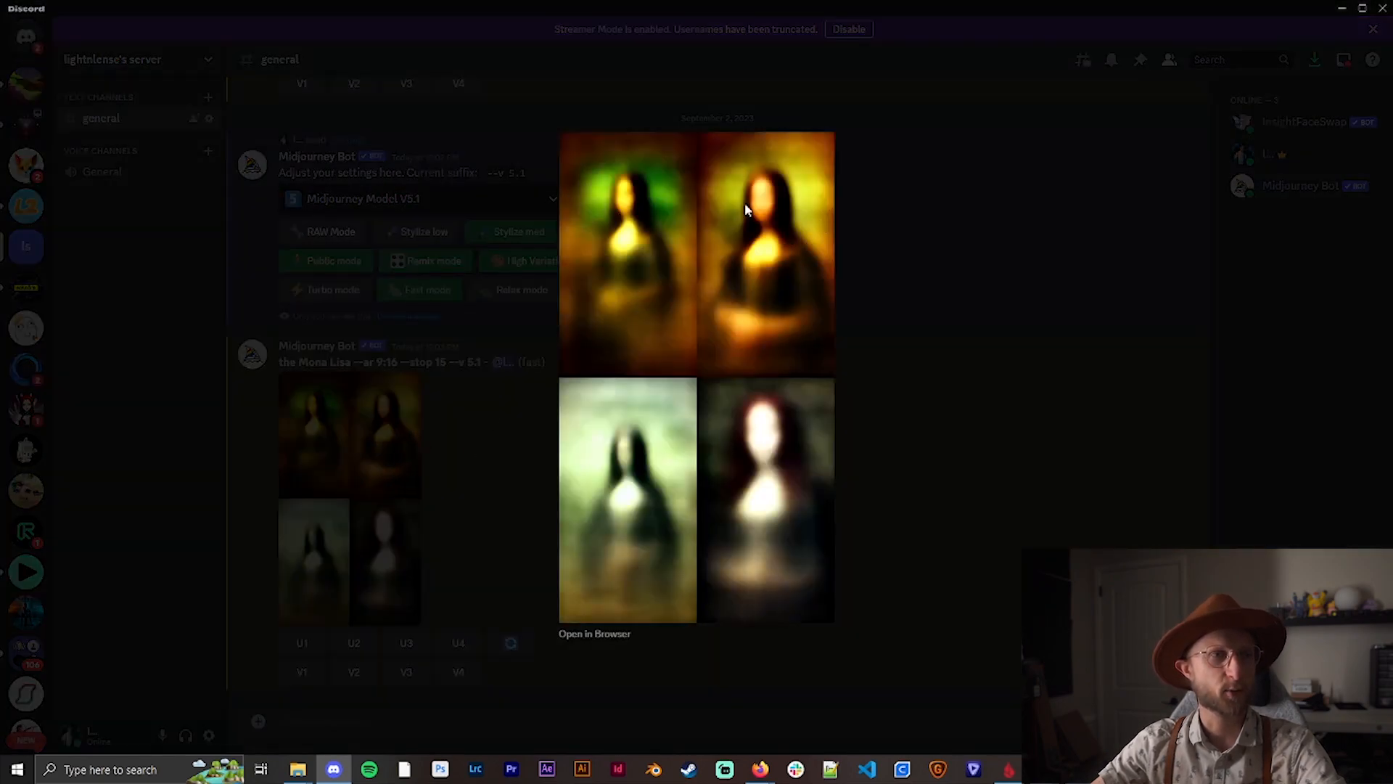
mouse_move(728, 562)
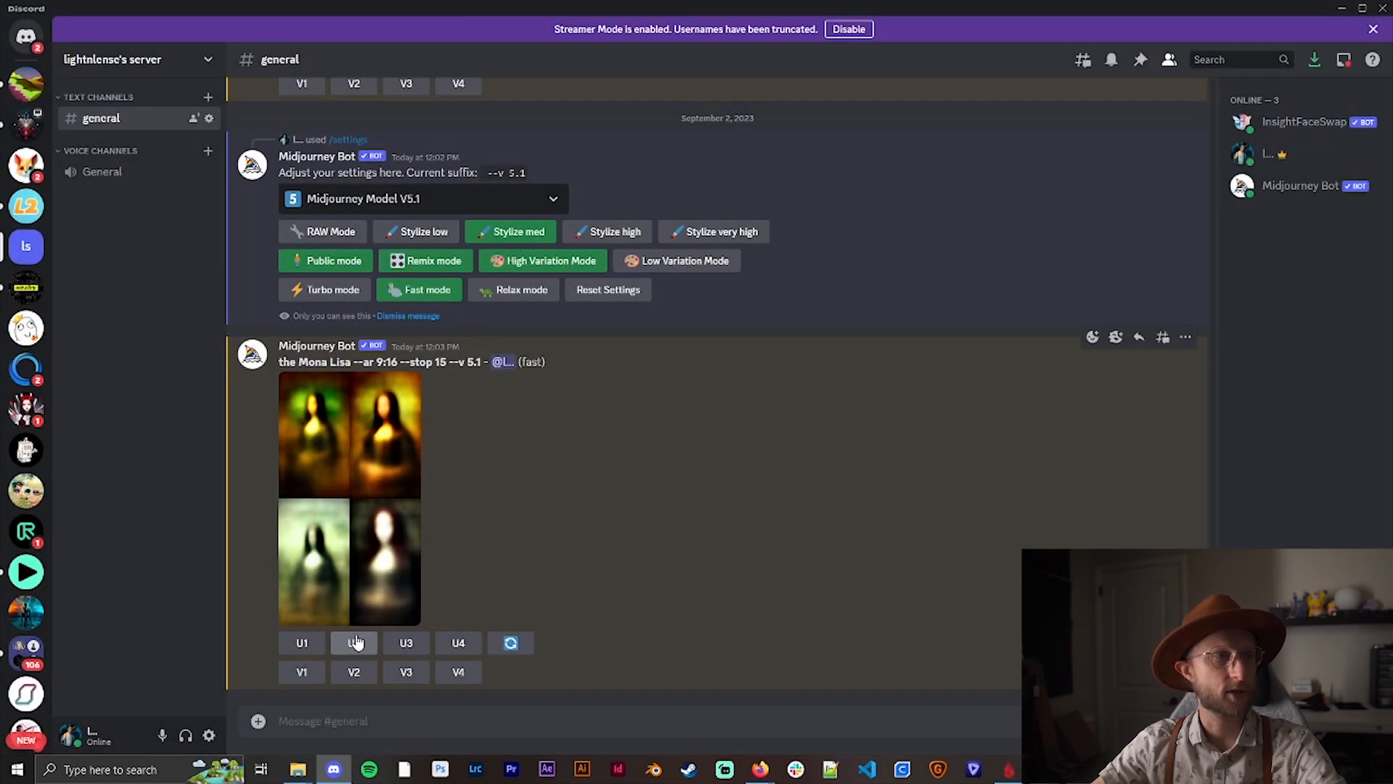
- Upscale image 2 of the blurry Mona Lisa grid and open its Make Variations remix prompt
left_click(354, 643)
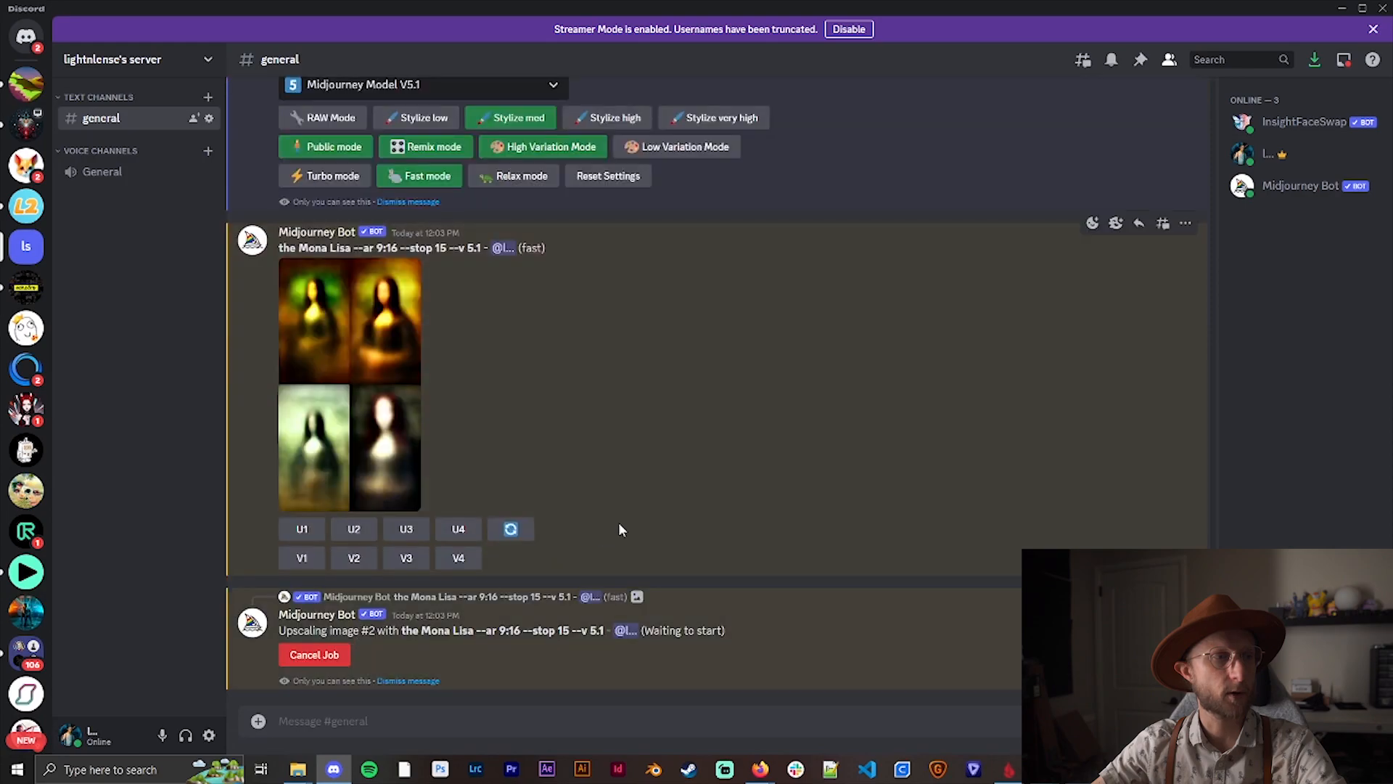
left_click(353, 529)
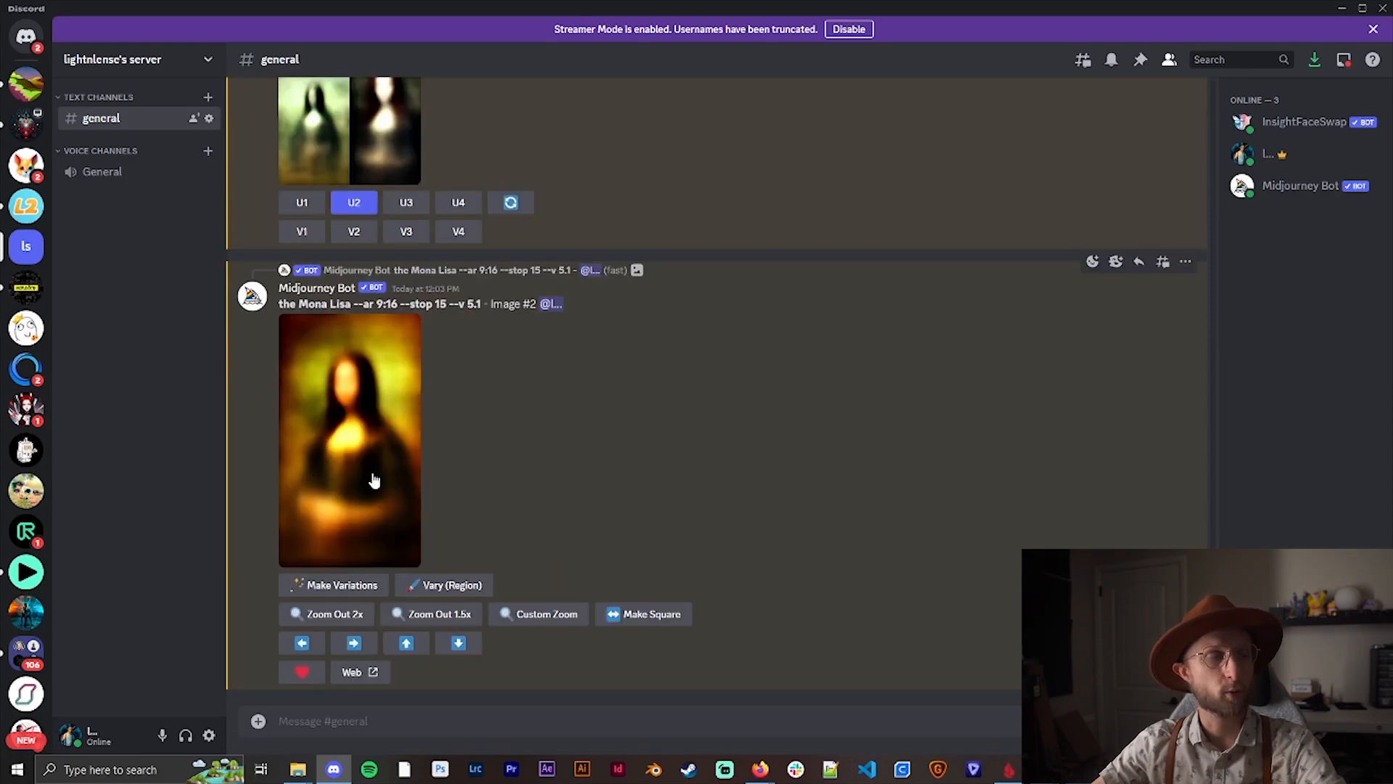
left_click(333, 585)
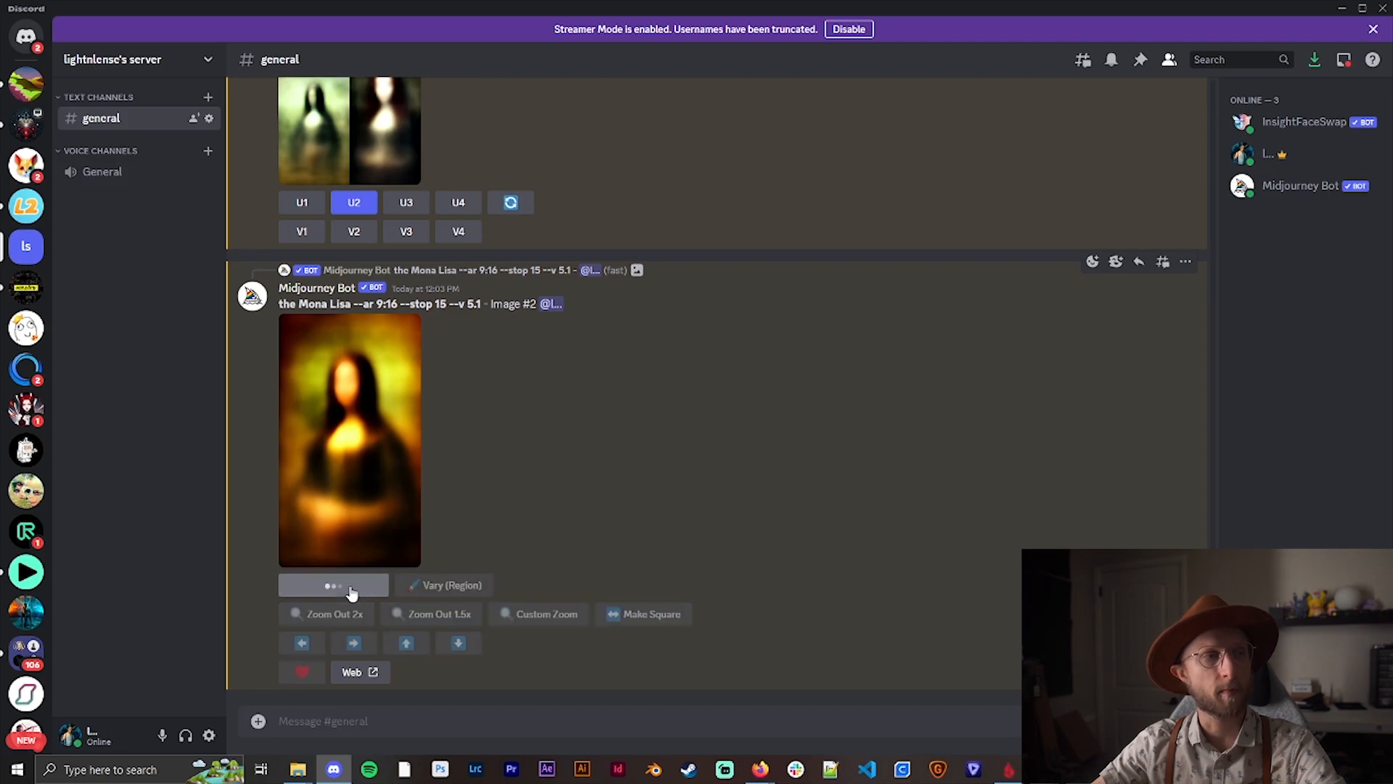
left_click(333, 585)
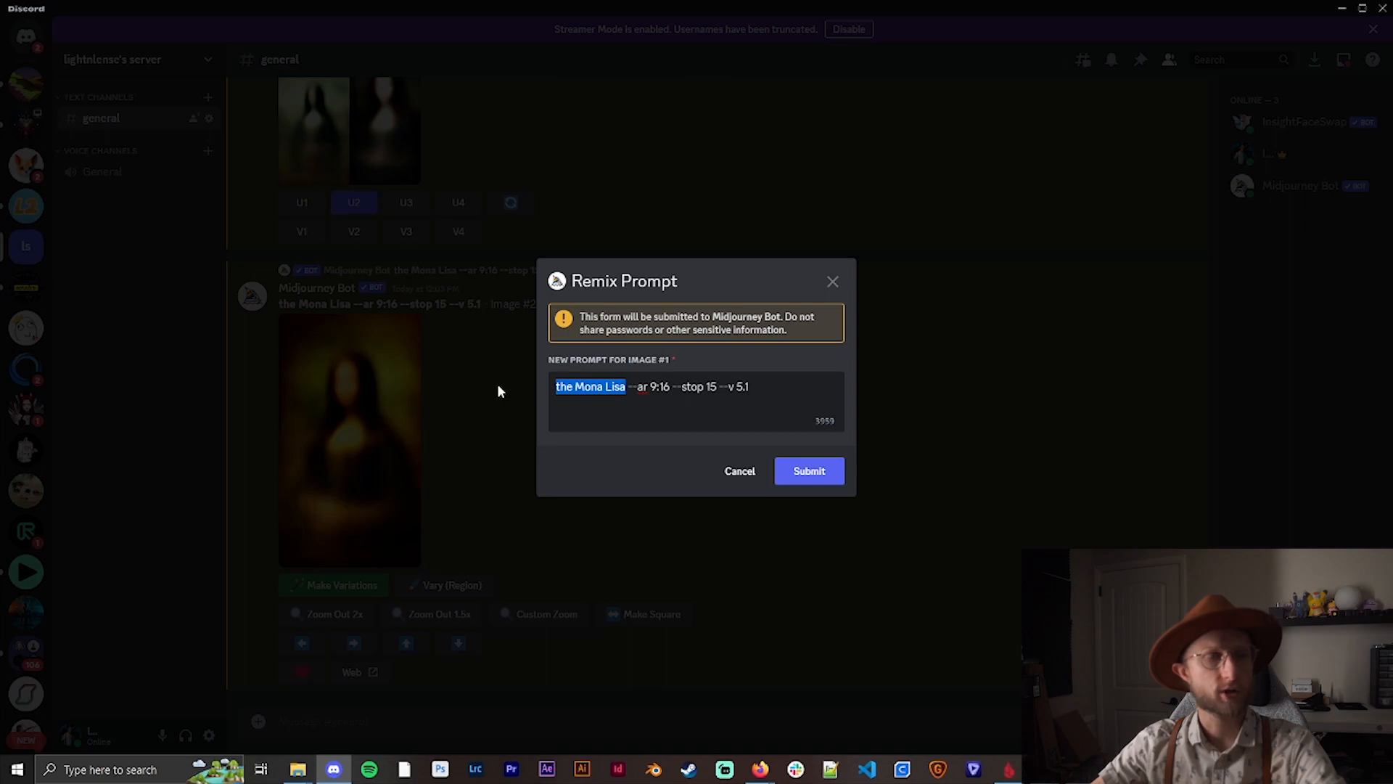
- Edit the remix prompt to 'jungle --ar 9:16 --v 5.1', removing '--stop 15'
type("jungle")
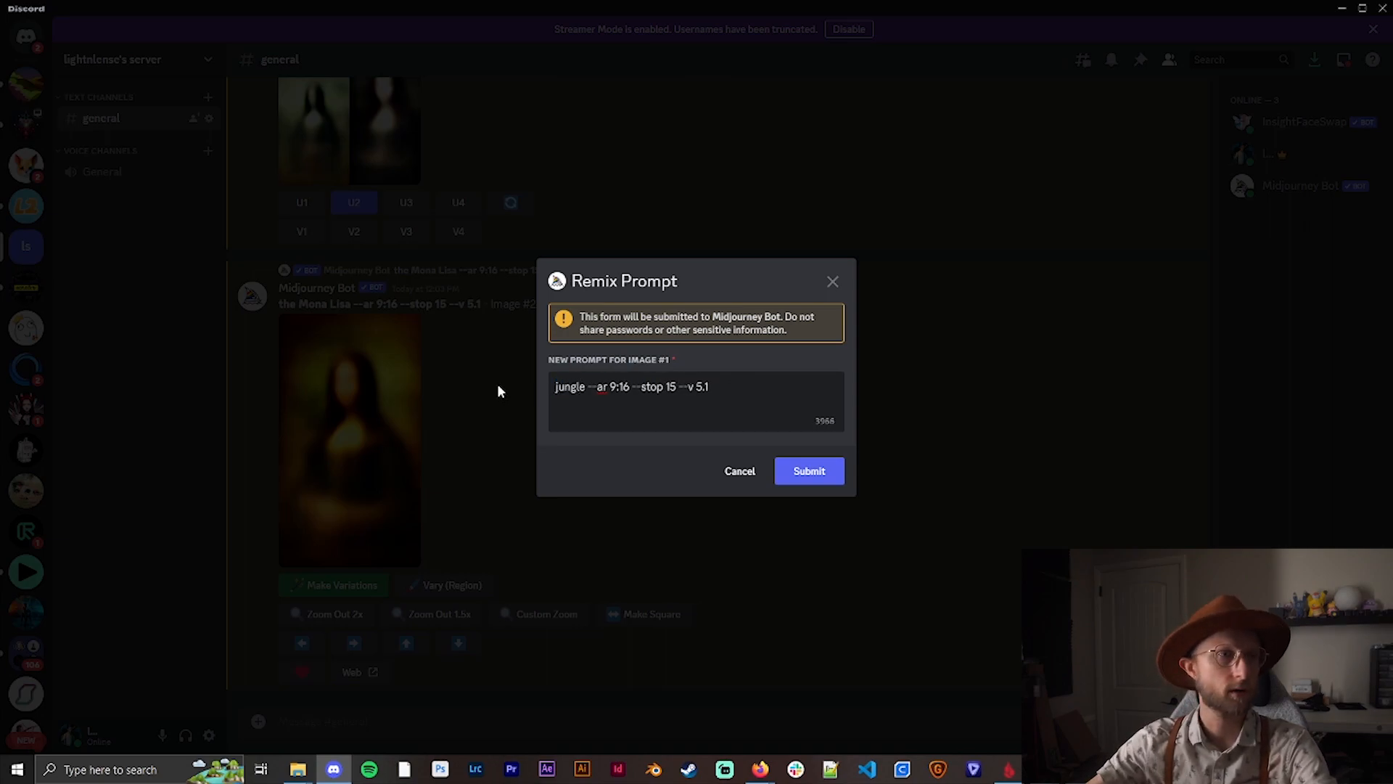
left_click(585, 387)
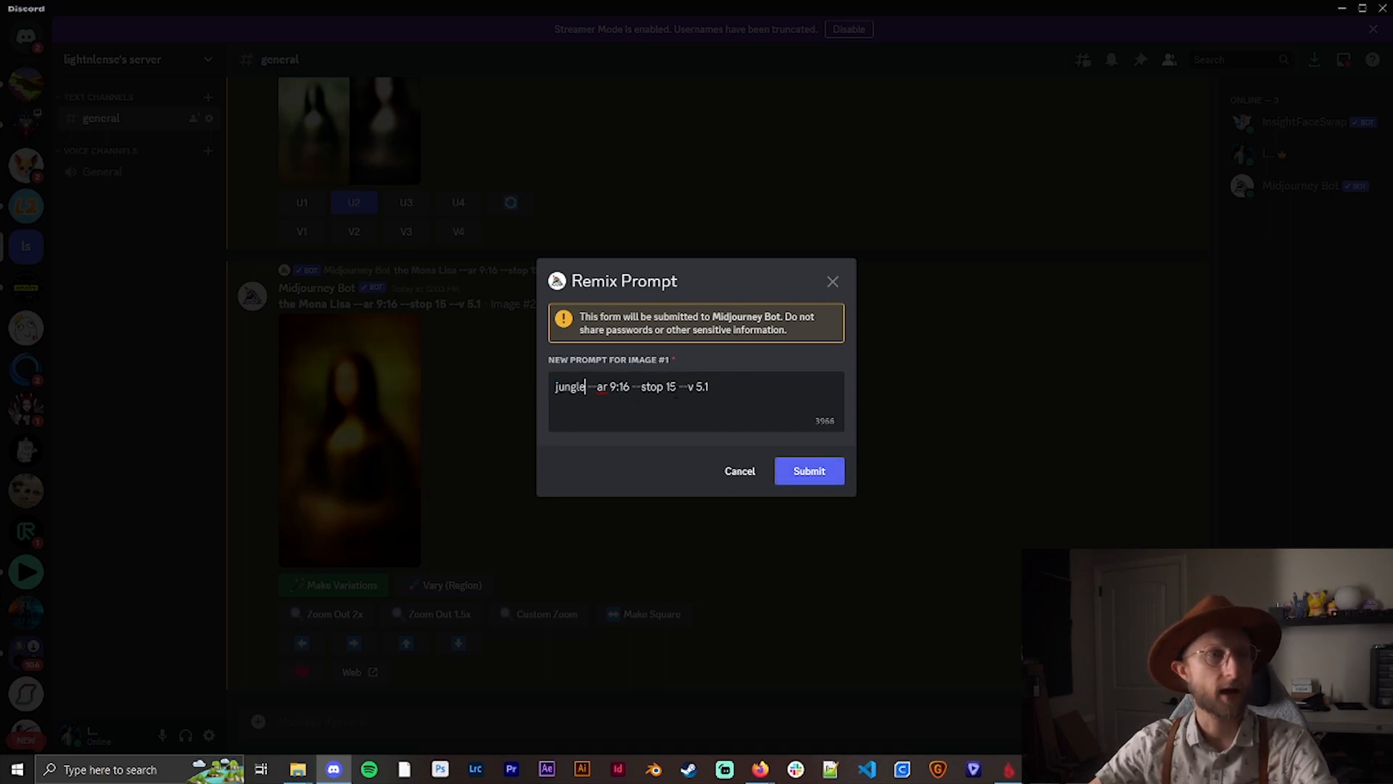
key("Backspace")
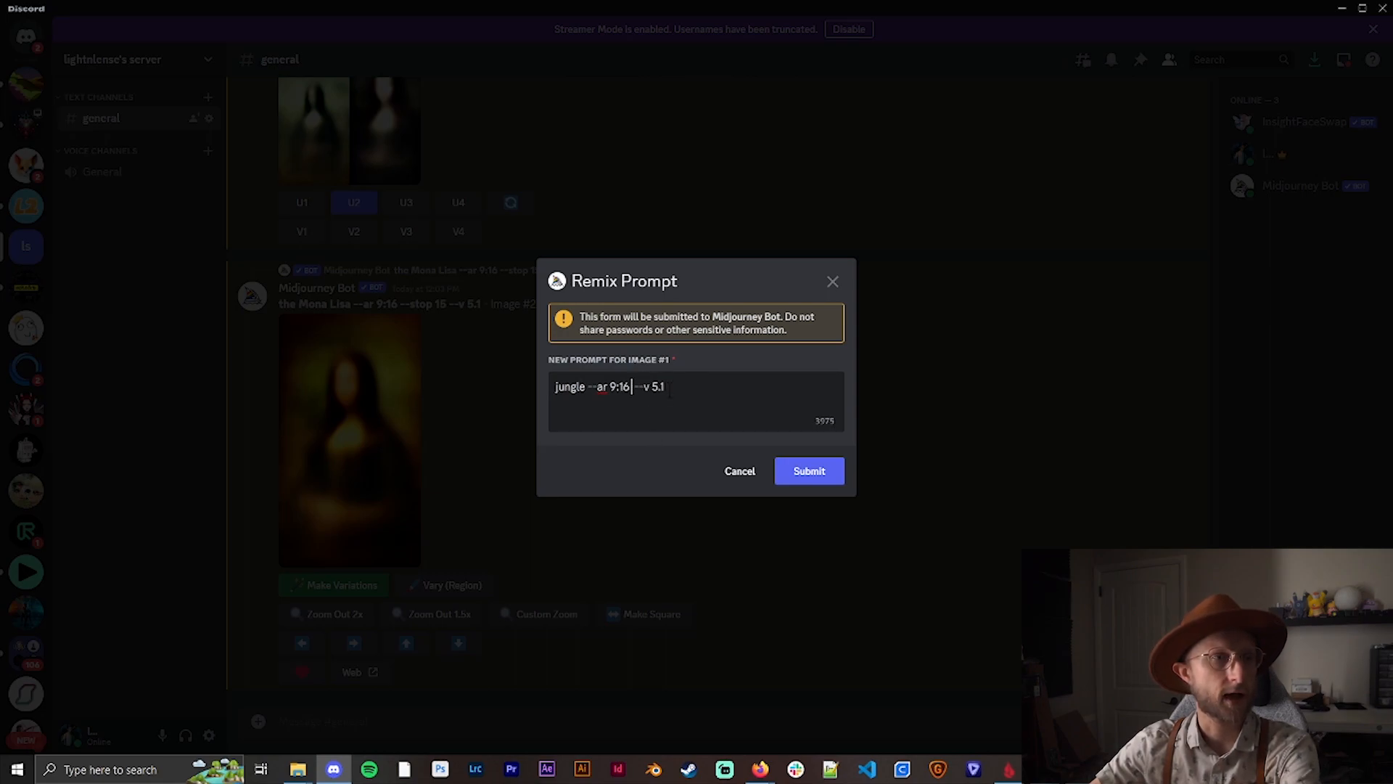
- Submit the jungle remix, enlarge the four-image result and open it full-size in the browser
left_click(809, 471)
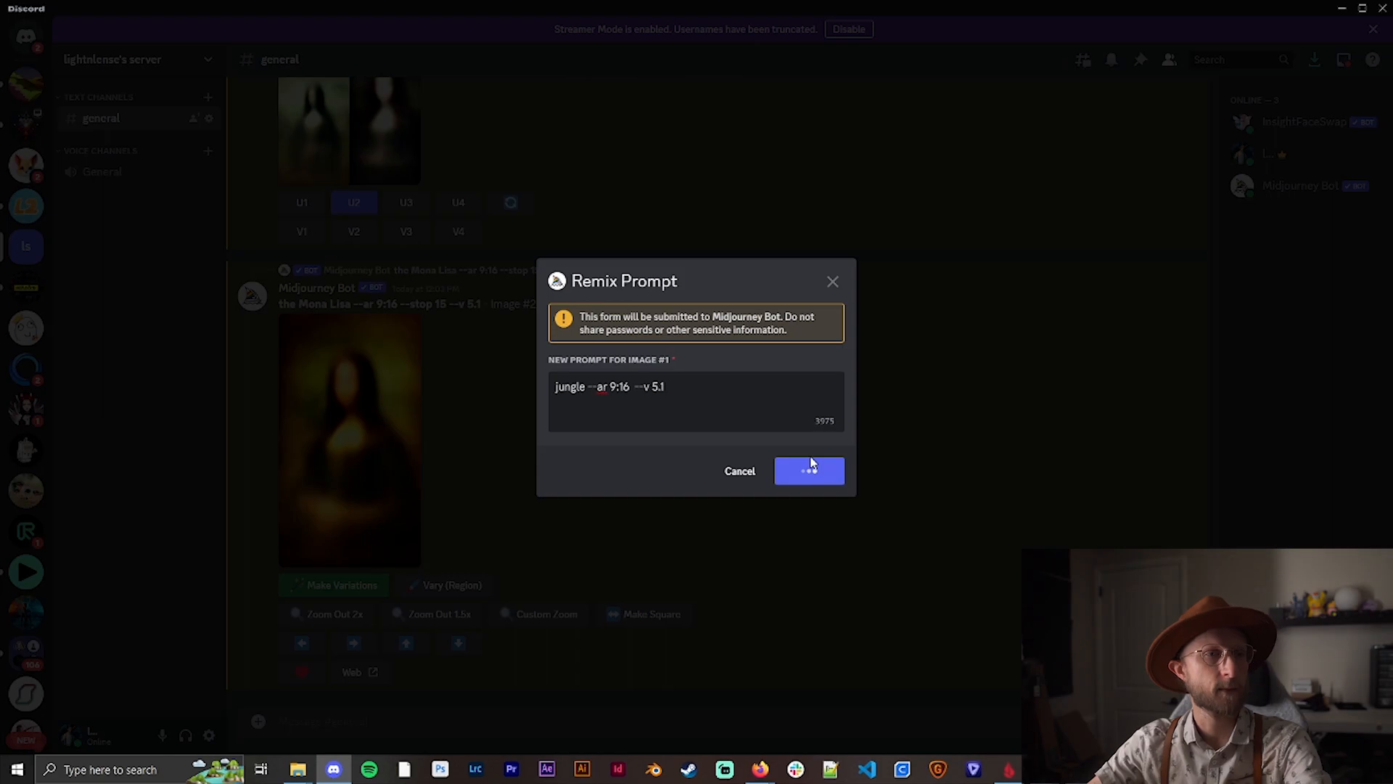
left_click(809, 471)
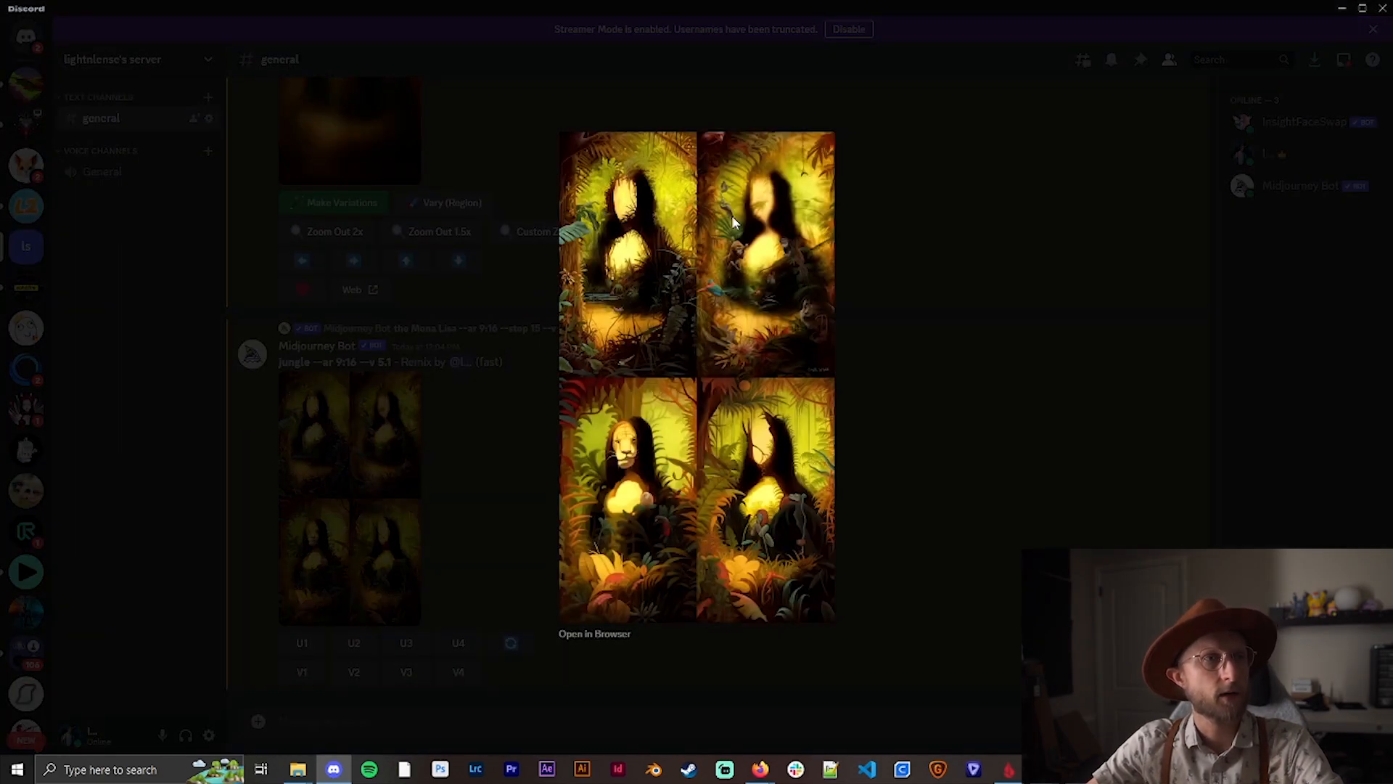
left_click(595, 634)
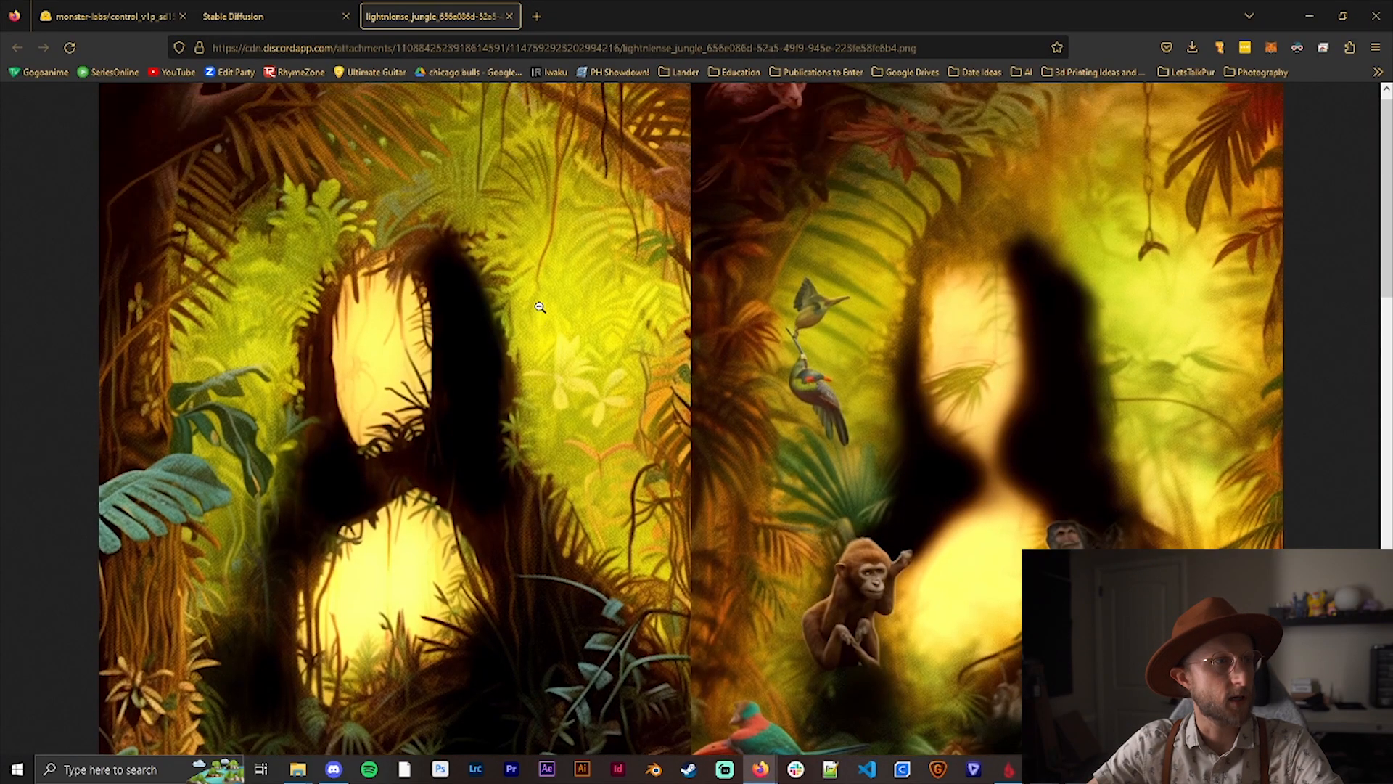
- Scroll through the full-size jungle Mona Lisa grid in Firefox, then go back to Discord
scroll("down", 3)
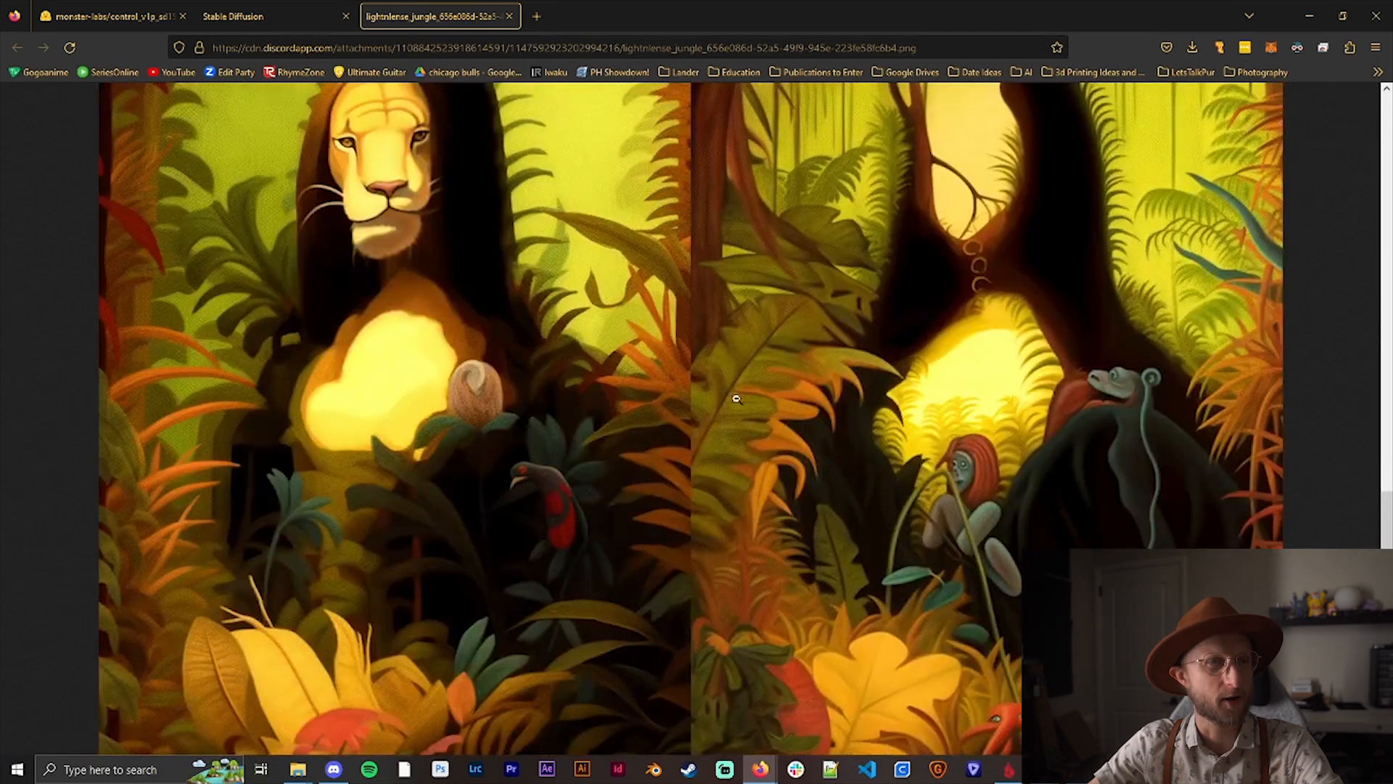
left_click(334, 770)
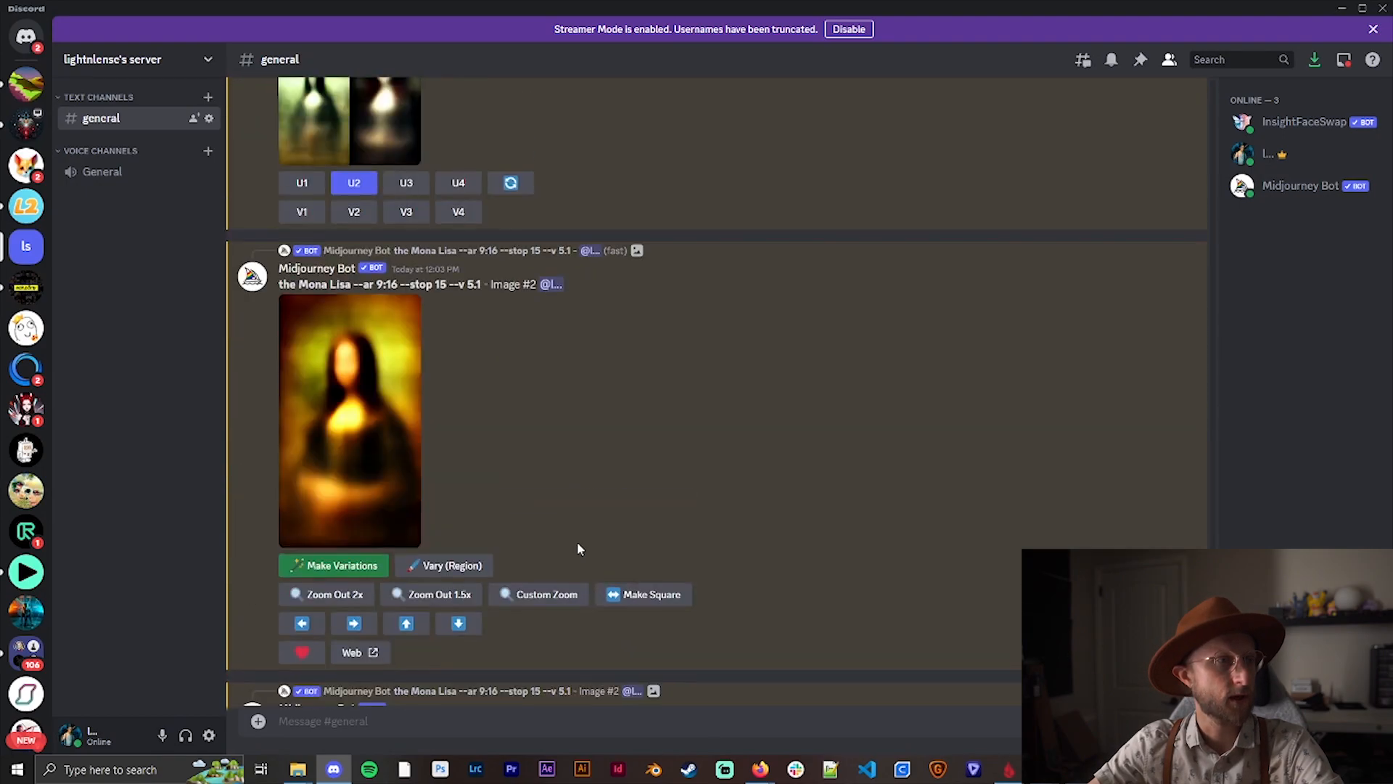
- Submit a new remix of the upscaled Mona Lisa: 'jungle, high quality, sharp focus --ar 9:16 --v 5.1'
left_click(332, 565)
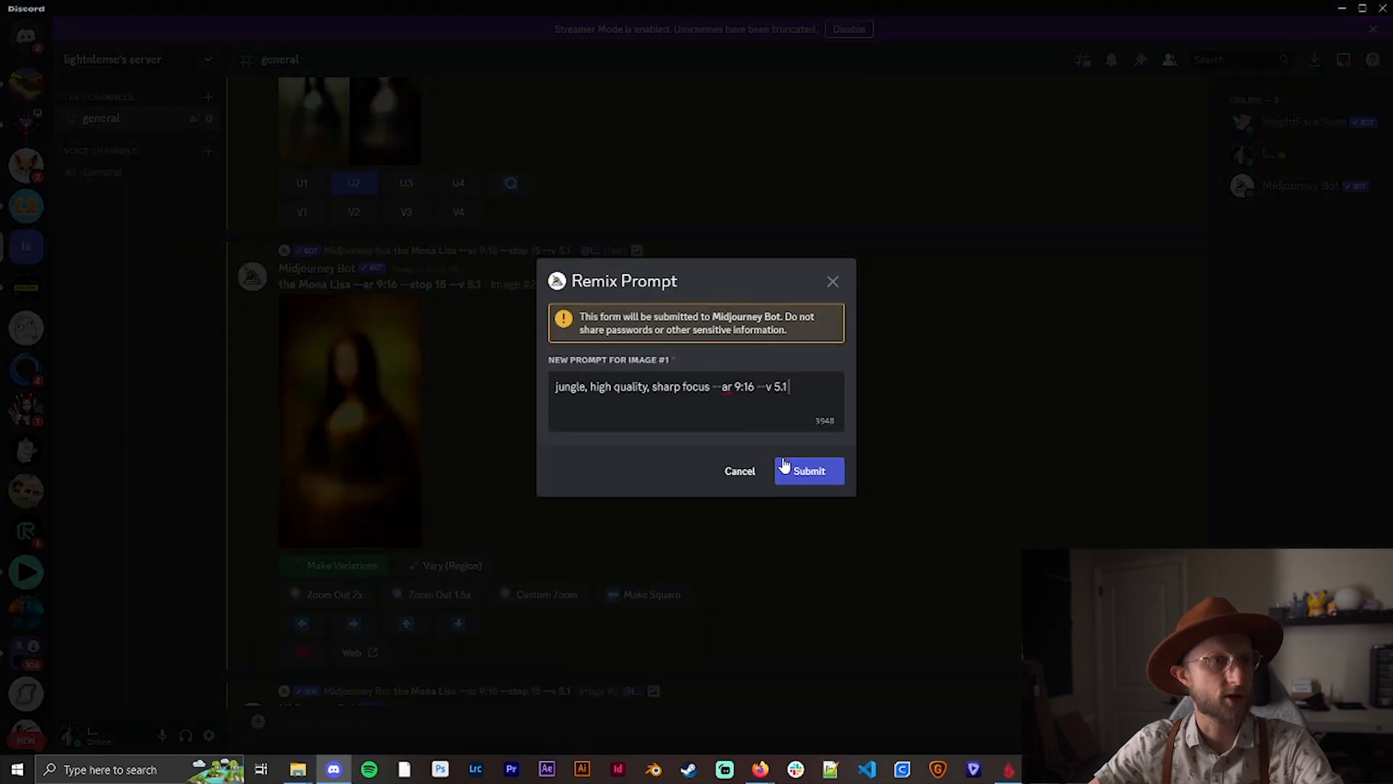
left_click(809, 471)
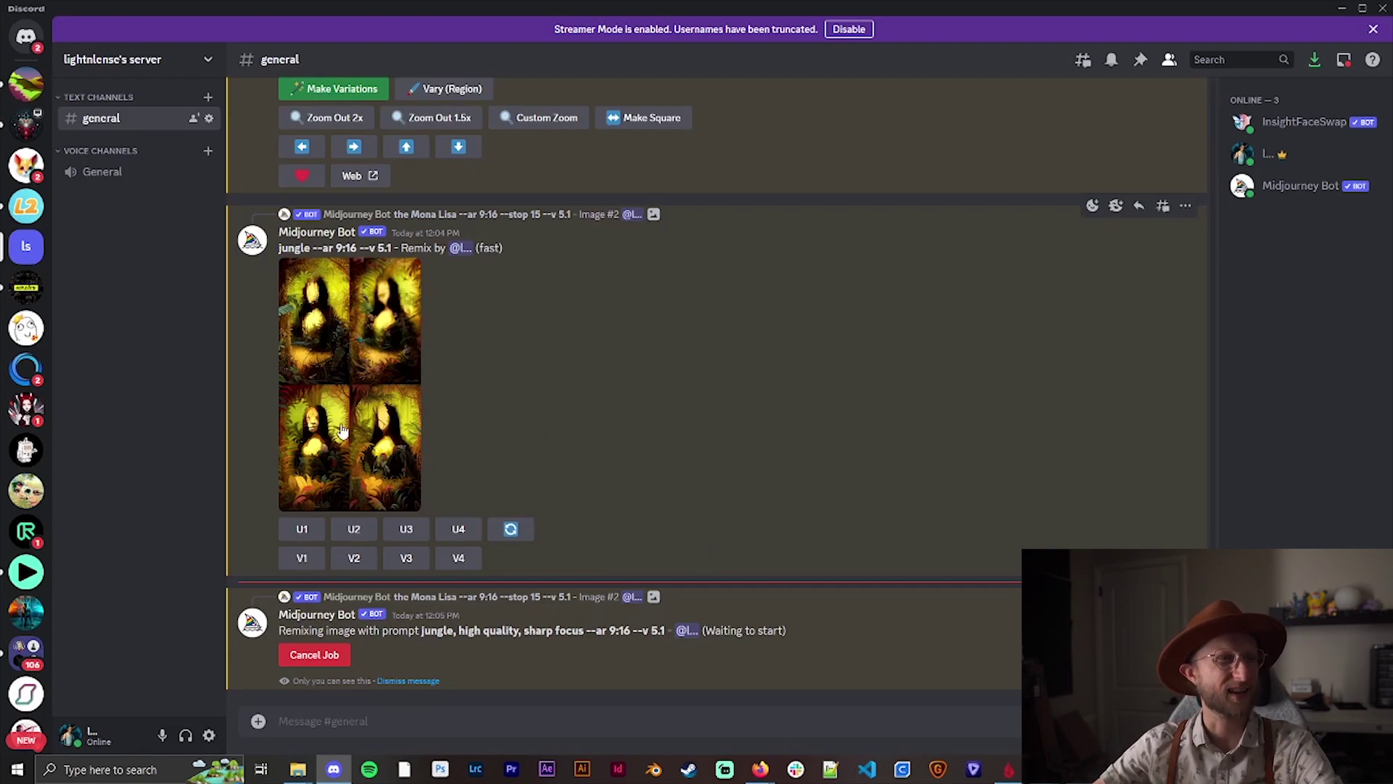
mouse_move(549, 383)
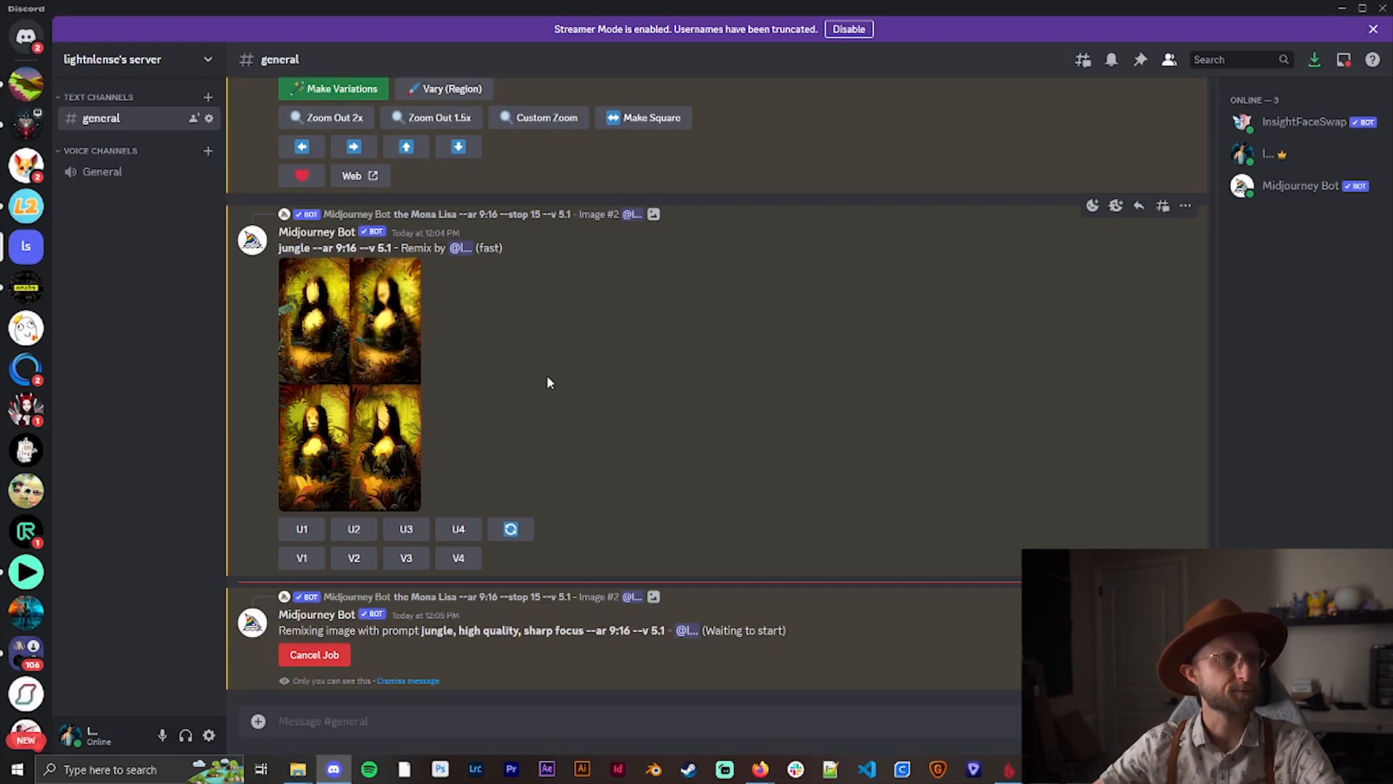
mouse_move(539, 374)
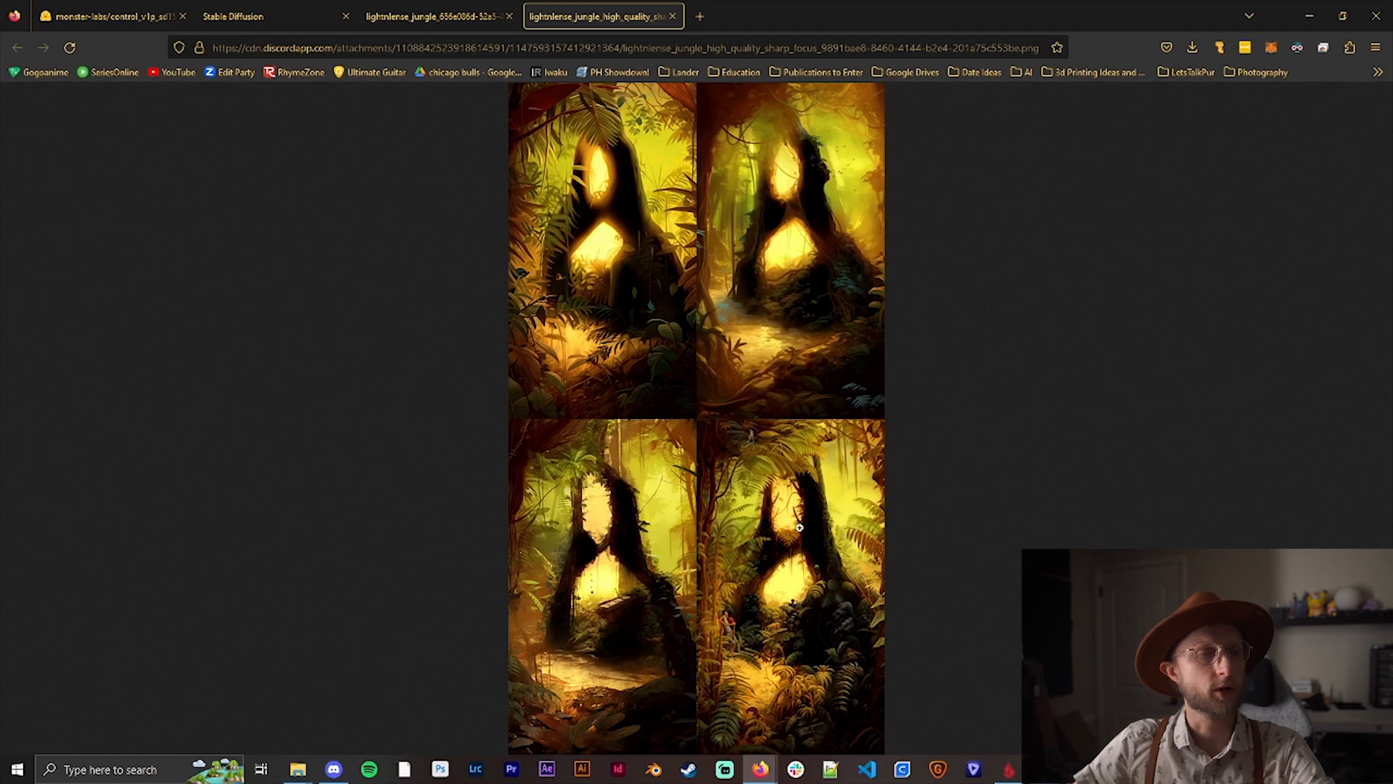
mouse_move(793, 335)
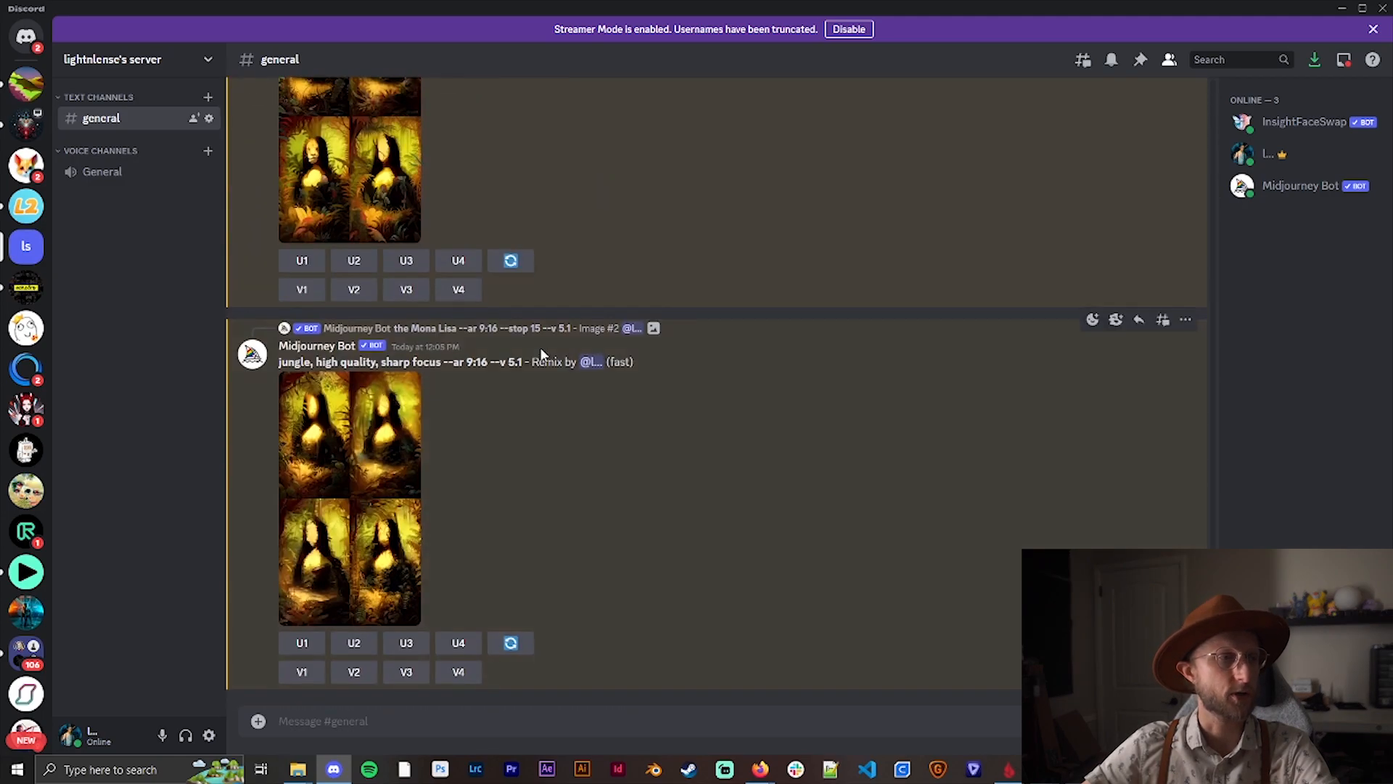
- Send /imagine 'girl with pearl earring --ar 9:16 --stop 15' and upscale image U1
type("/")
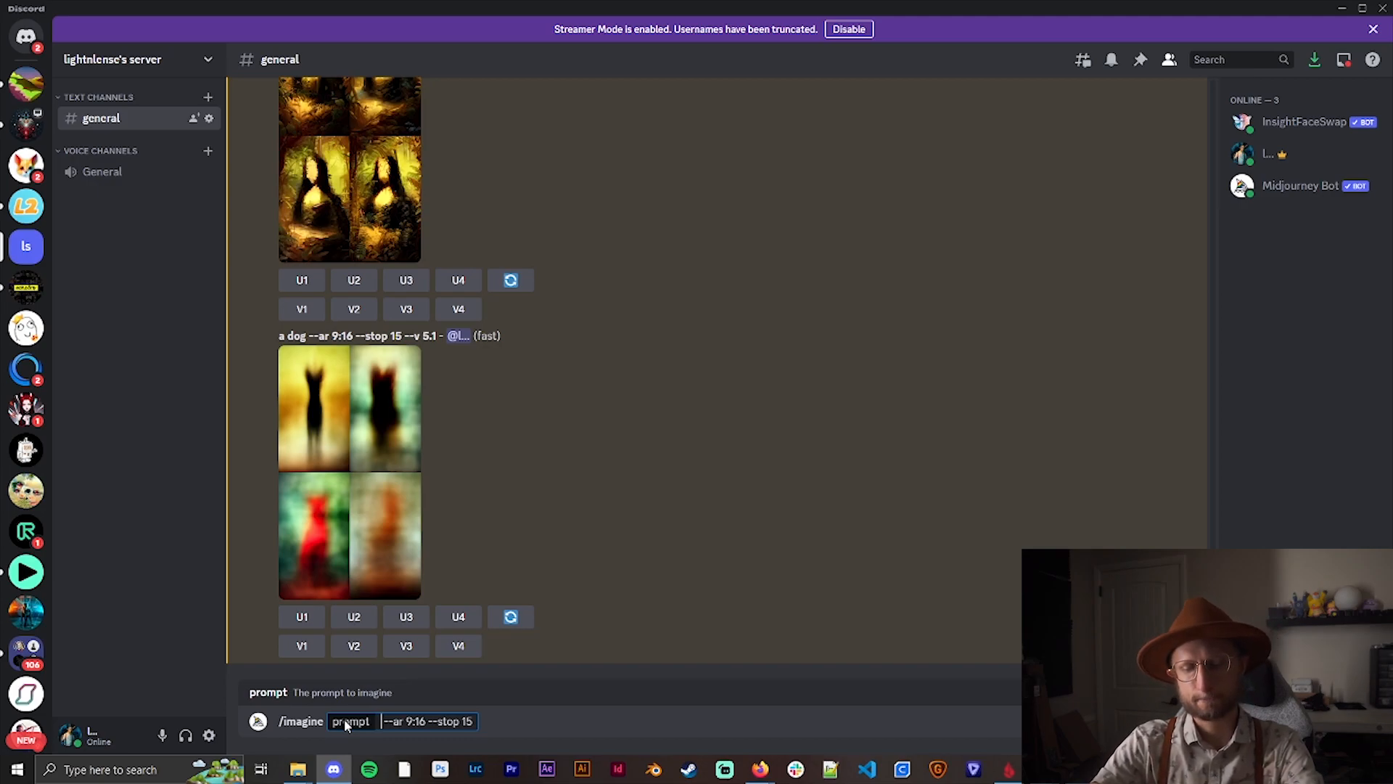
type("girl")
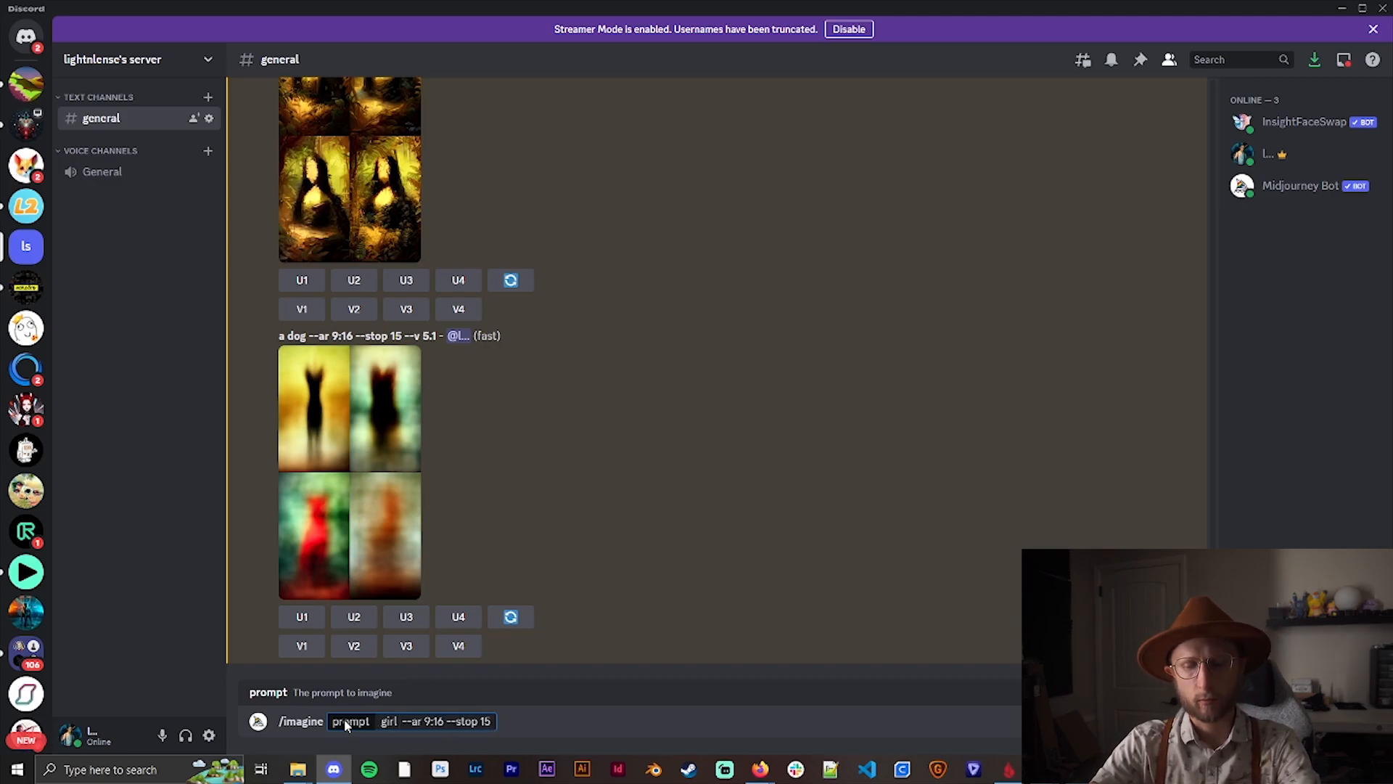
type("with pearl earr")
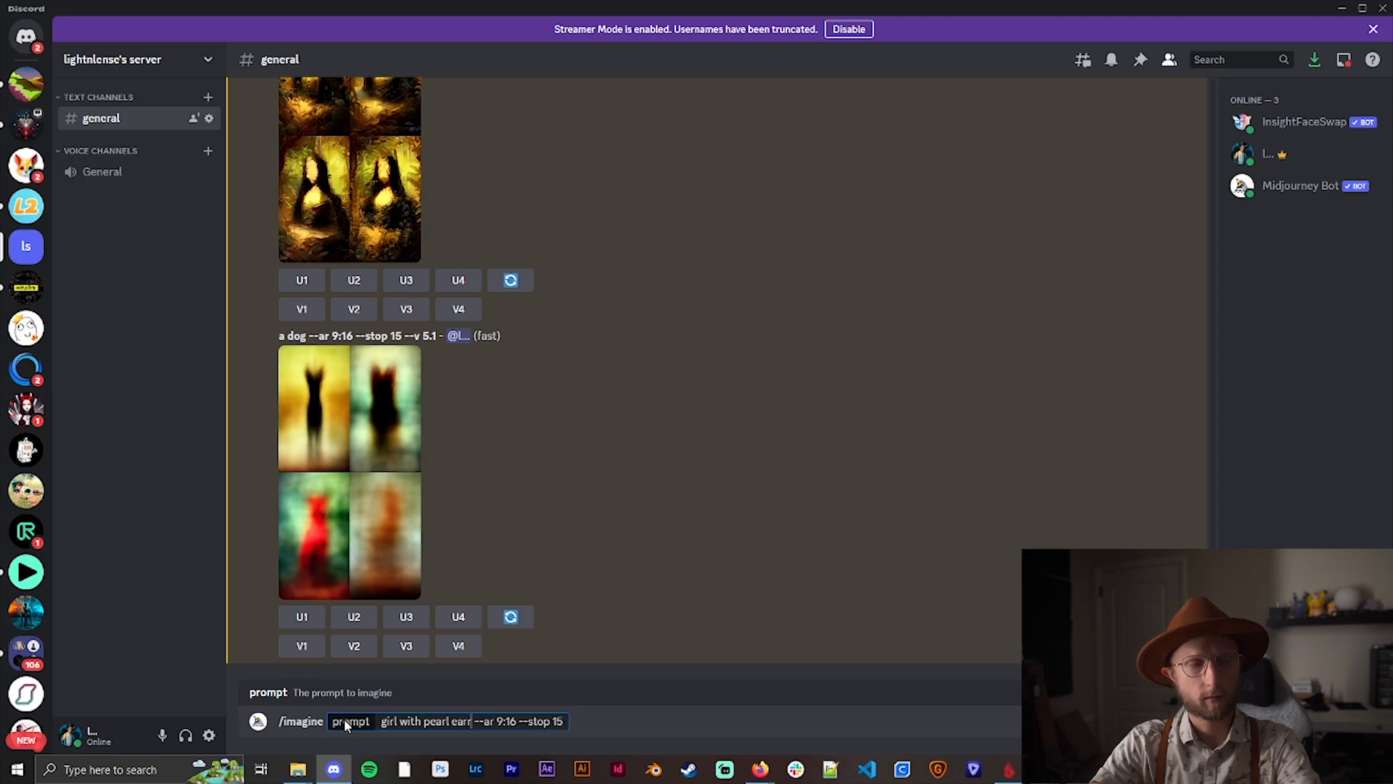
key("Enter")
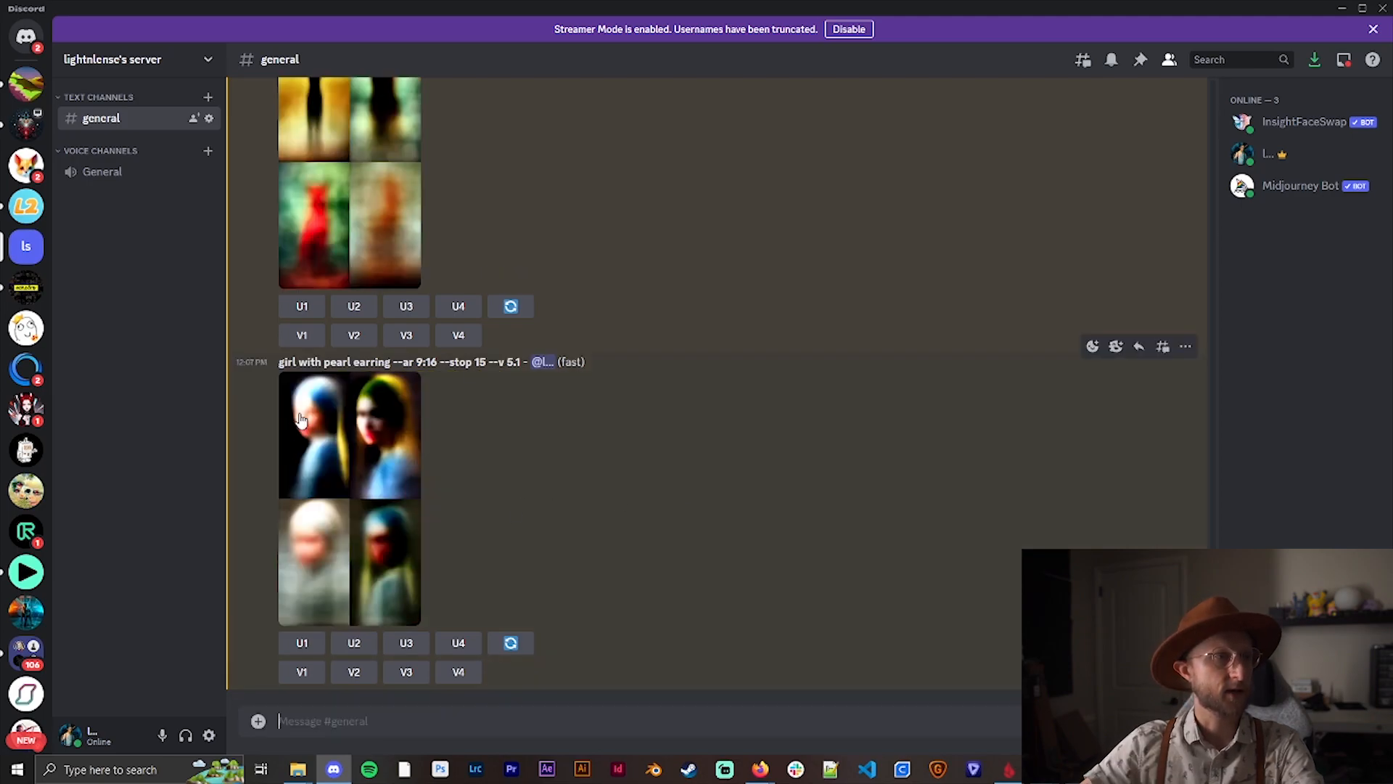
mouse_move(308, 438)
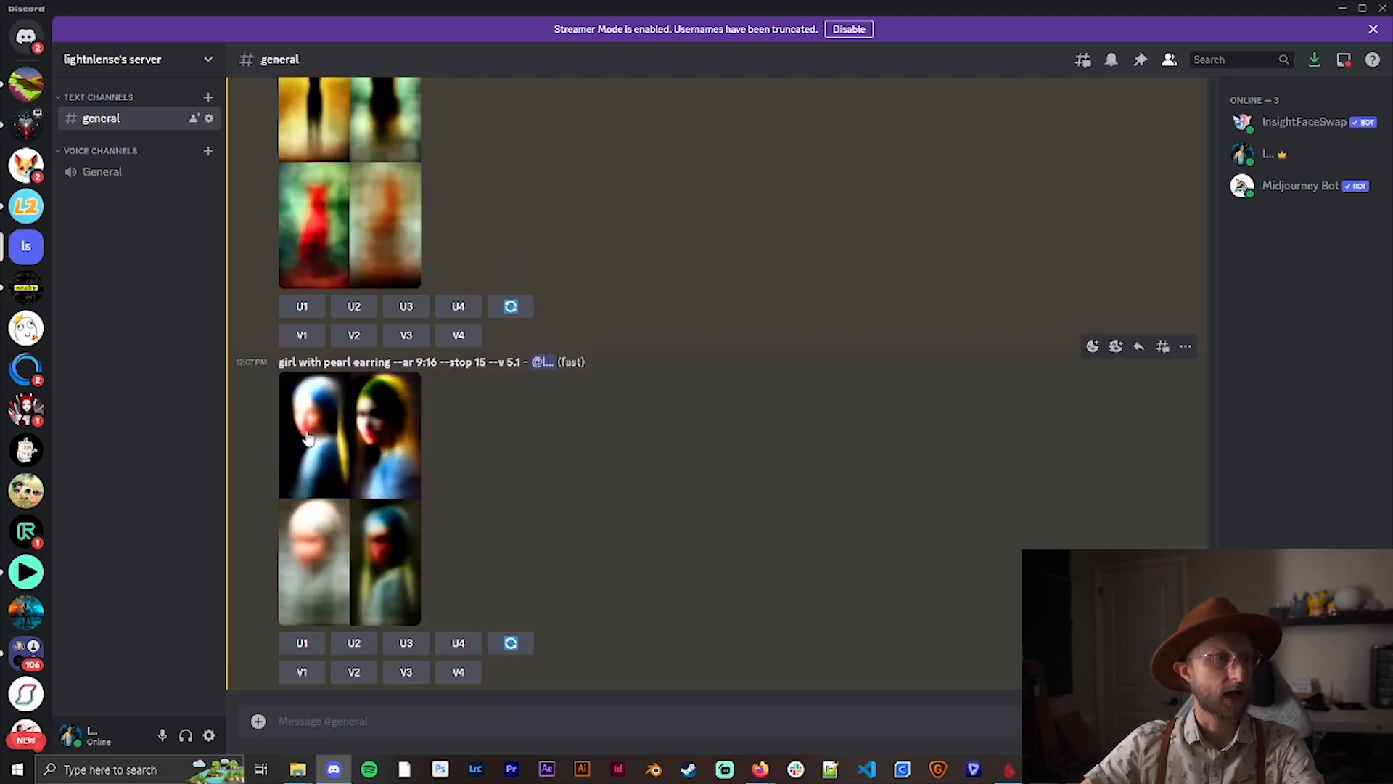
mouse_move(641, 578)
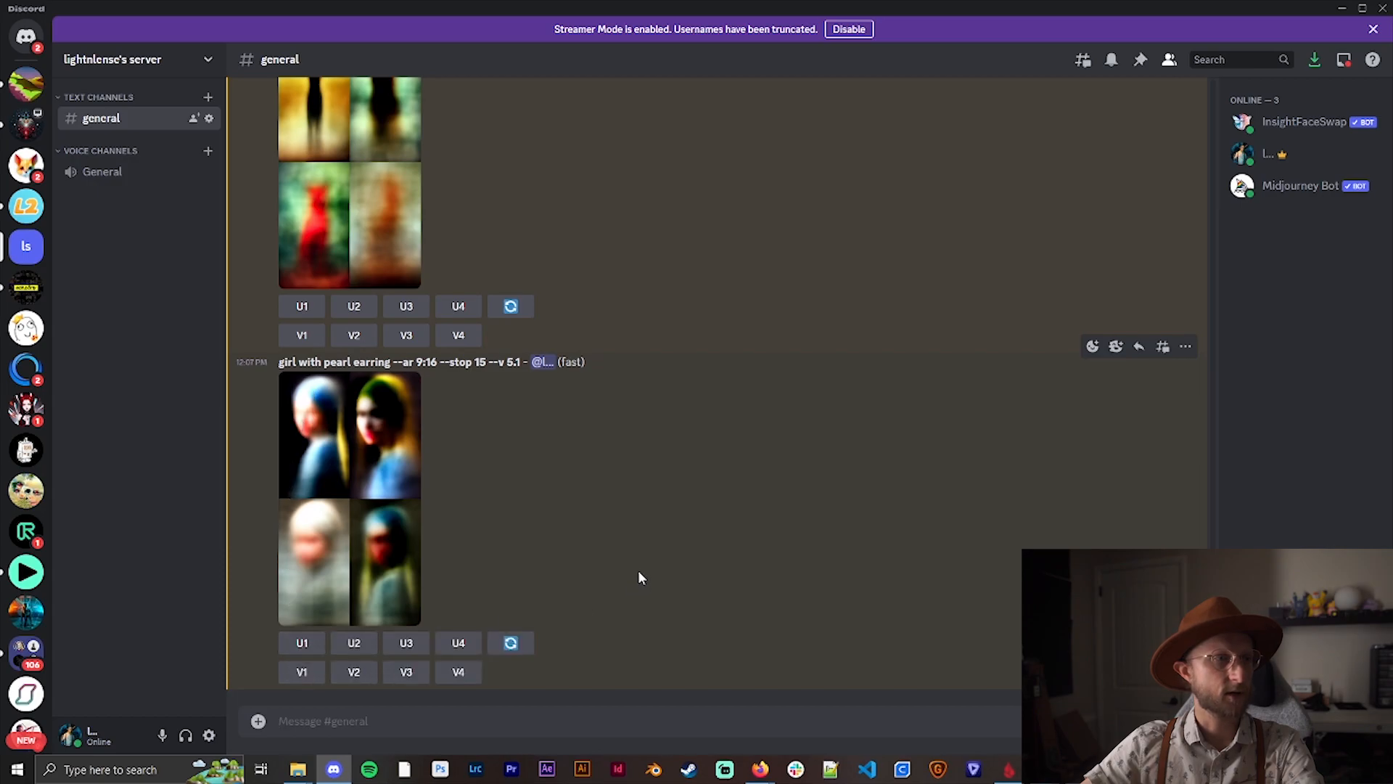
left_click(301, 643)
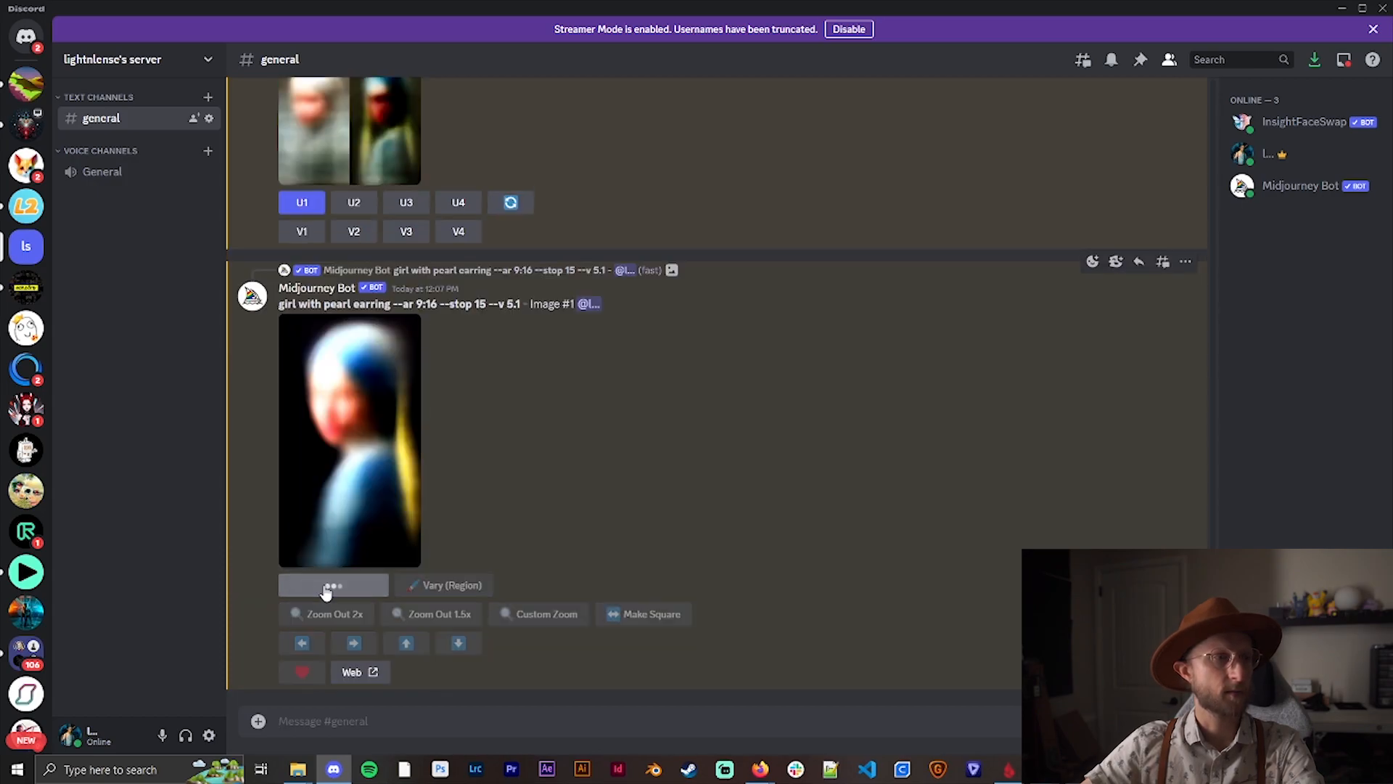
- Start a remix of the upscaled pearl-earring girl with 'sand dunes, high quality, sharp focus'
left_click(333, 585)
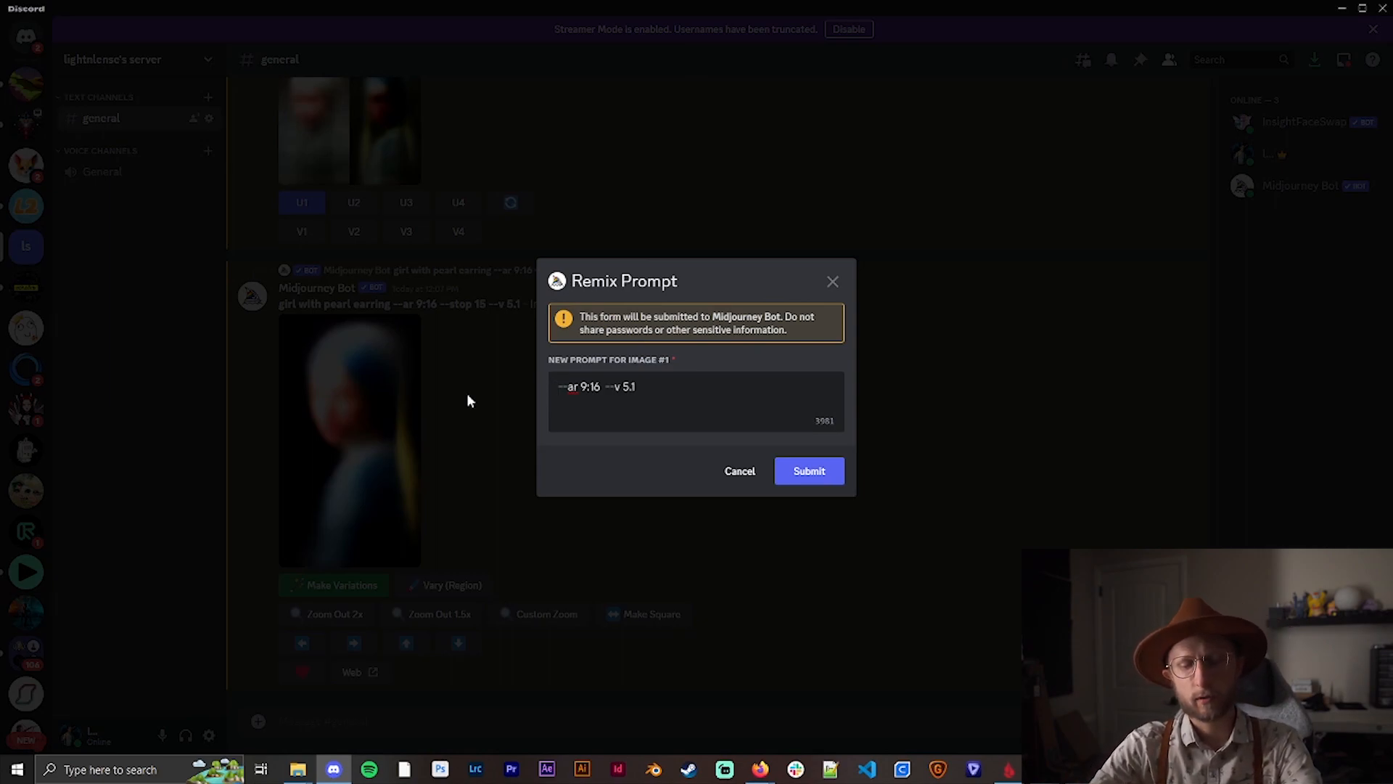
type("sand dunes, h")
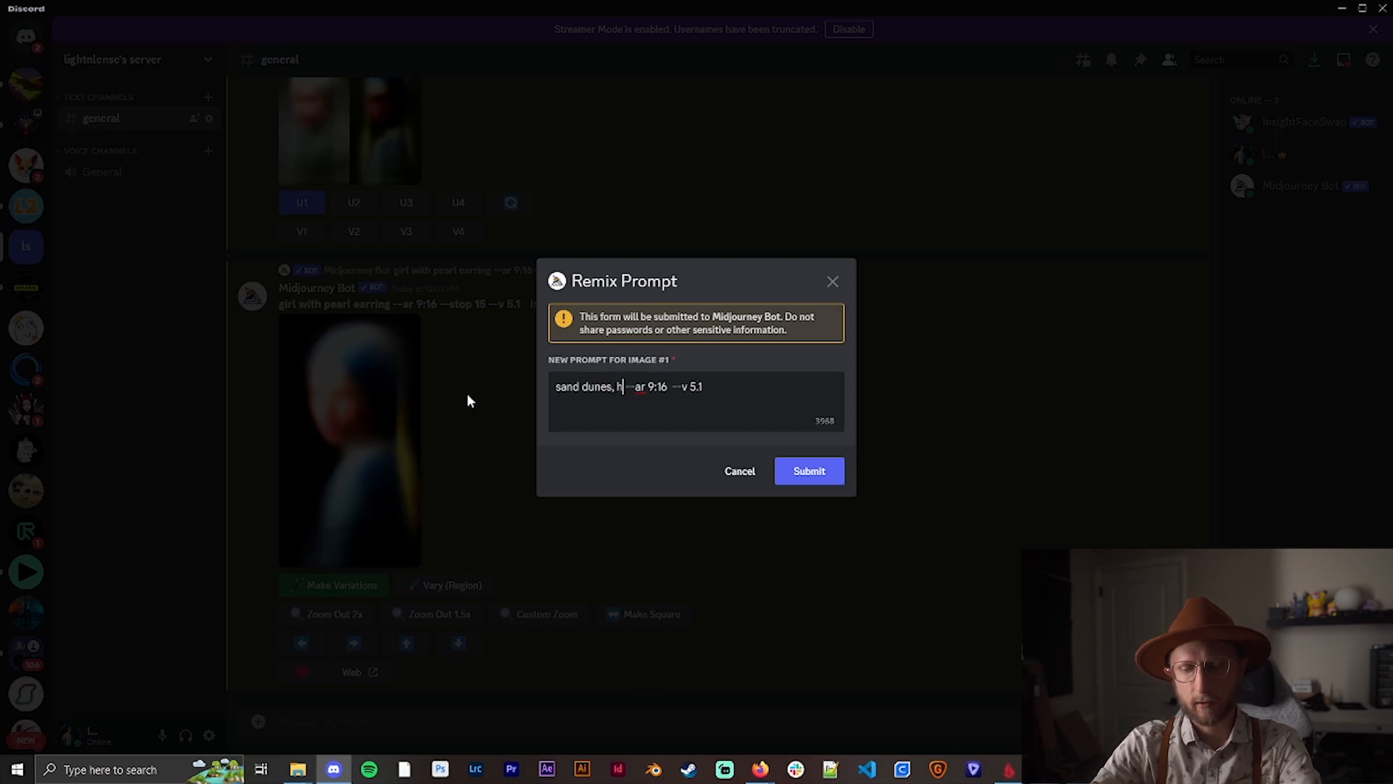
type("igh quality, sharp focus")
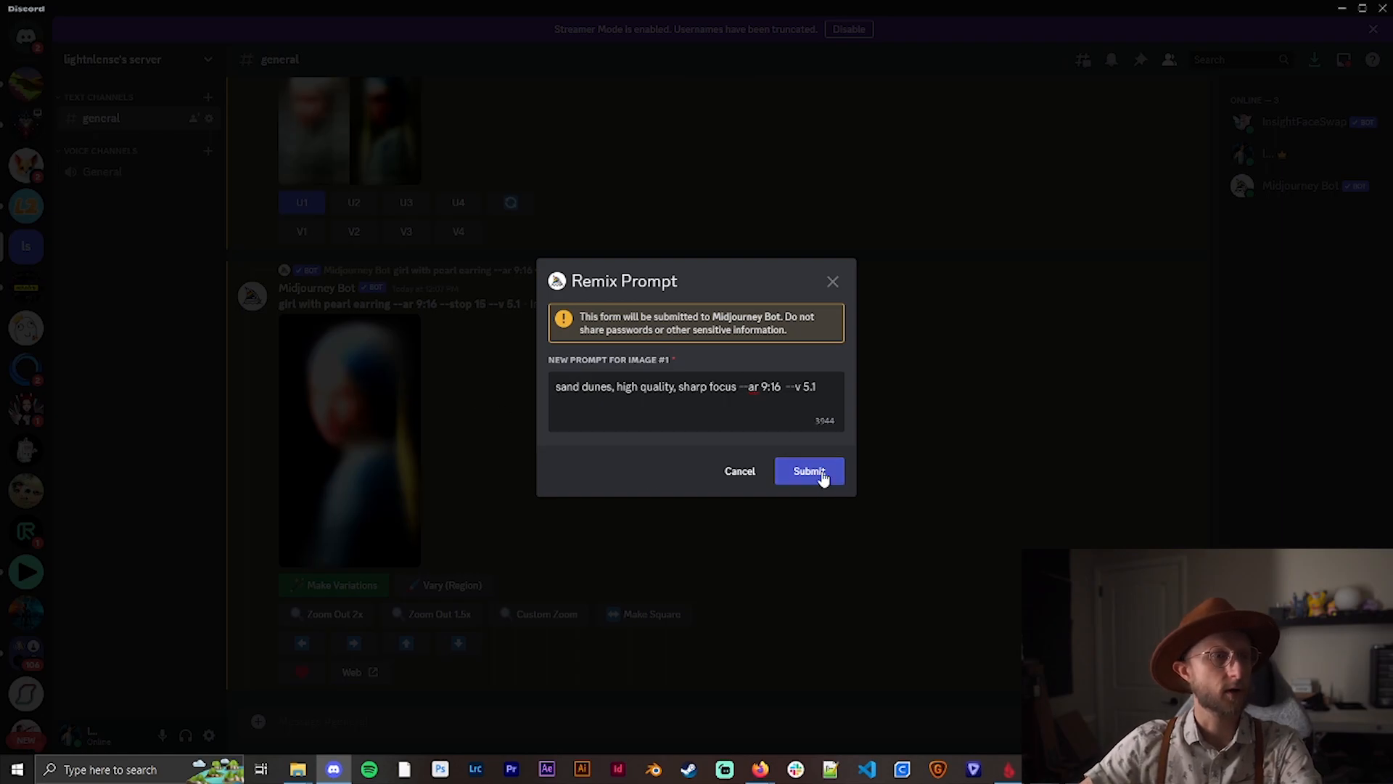
- Submit the sand dunes remix, enlarge its grid and open it full-size in the browser
left_click(810, 470)
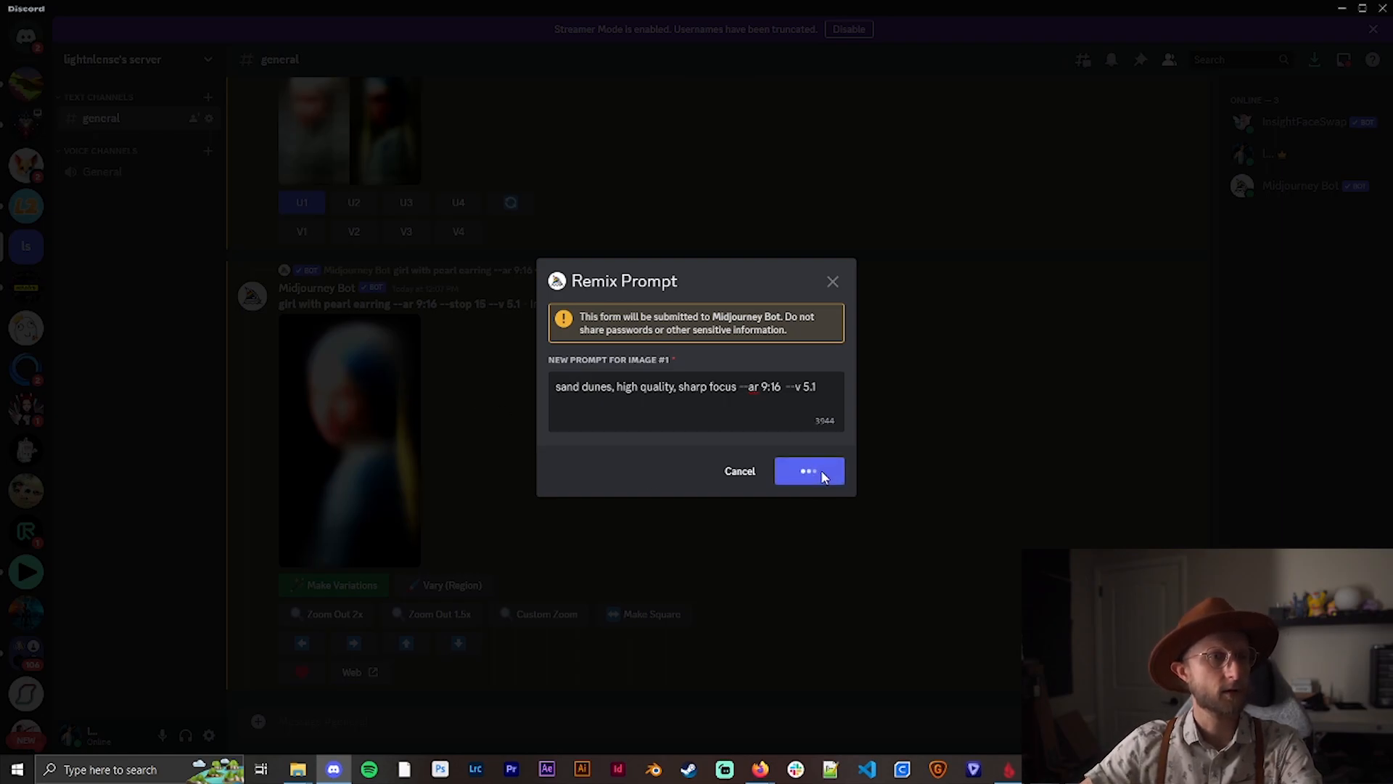
left_click(809, 471)
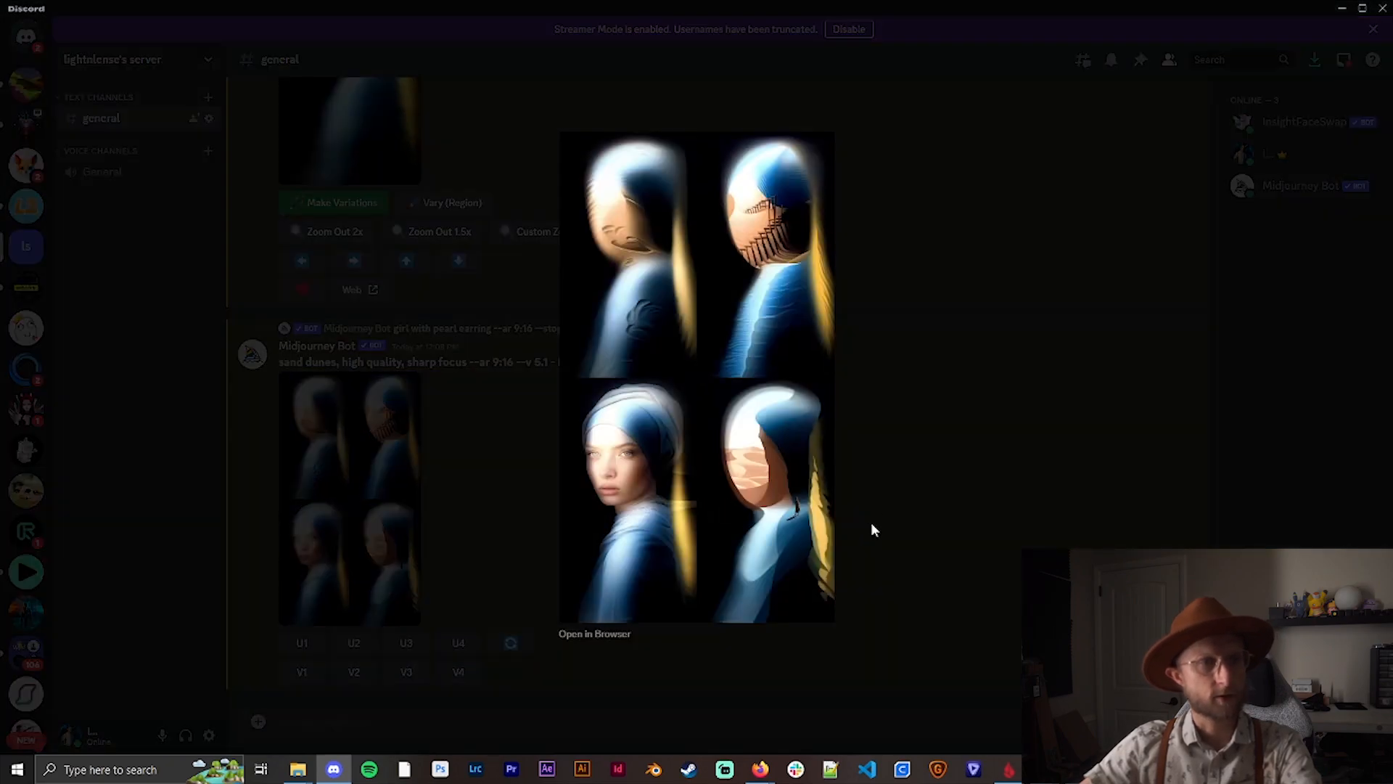
mouse_move(743, 380)
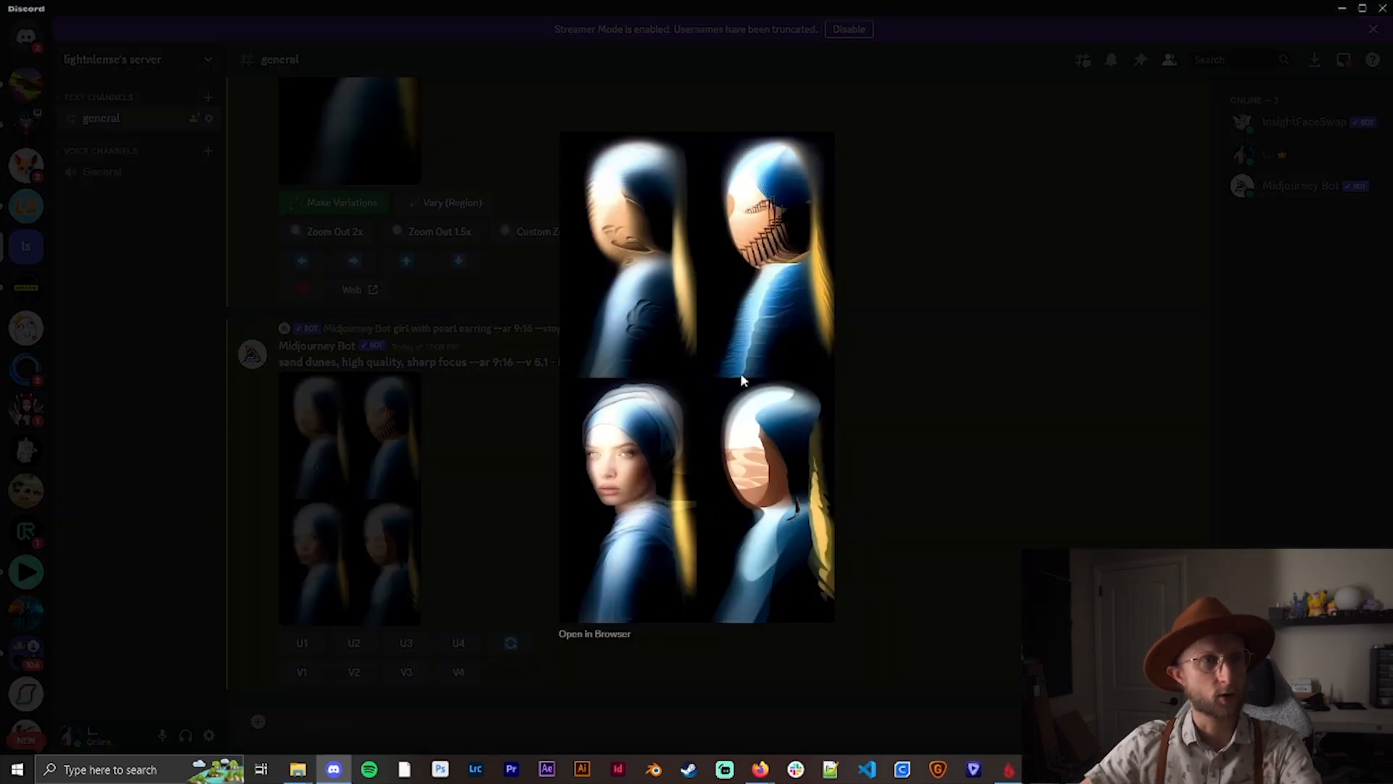
left_click(594, 634)
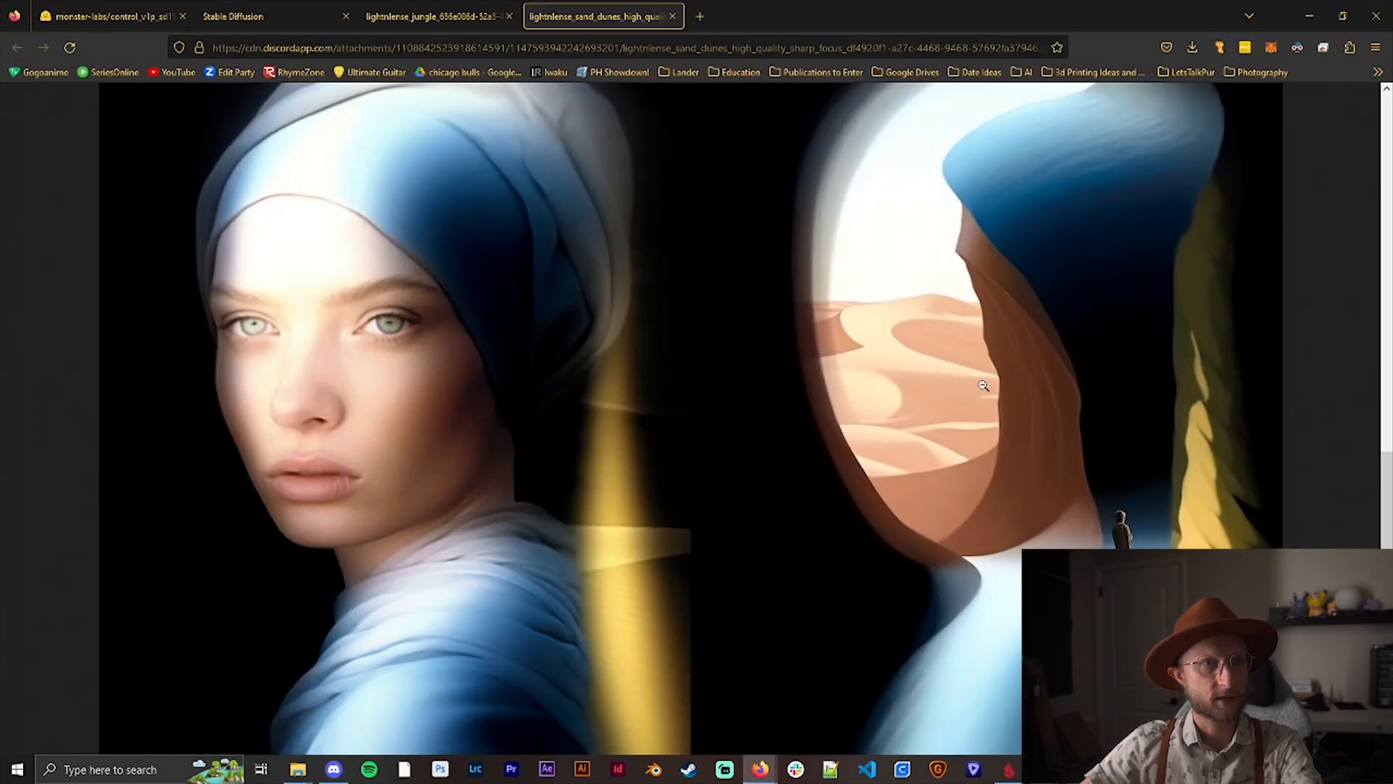
- Scroll through the full-size sand dunes pearl-earring grid in Firefox
scroll("down", 3)
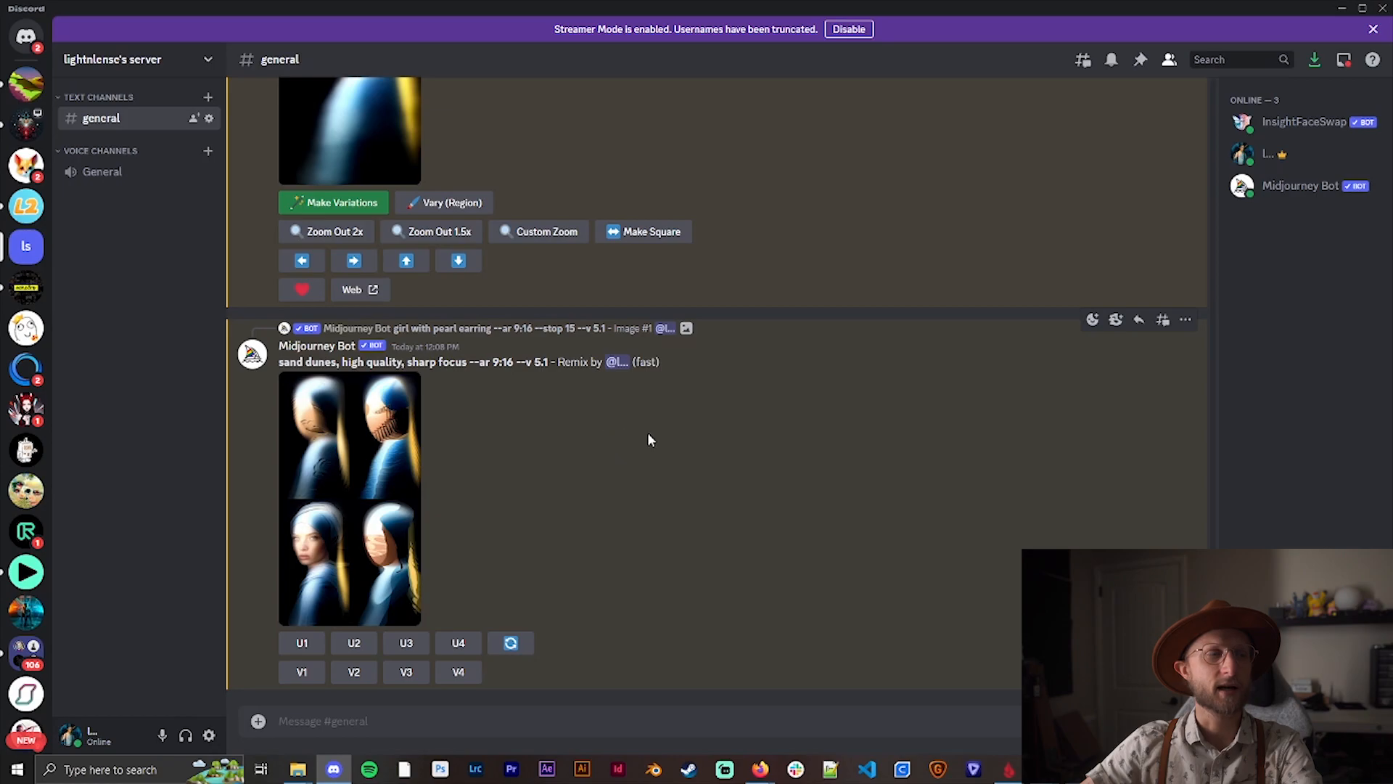
mouse_move(651, 436)
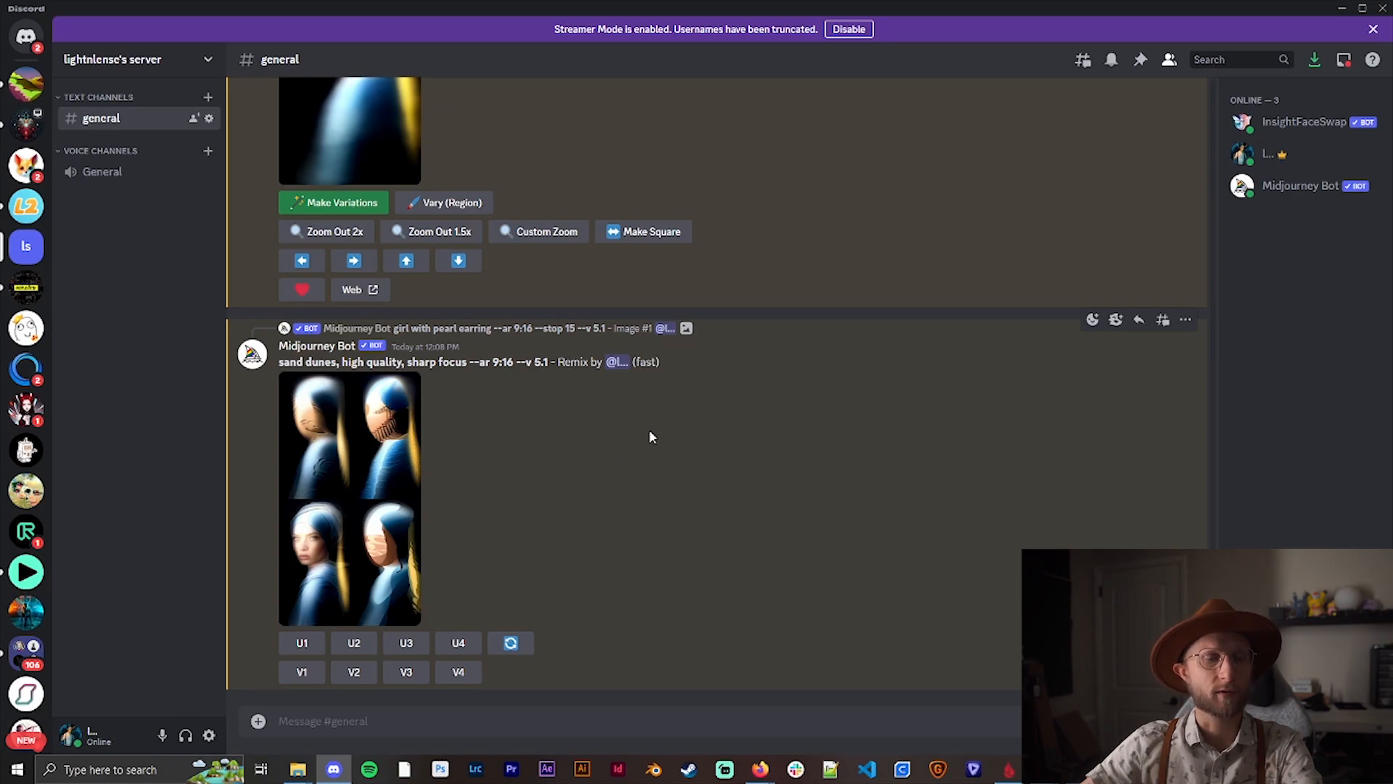
mouse_move(643, 446)
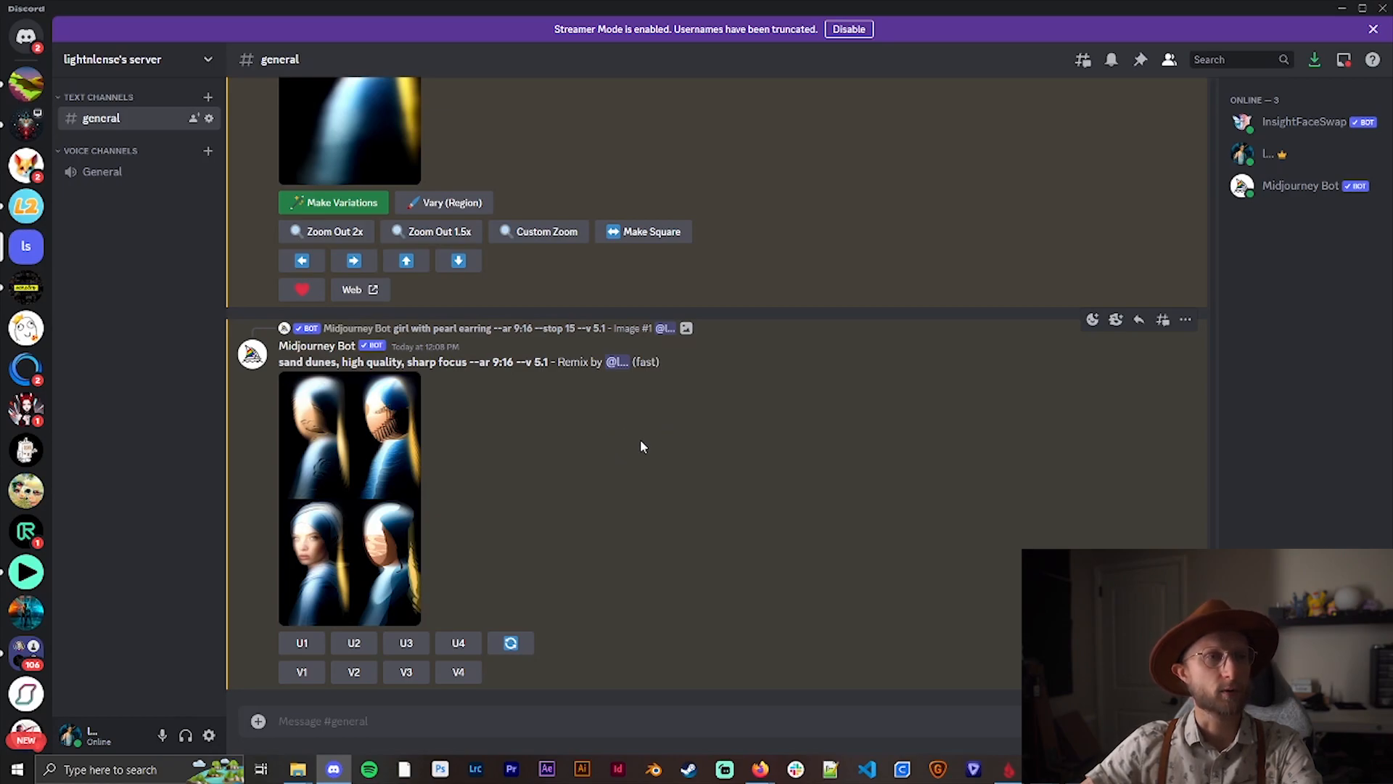
mouse_move(697, 450)
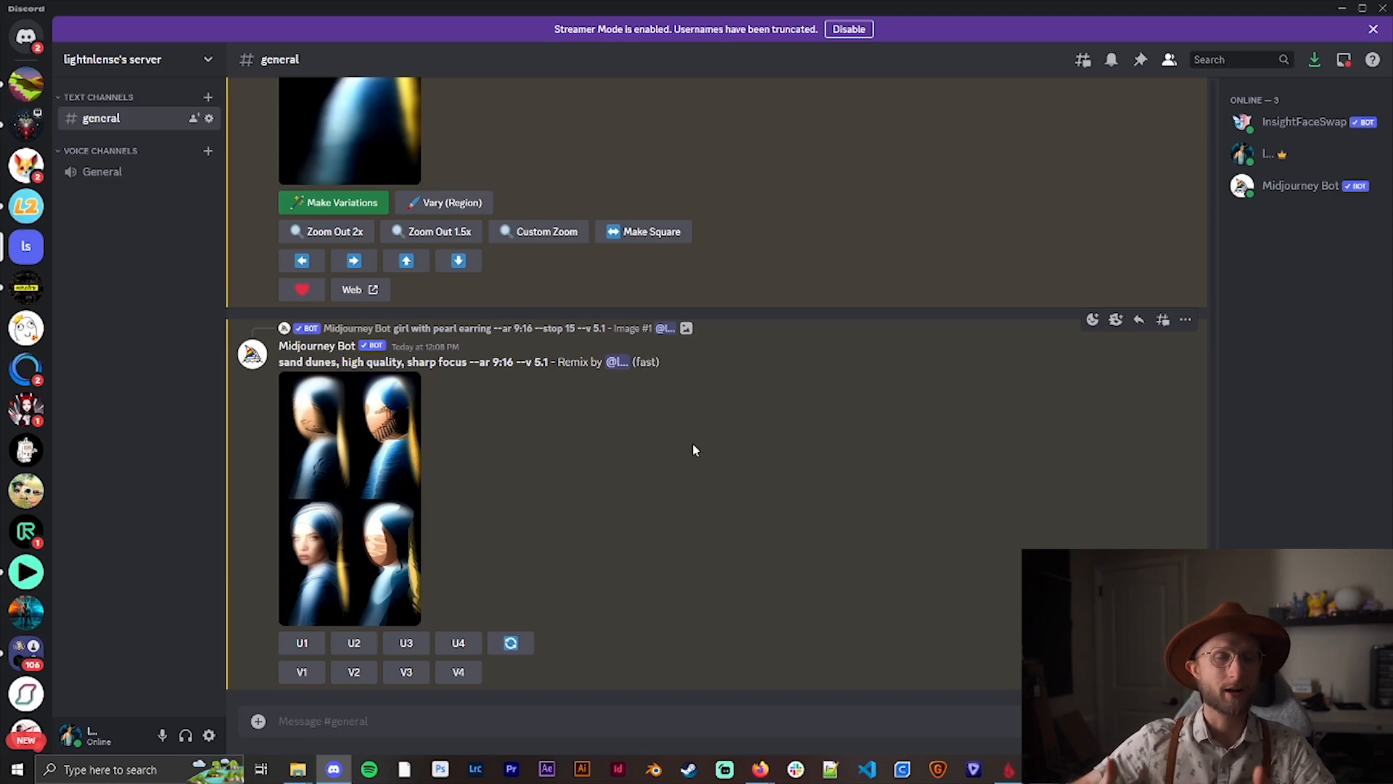
- Scroll to the 'a poodle' grid and upscale U3, the pink poodle
scroll("down", 3)
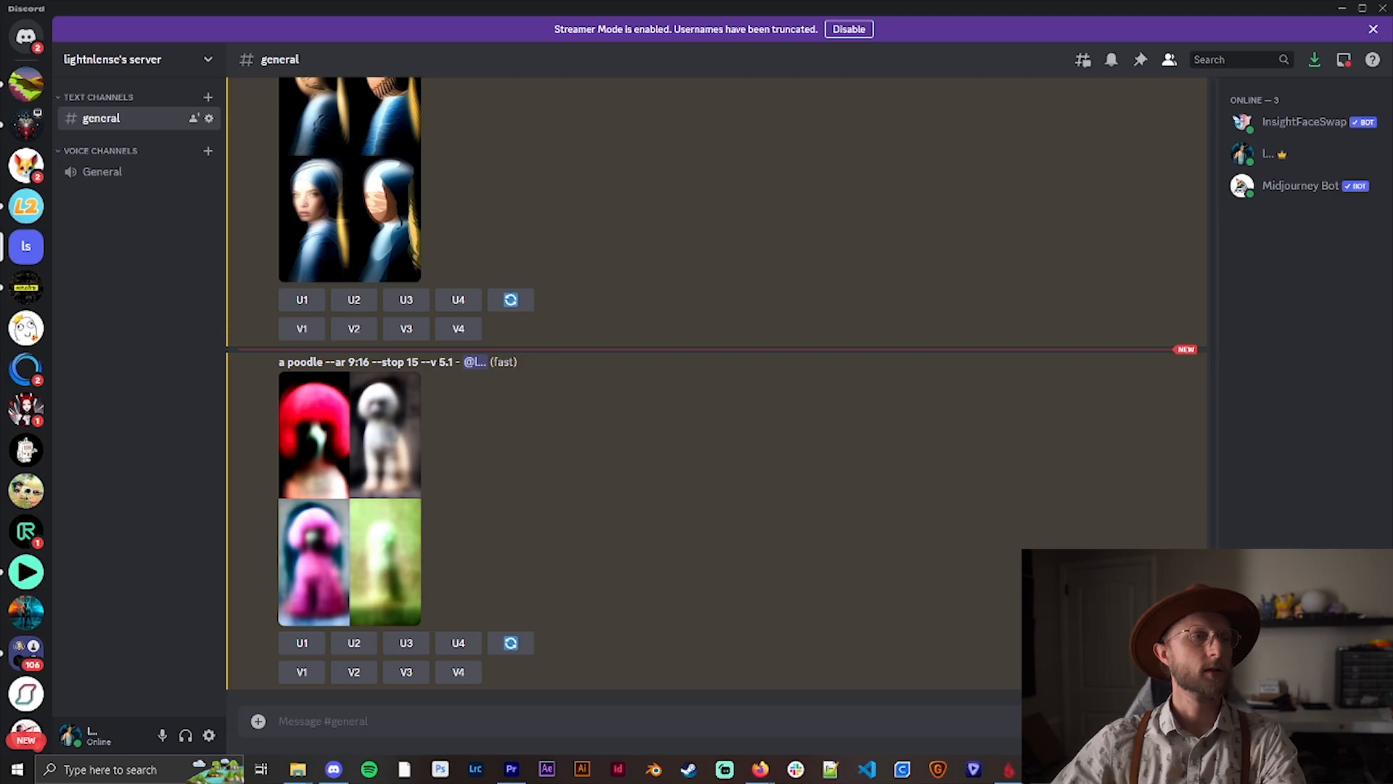
mouse_move(534, 632)
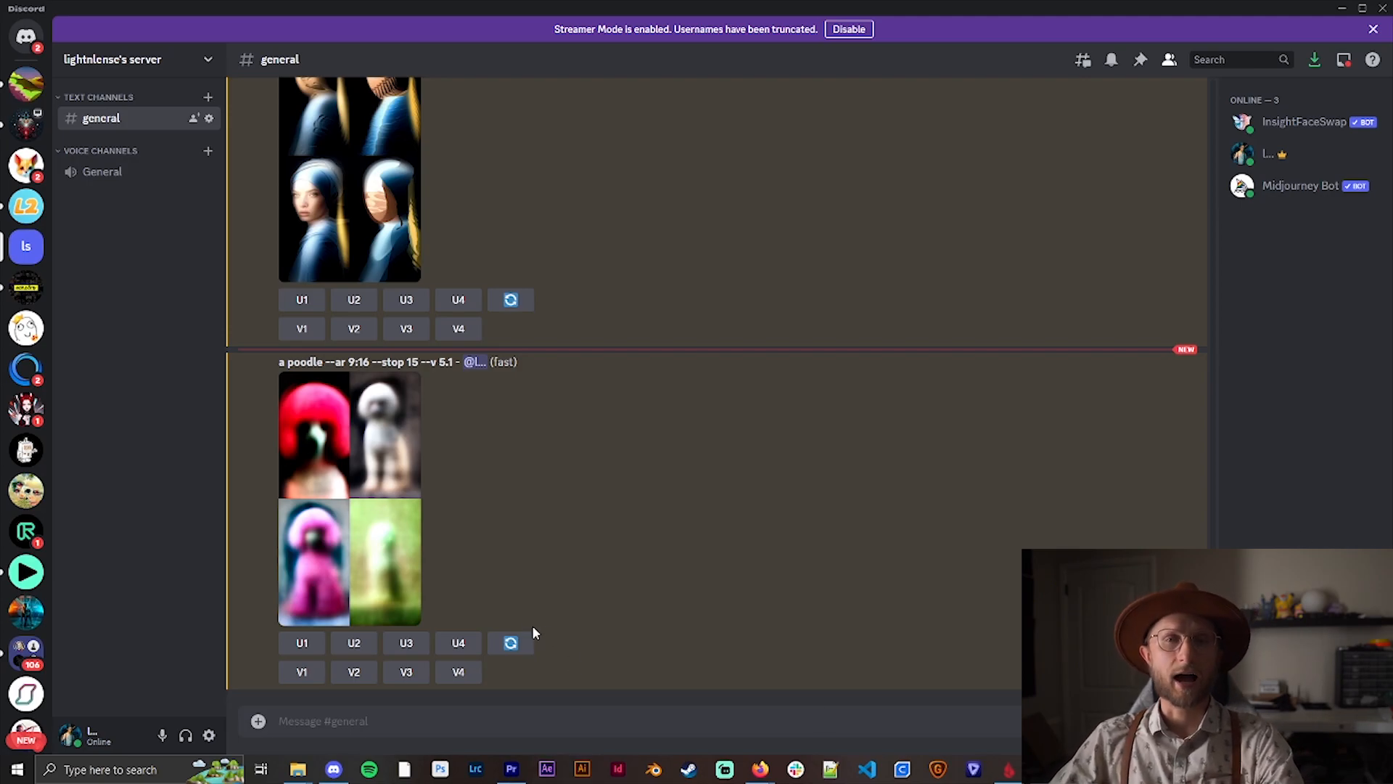
mouse_move(350, 530)
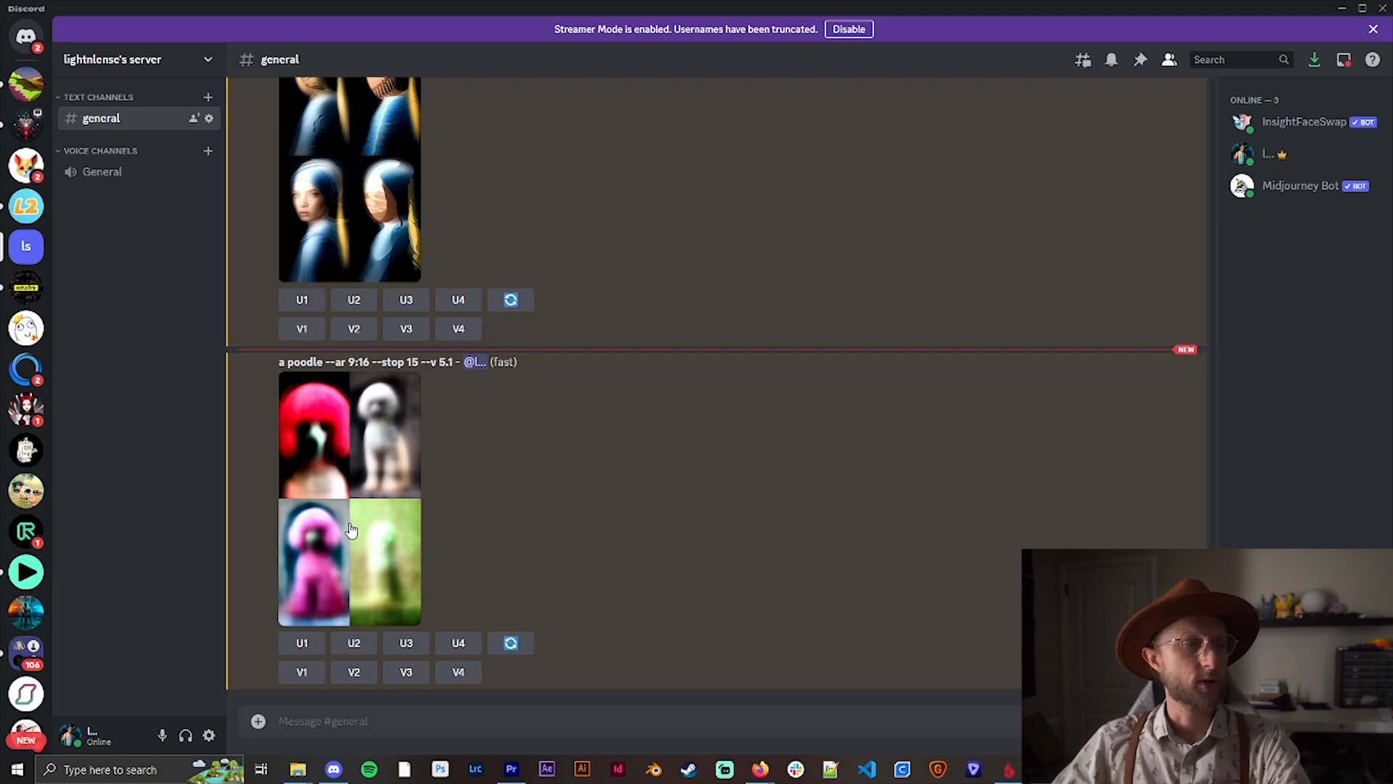
mouse_move(291, 543)
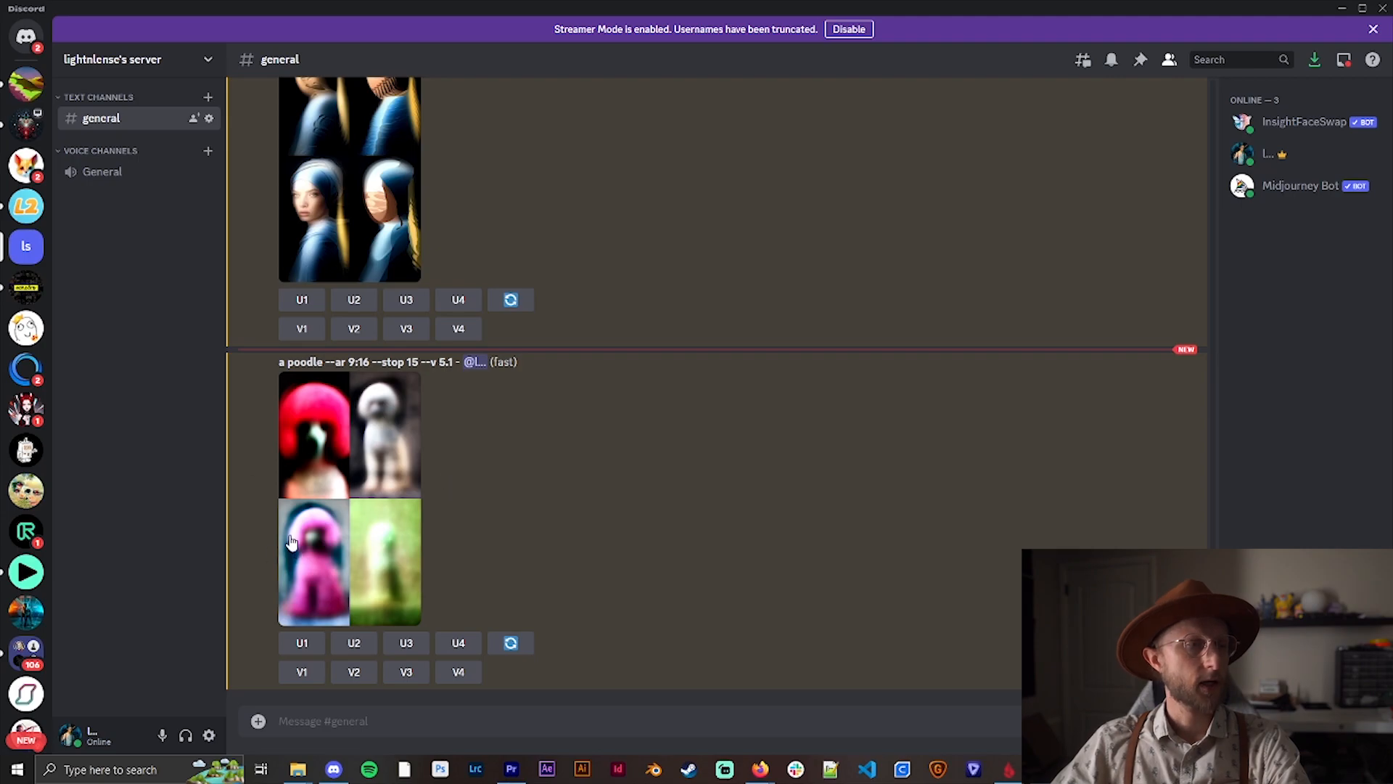
mouse_move(348, 467)
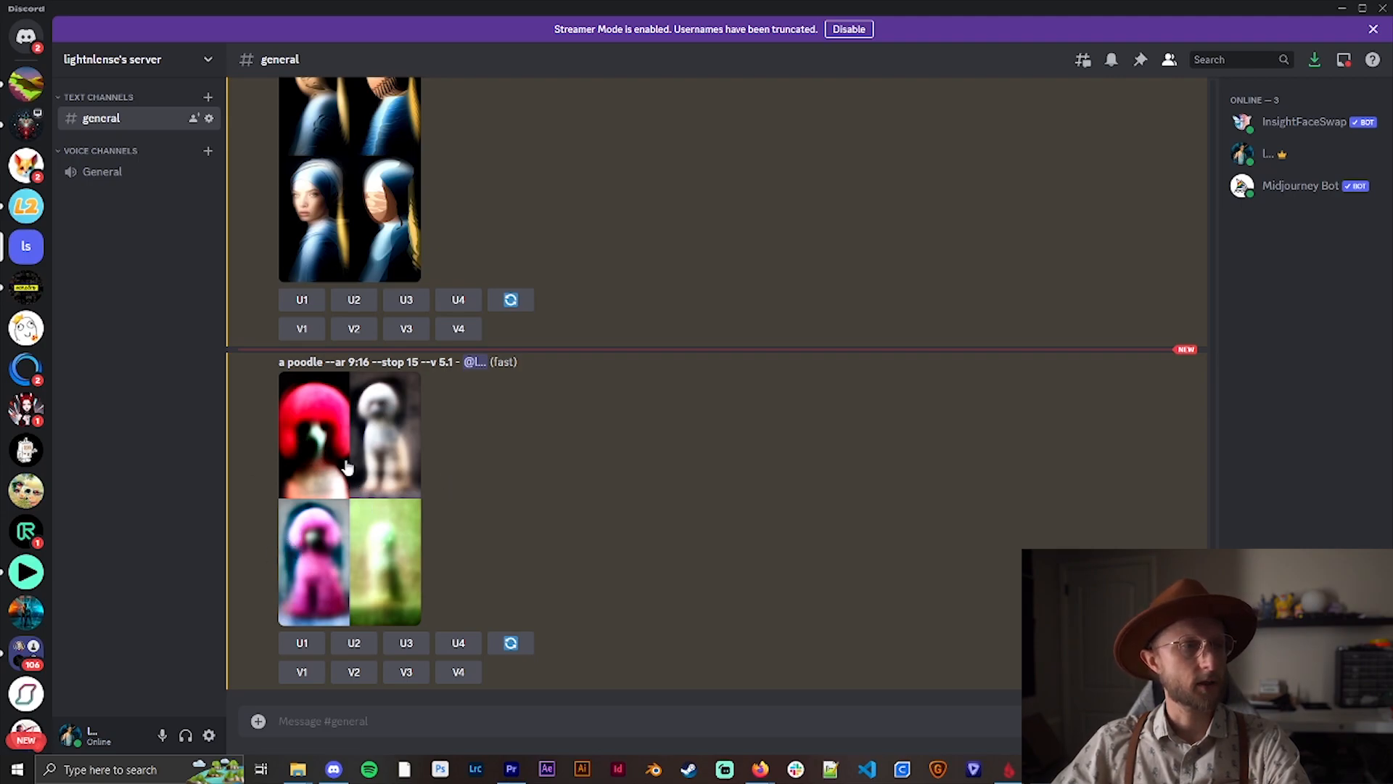
mouse_move(406, 443)
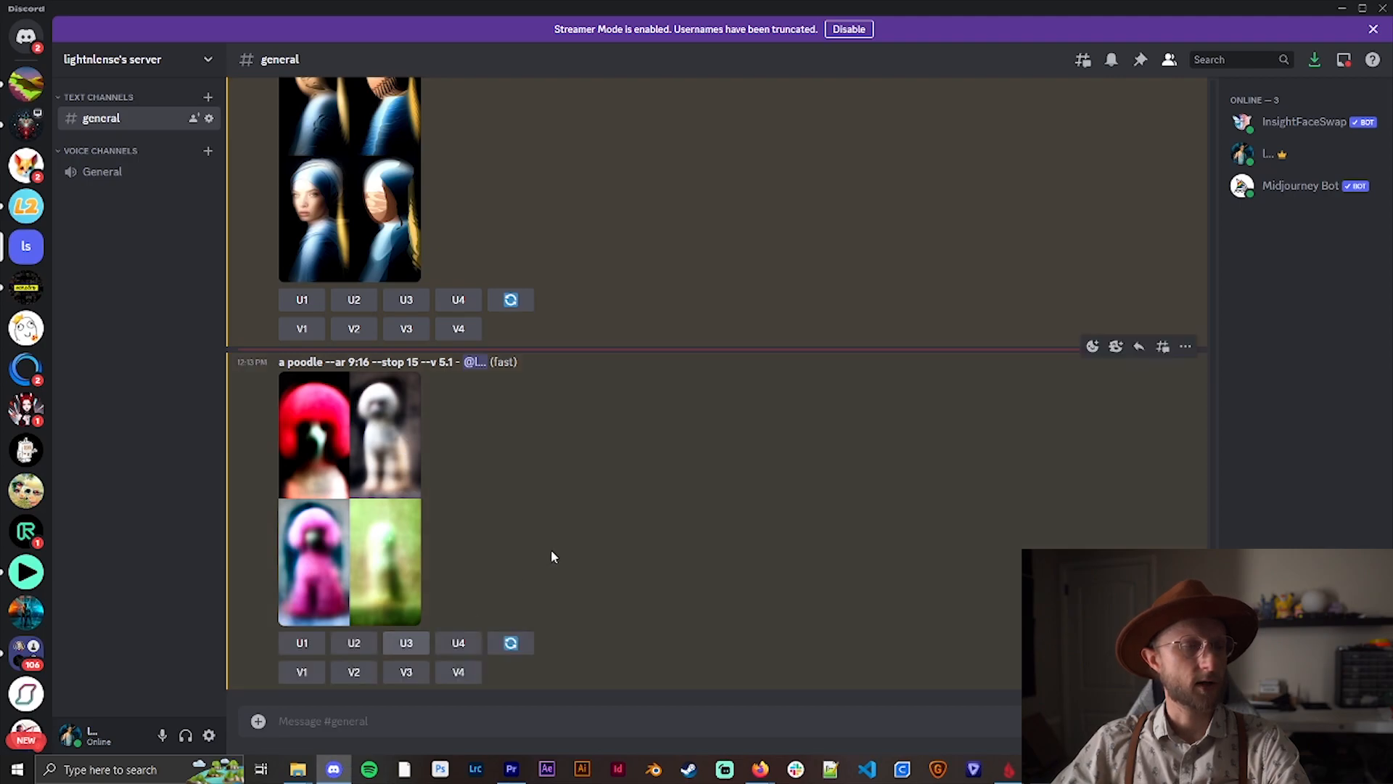
left_click(406, 643)
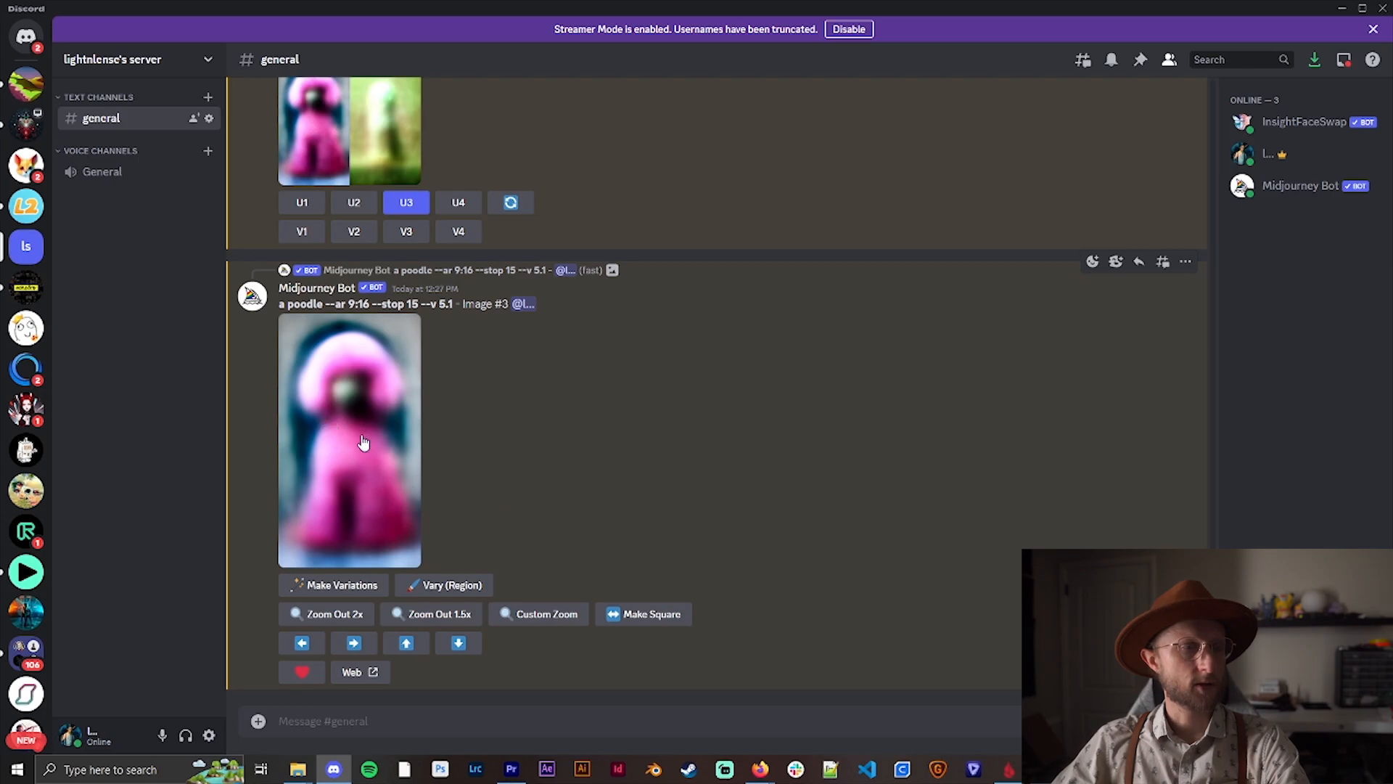
mouse_move(291, 561)
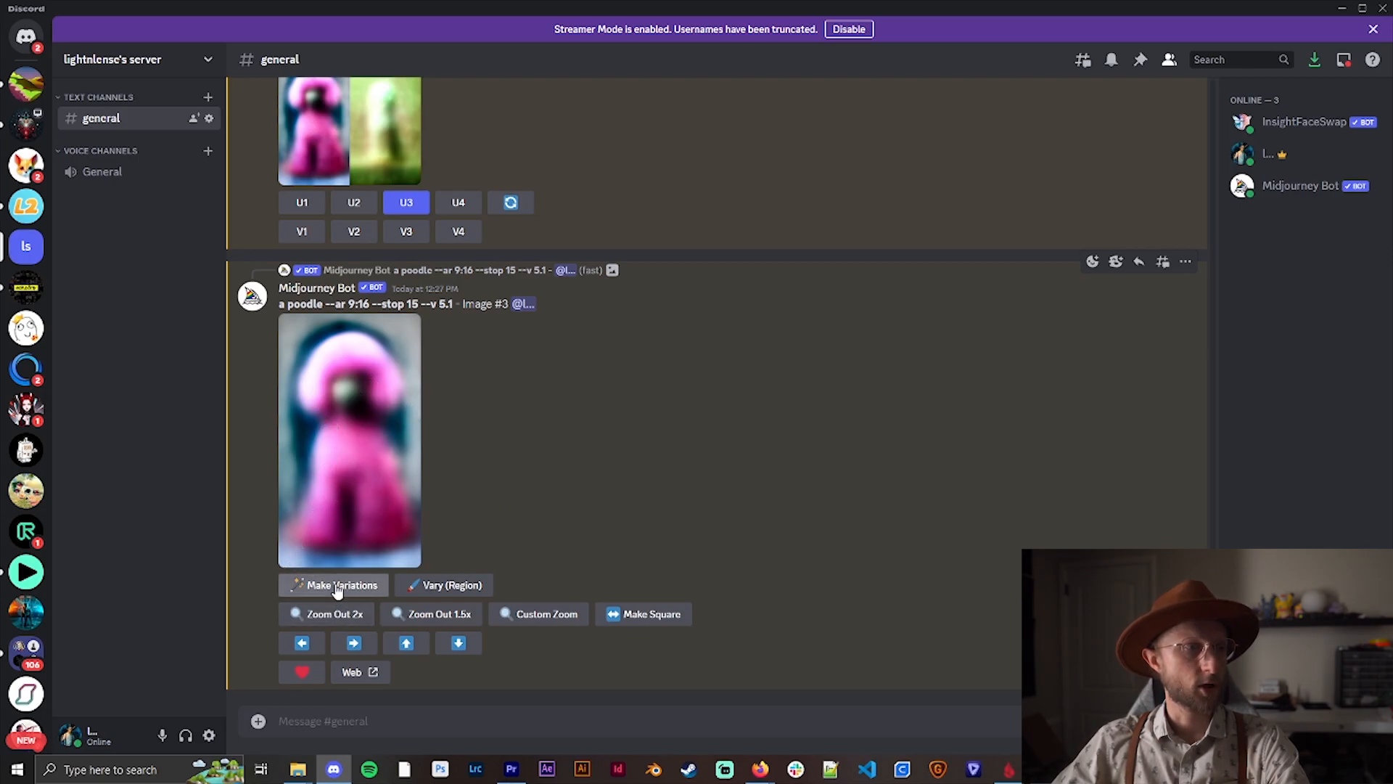
- Remix the pink poodle as 'explosion, high quality, sharp focus', dropping '--stop 15', and submit
left_click(333, 585)
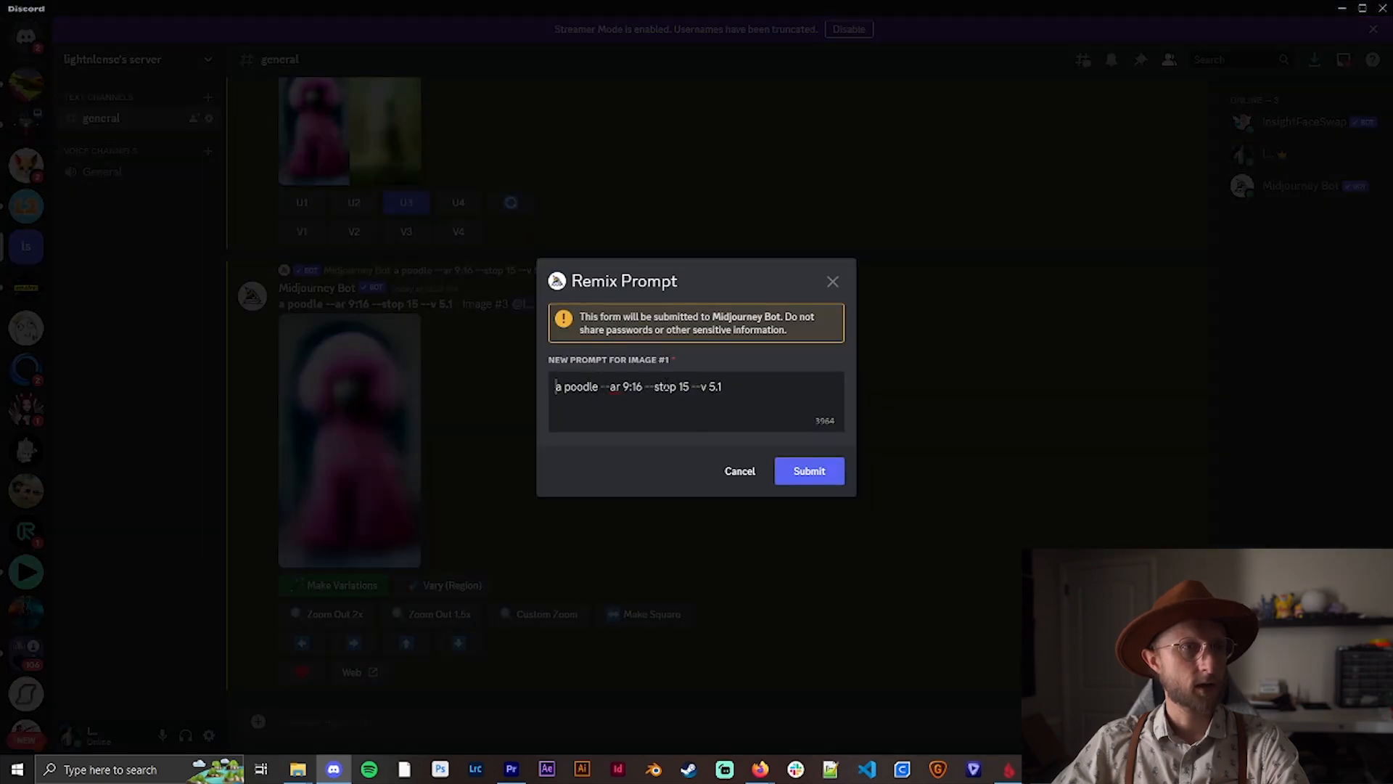
key("Backspace")
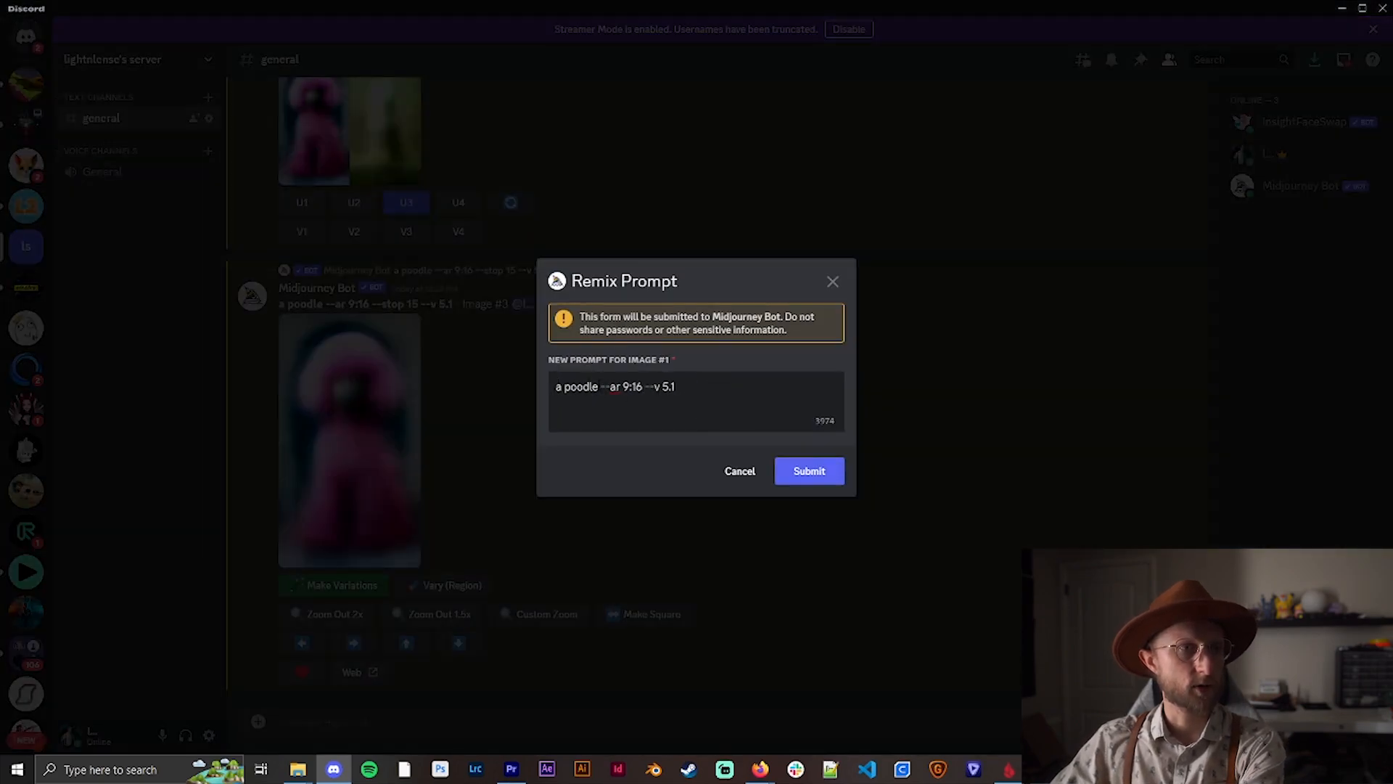
type("explosion")
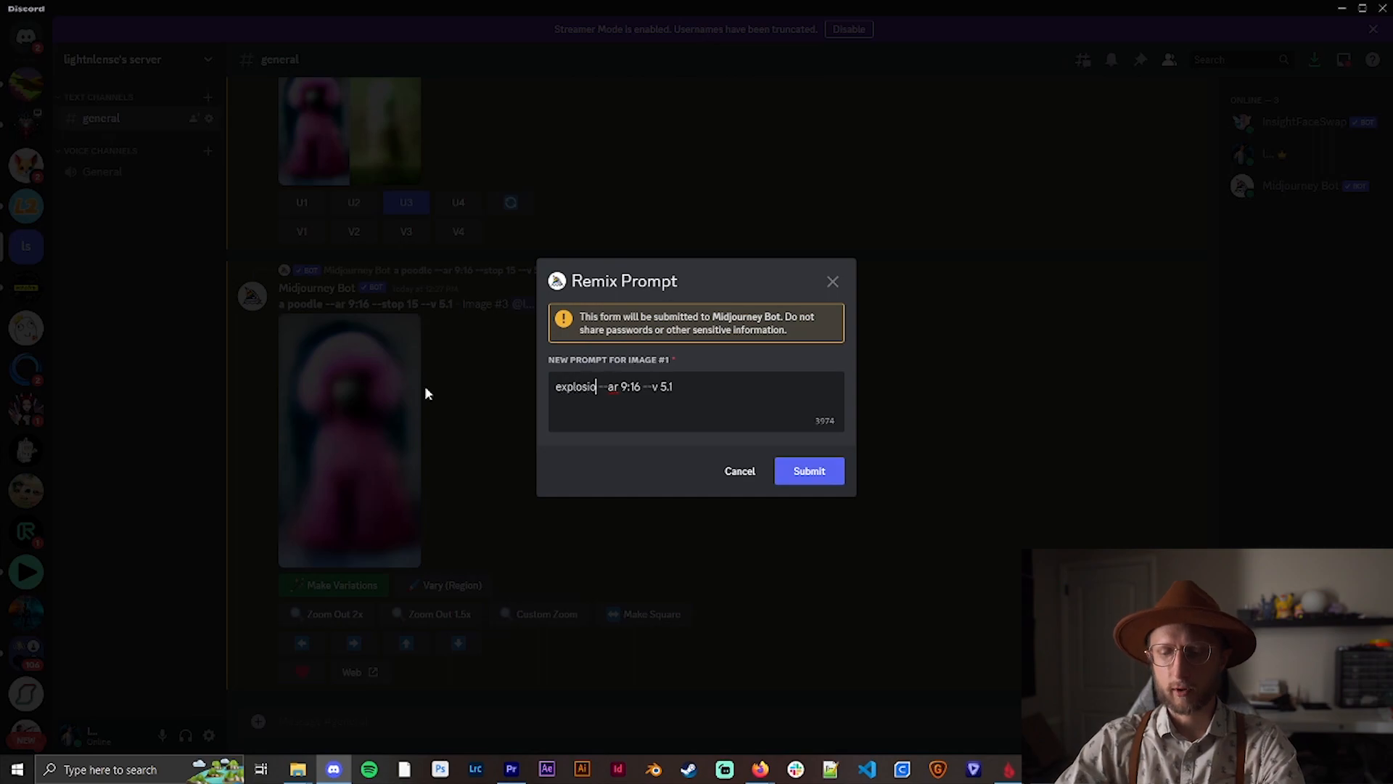
type("n, high")
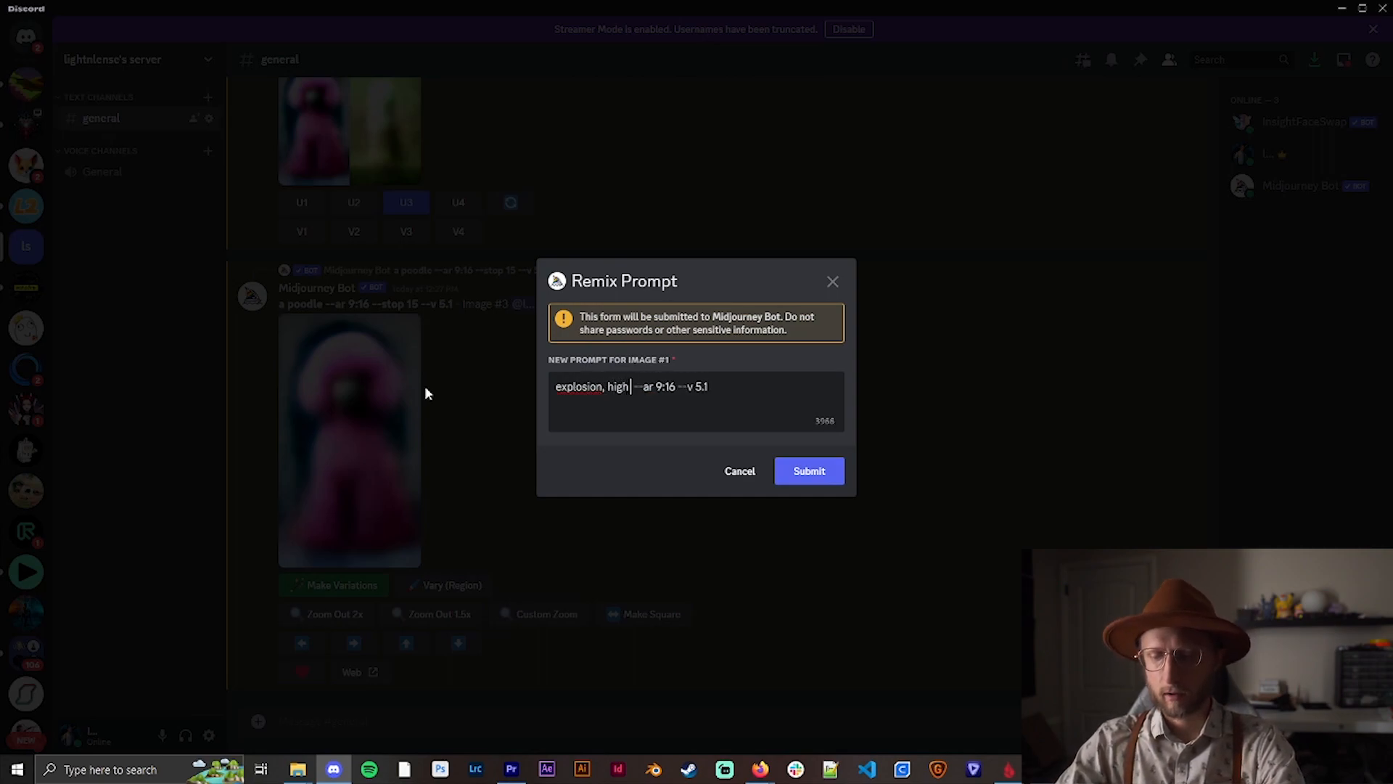
type("quality, sharp focus")
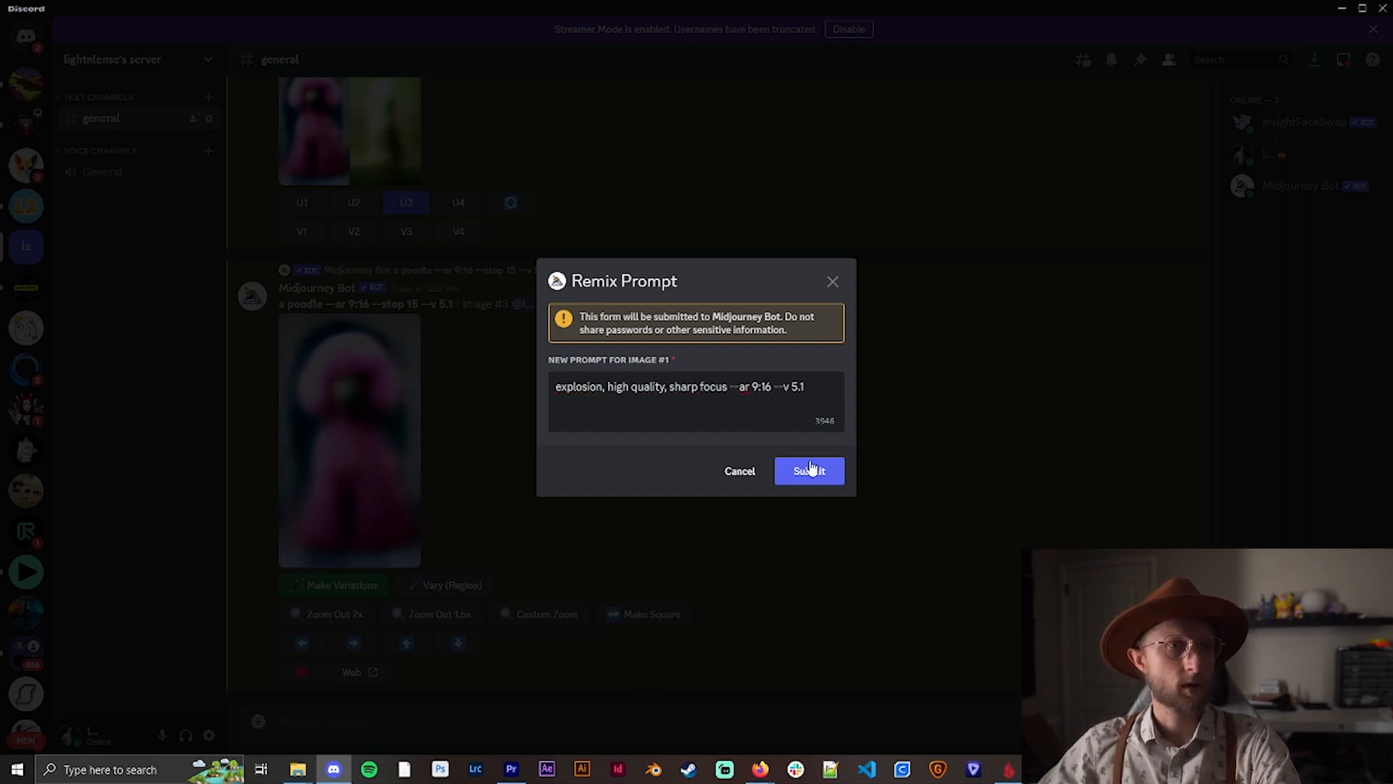
left_click(809, 471)
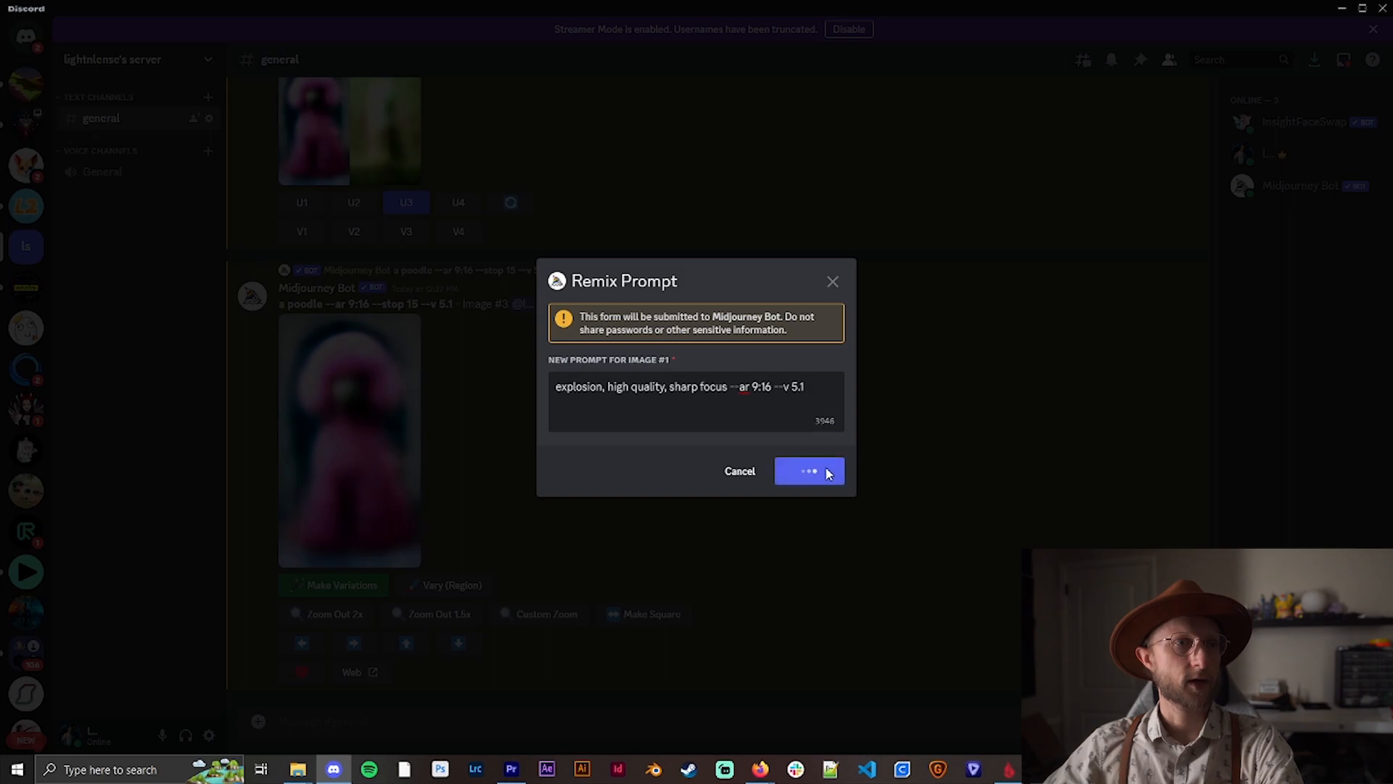
left_click(809, 471)
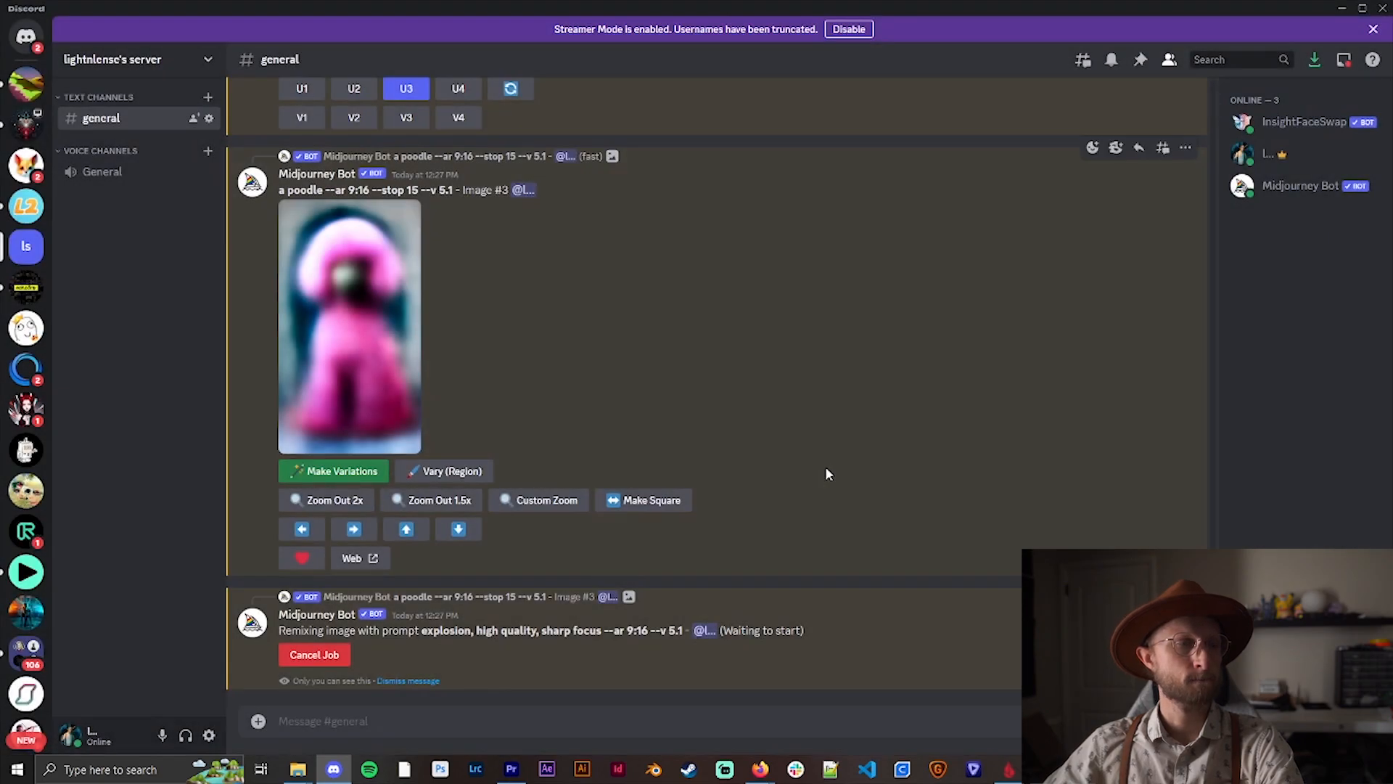
mouse_move(624, 183)
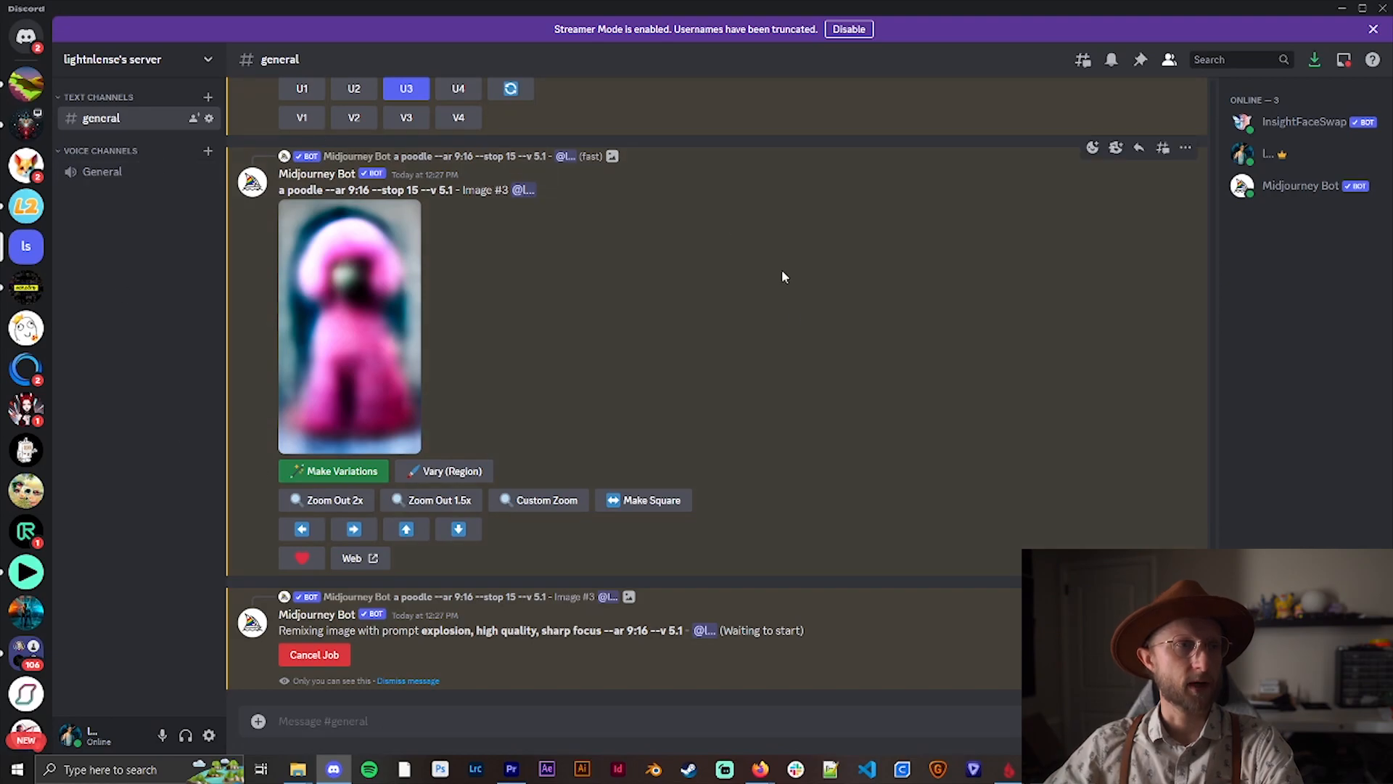
mouse_move(256, 513)
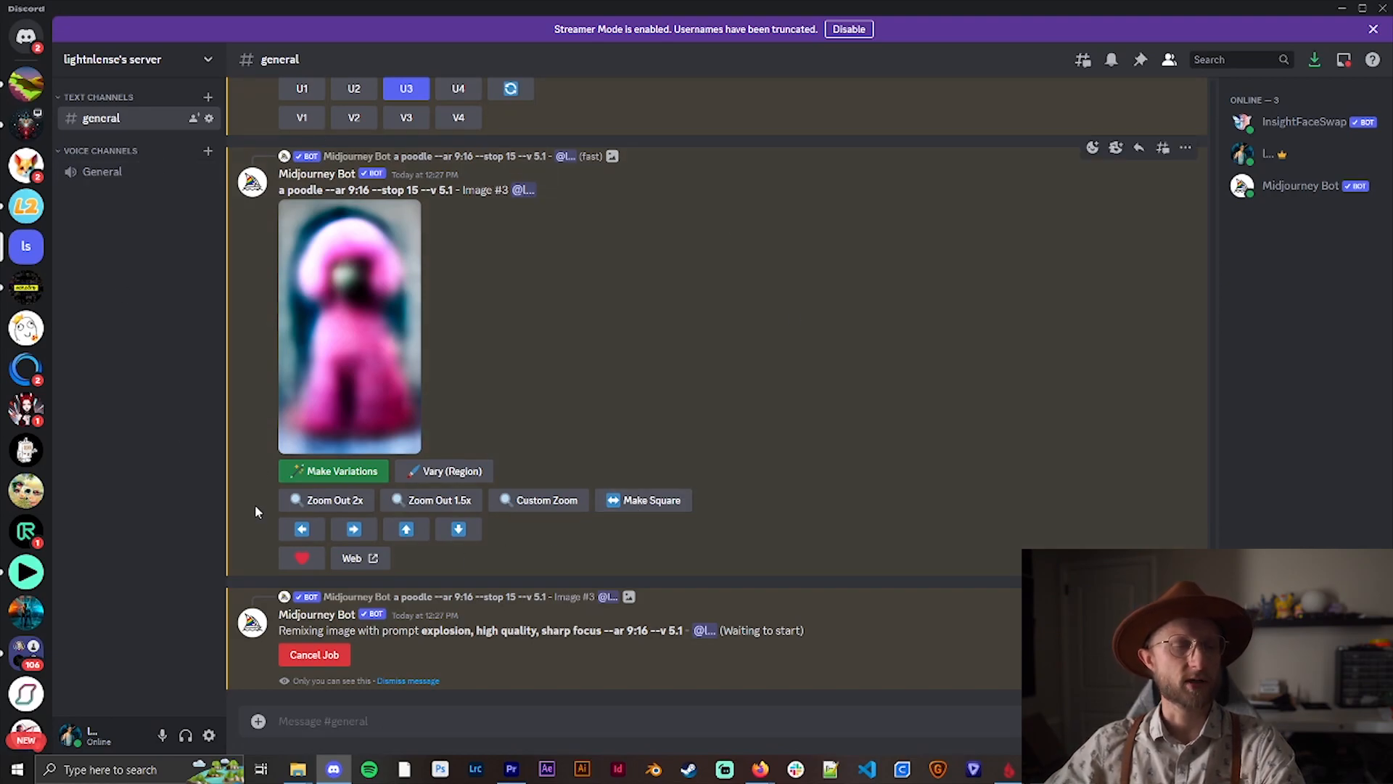
mouse_move(701, 351)
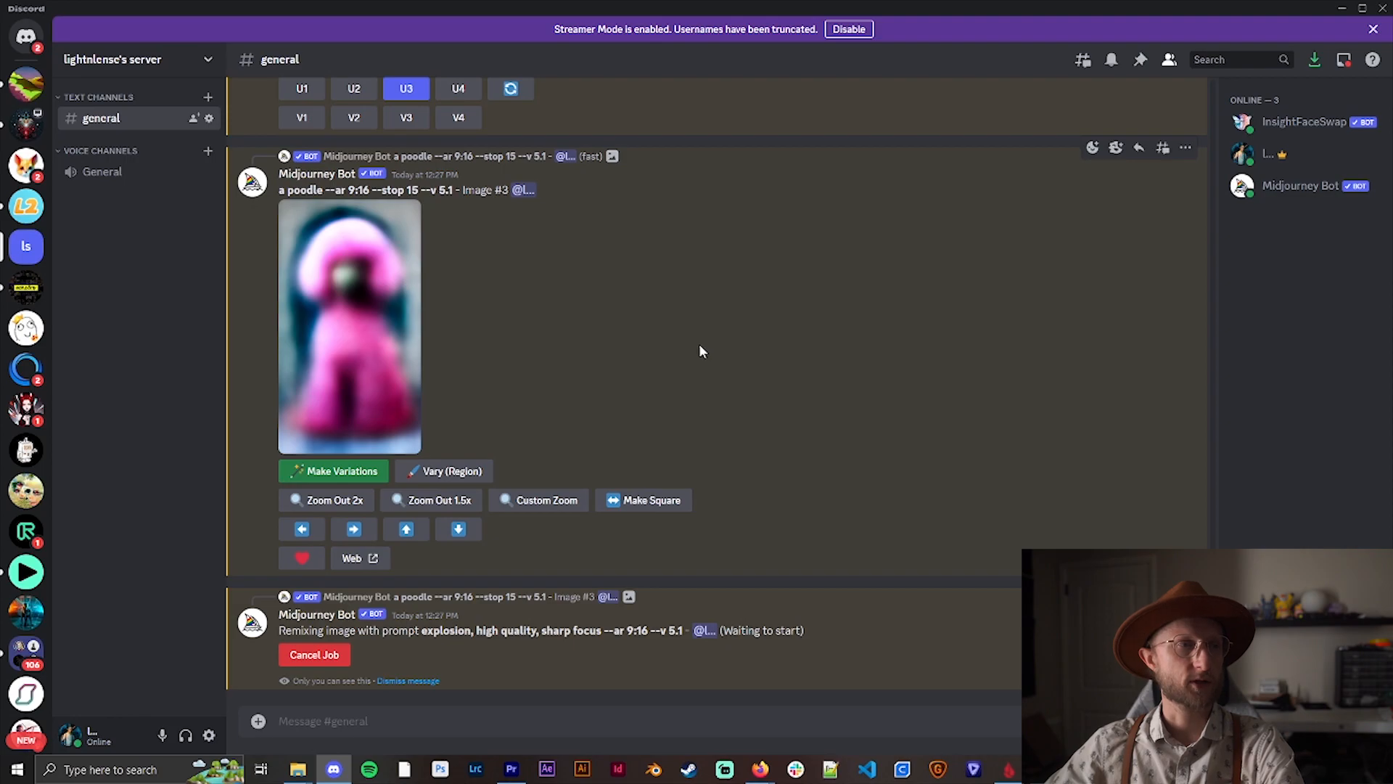
- Scroll down to the rendered explosion remix and enlarge its four exploding-poodle grid
scroll("down", 3)
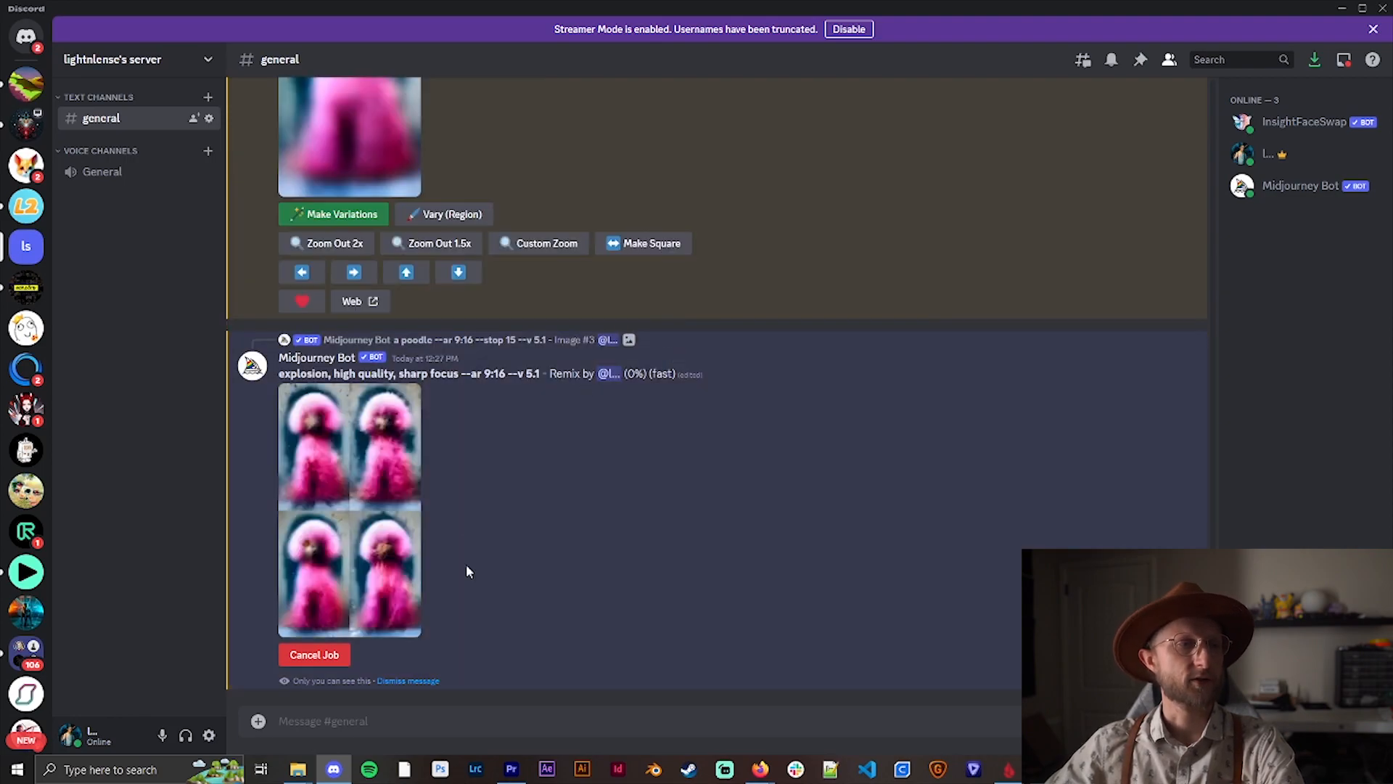
mouse_move(369, 558)
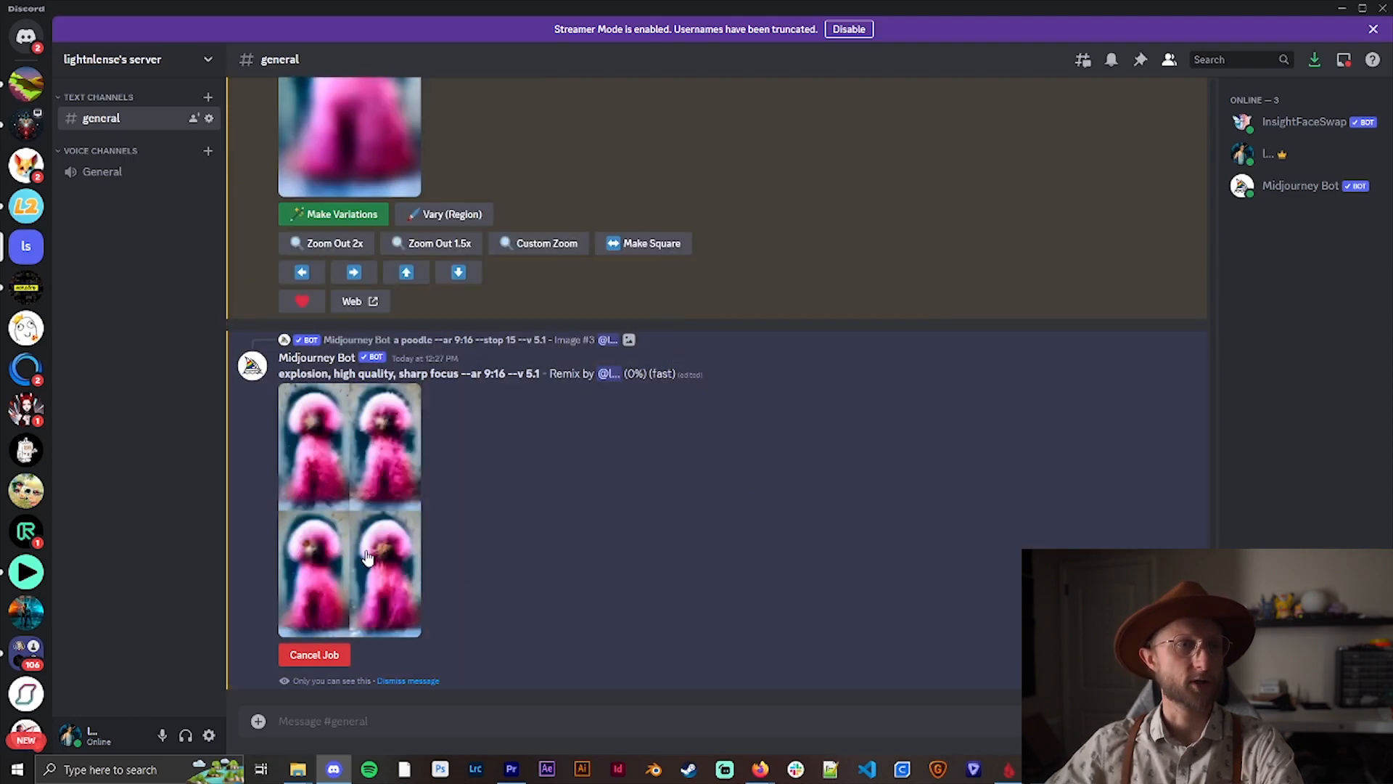
mouse_move(718, 463)
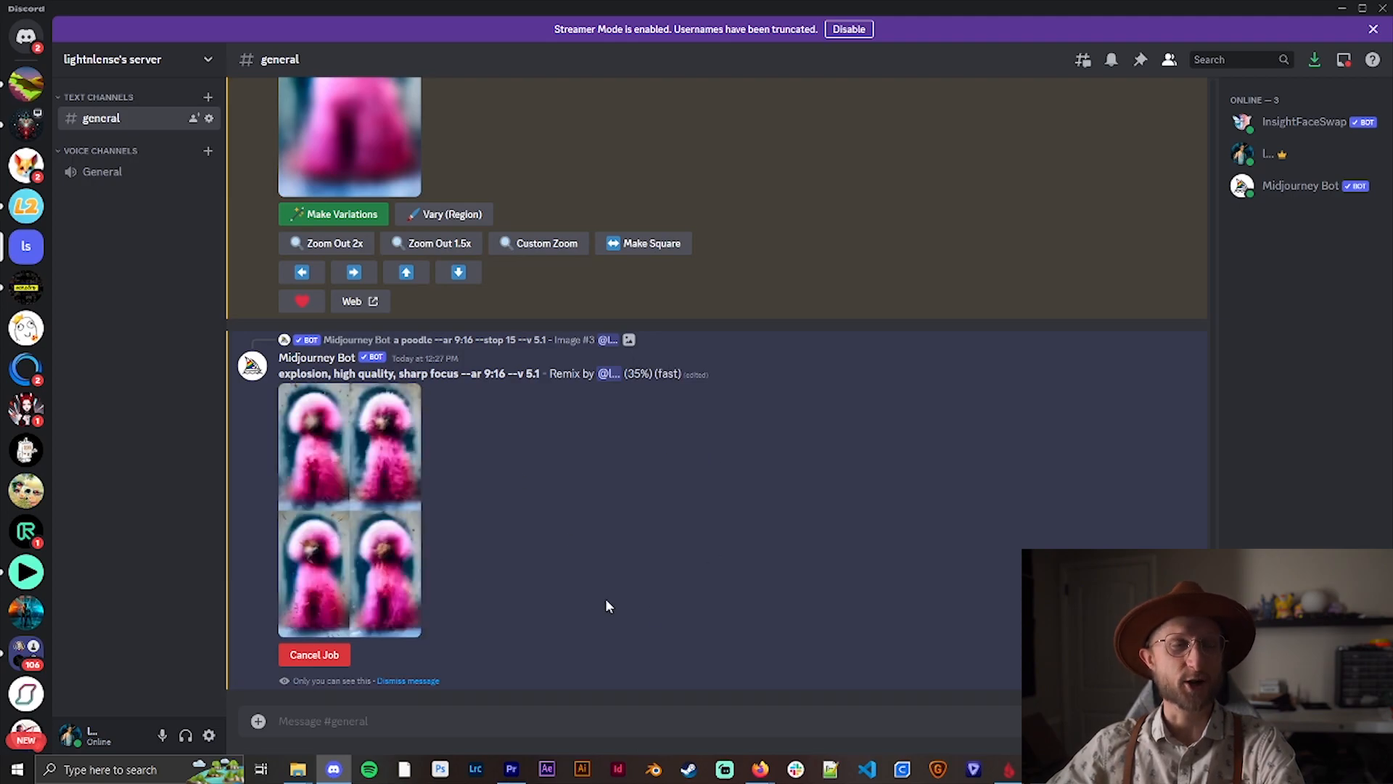
mouse_move(529, 519)
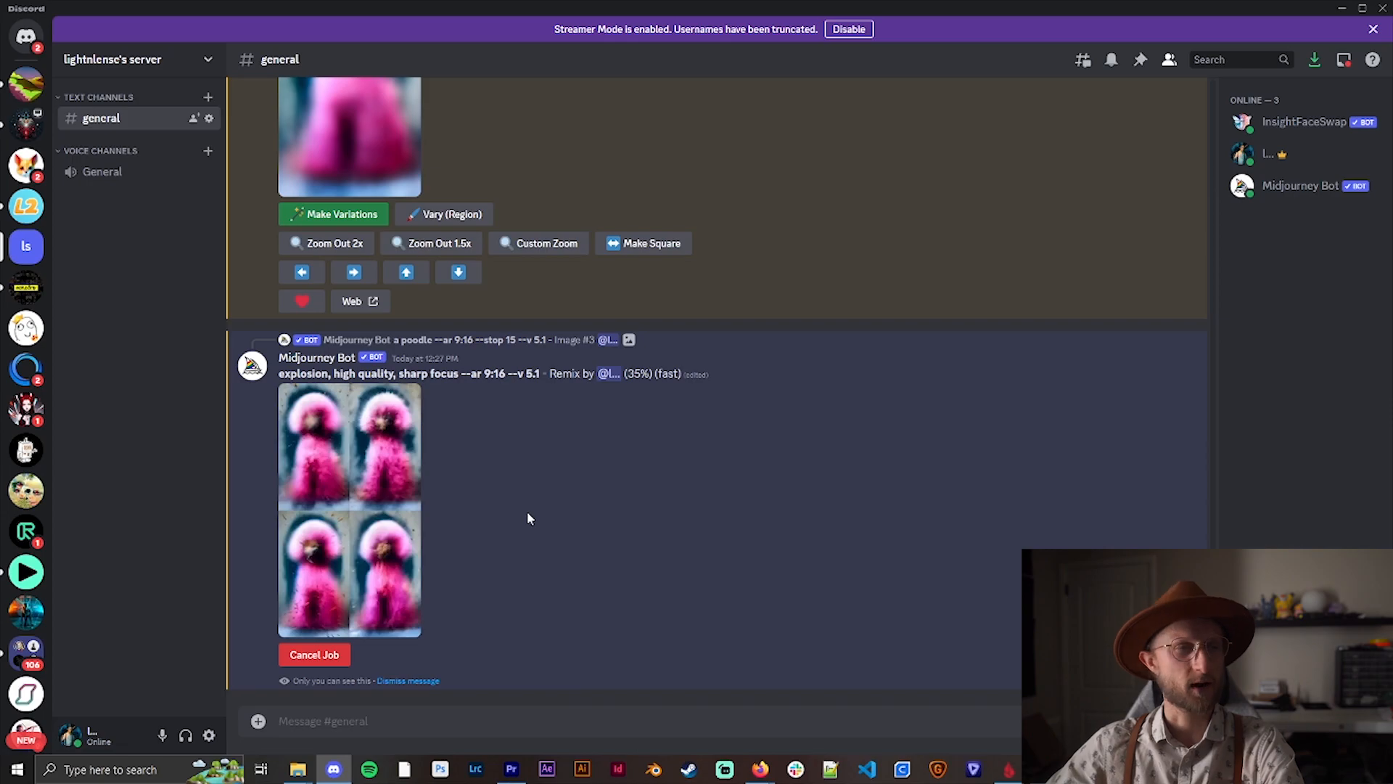
left_click(349, 497)
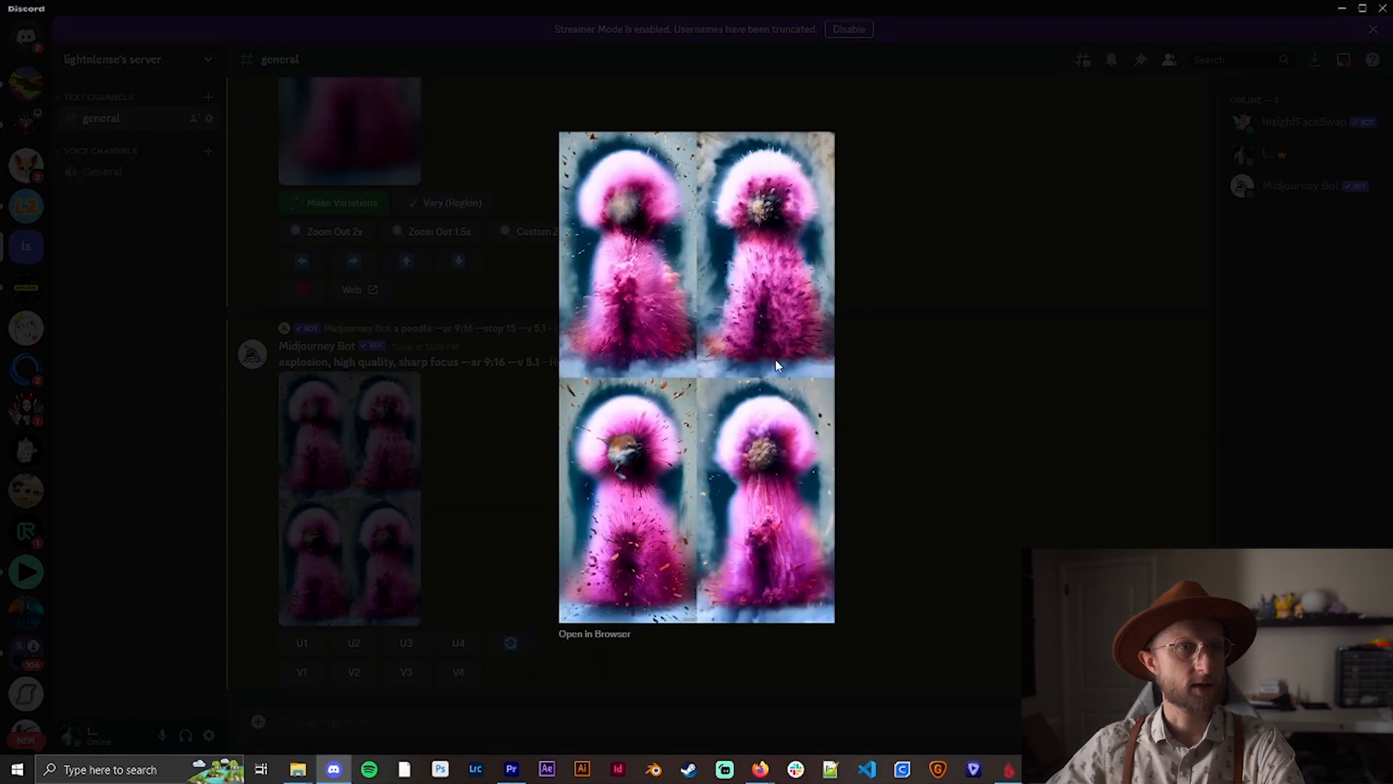
mouse_move(686, 170)
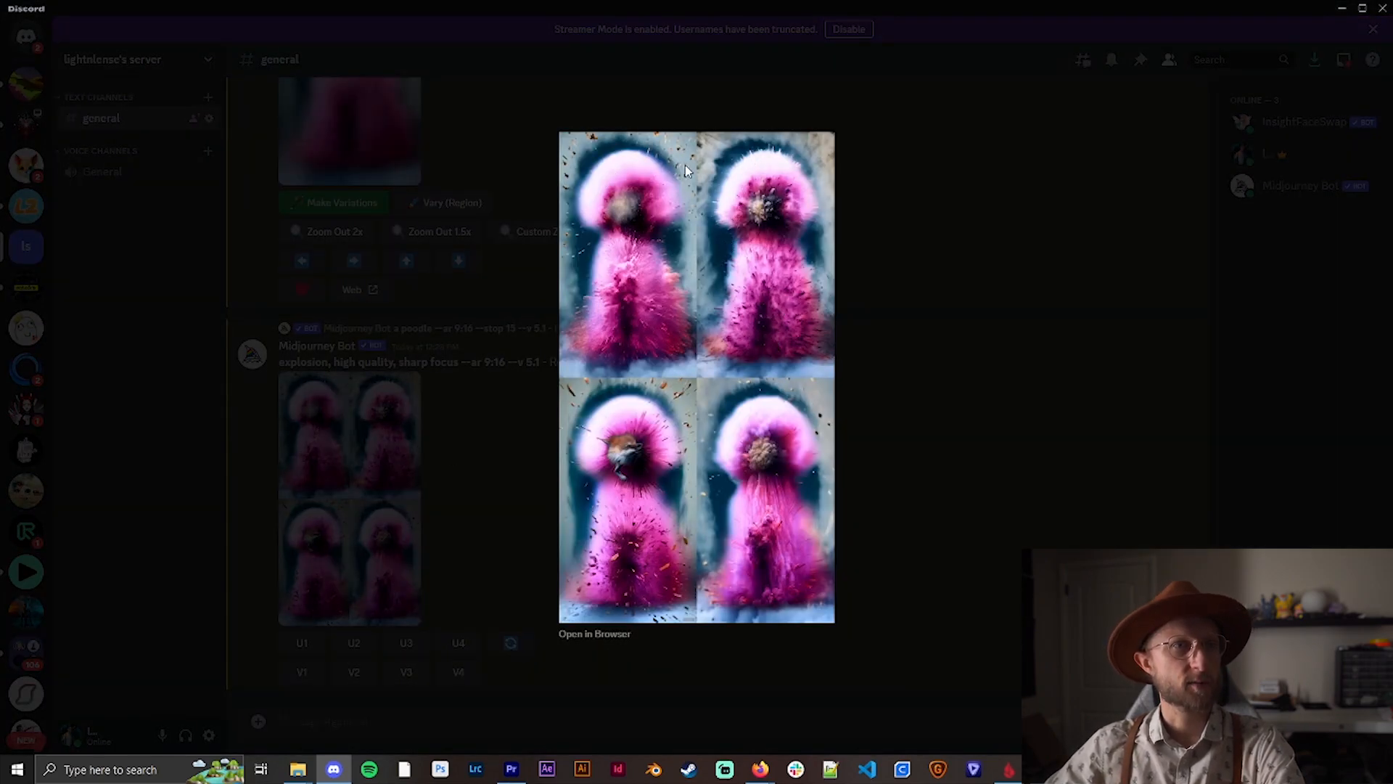
mouse_move(680, 502)
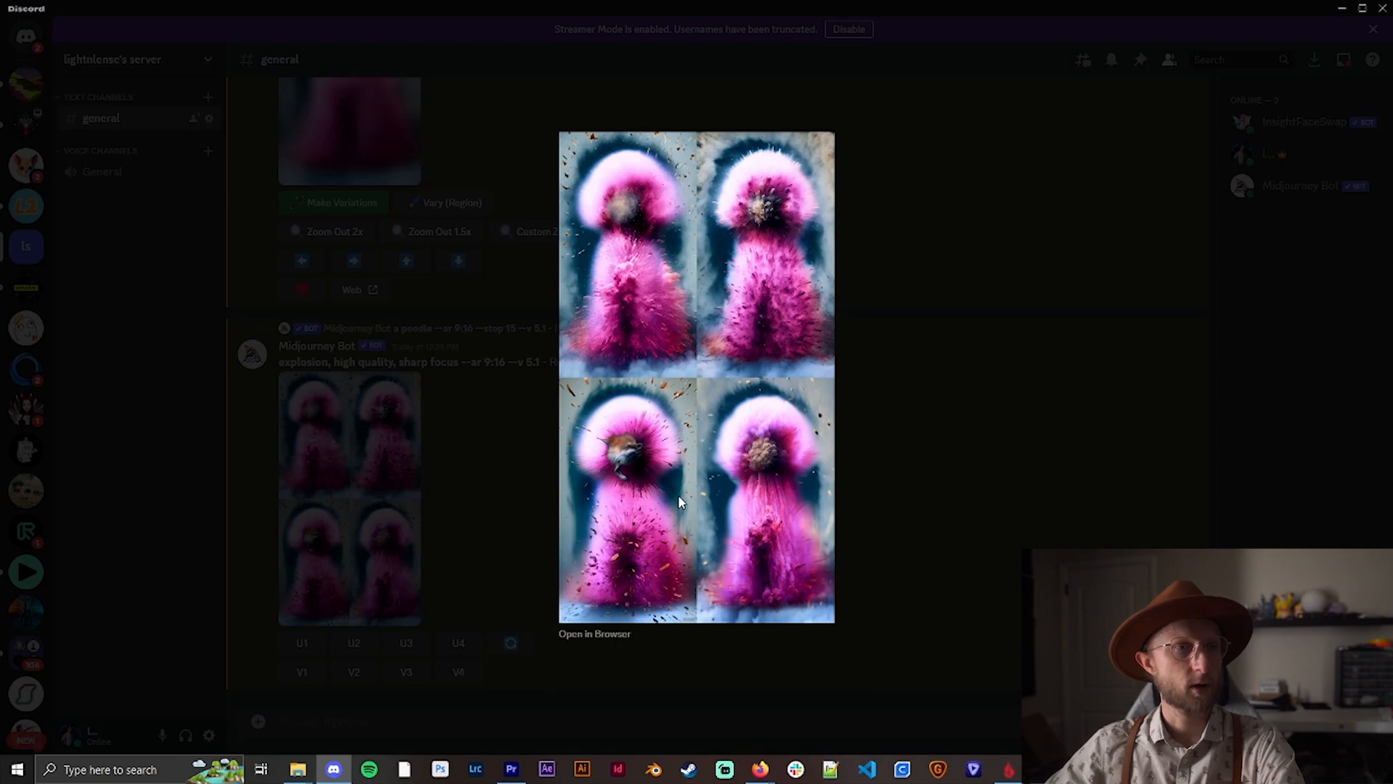
mouse_move(866, 474)
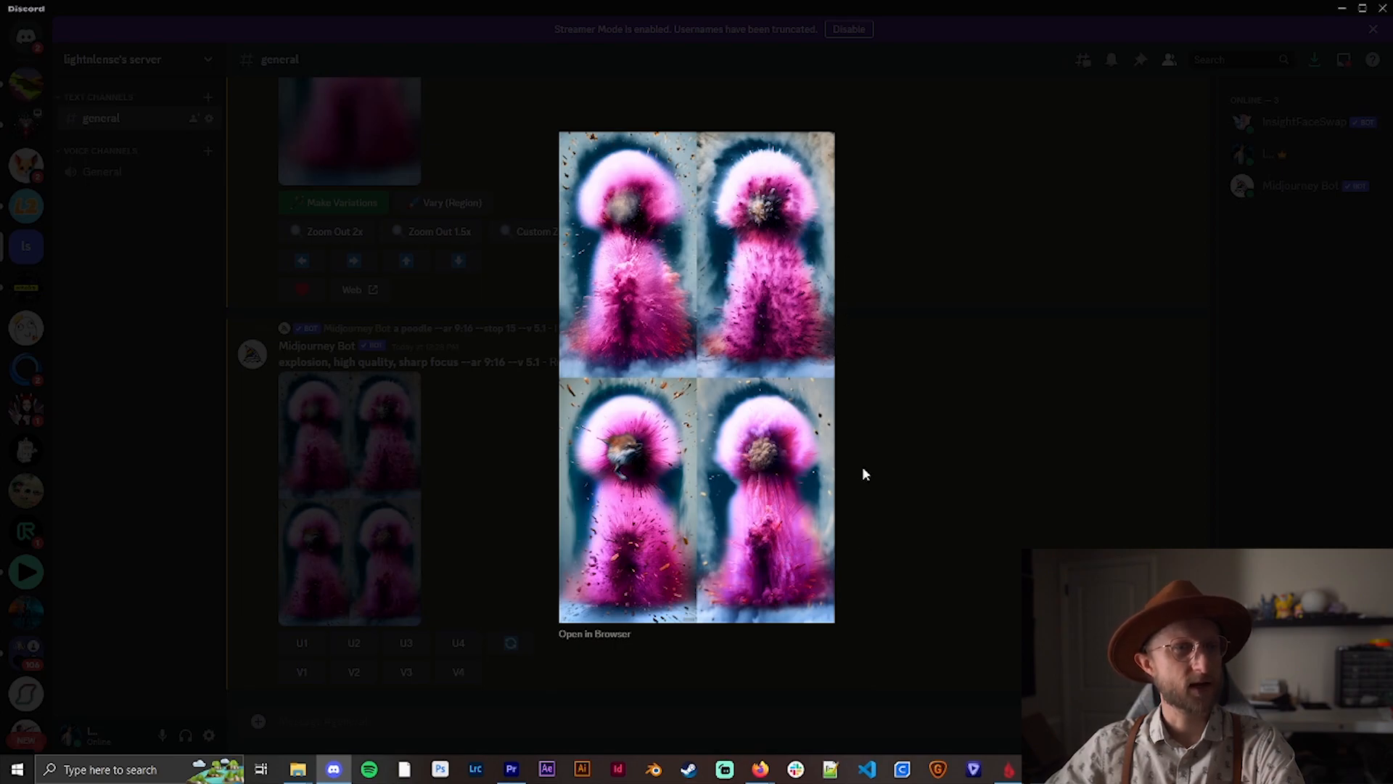
mouse_move(704, 374)
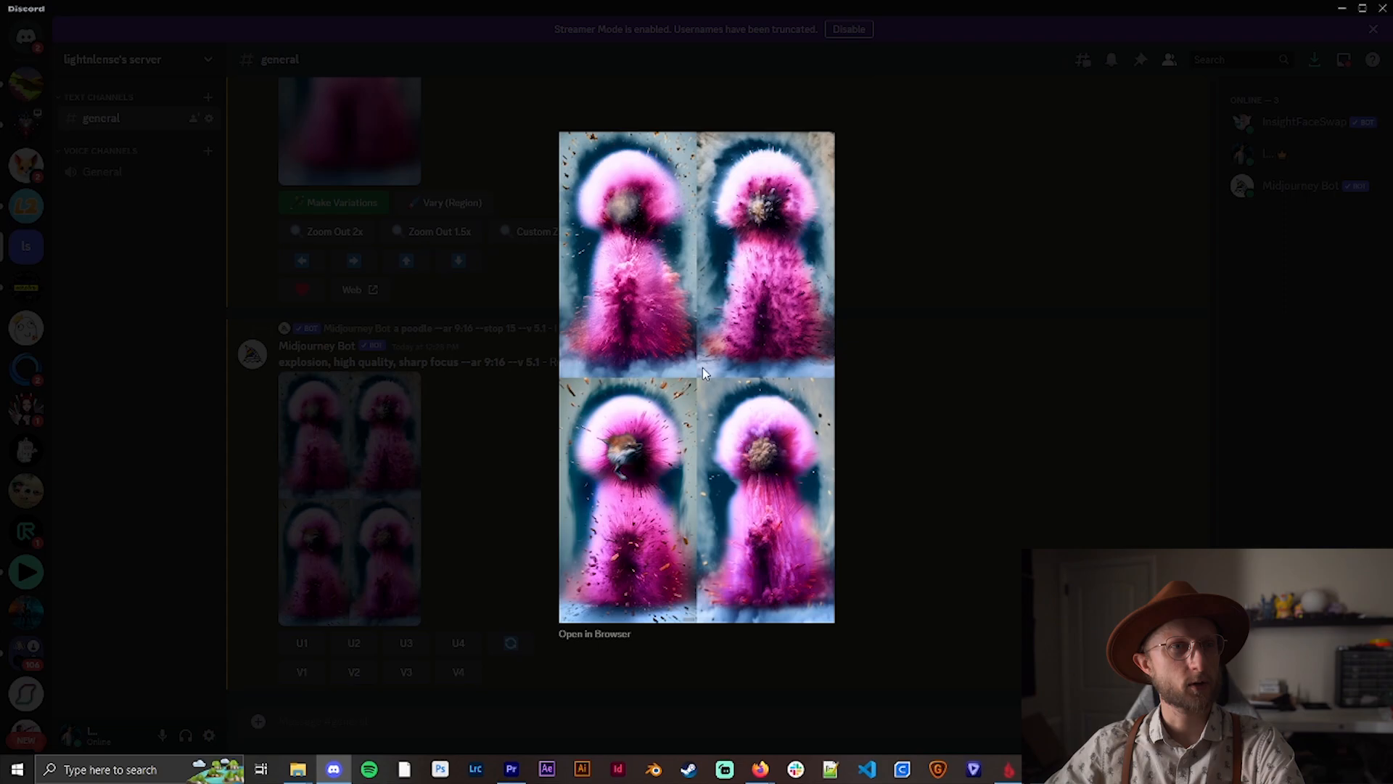
mouse_move(924, 488)
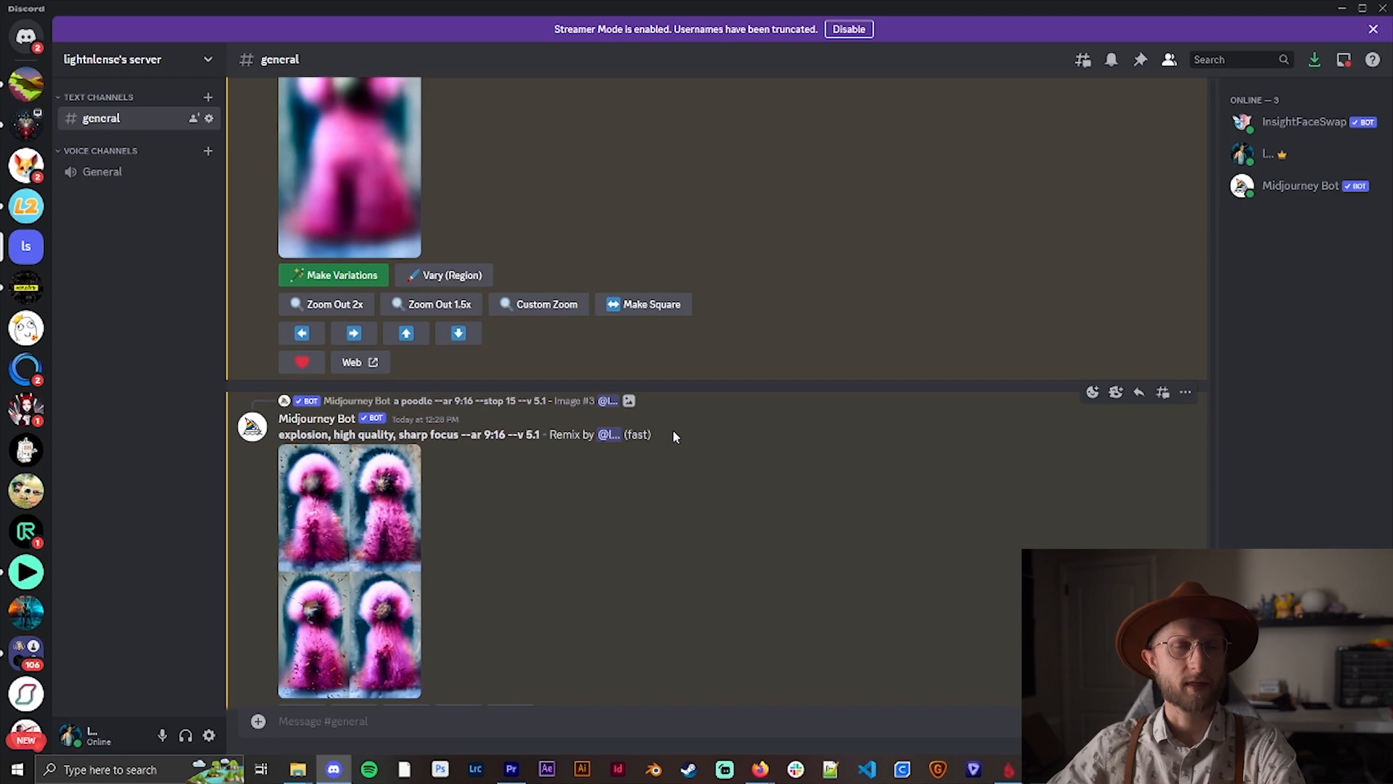
mouse_move(831, 476)
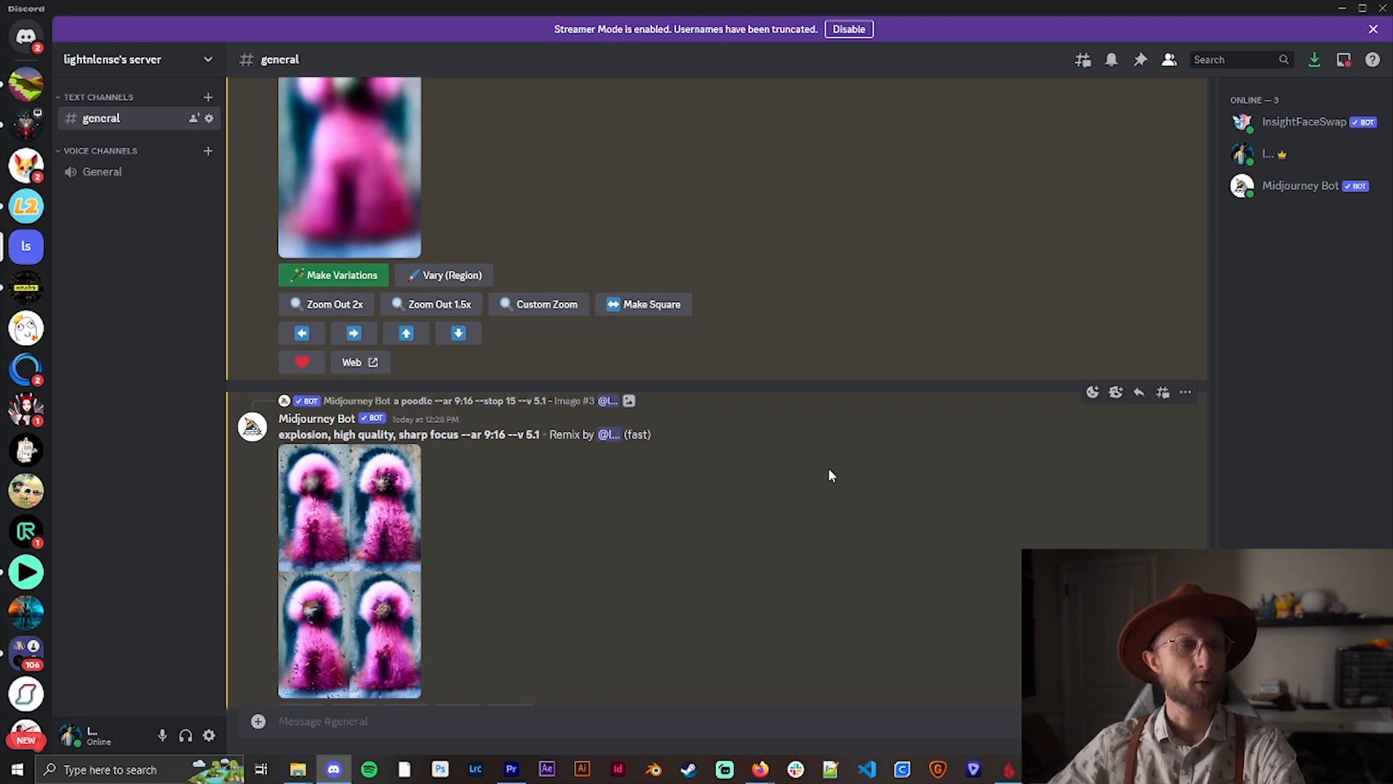
mouse_move(719, 581)
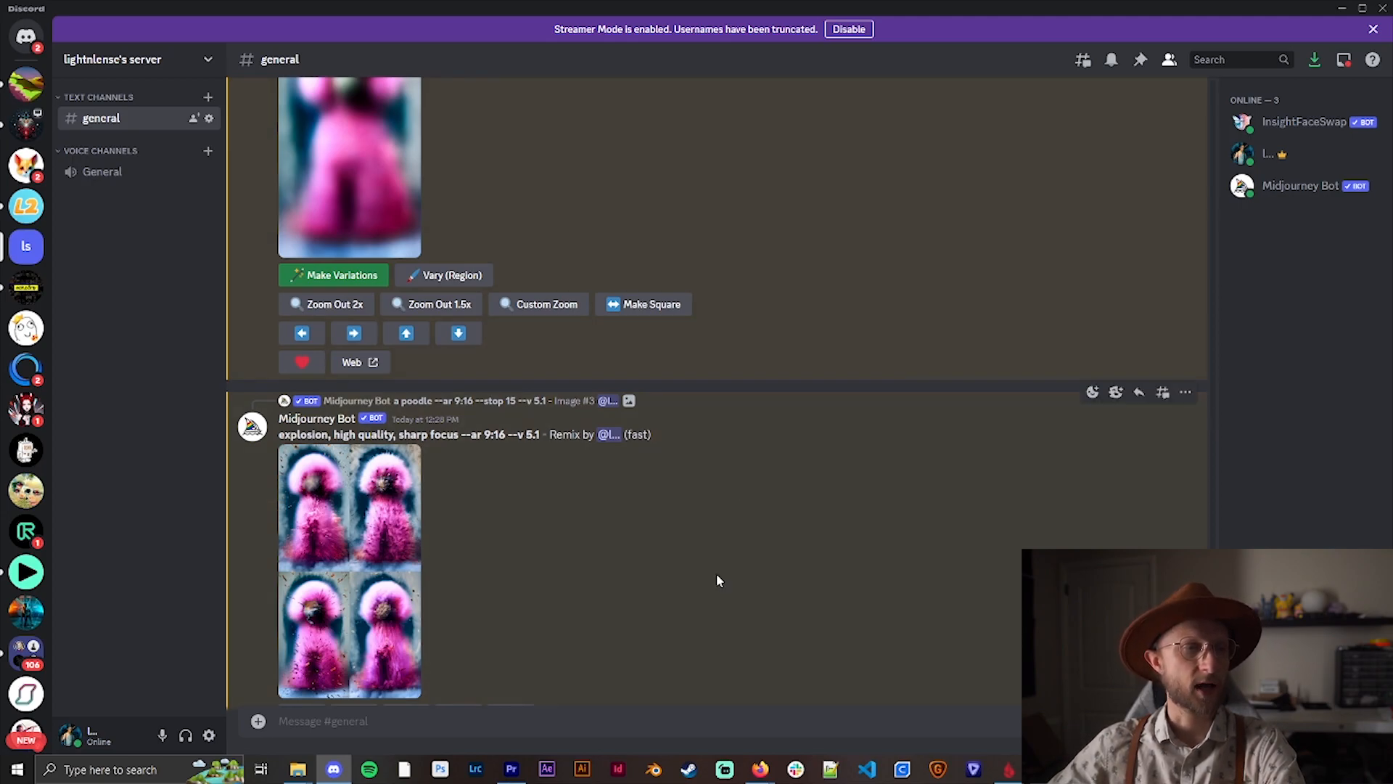